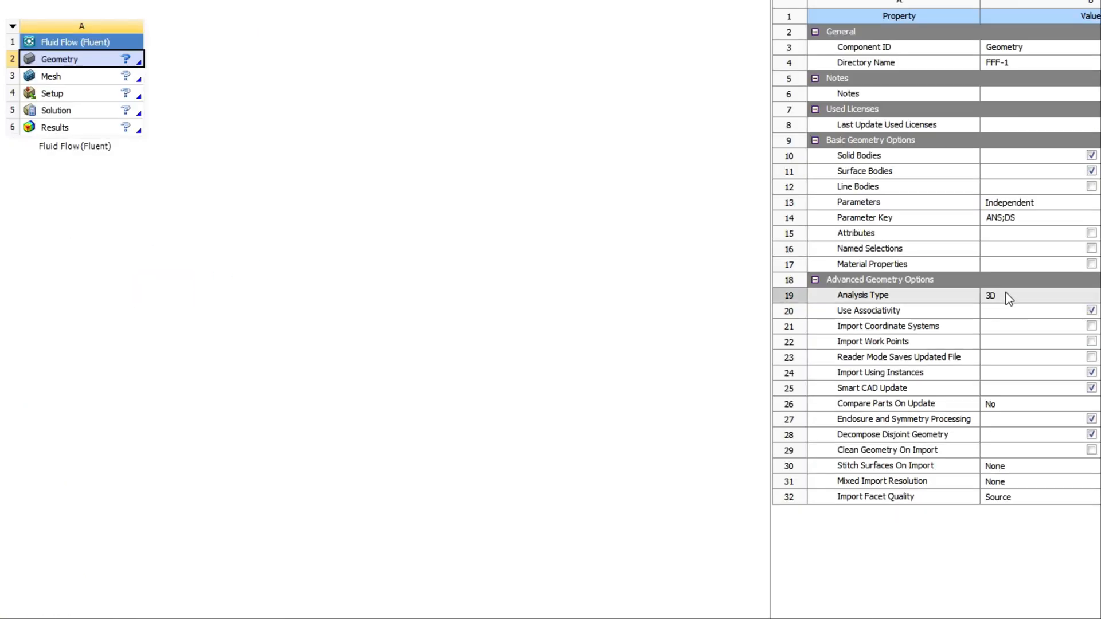
Switch the geometry's analysis type from 3D to 2D and open it in DesignModeler.
left_click(1004, 295)
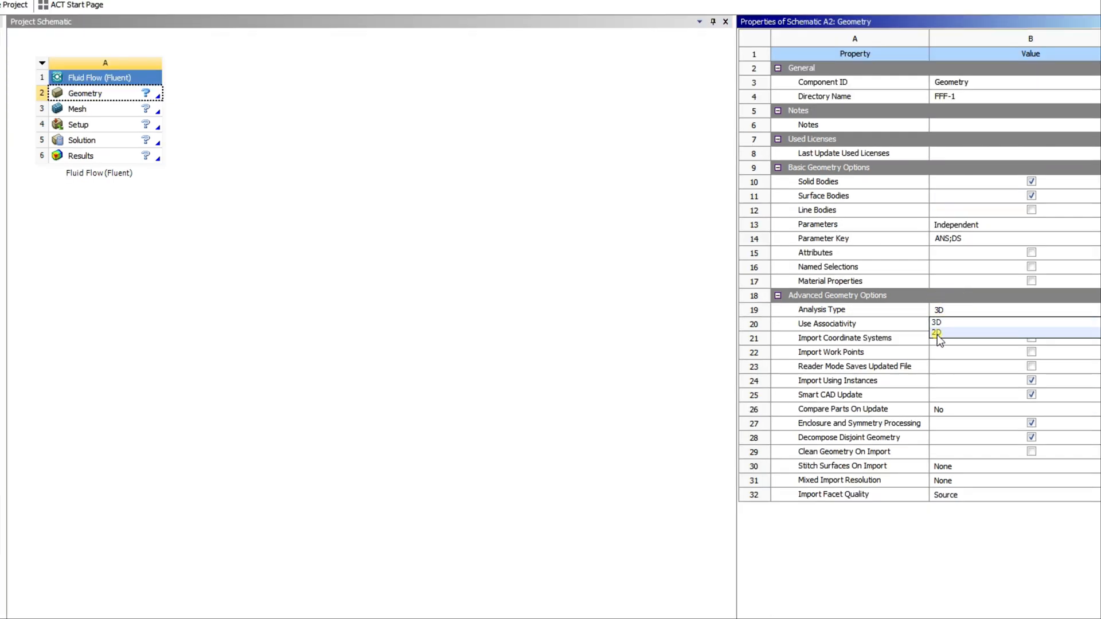
left_click(936, 332)
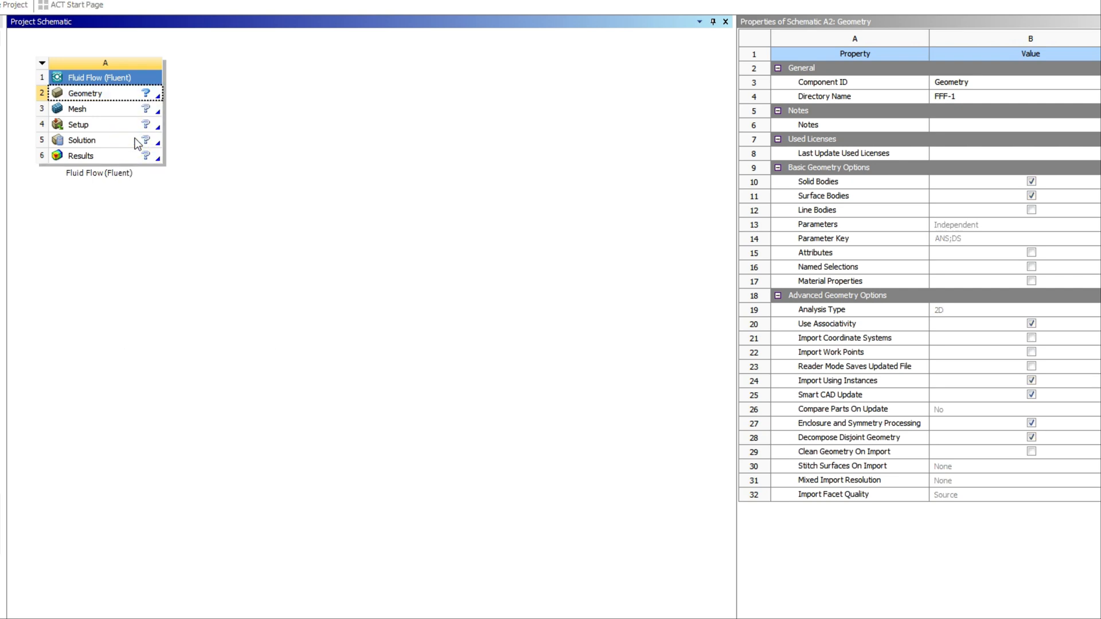
mouse_move(148, 141)
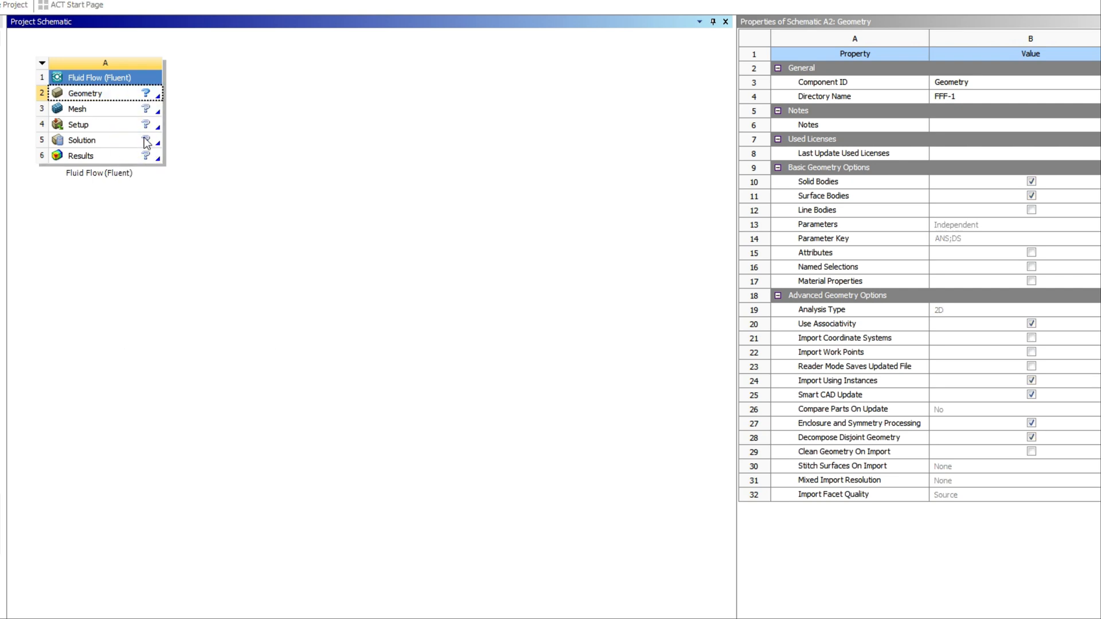
double_click(89, 93)
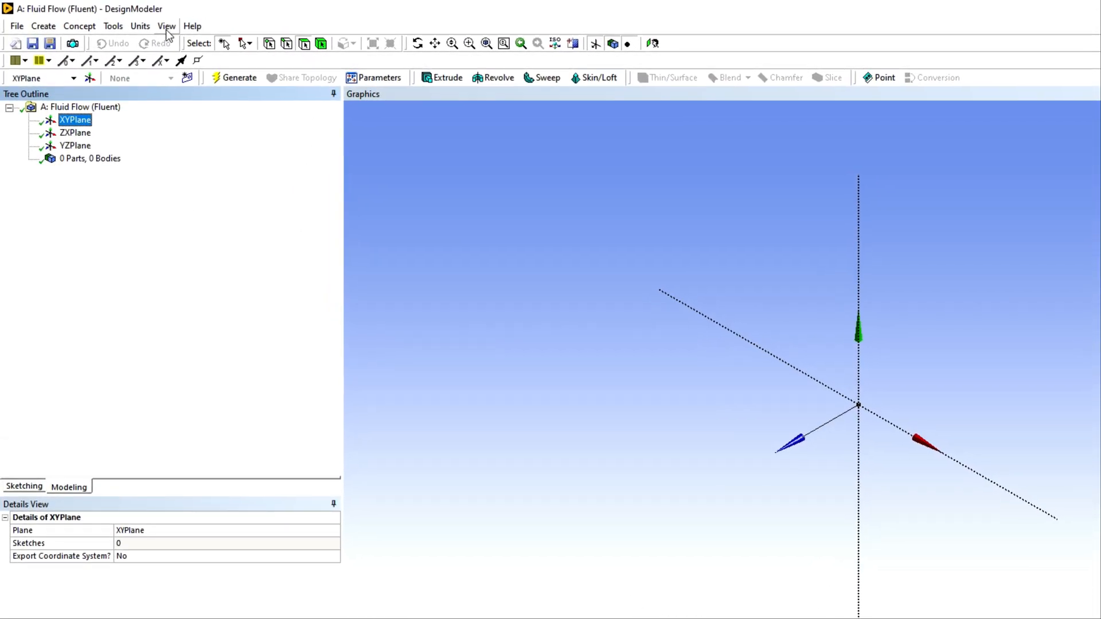
View the XY plane face-on and start sketching lines on it.
left_click(140, 26)
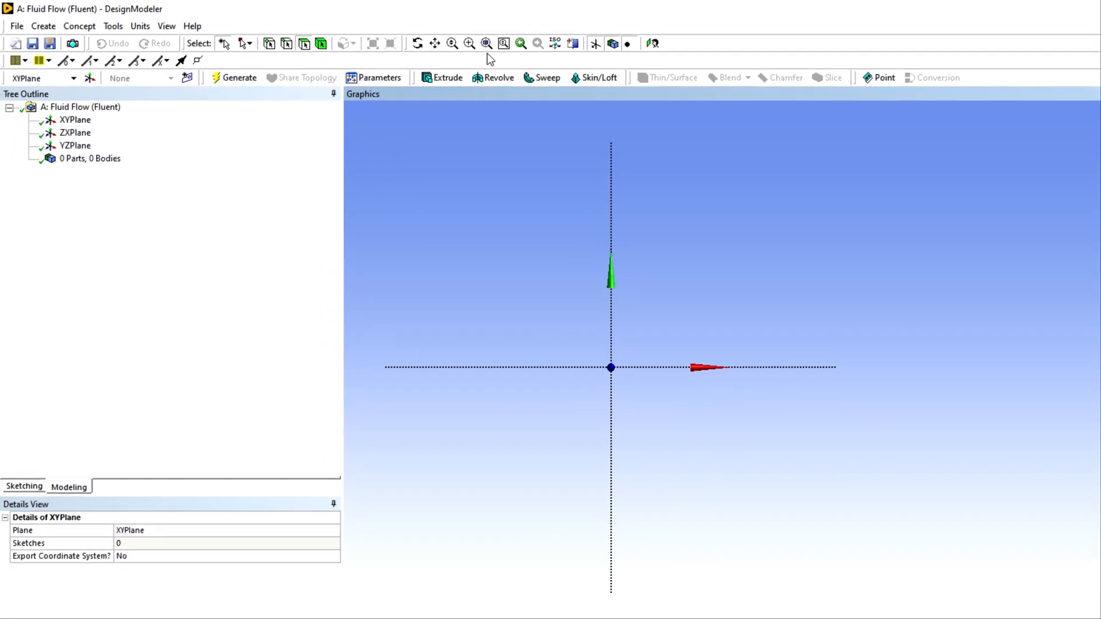
left_click(24, 486)
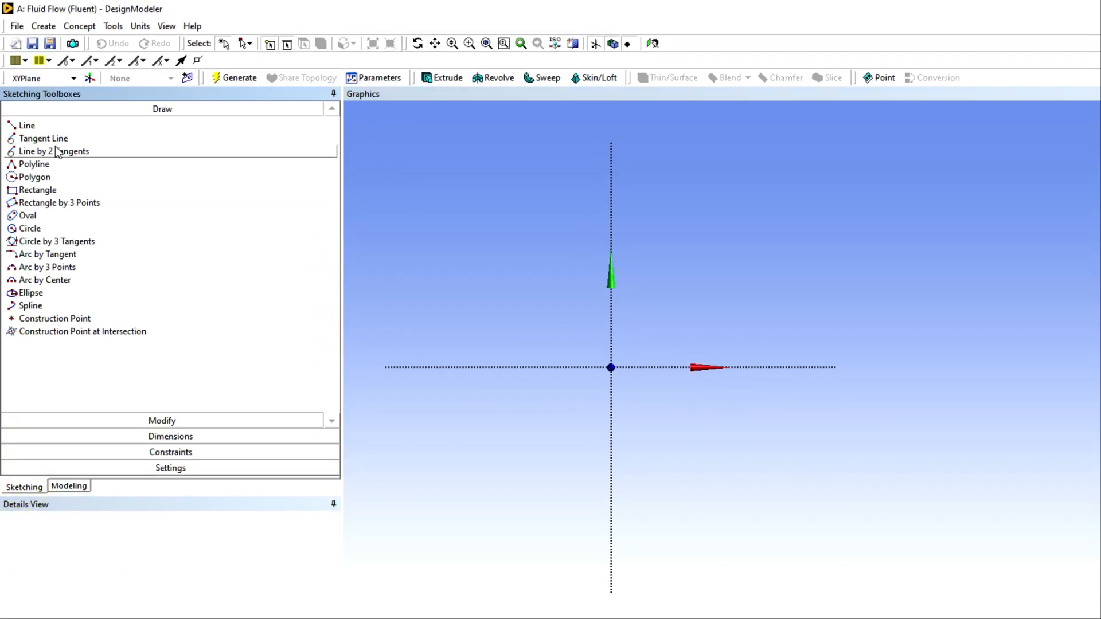
left_click(139, 26)
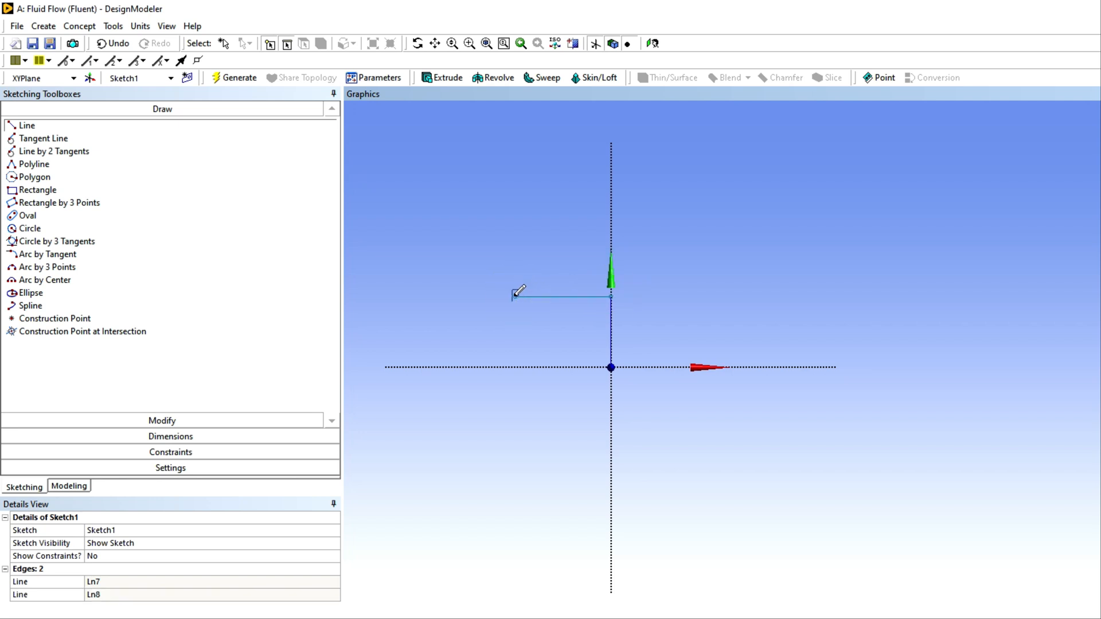
Draw the left, top and right edges, closing the outline back at the origin.
left_click_drag(514, 293, 514, 223)
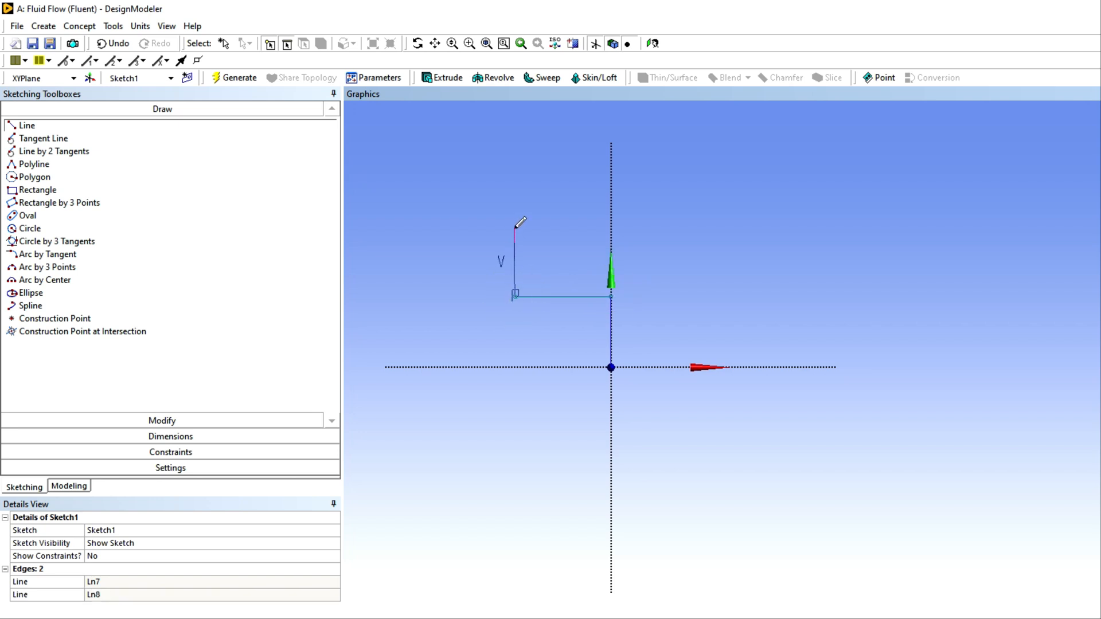
left_click_drag(515, 226, 737, 225)
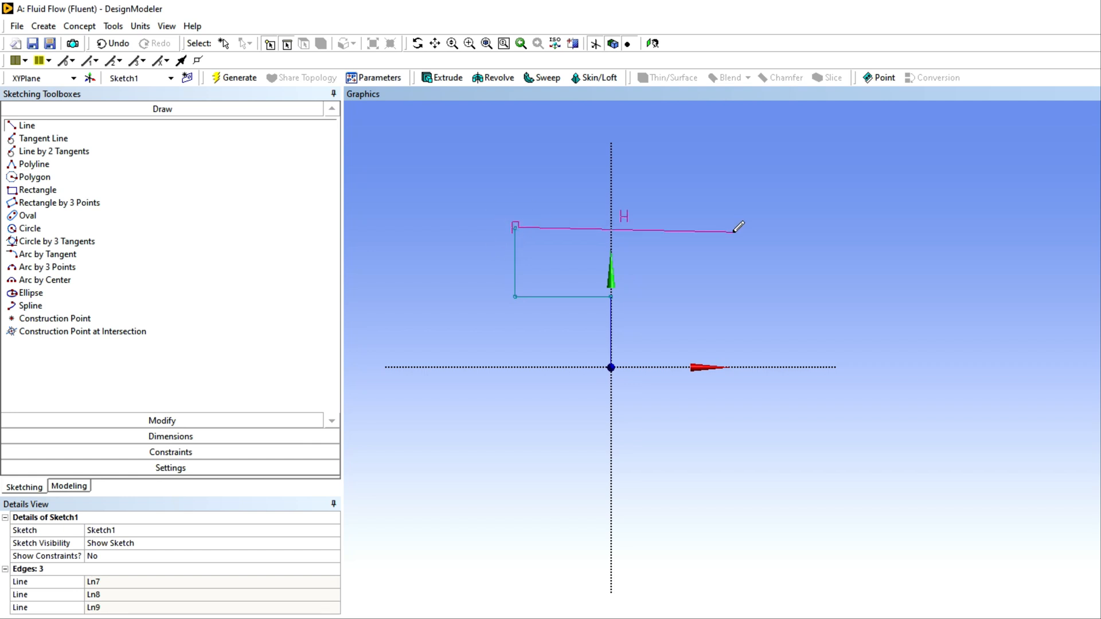
left_click_drag(737, 226, 862, 226)
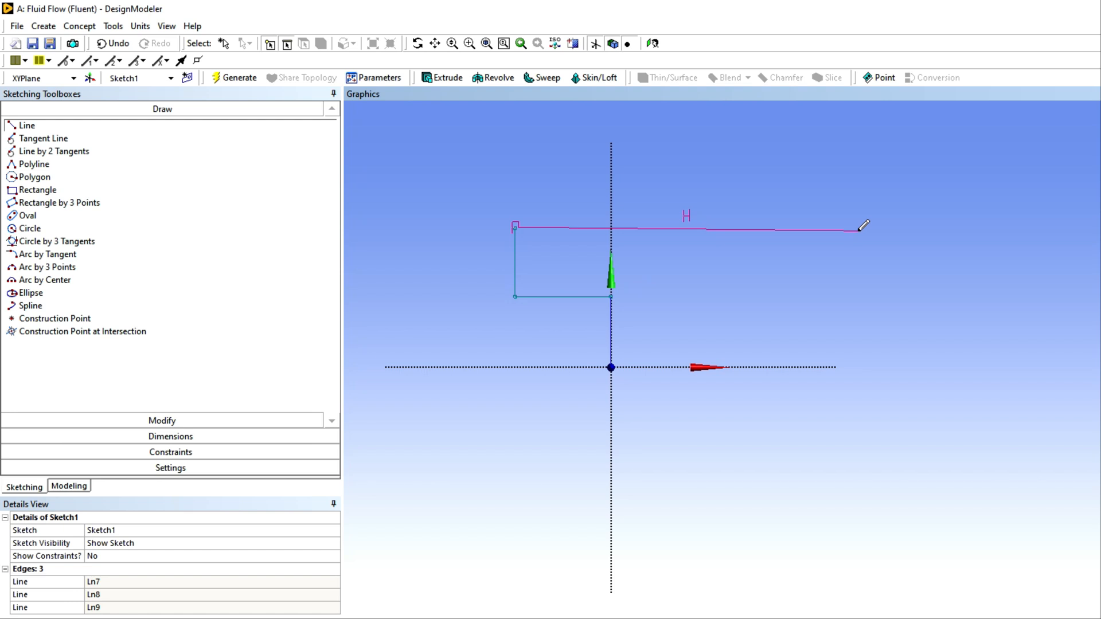
left_click(856, 229)
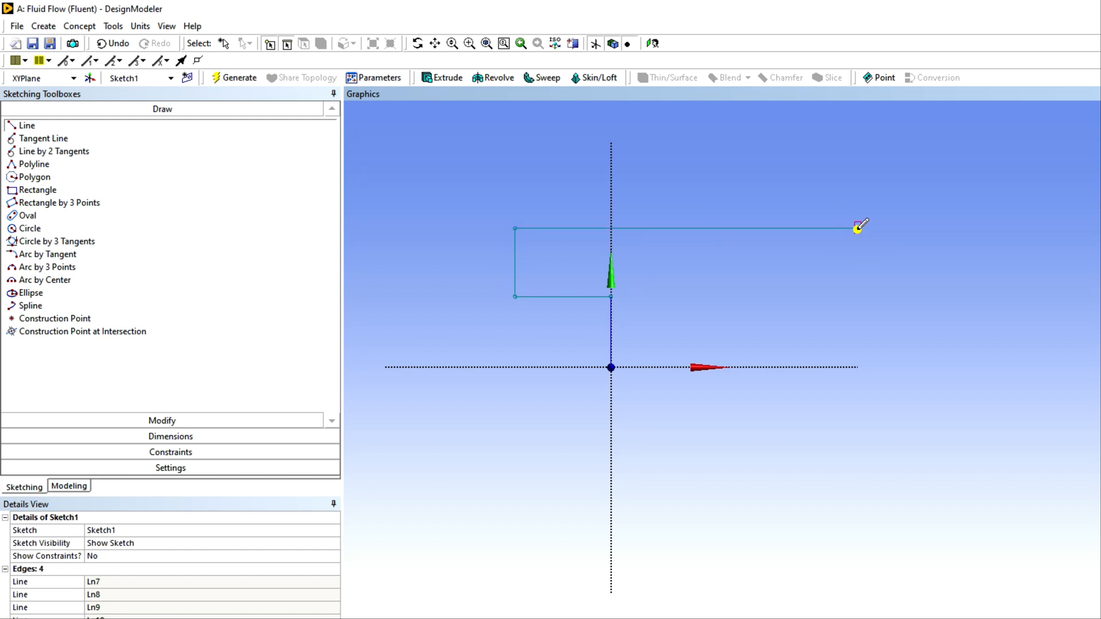
left_click_drag(857, 229, 853, 367)
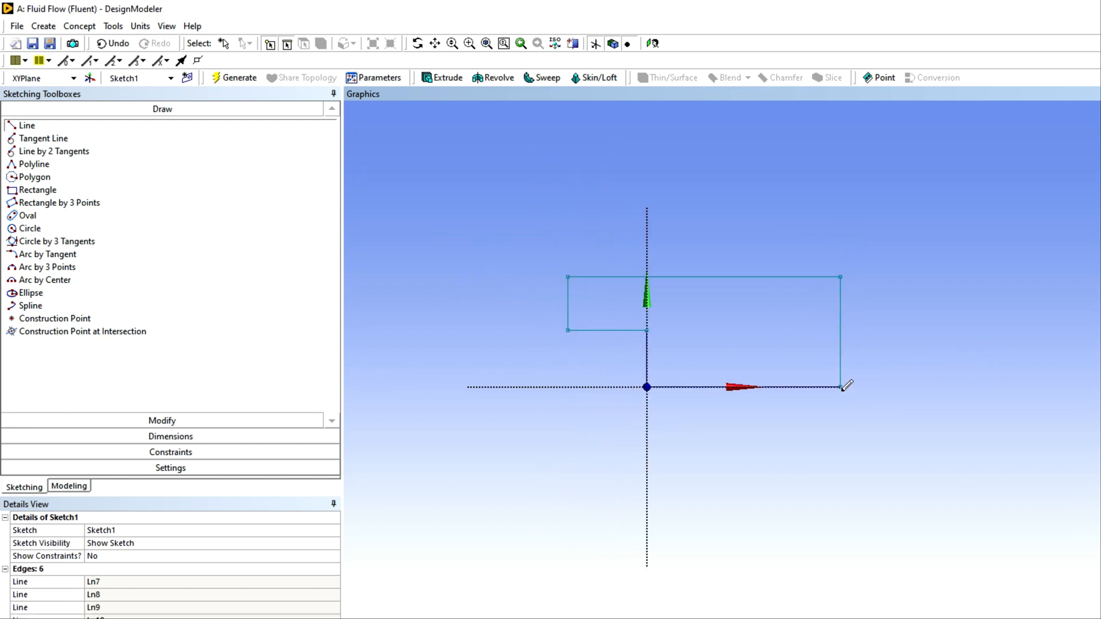
left_click(170, 436)
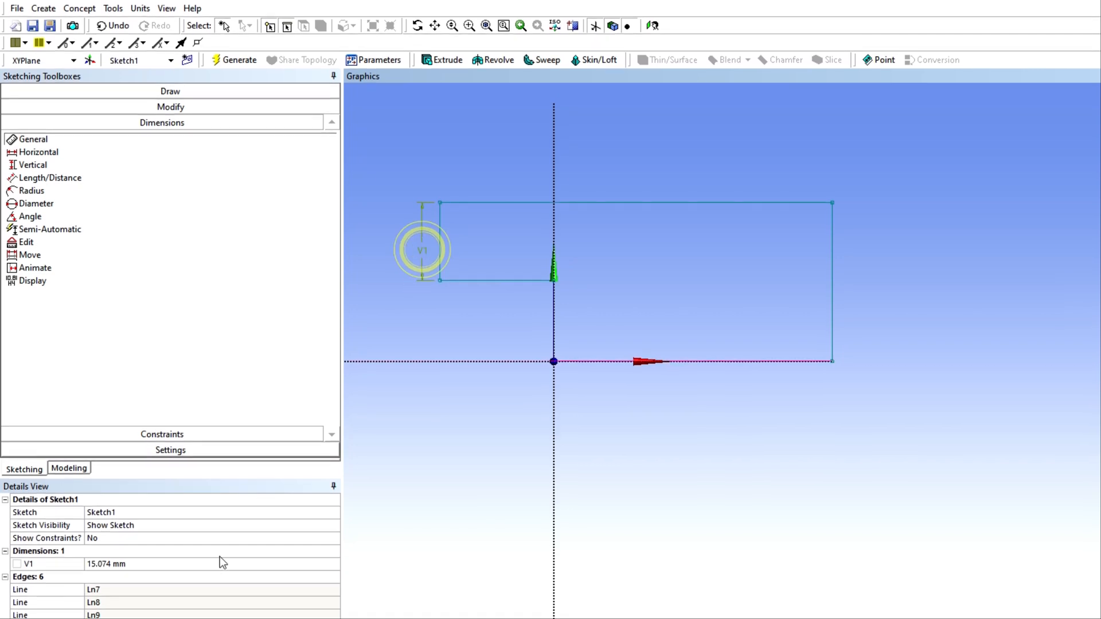
Dimension the outline with V1 at 5 mm, V2 at 15 mm and H3 at 60 mm.
double_click(115, 564)
type("5")
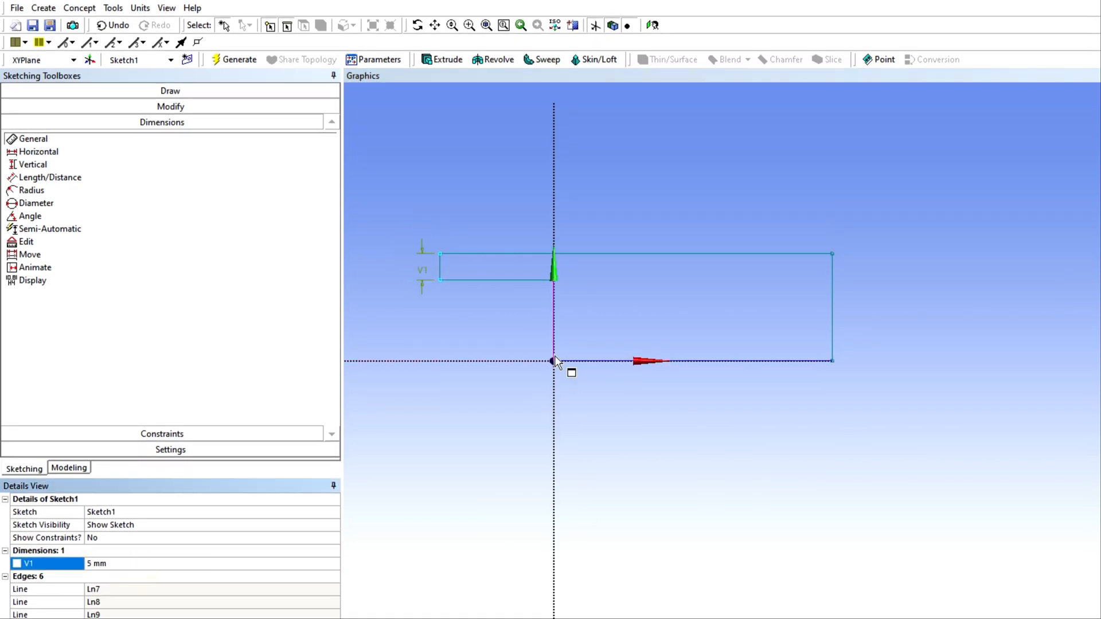
left_click(552, 362)
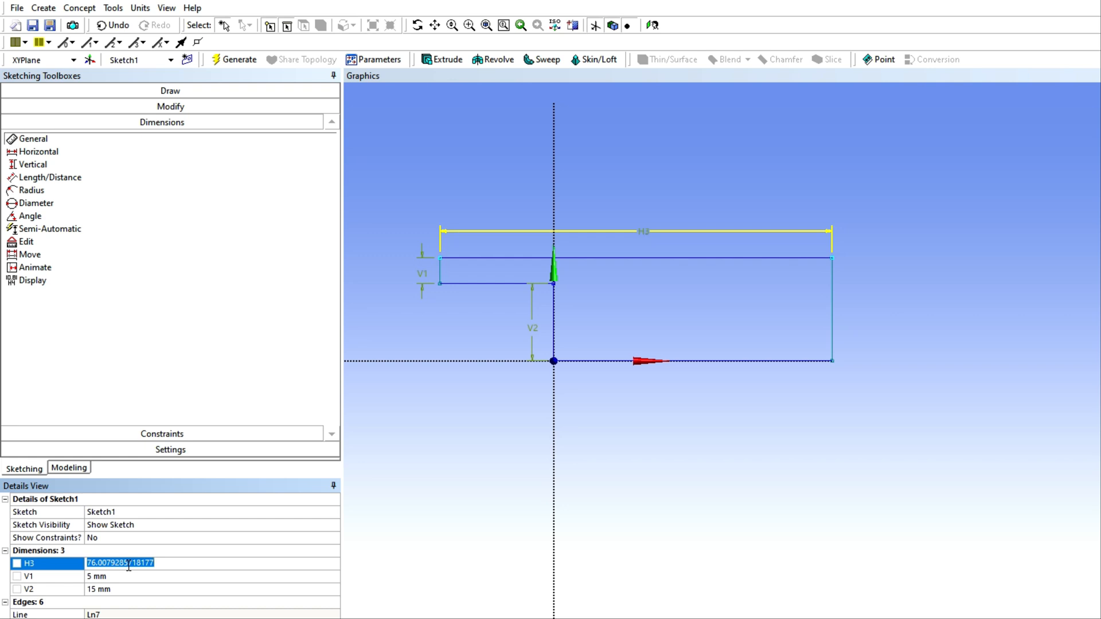
type("50 mm")
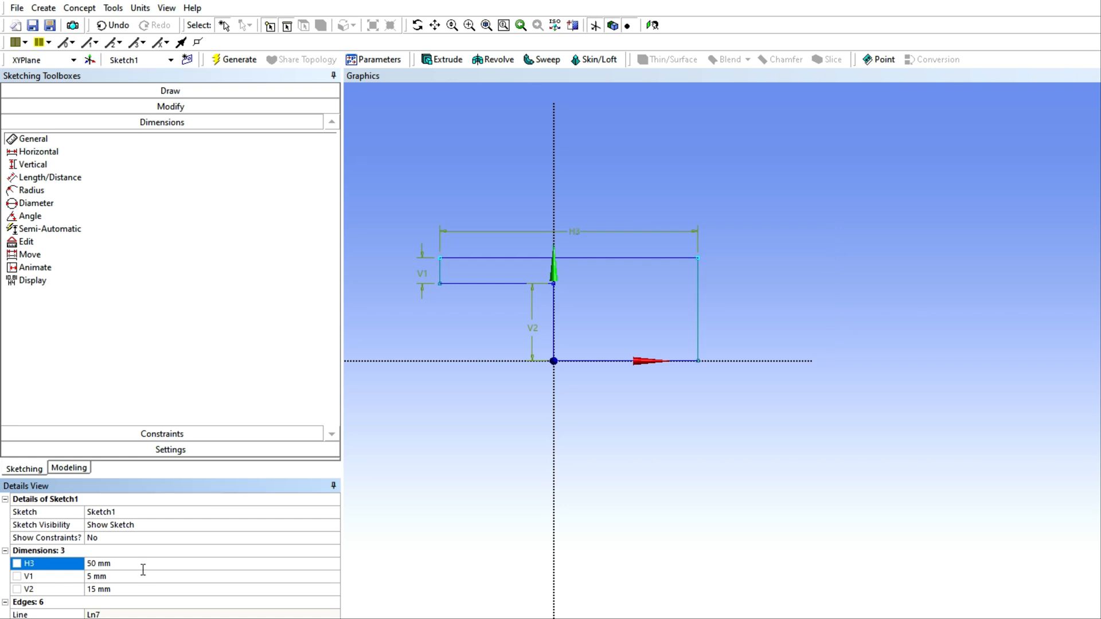
double_click(106, 564)
type("60")
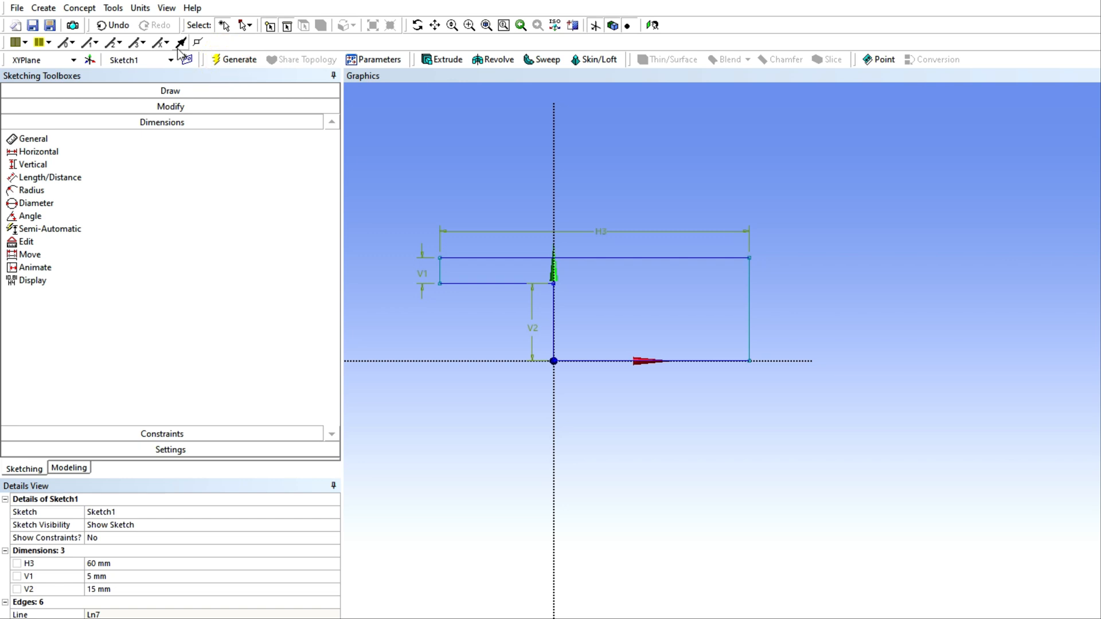
Generate a surface body from Sketch1 using Surfaces From Sketches.
left_click(109, 8)
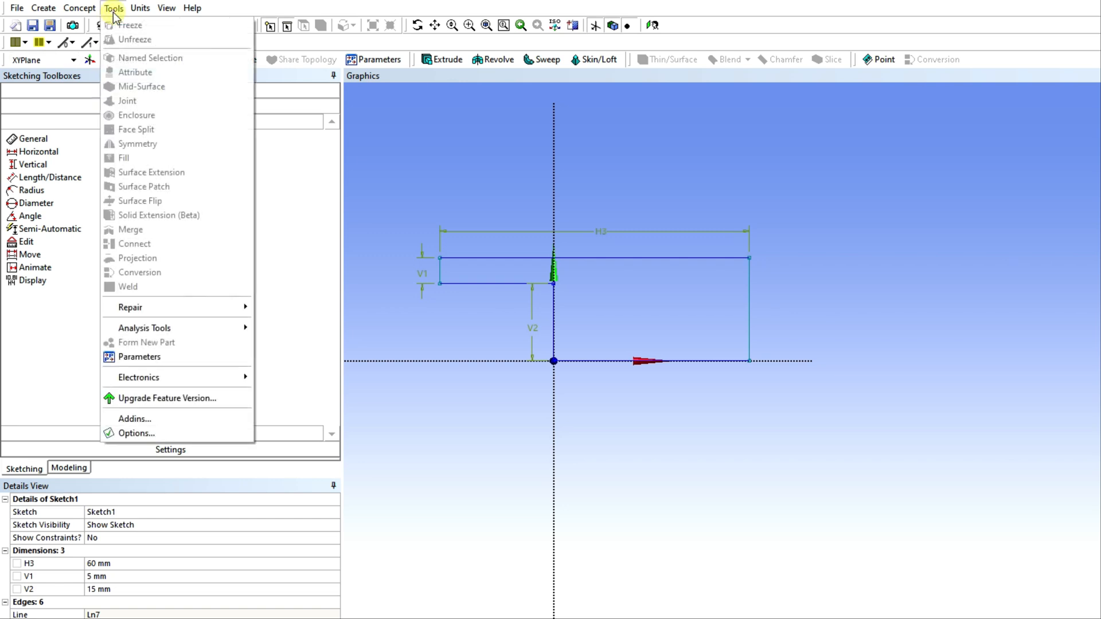
left_click(118, 7)
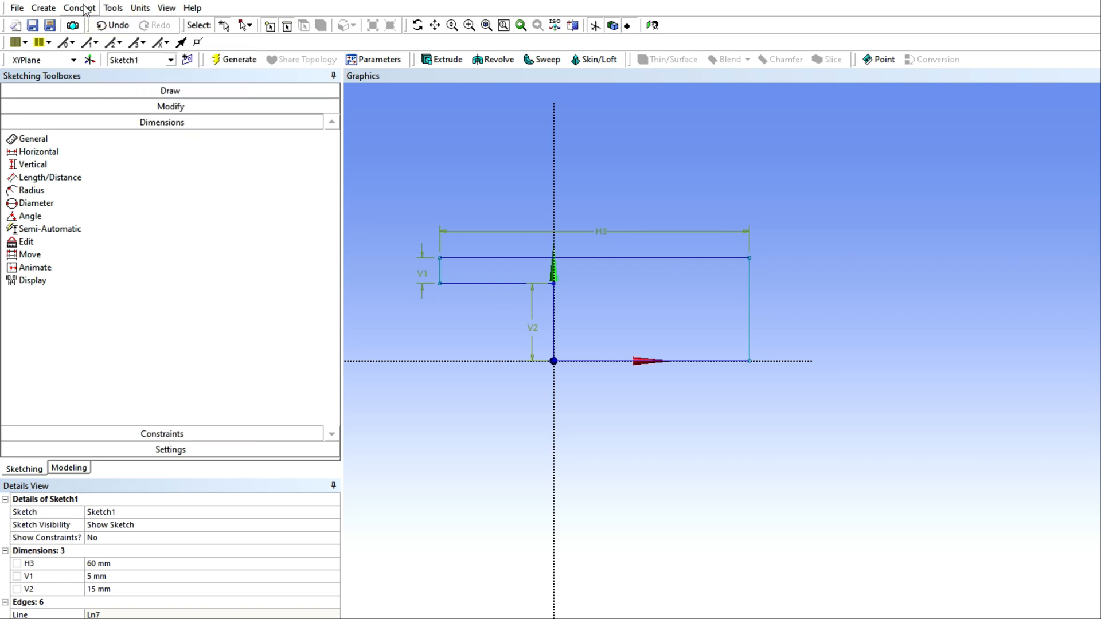
left_click(75, 8)
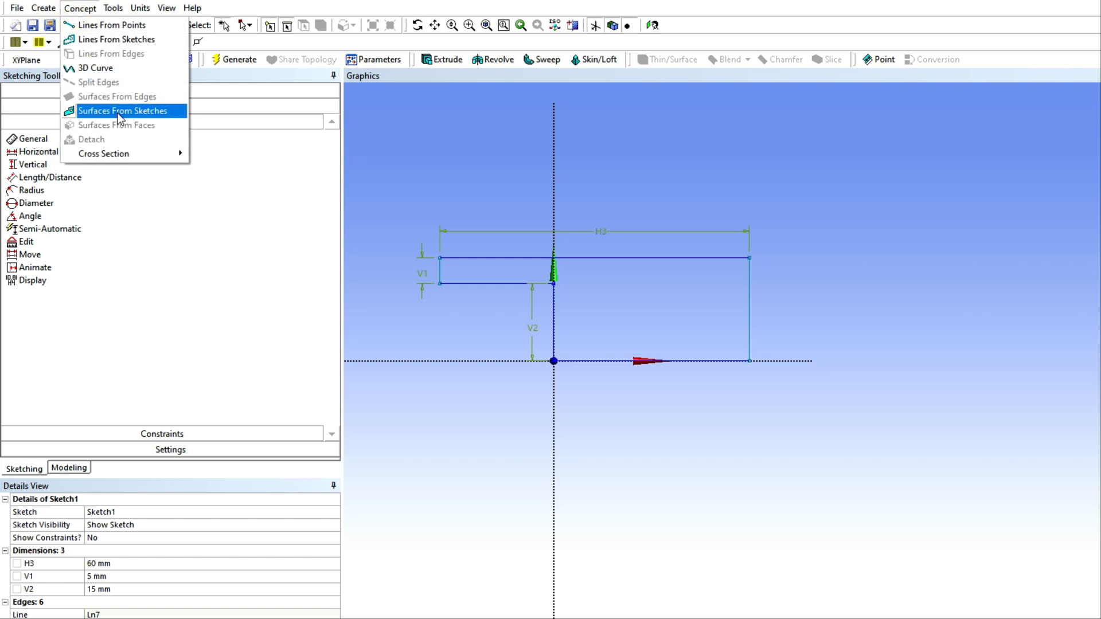
left_click(122, 111)
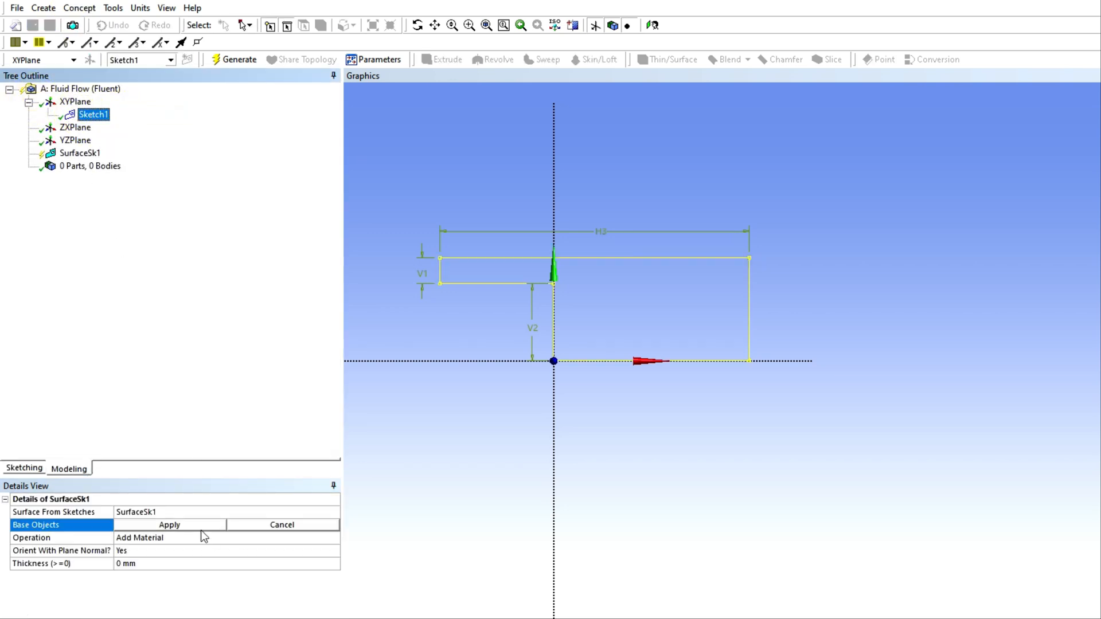
left_click(237, 60)
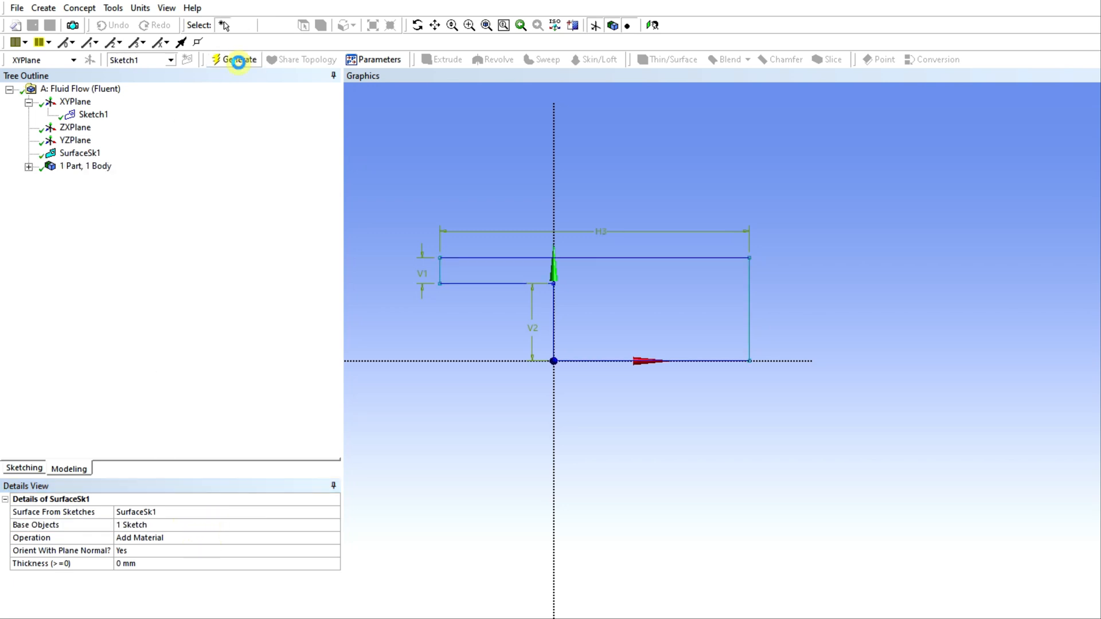
left_click(234, 60)
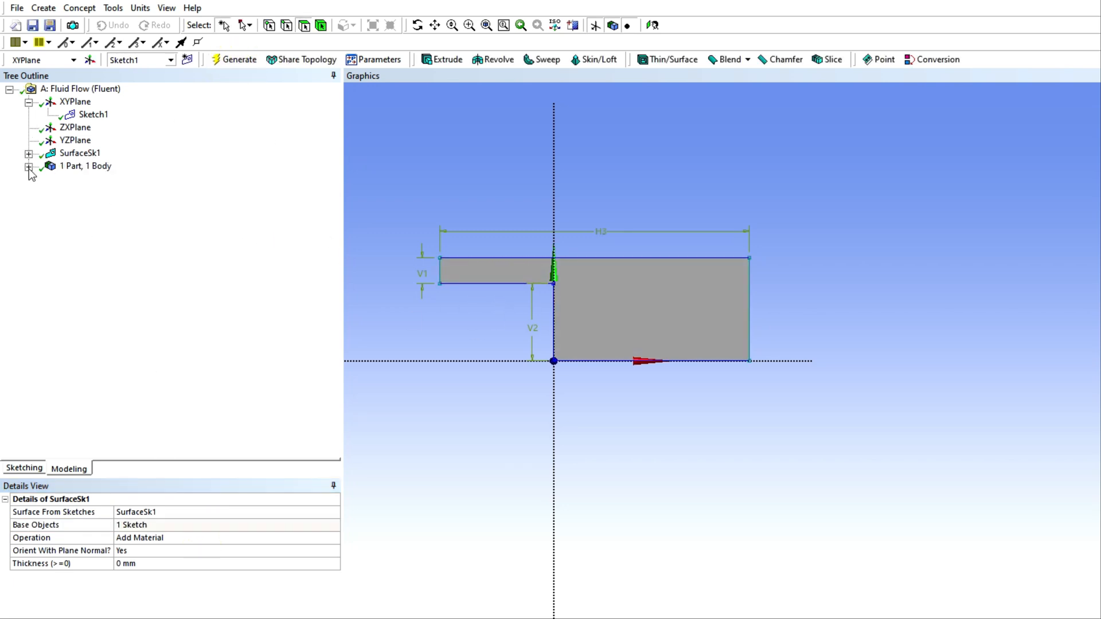
Rename the surface body to Flow_filed and set it as Fluid.
left_click(31, 166)
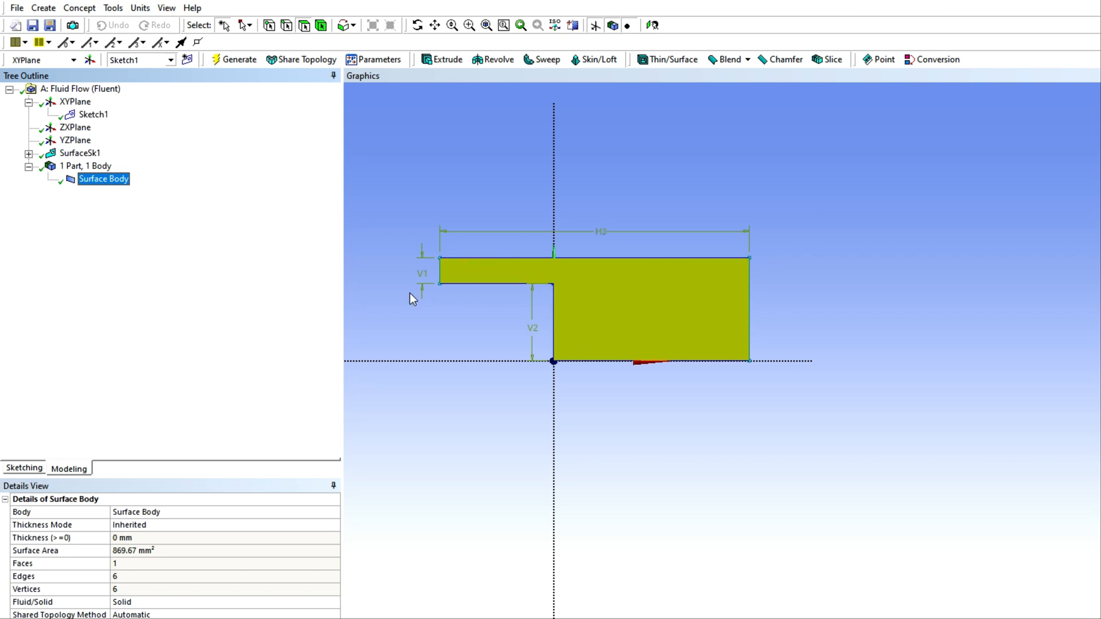
right_click(100, 179)
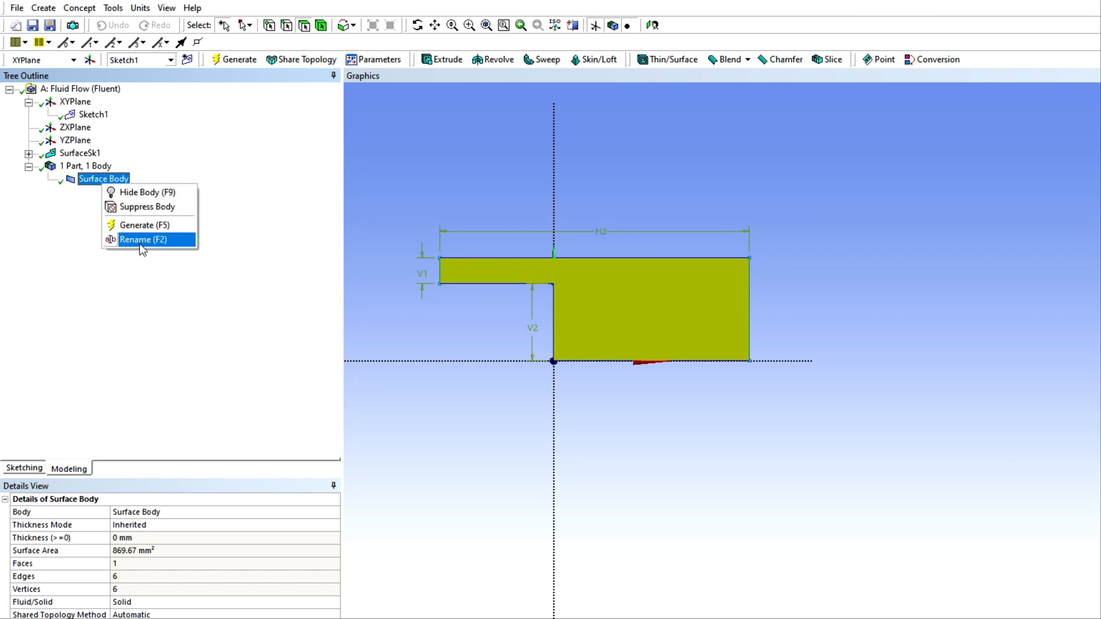
left_click(148, 240)
type("Flow_filed")
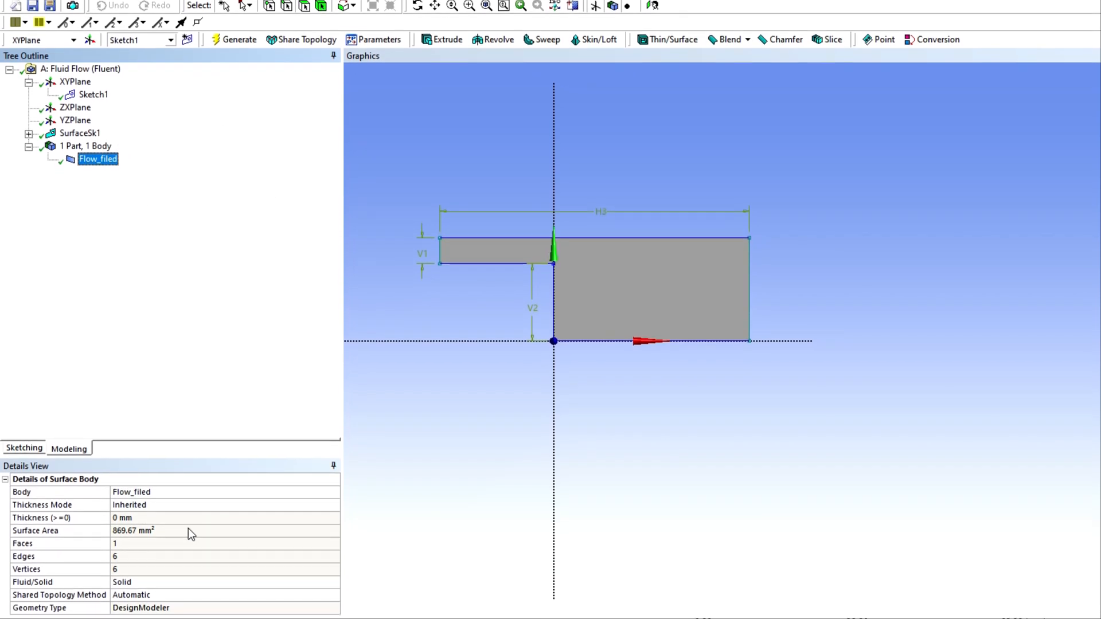
left_click(335, 576)
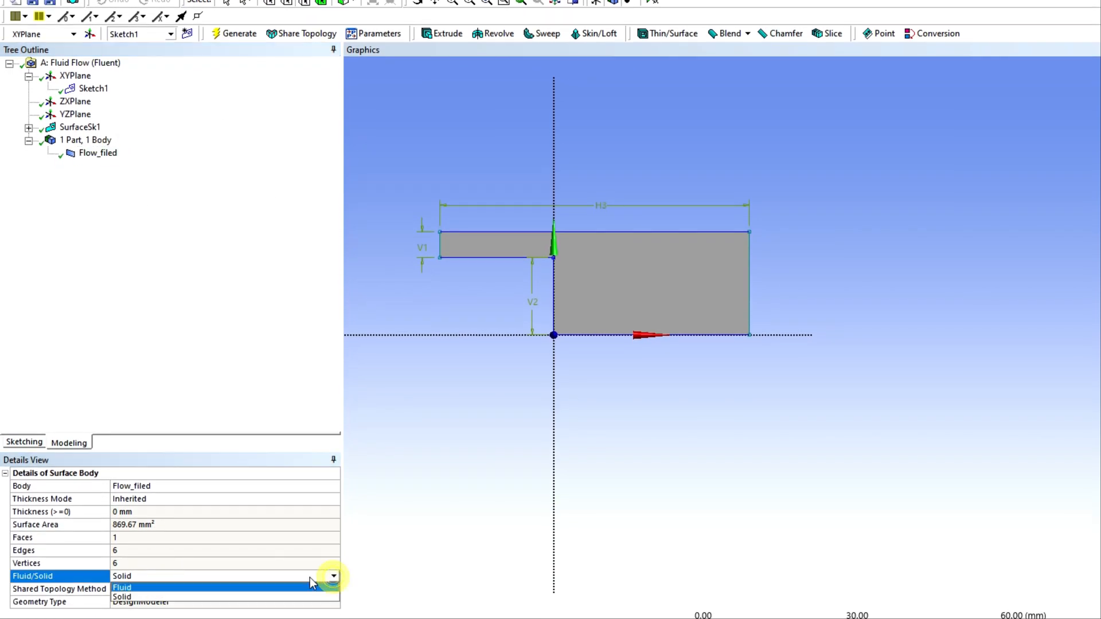
left_click(125, 586)
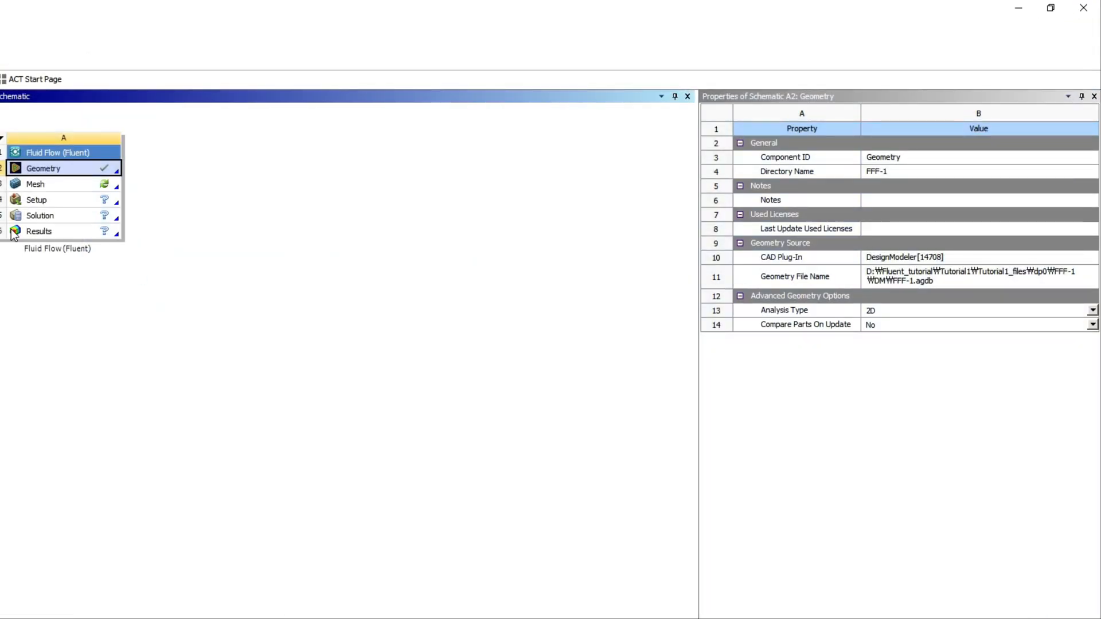
Launch Ansys Meshing from the Fluent system's Mesh cell.
right_click(37, 183)
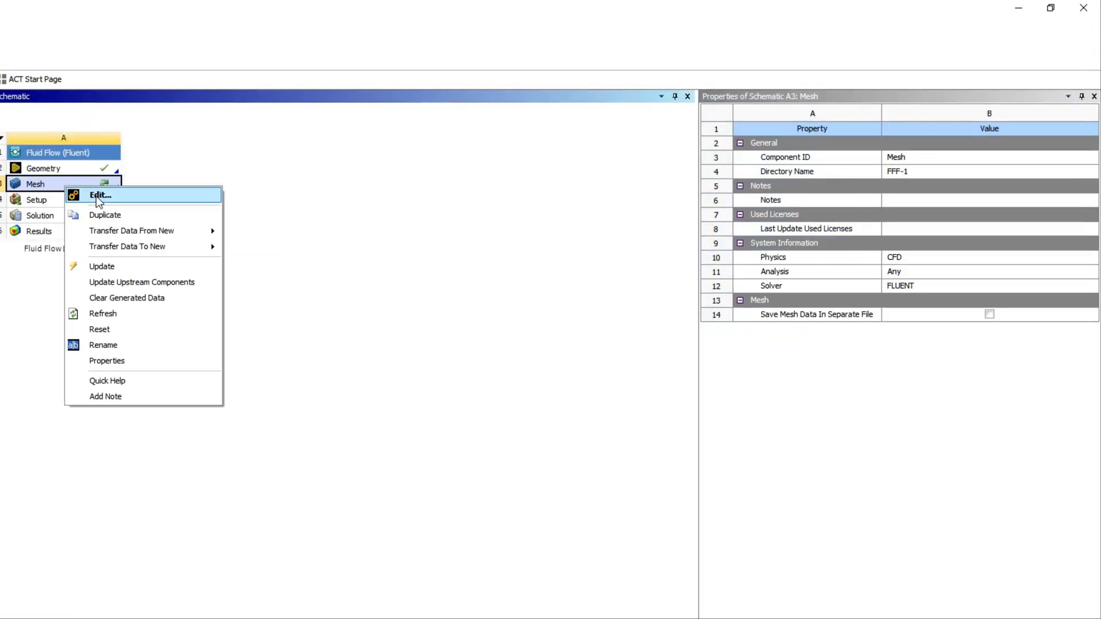
left_click(102, 195)
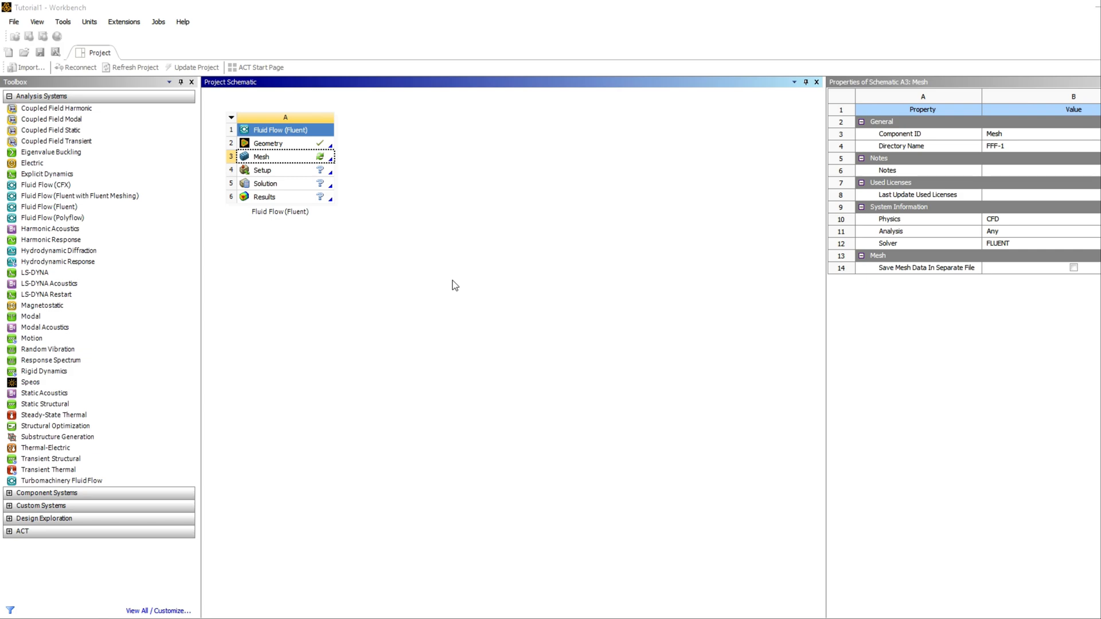
double_click(261, 156)
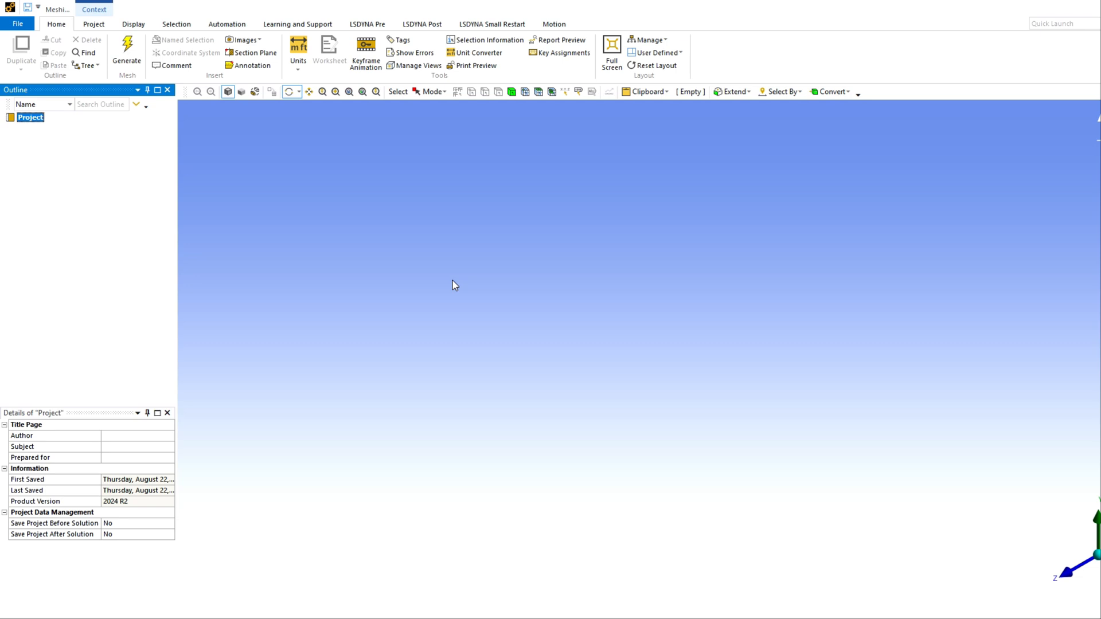
mouse_move(62, 185)
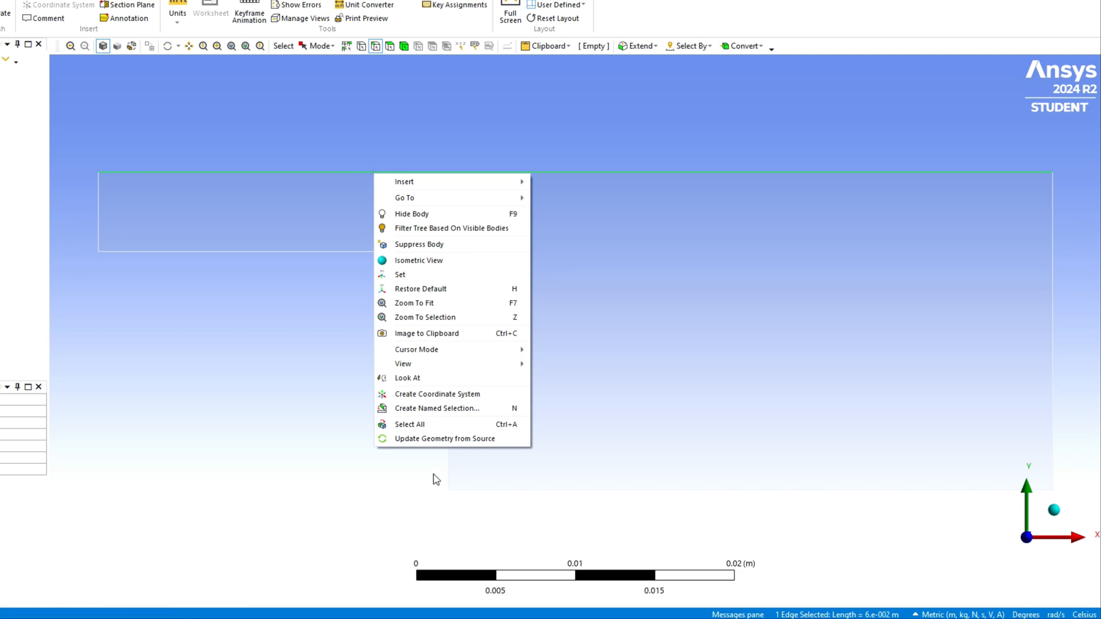
Create named selections Upper_wall for the top edge and Inlet for the left edge.
left_click(436, 408)
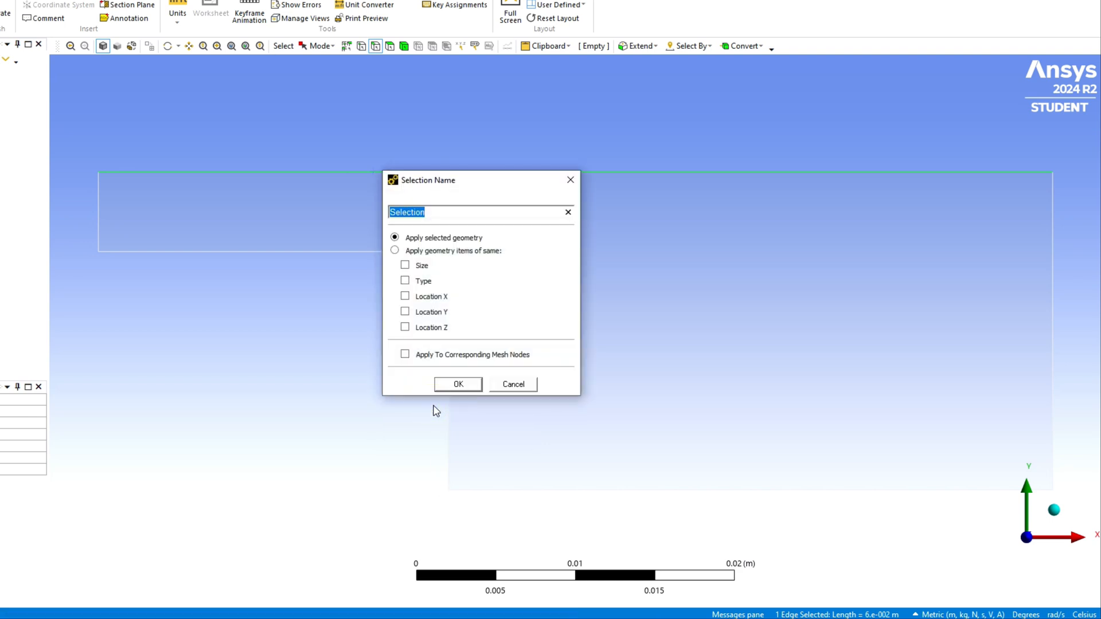
type("Upper")
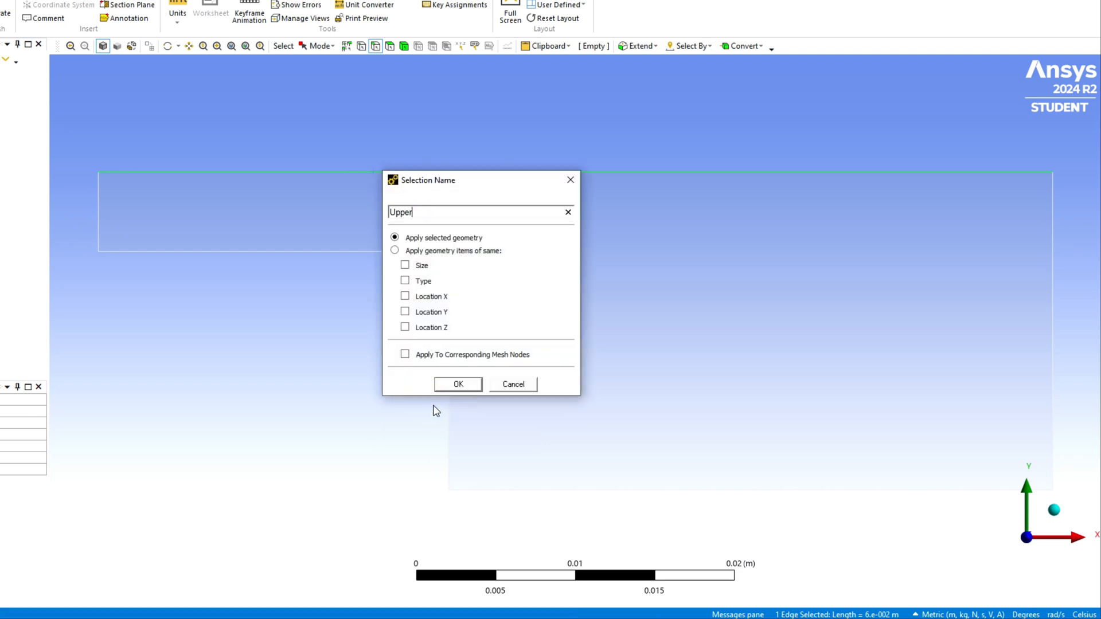
type("_weall")
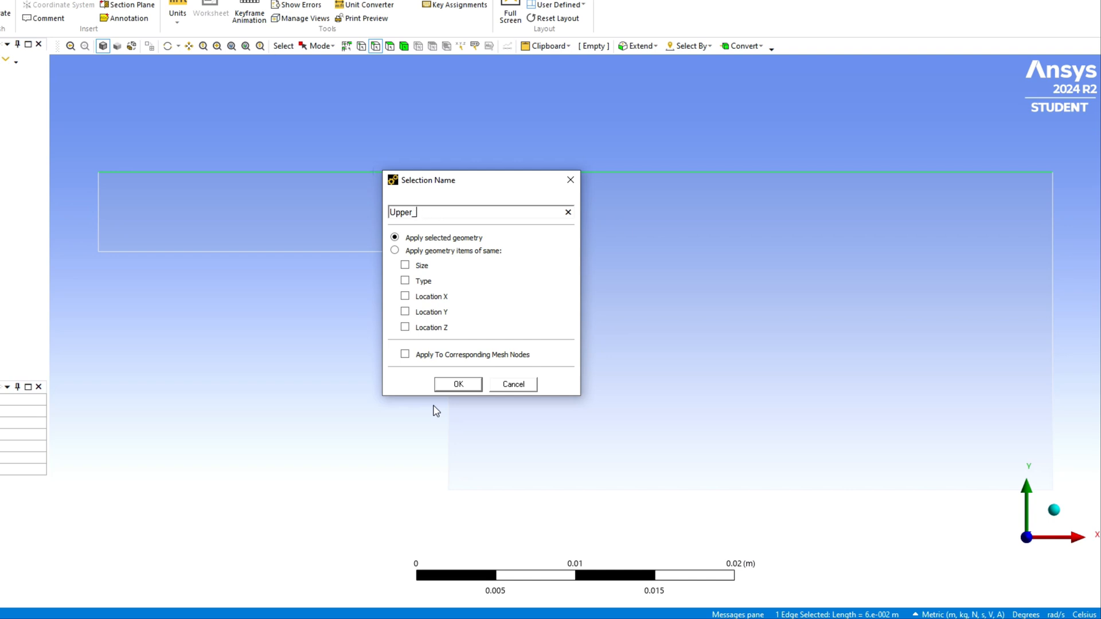
left_click(458, 384)
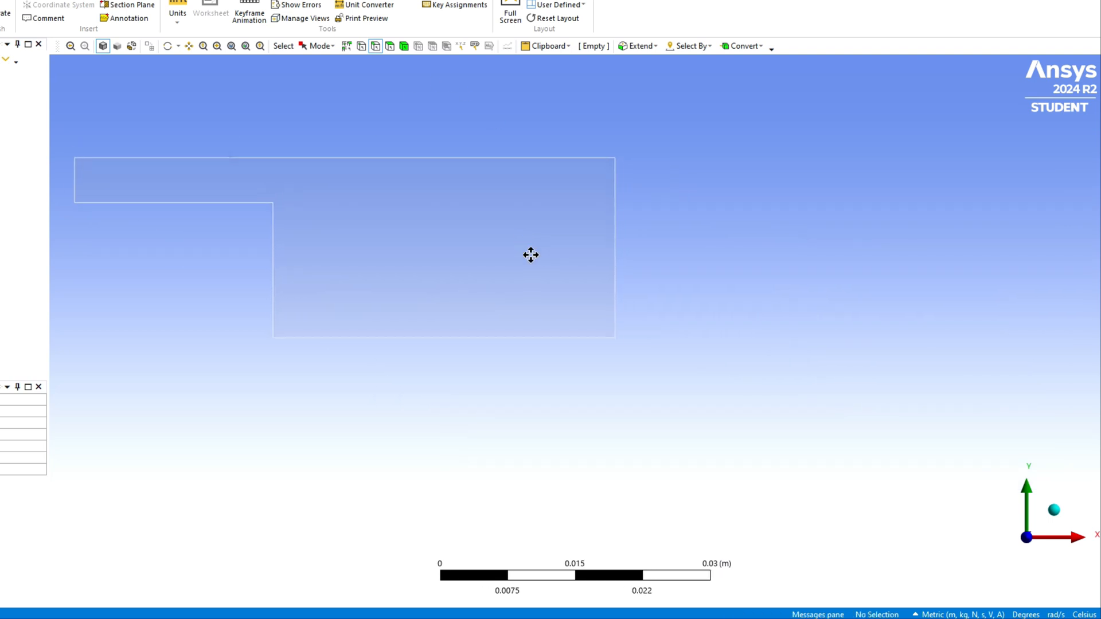
right_click(169, 182)
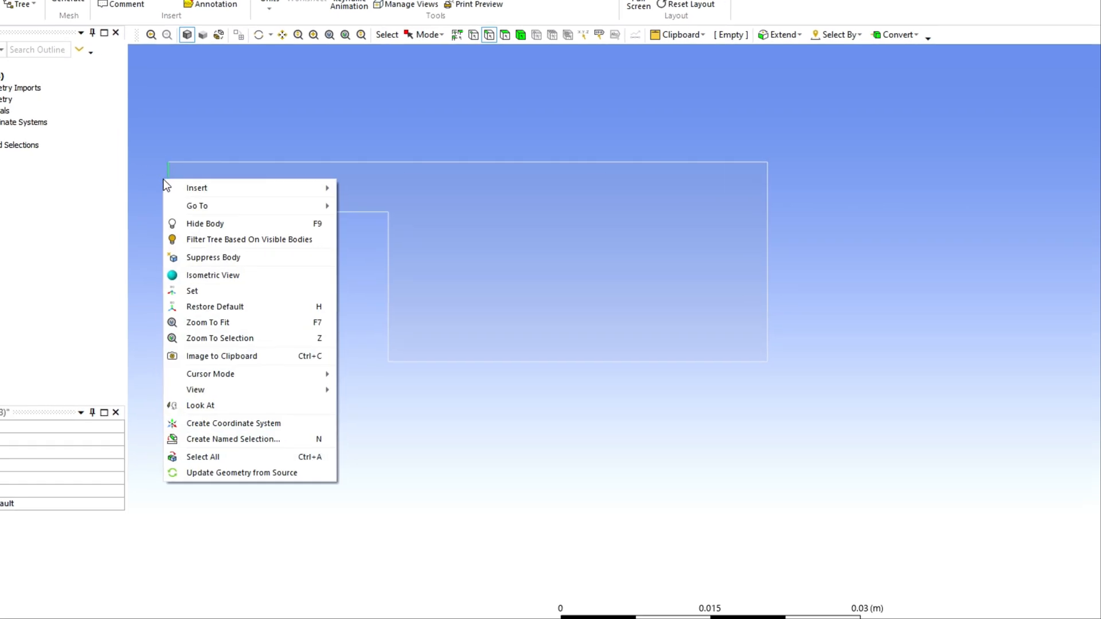
left_click(233, 439)
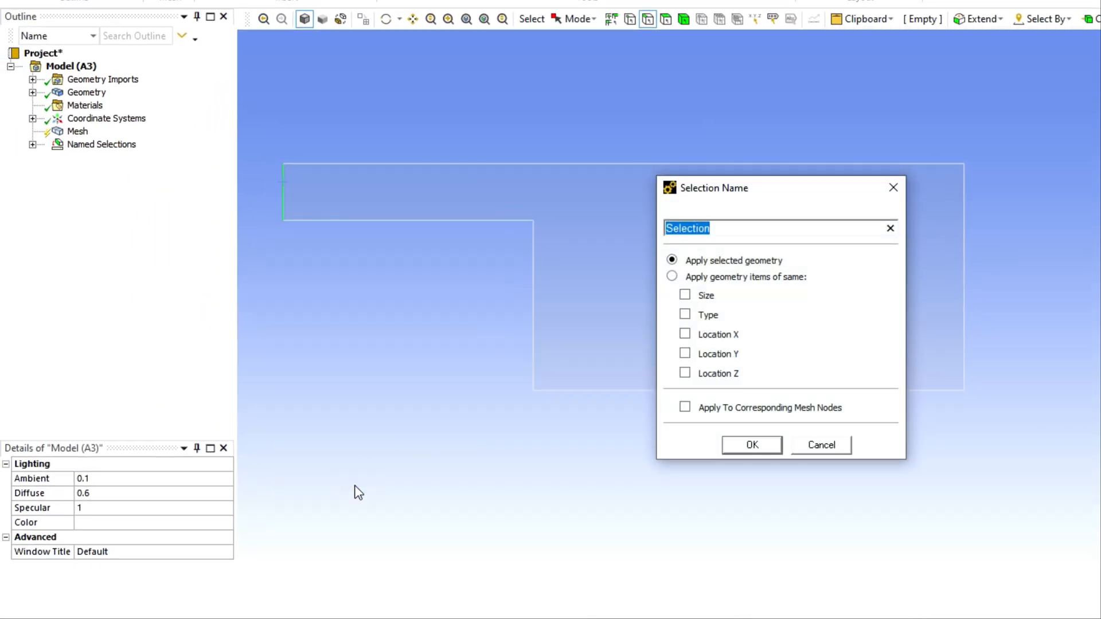
left_click(751, 444)
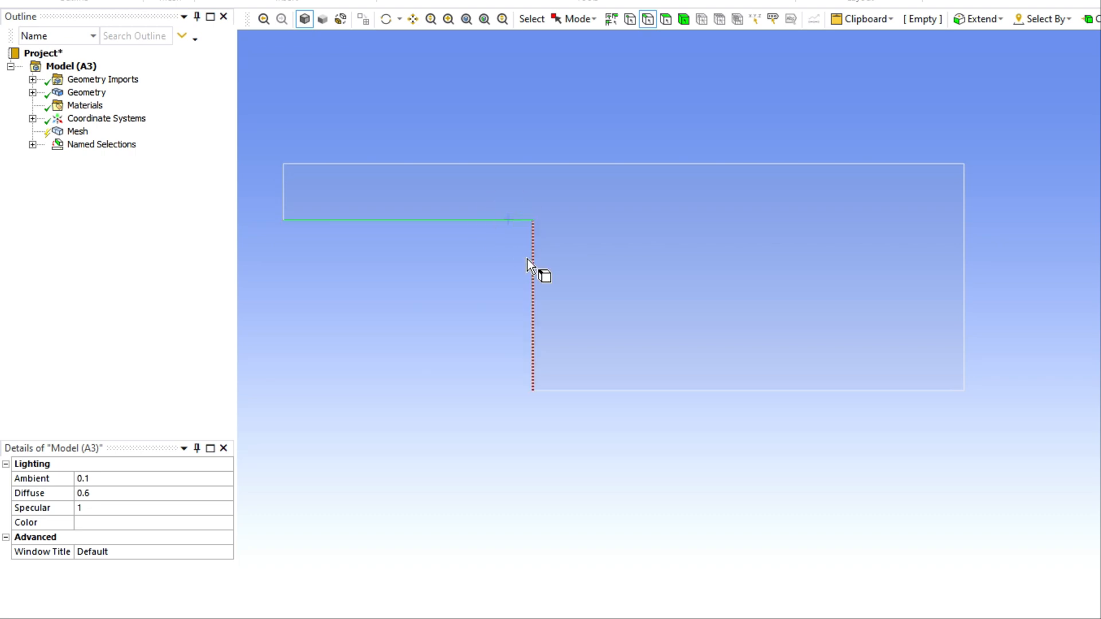
Name the bottom edges Bottom_wall and the right edge Outlet, then preview the walls.
right_click(527, 265)
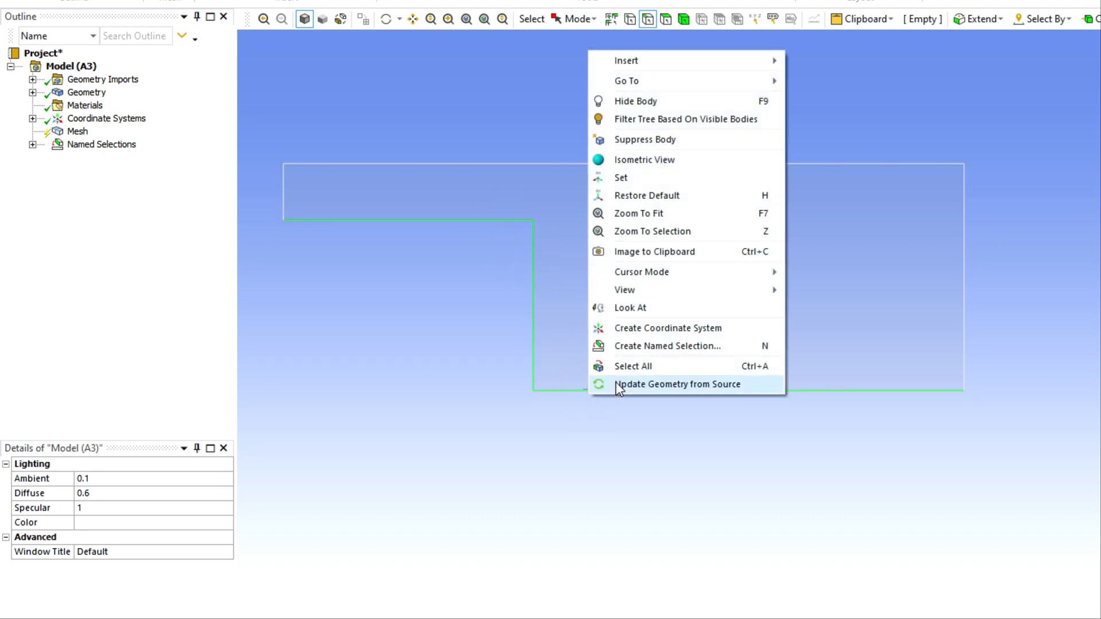
left_click(668, 346)
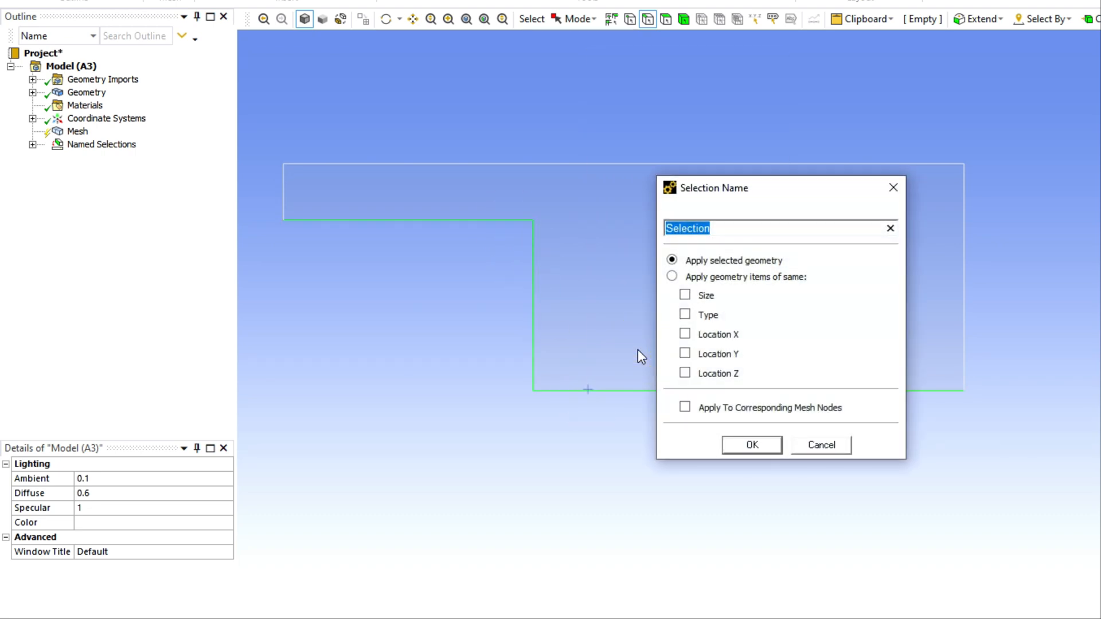
type("Bottom")
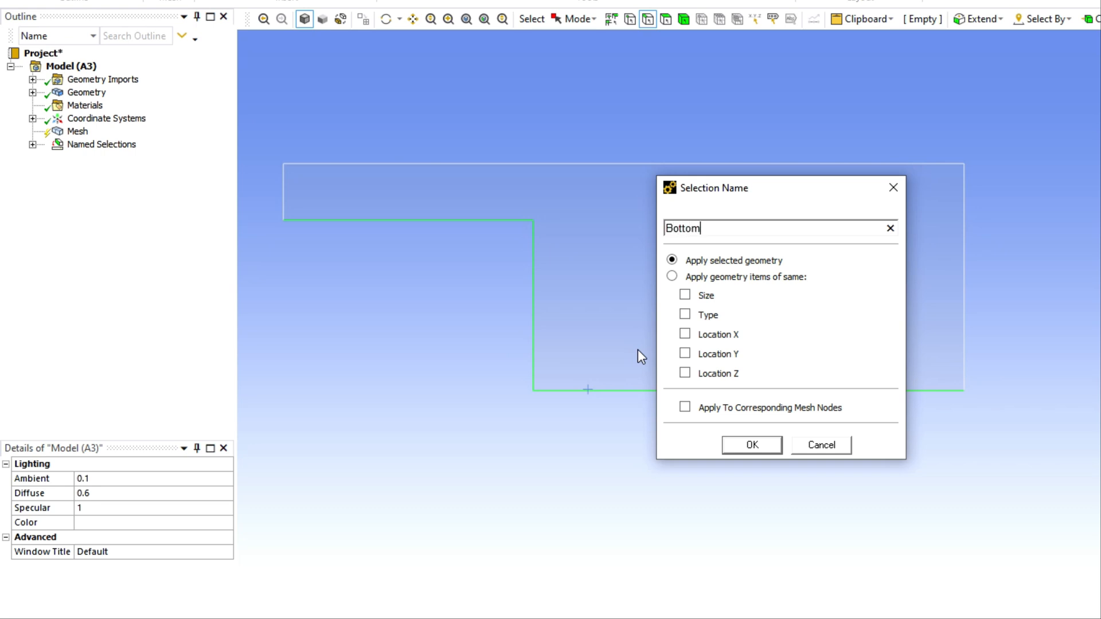
type("_wa")
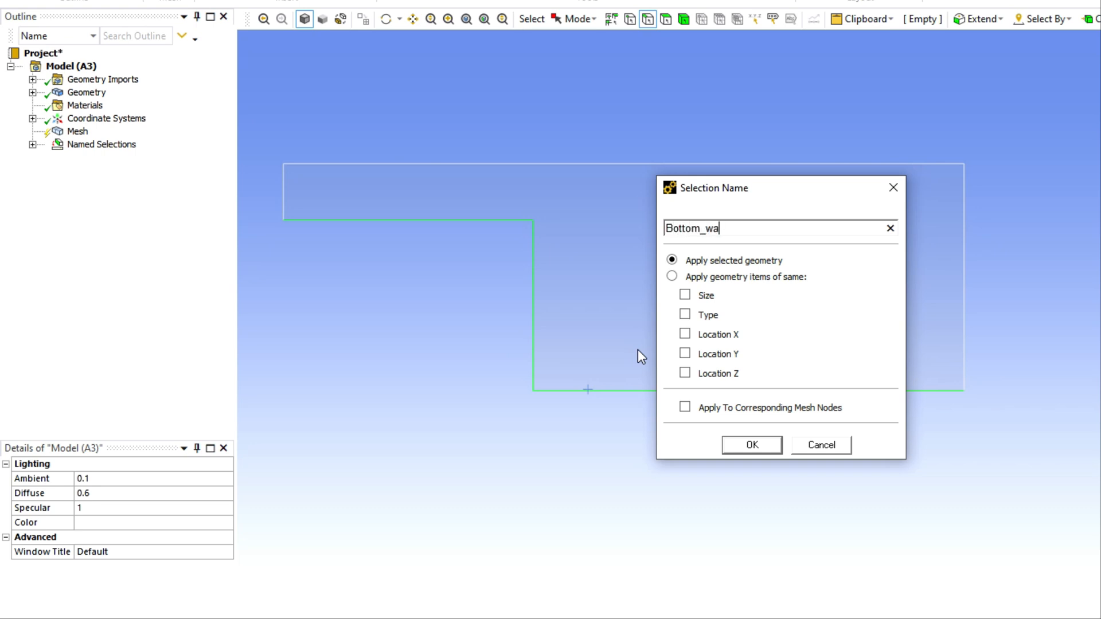
left_click(751, 444)
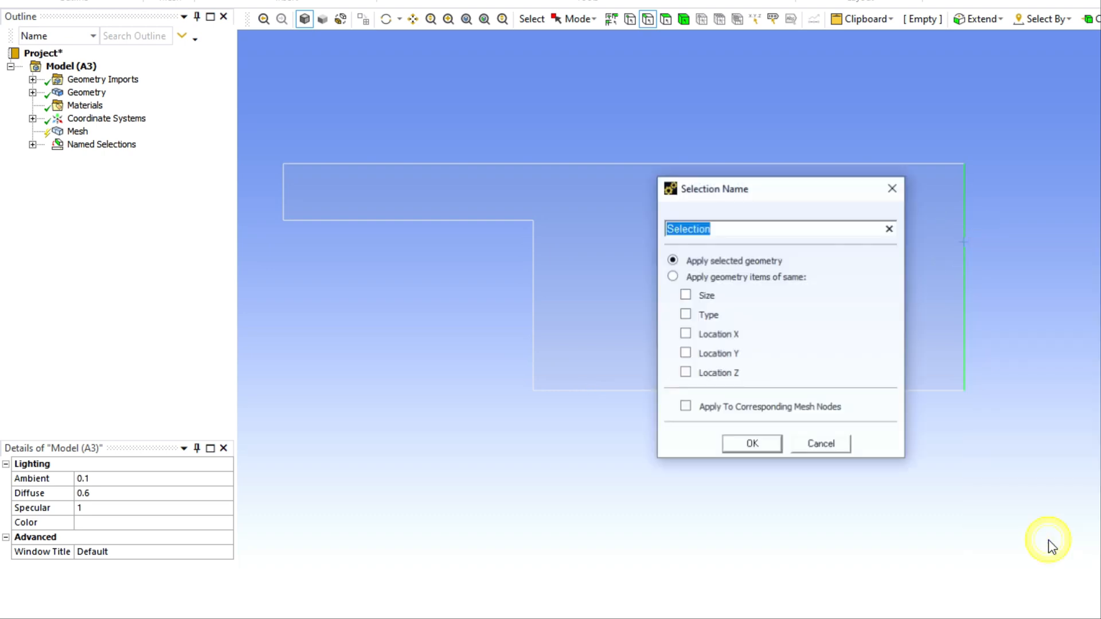
type("Out")
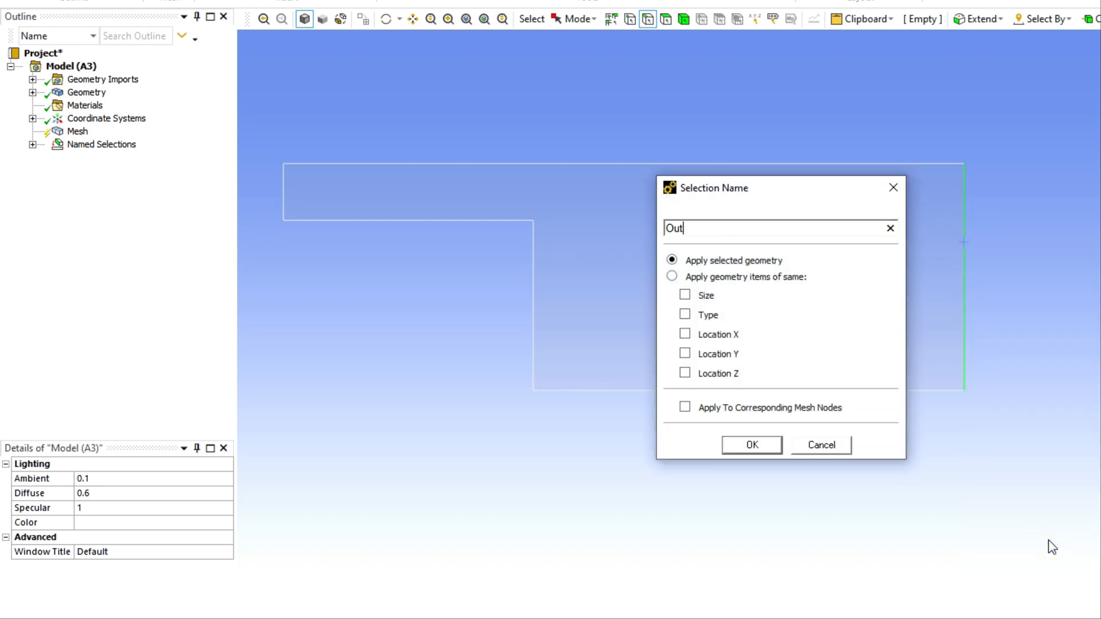
left_click(751, 444)
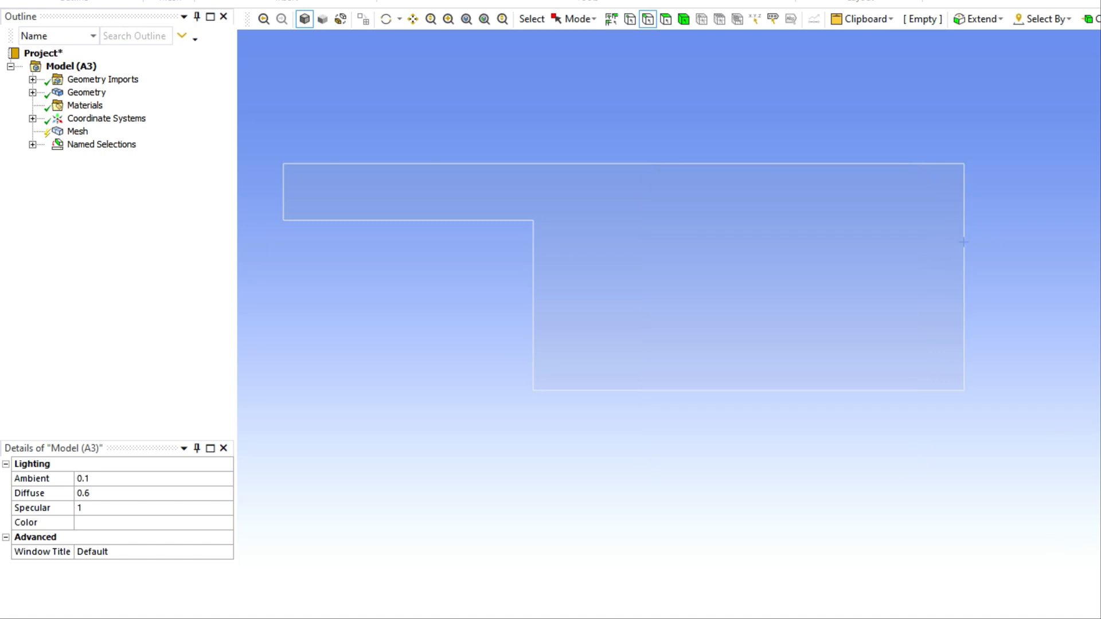
left_click(110, 157)
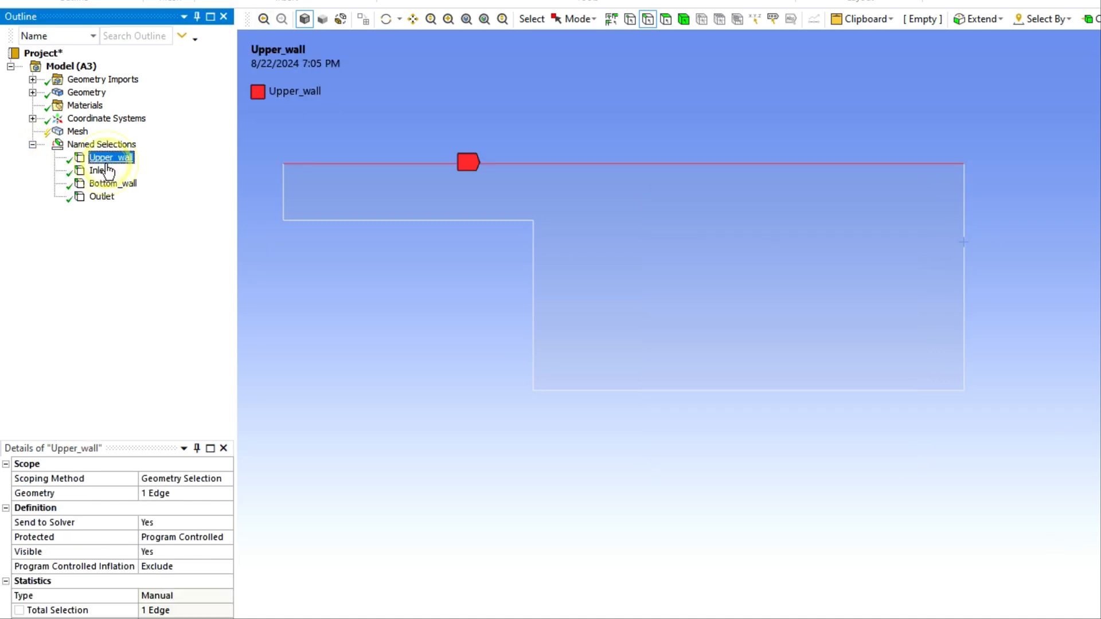
left_click(106, 183)
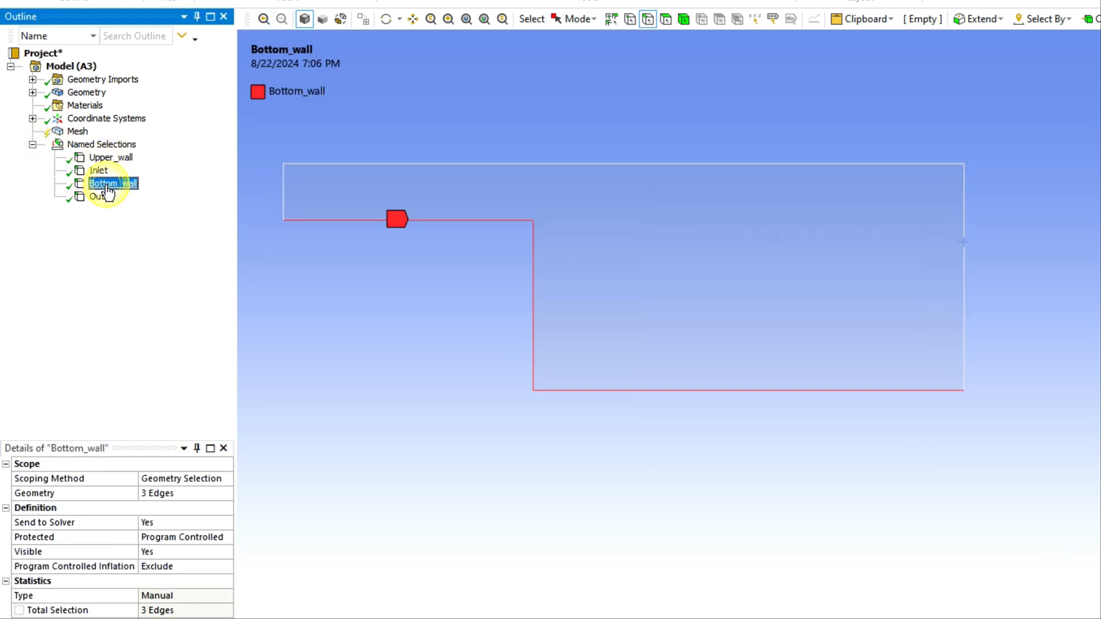
Insert a Quadrilateral Dominant method control scoped to the fluid surface body.
left_click(77, 131)
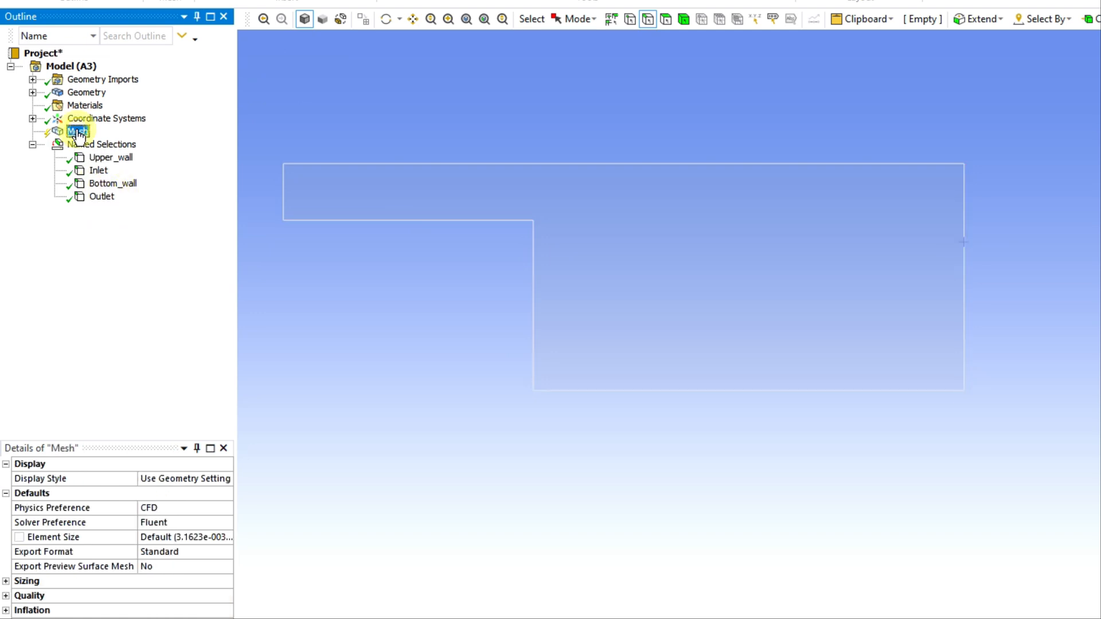
right_click(75, 132)
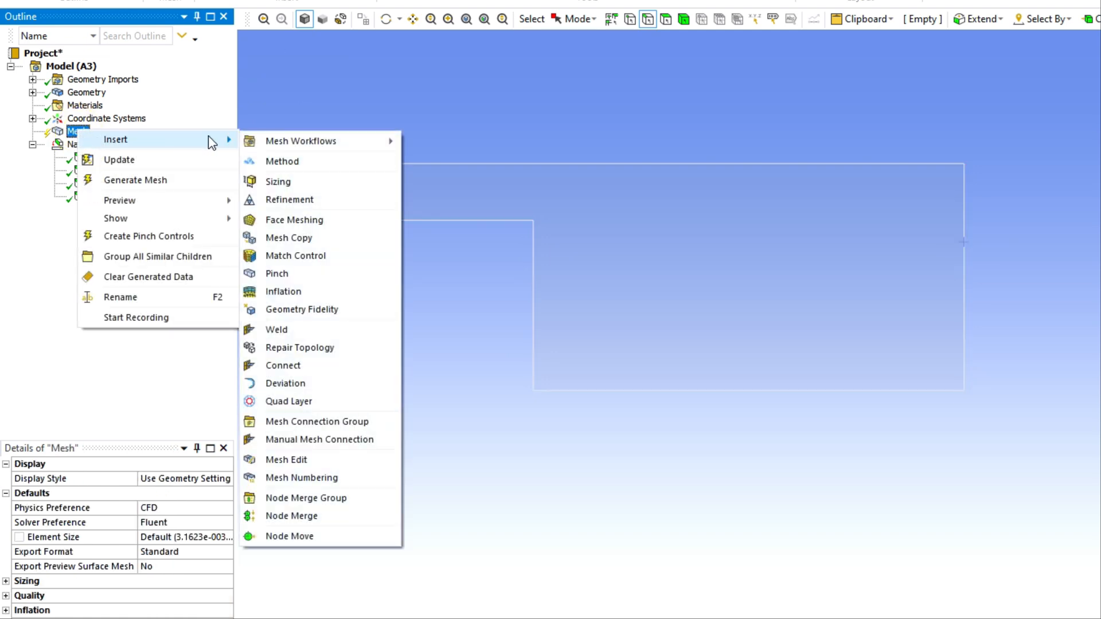
mouse_move(279, 162)
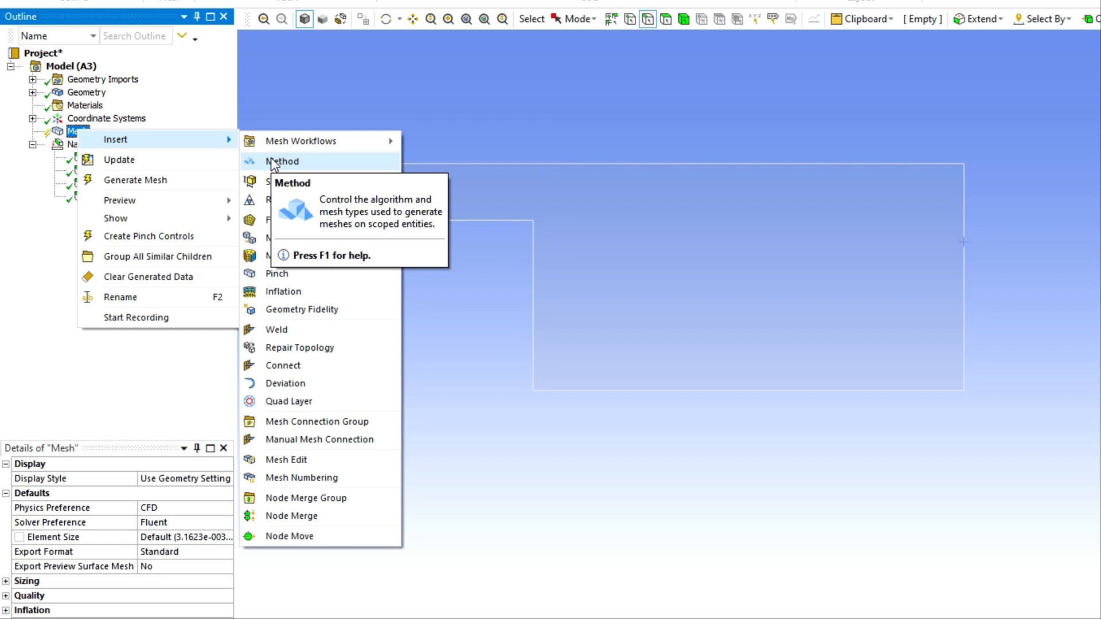
left_click(283, 162)
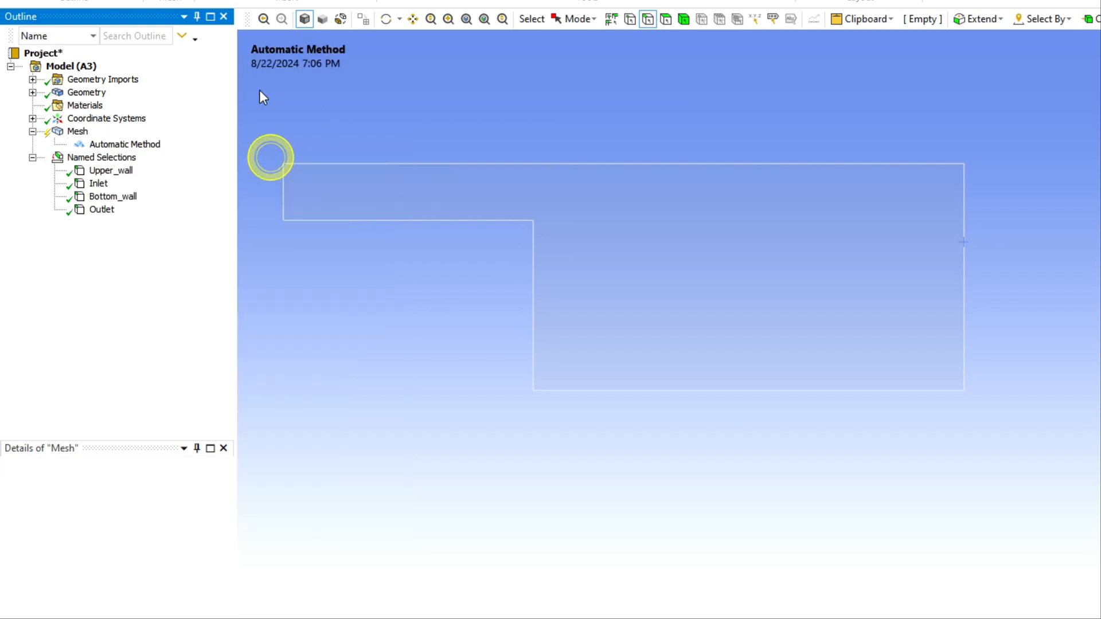
left_click(125, 144)
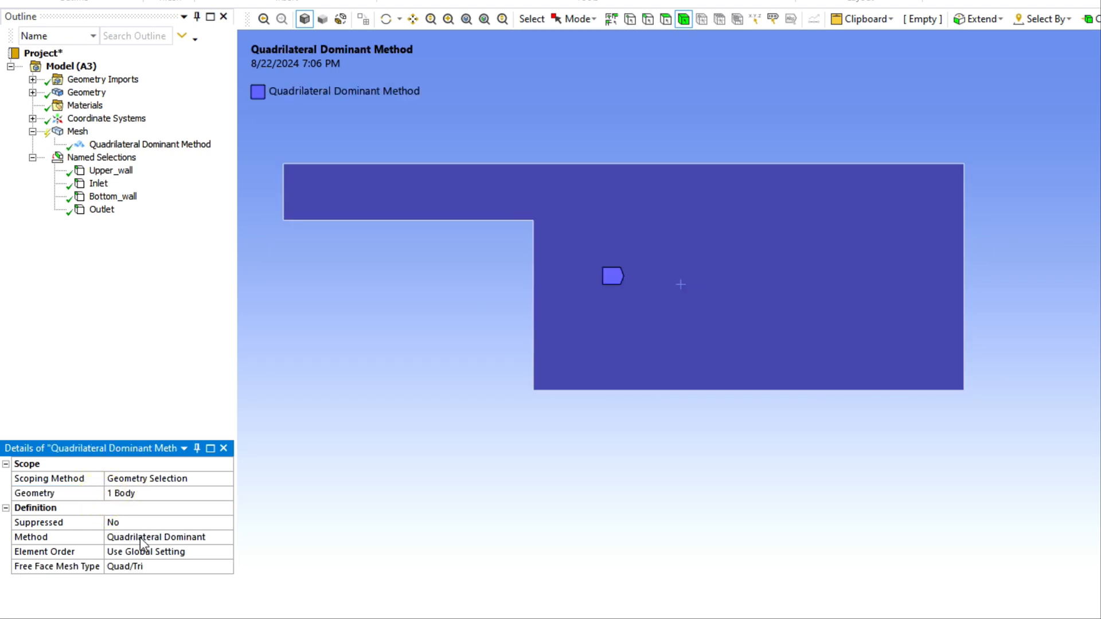
left_click(226, 537)
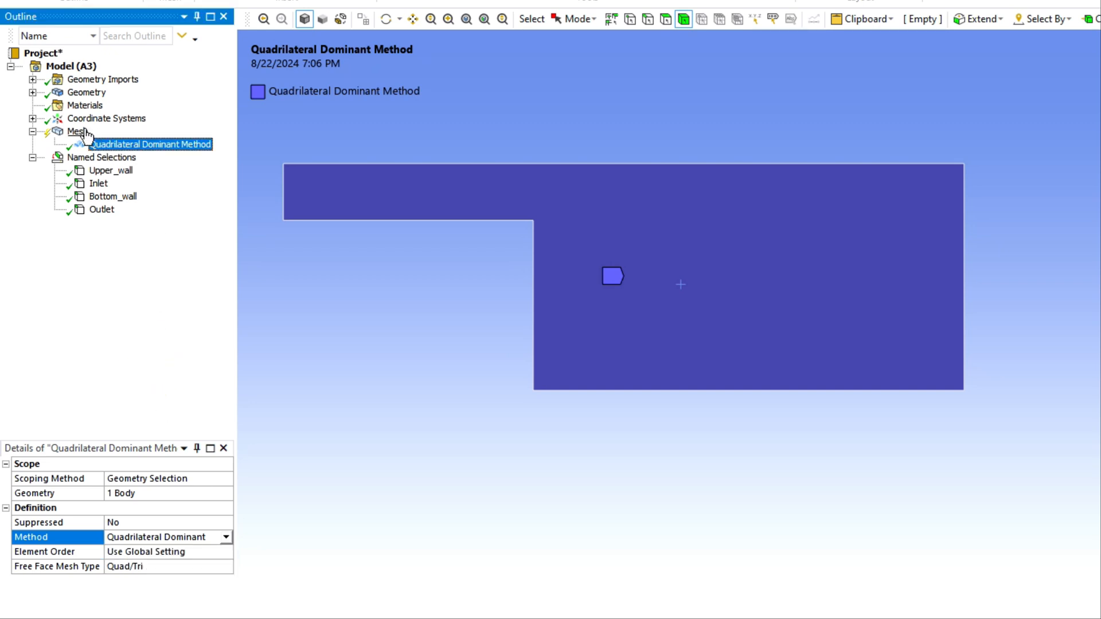
Insert a Body Sizing control applied to the fluid body.
right_click(64, 133)
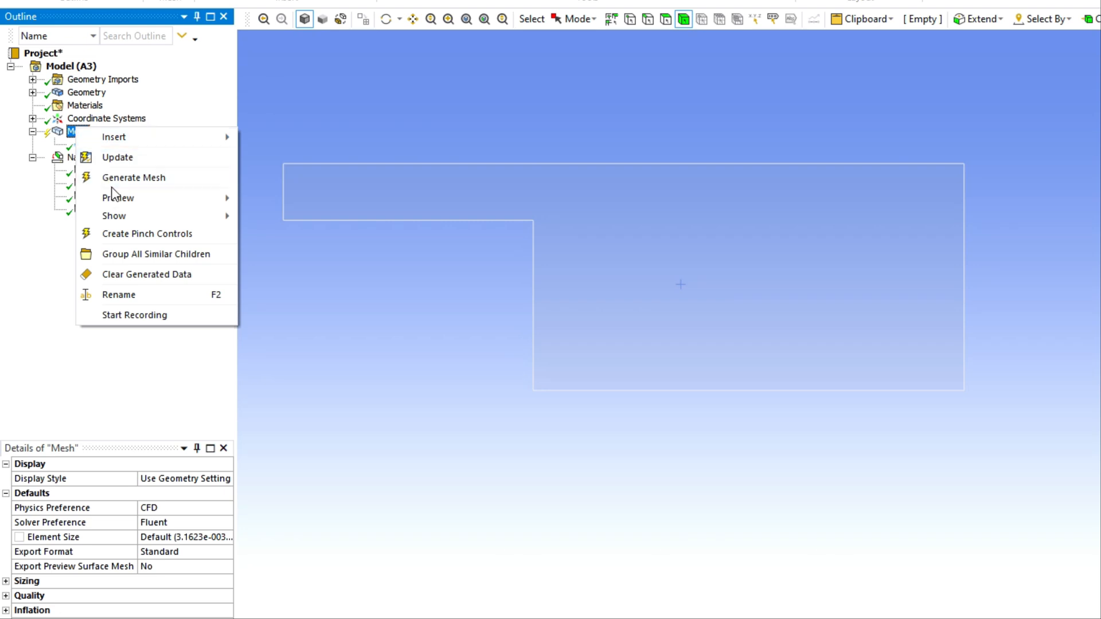
mouse_move(103, 181)
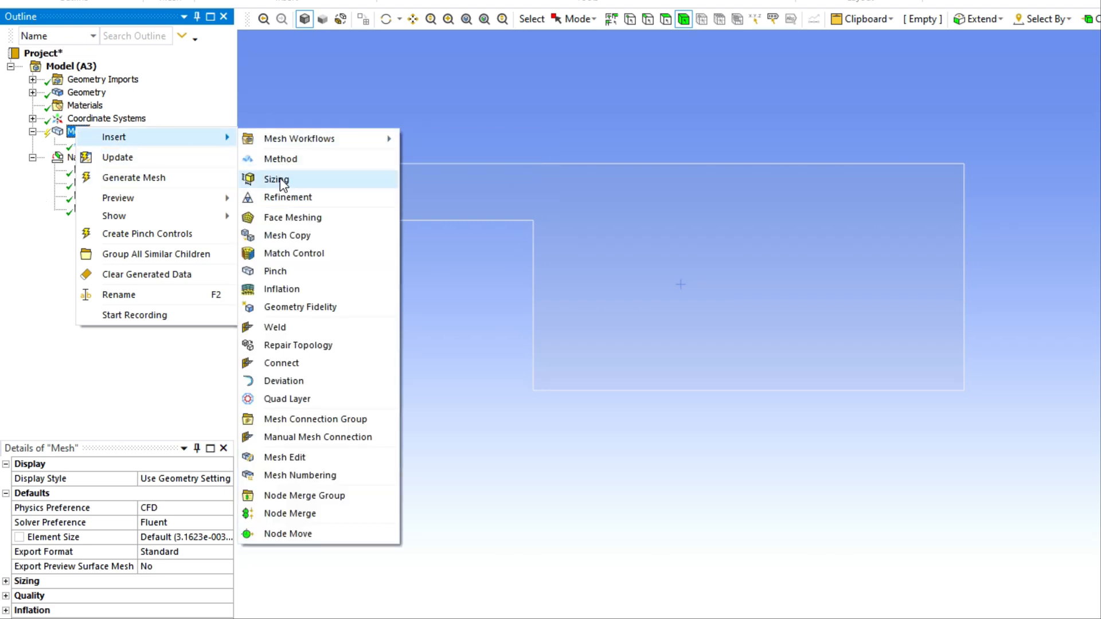
left_click(276, 179)
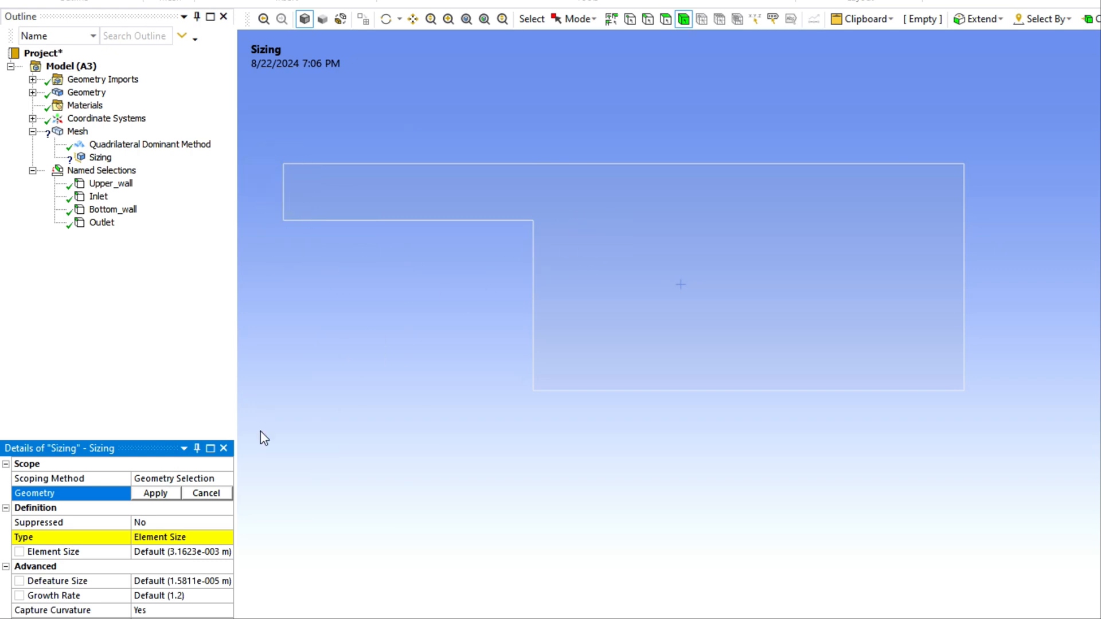
left_click(155, 494)
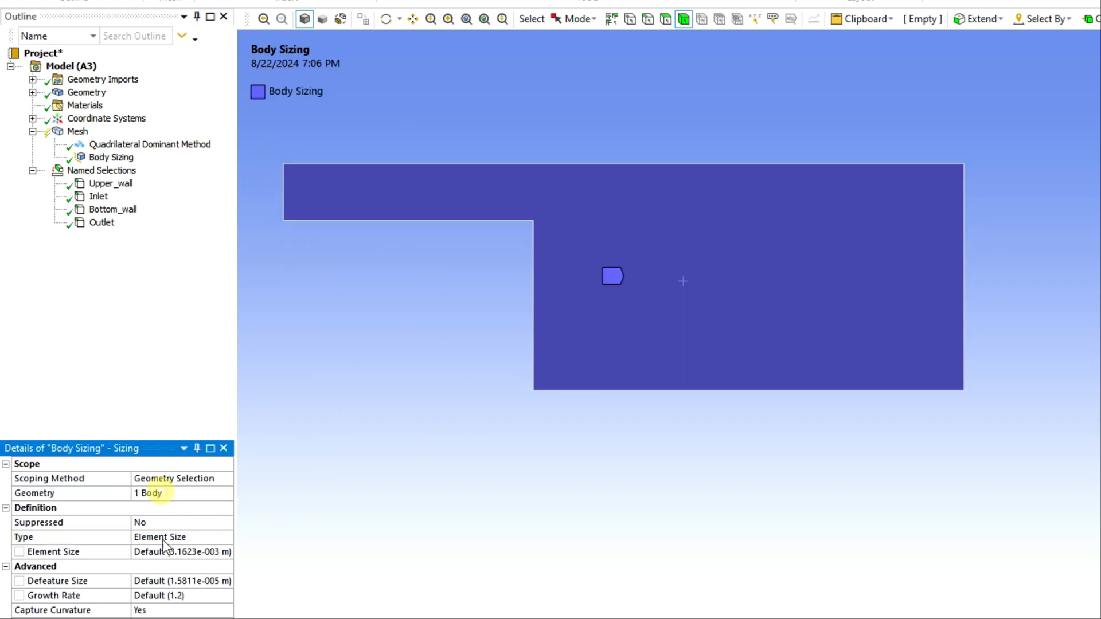
left_click(166, 537)
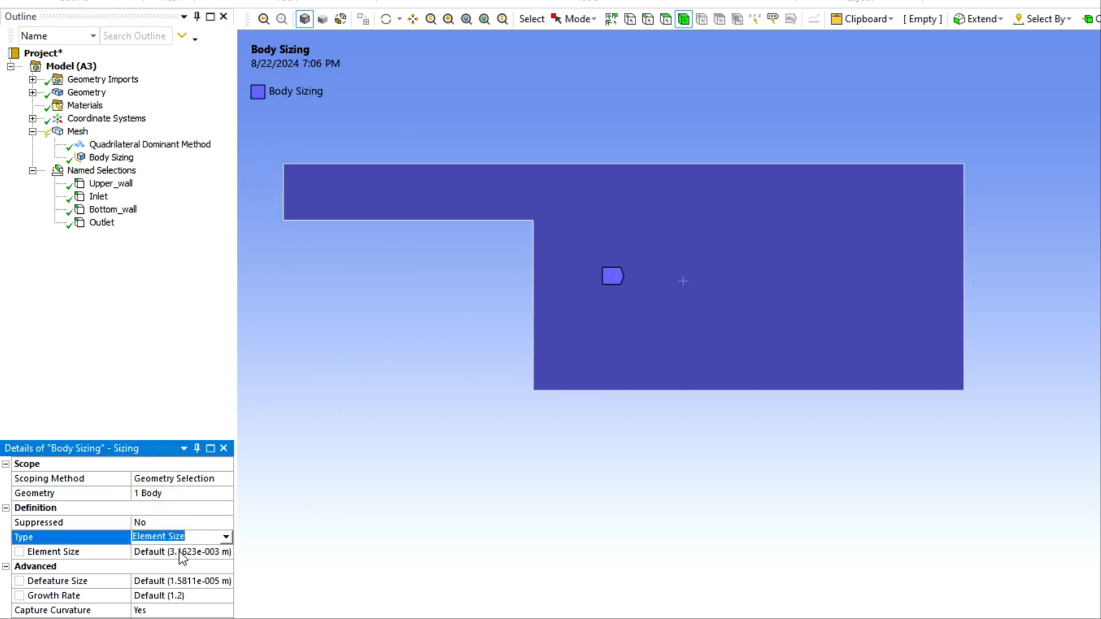
Set the element size to 0.001 m and generate the mesh.
left_click(181, 551)
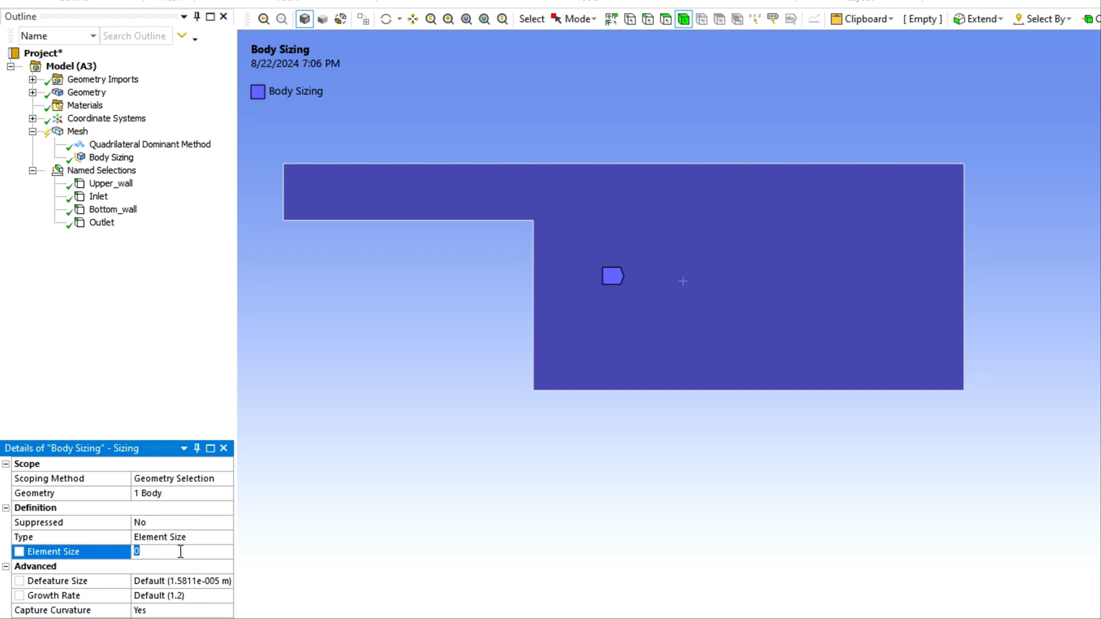
type("1")
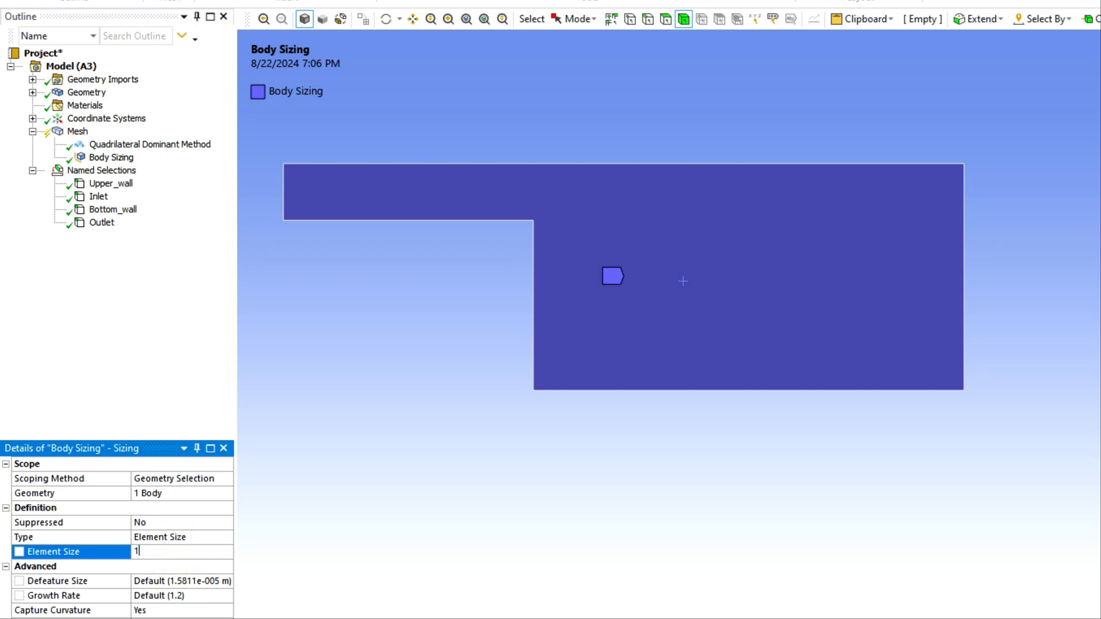
type("e-003 m")
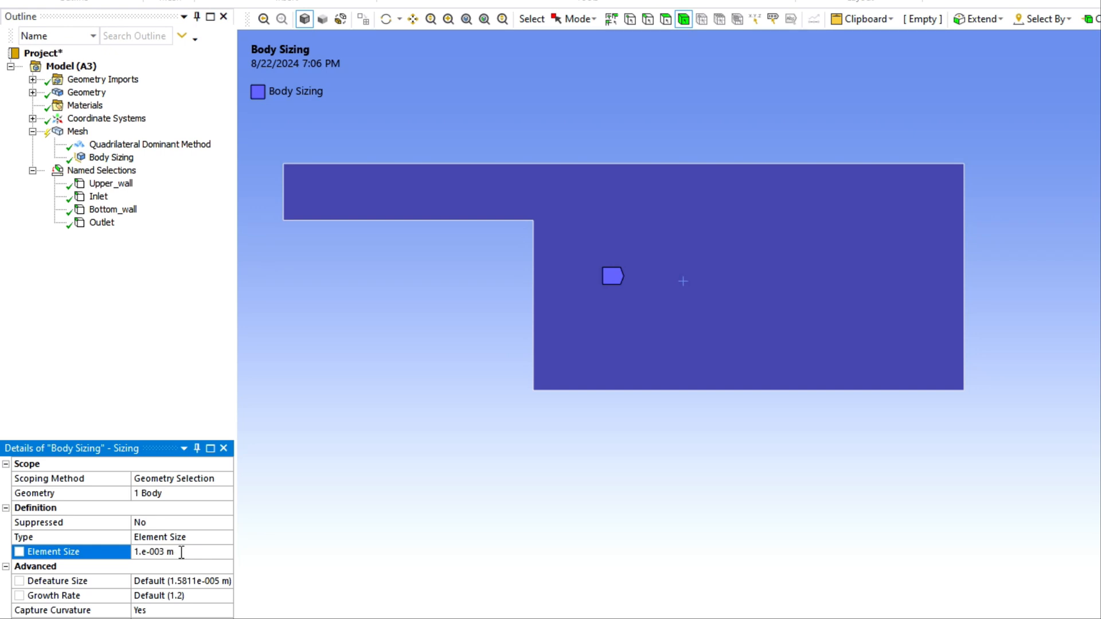
type("0.001")
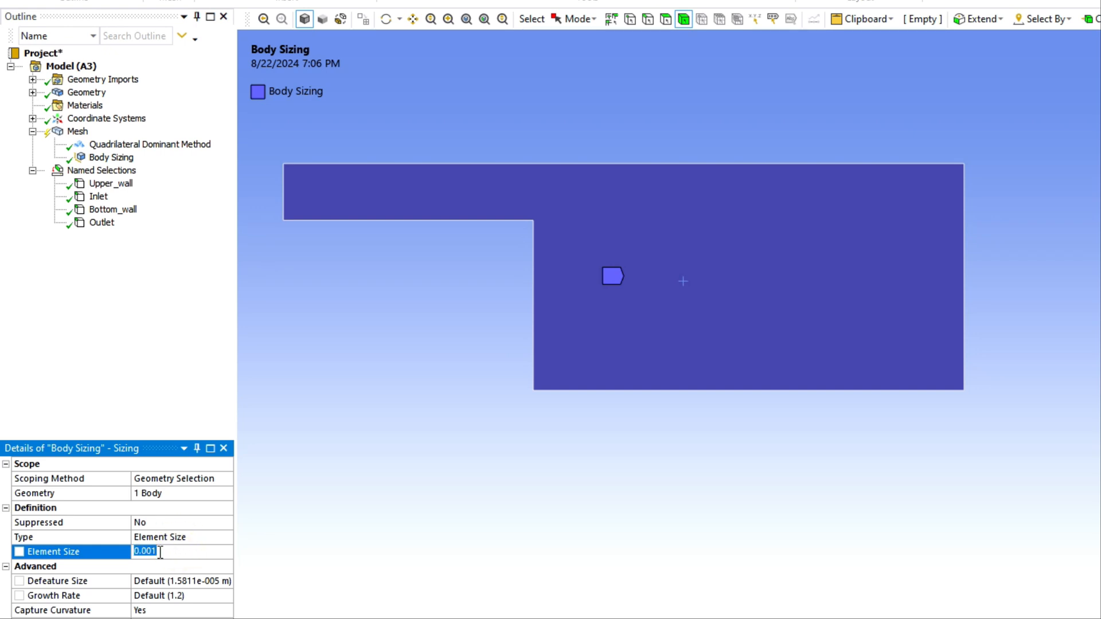
left_click(76, 131)
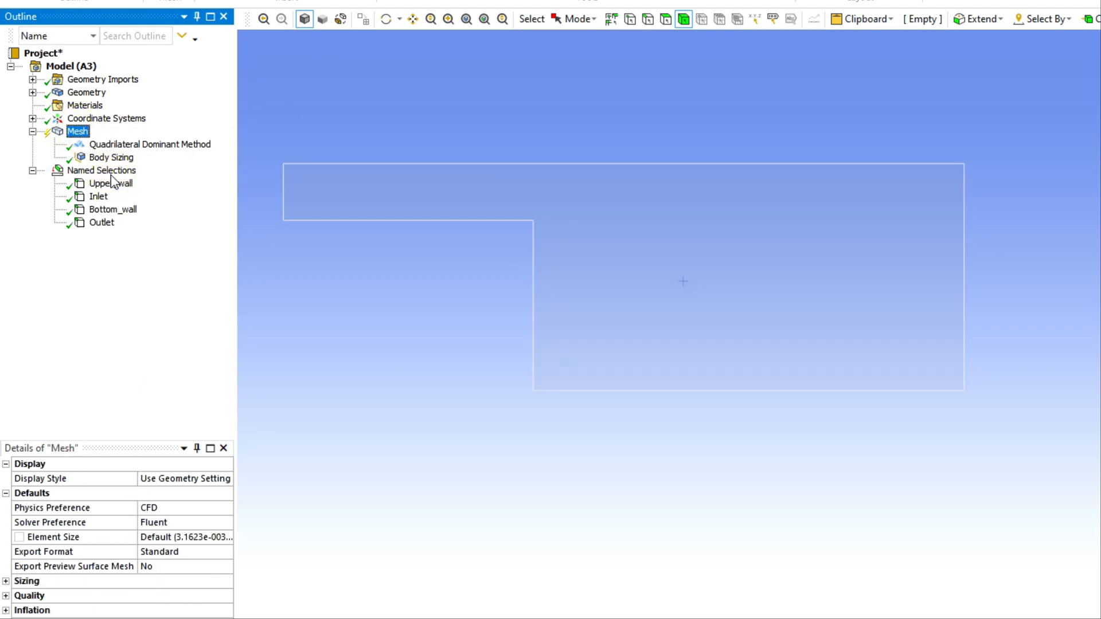
left_click(102, 170)
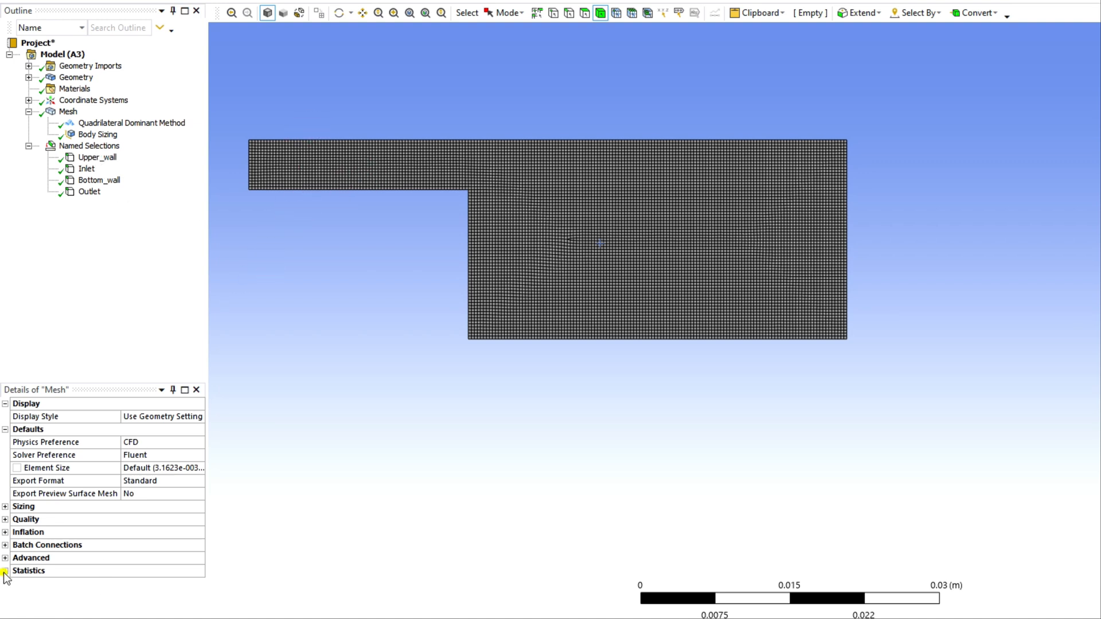
Check the mesh statistics (9,916 nodes, 9,650 elements) and update the mesh.
left_click(7, 570)
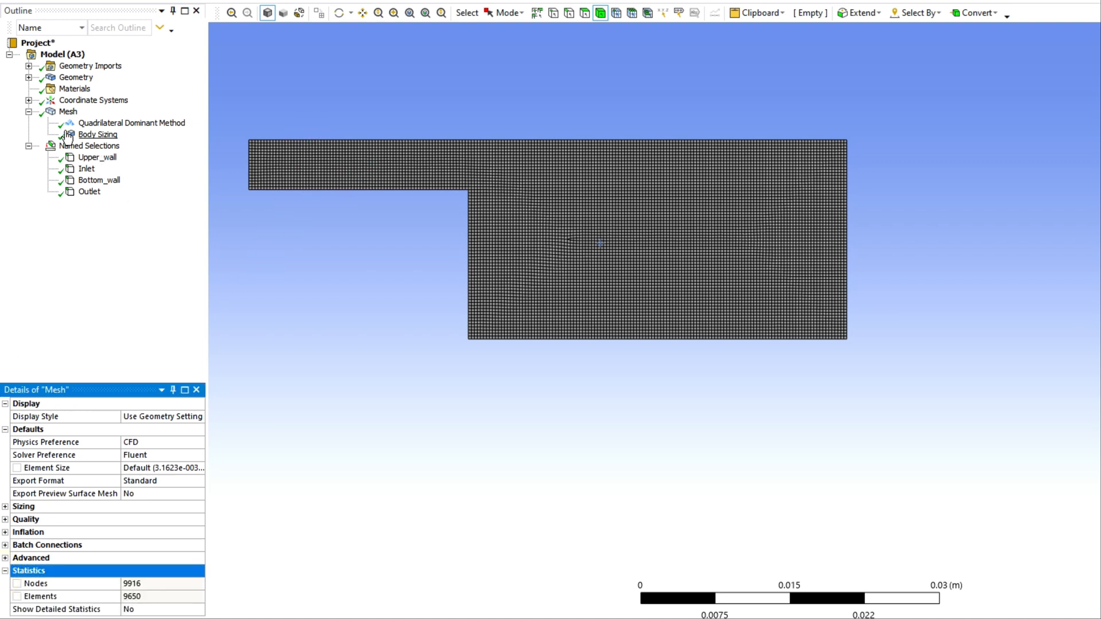
right_click(59, 111)
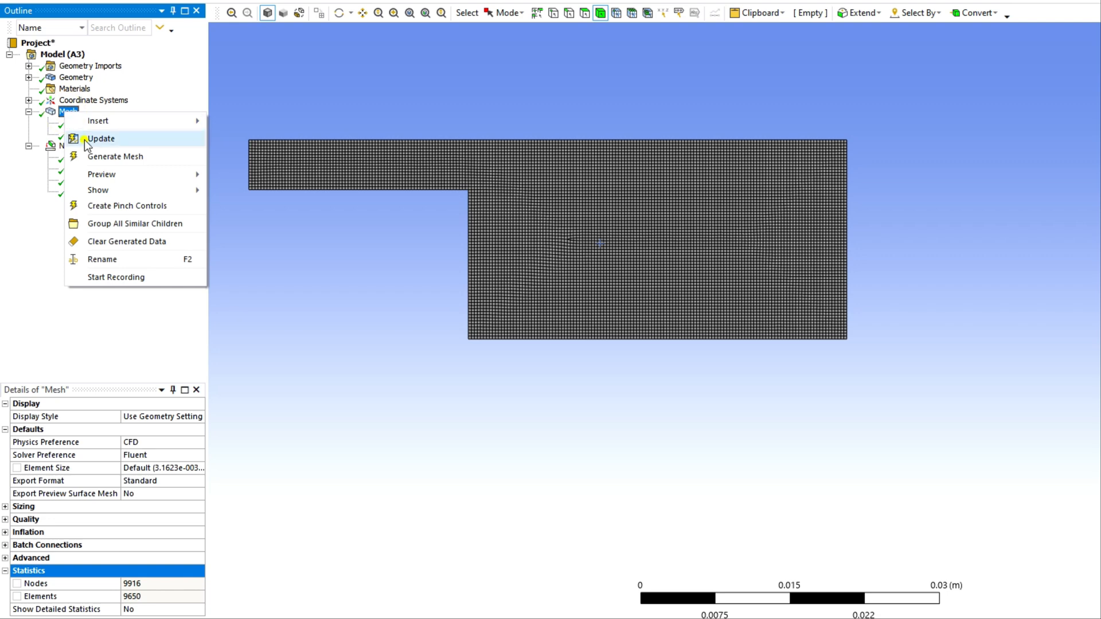
left_click(101, 139)
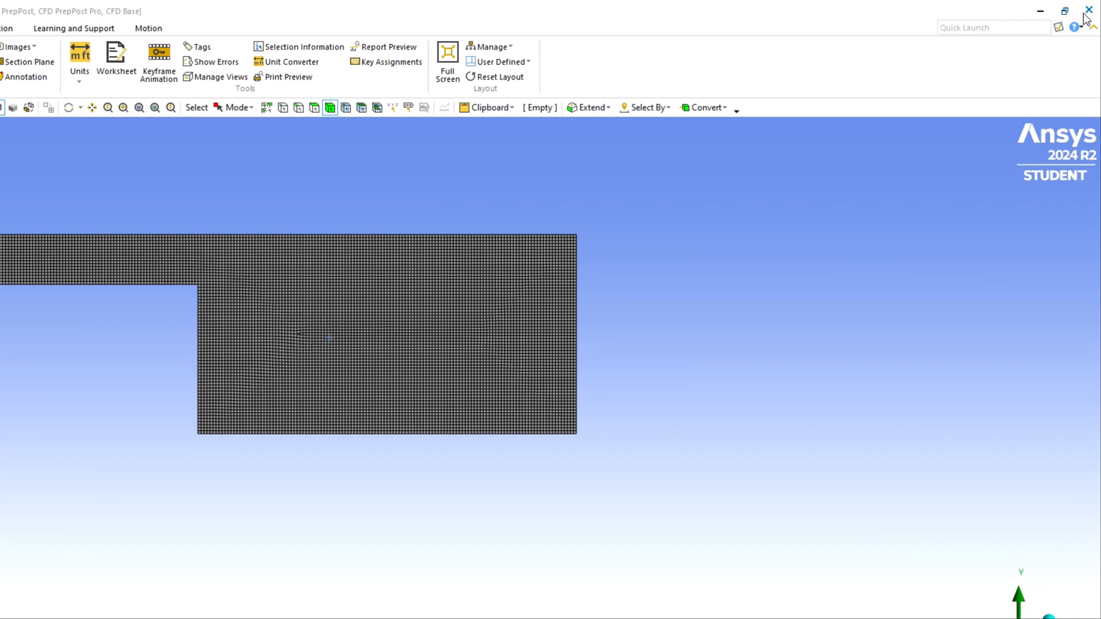
mouse_move(1088, 9)
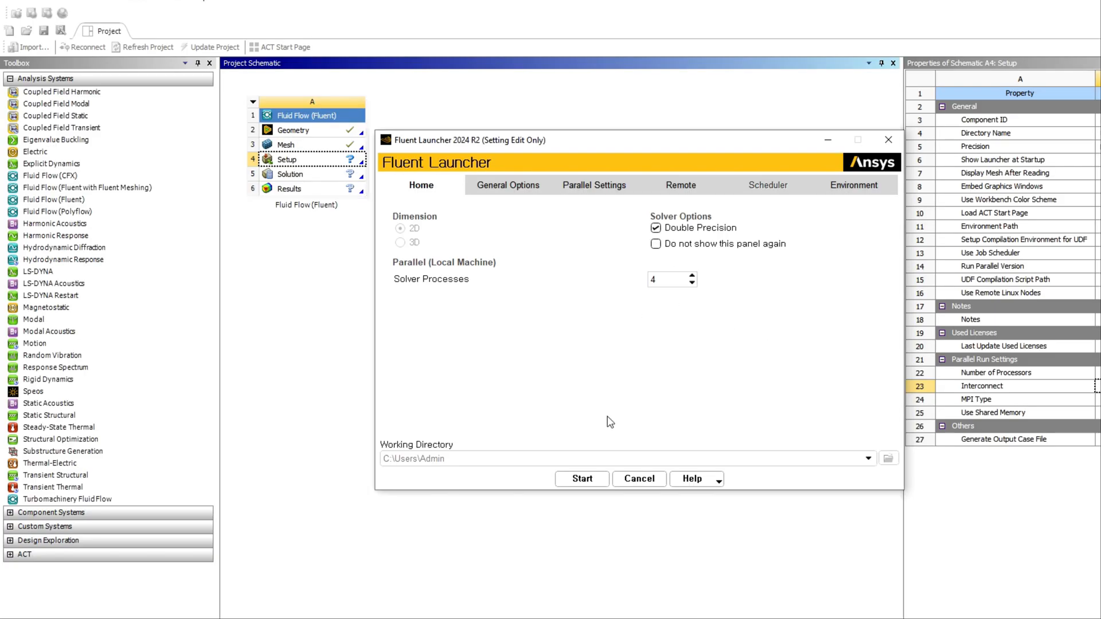
Review the parallel settings and start Fluent in double precision with 4 processes.
left_click(594, 184)
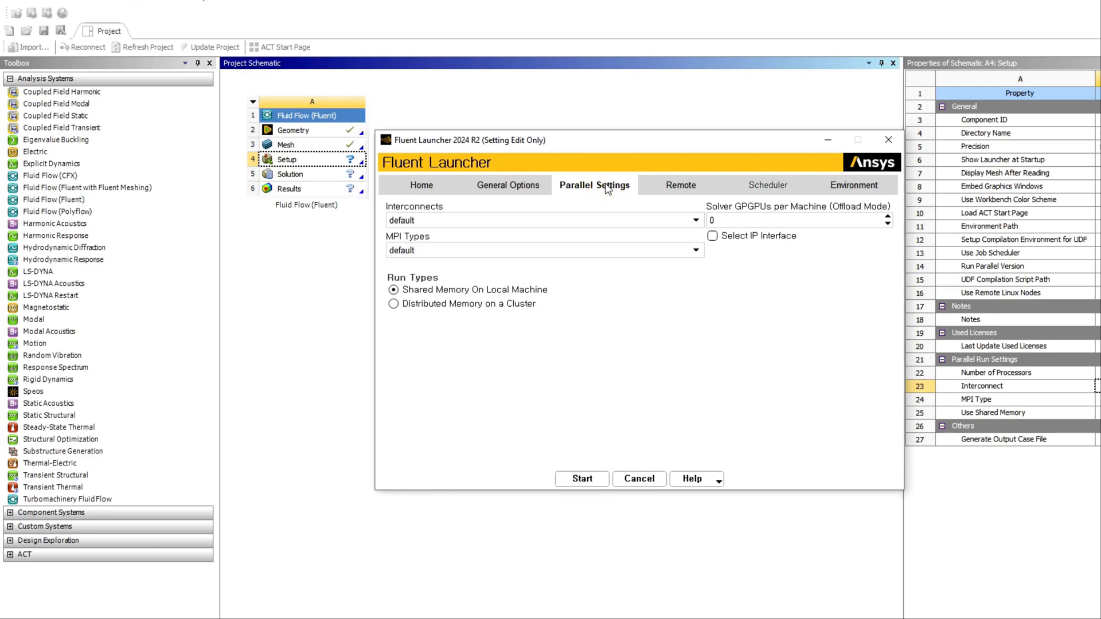
left_click(421, 186)
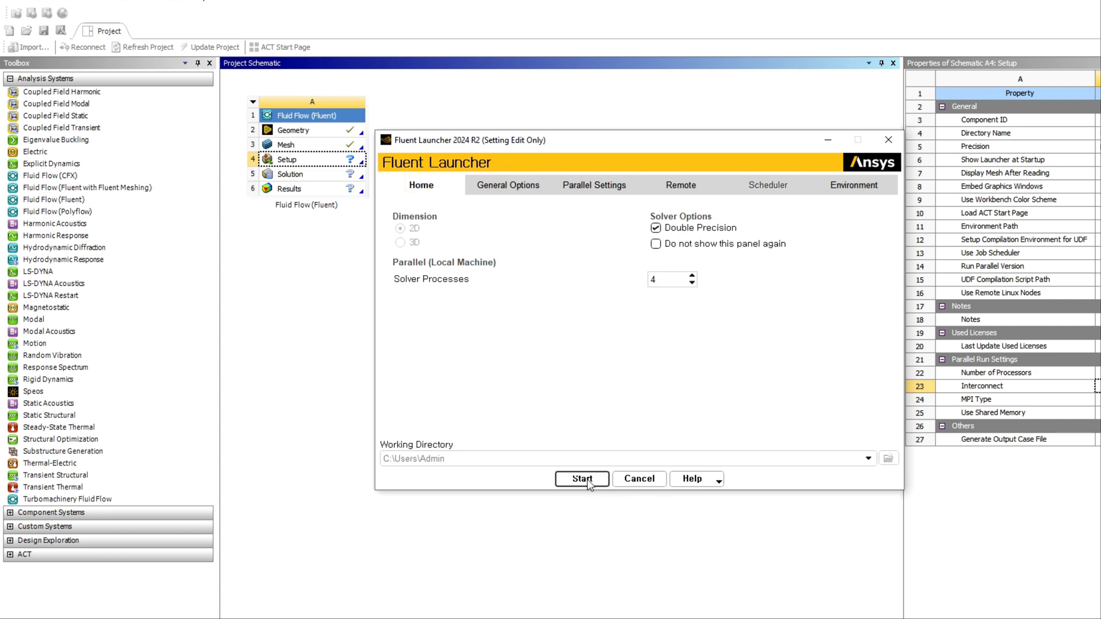
left_click(582, 478)
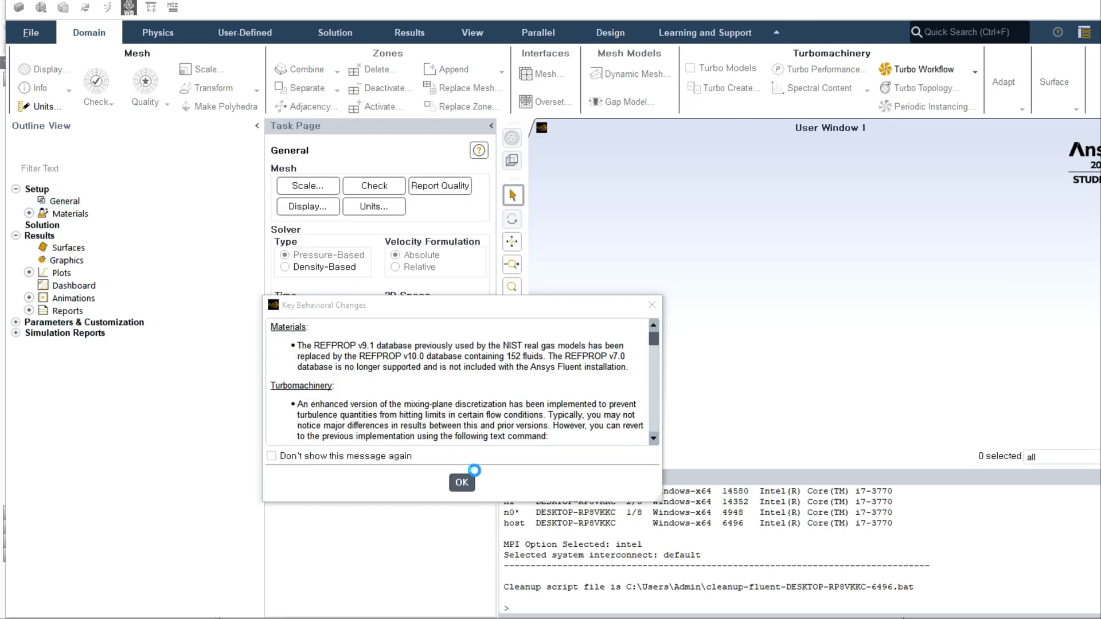
Dismiss the Key Behavioral Changes notice after the mesh loads.
left_click(462, 483)
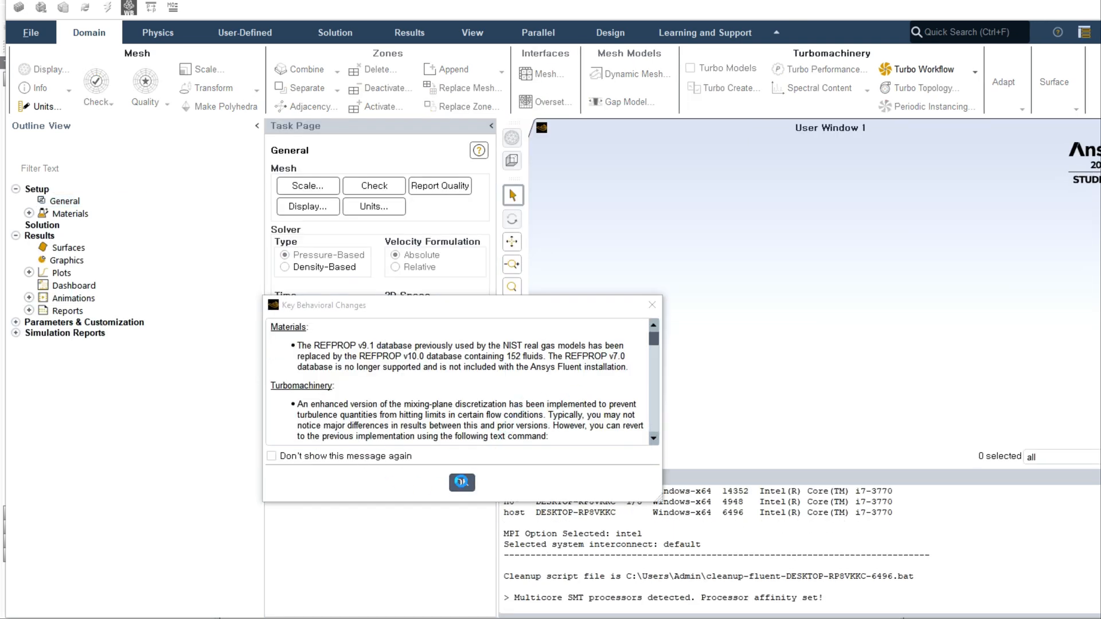
mouse_move(607, 250)
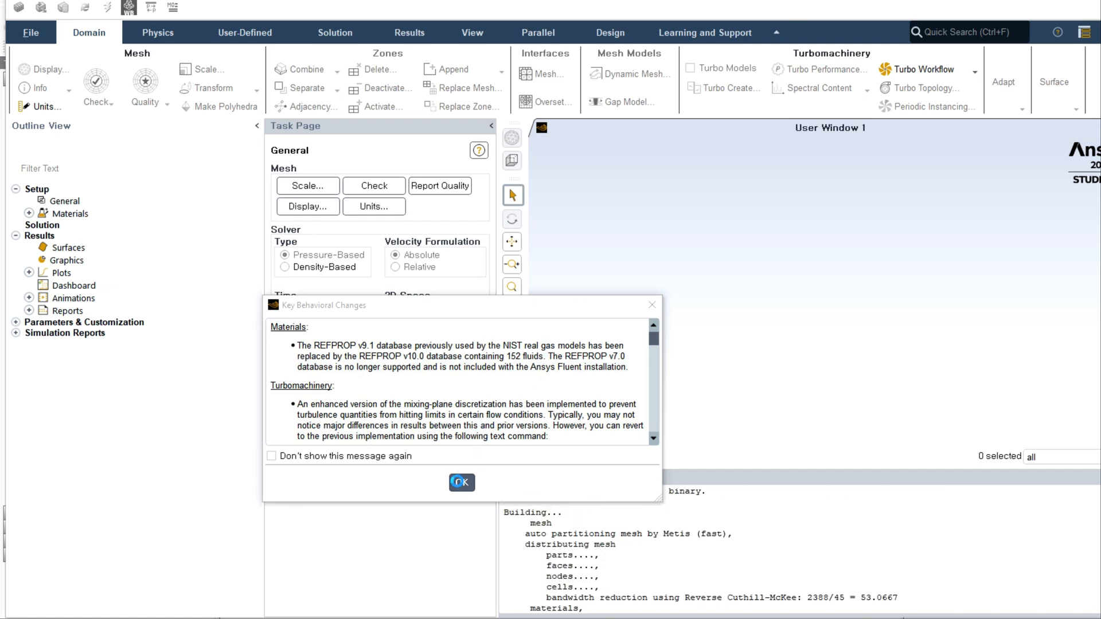
left_click(461, 482)
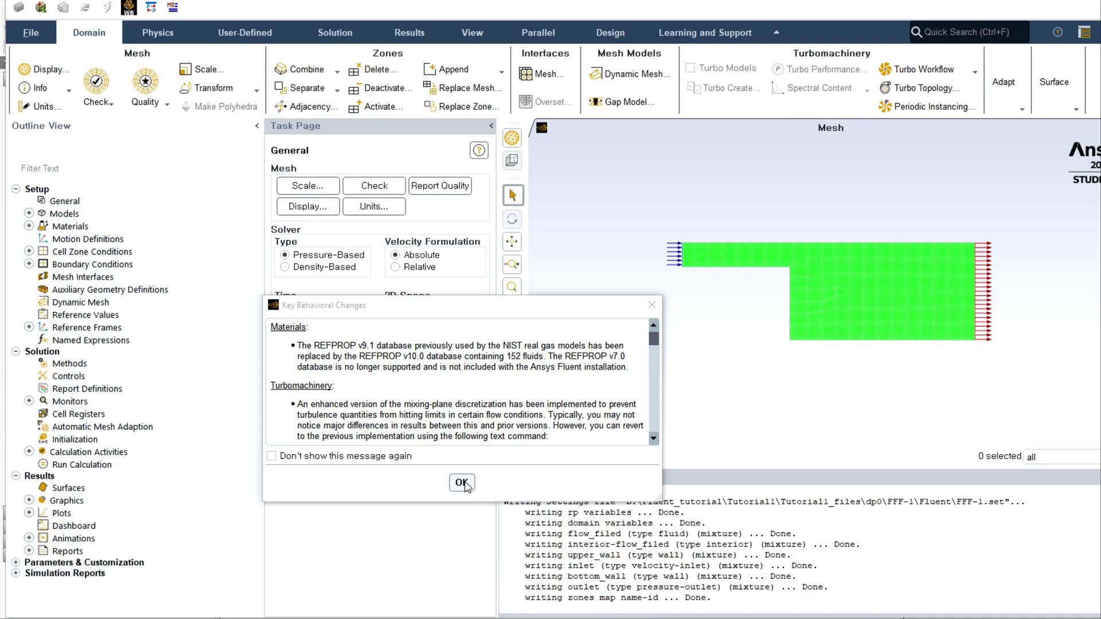
left_click(460, 484)
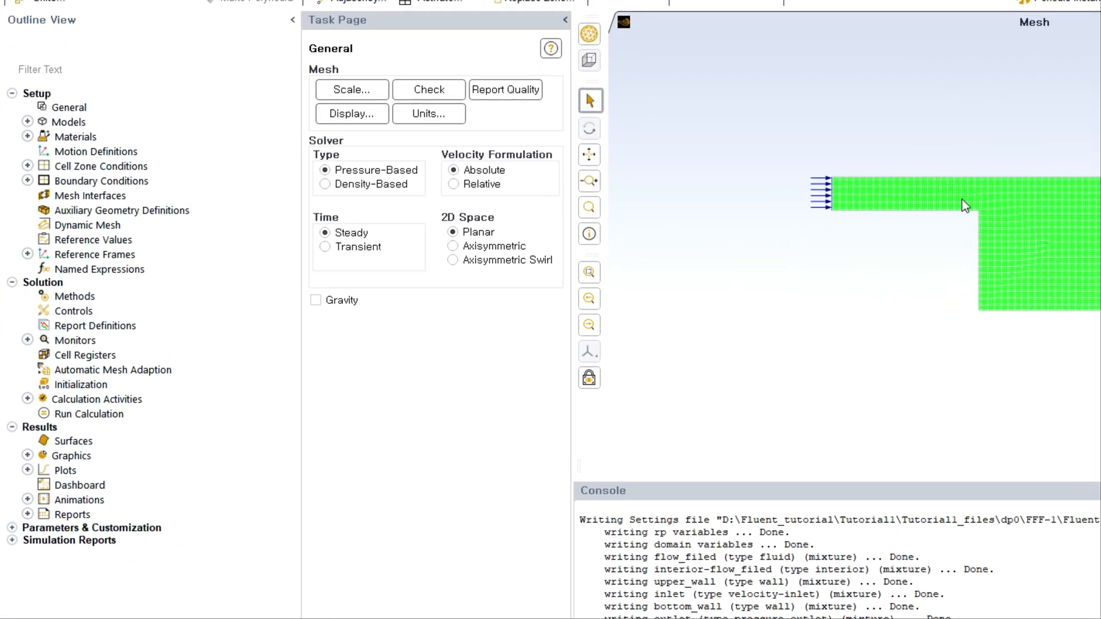
mouse_move(175, 251)
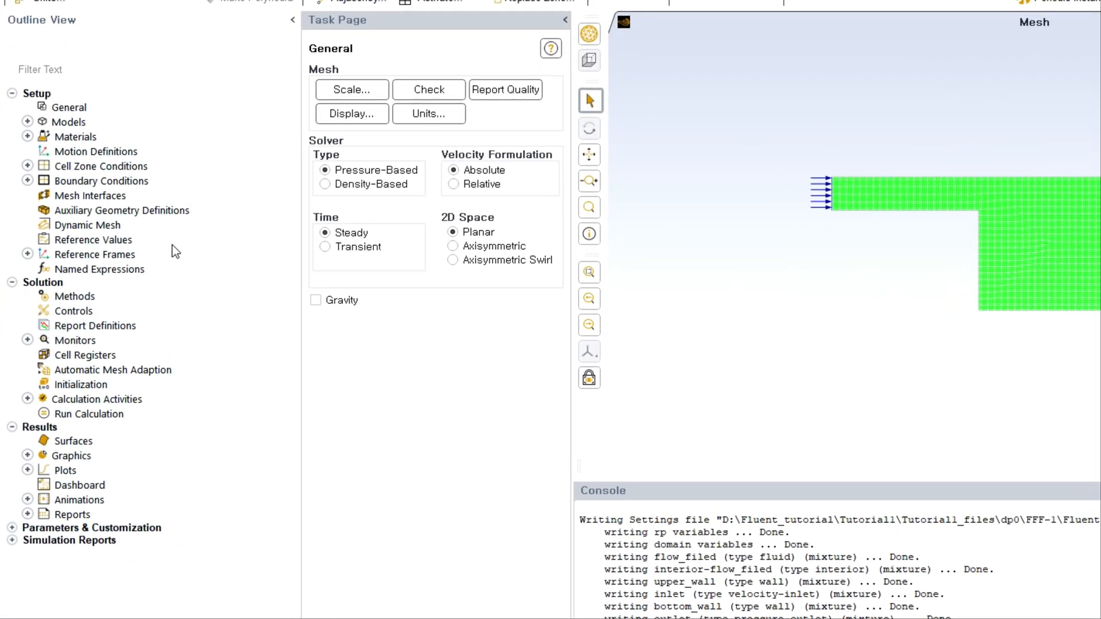
mouse_move(332, 175)
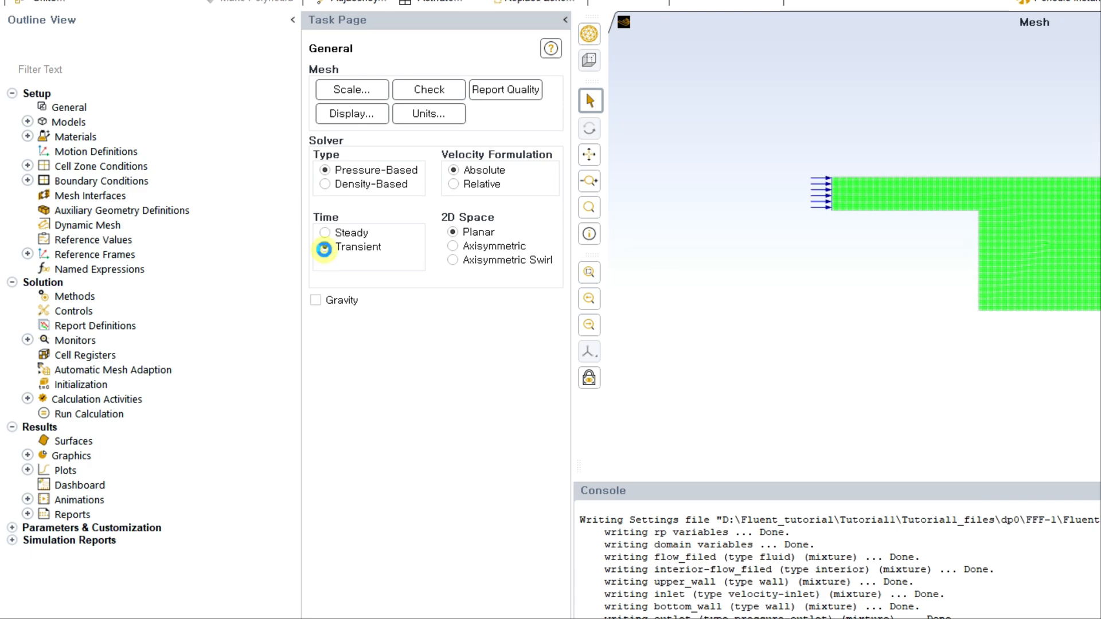
Switch the solver to Transient and enable gravity at -9.81 m/s² in Y.
left_click(324, 247)
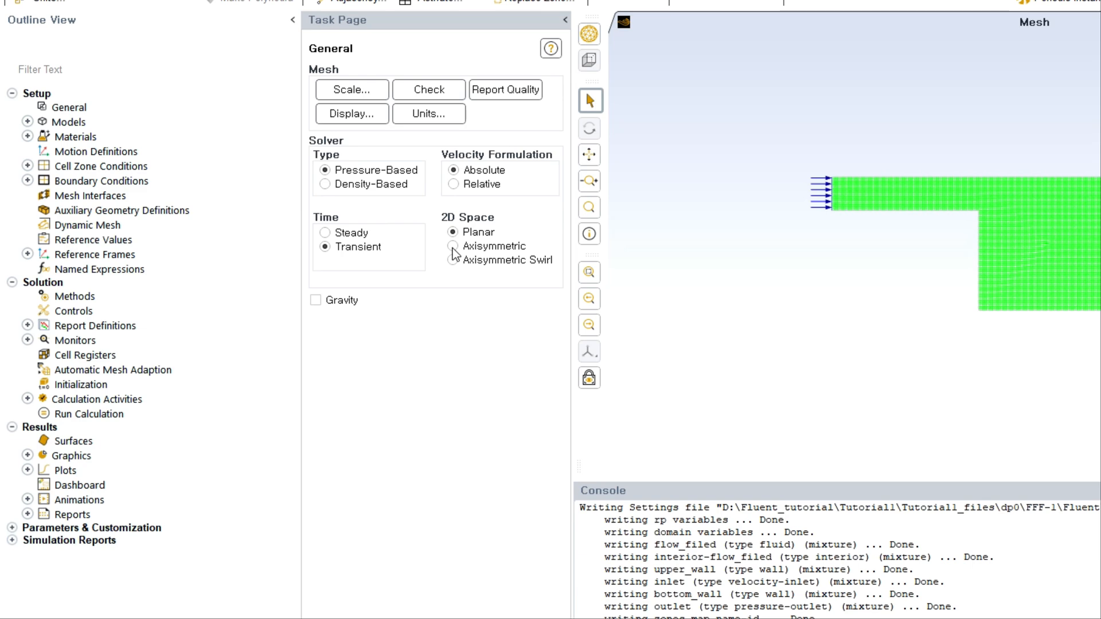
left_click(315, 300)
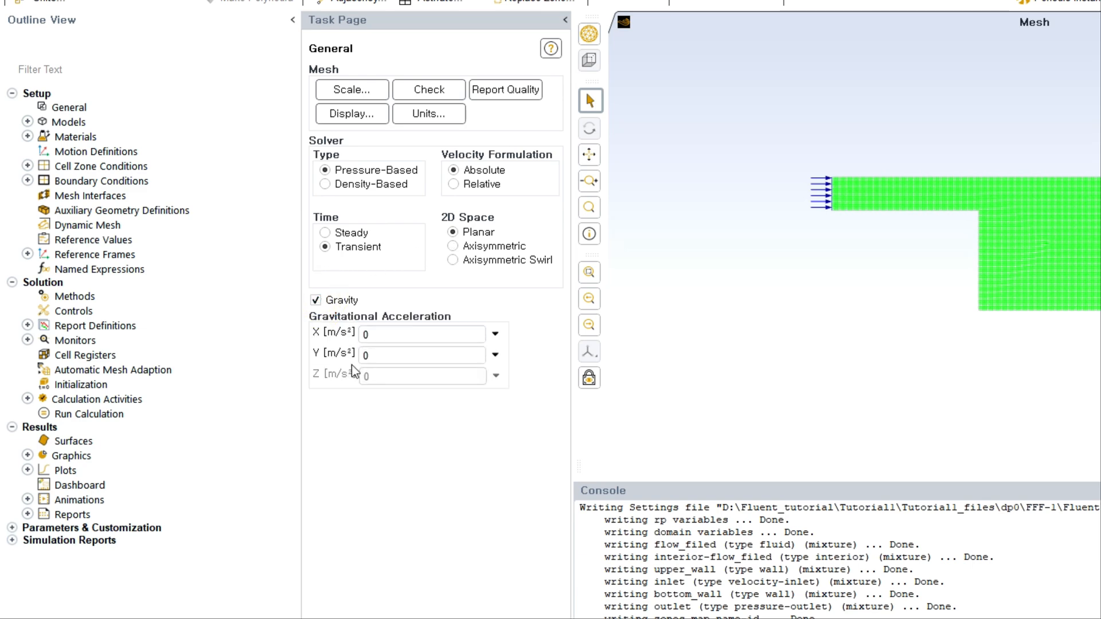
type("-9.81")
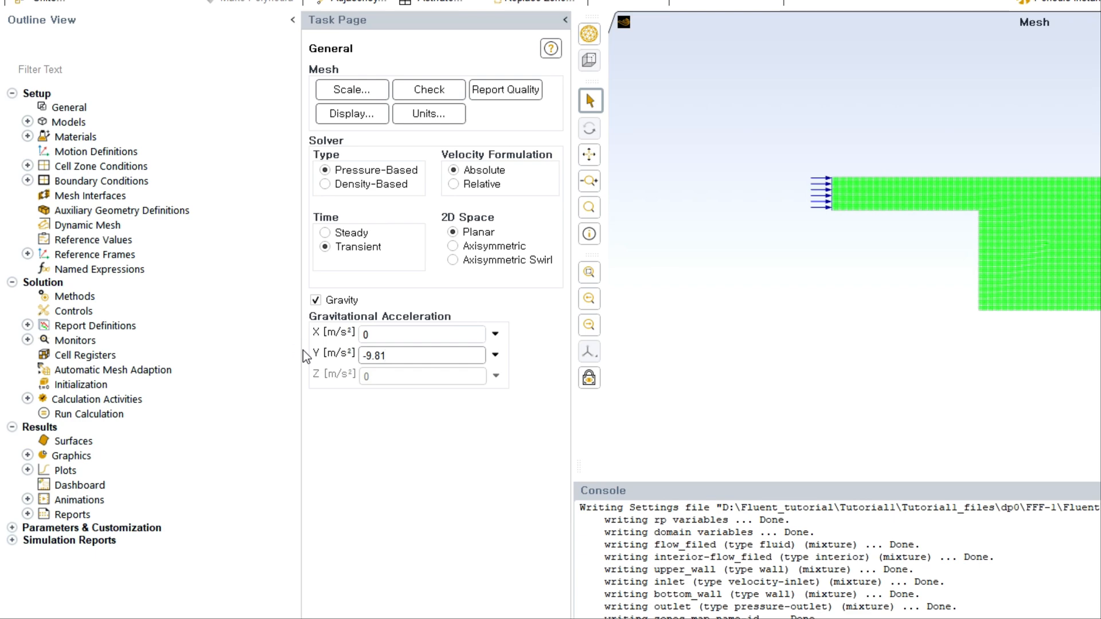
mouse_move(374, 196)
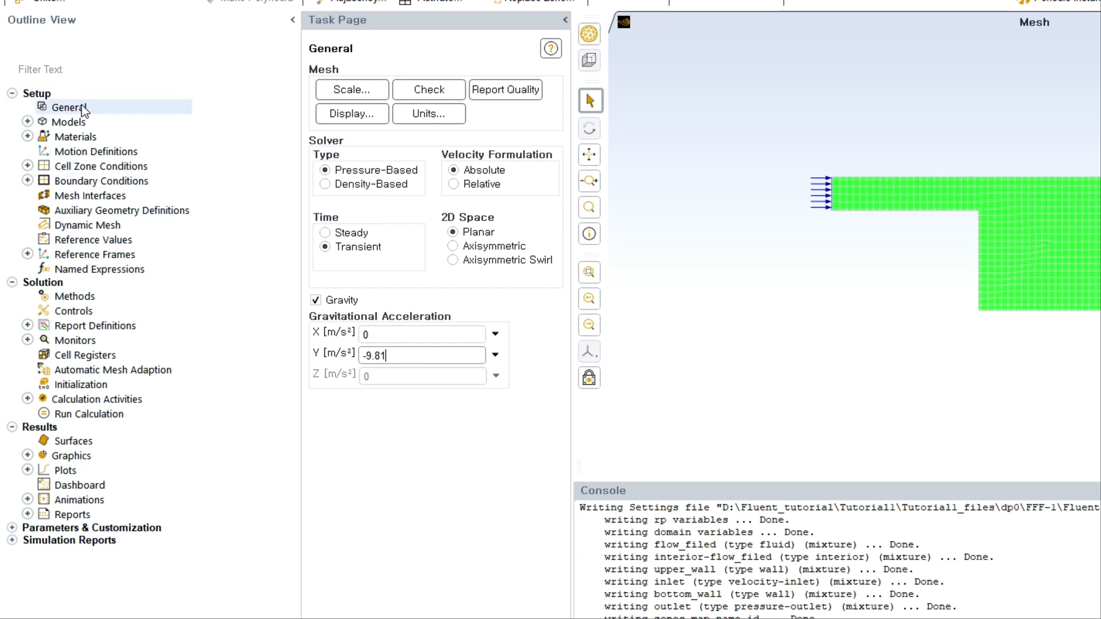
left_click(67, 122)
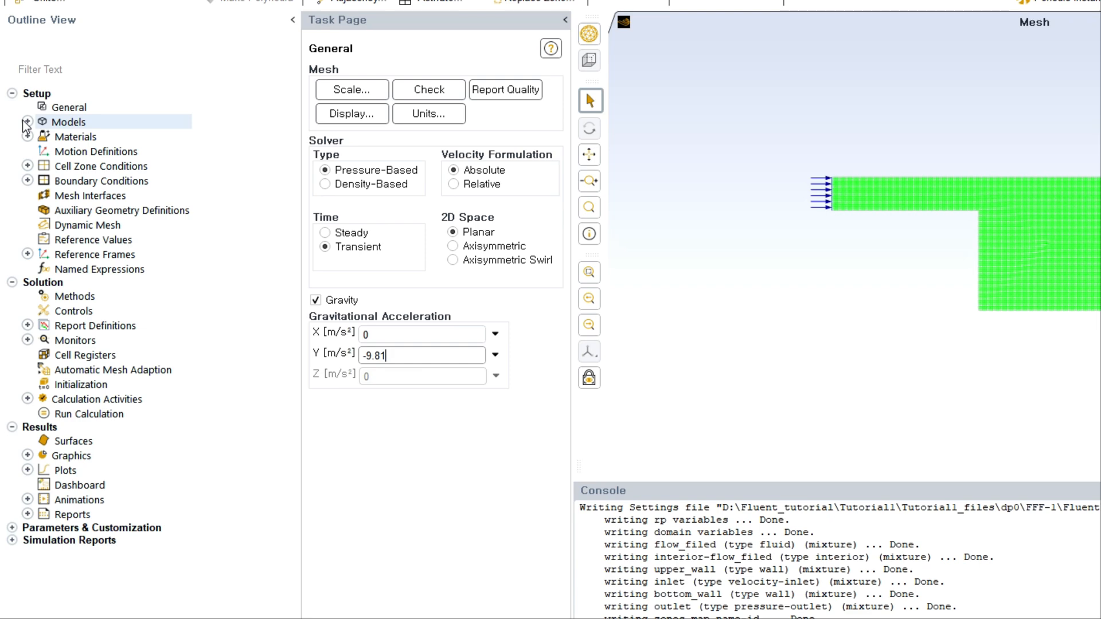
Apply Volume of Fluid multiphase with 2 phases, Implicit formulation and Implicit Body Force.
left_click(26, 122)
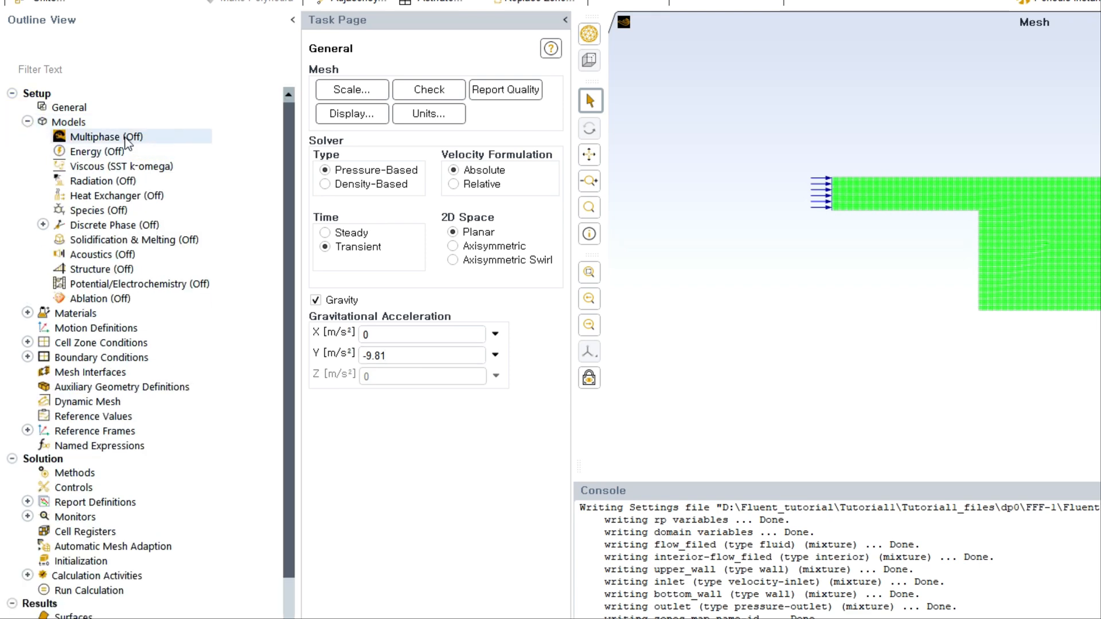
double_click(123, 137)
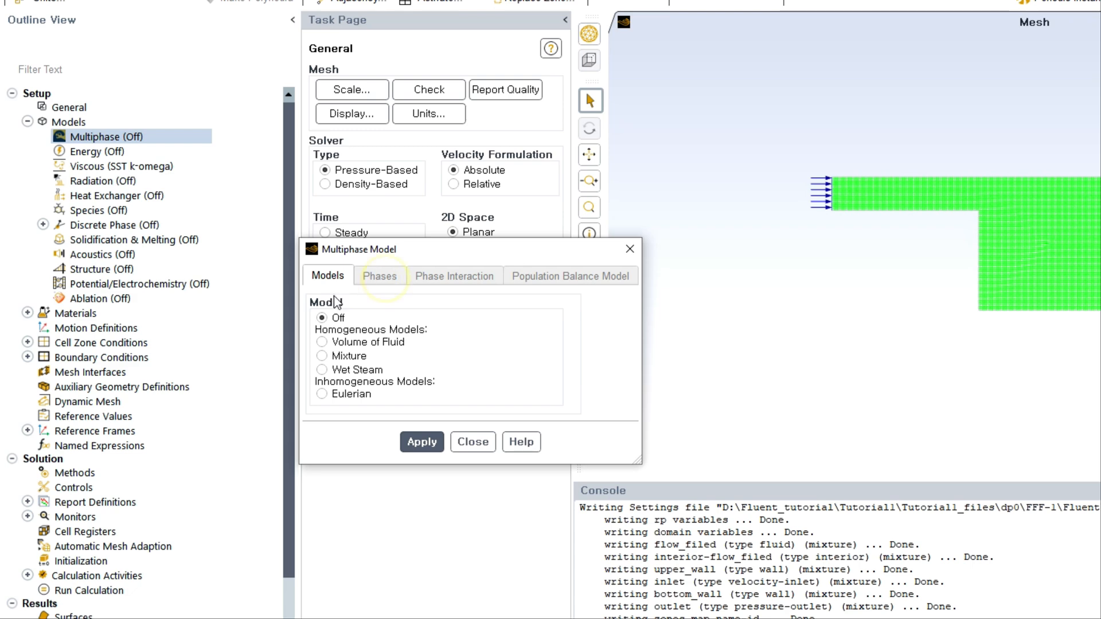
left_click(321, 341)
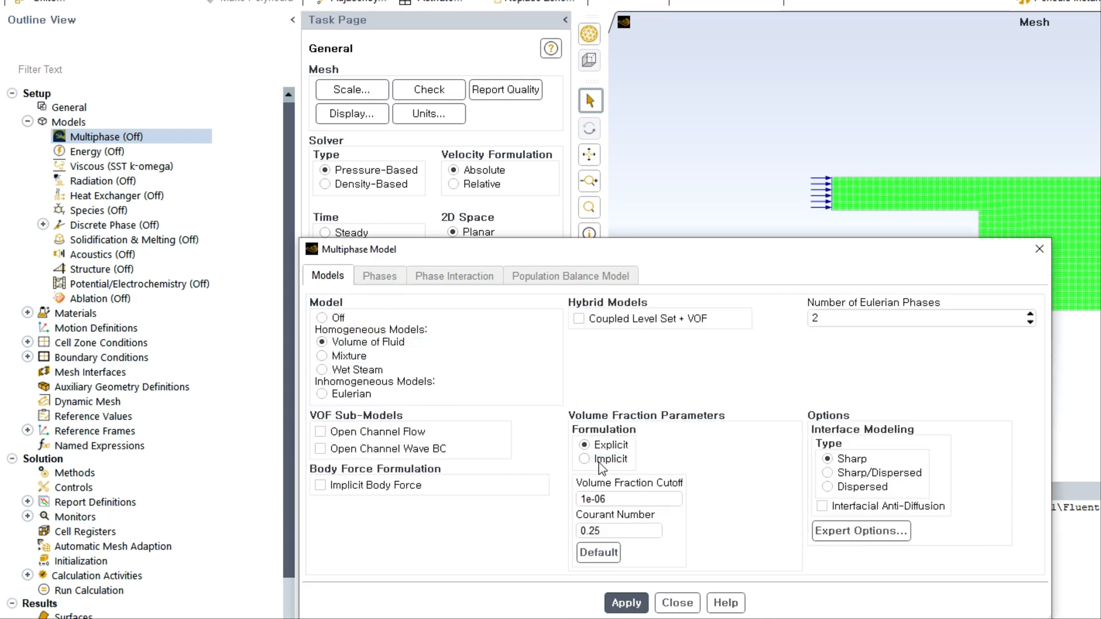
left_click(583, 458)
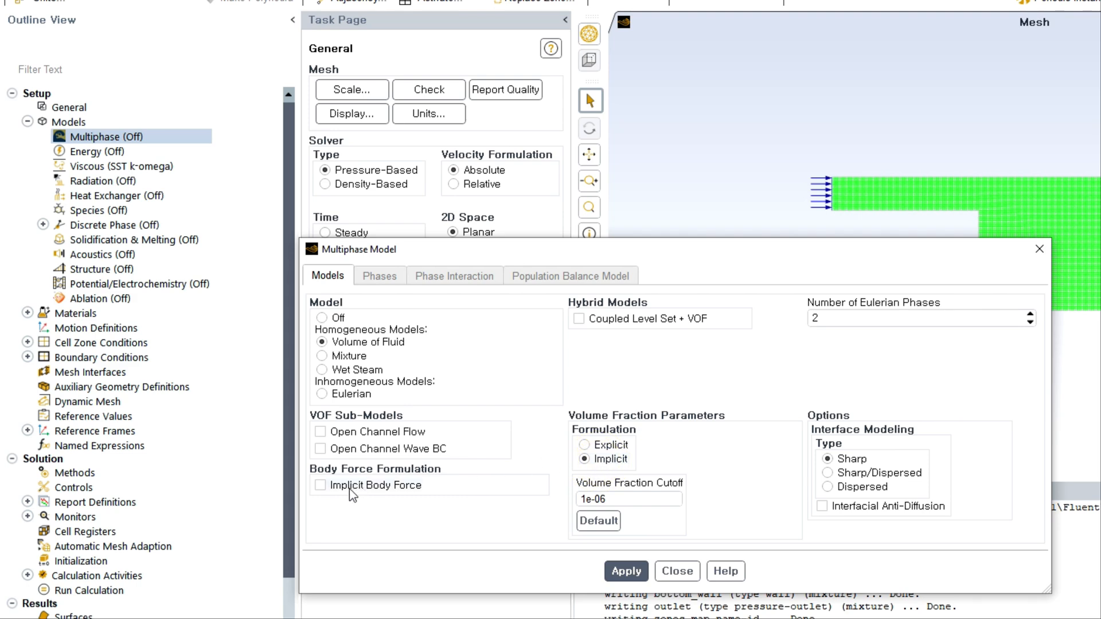
left_click(319, 485)
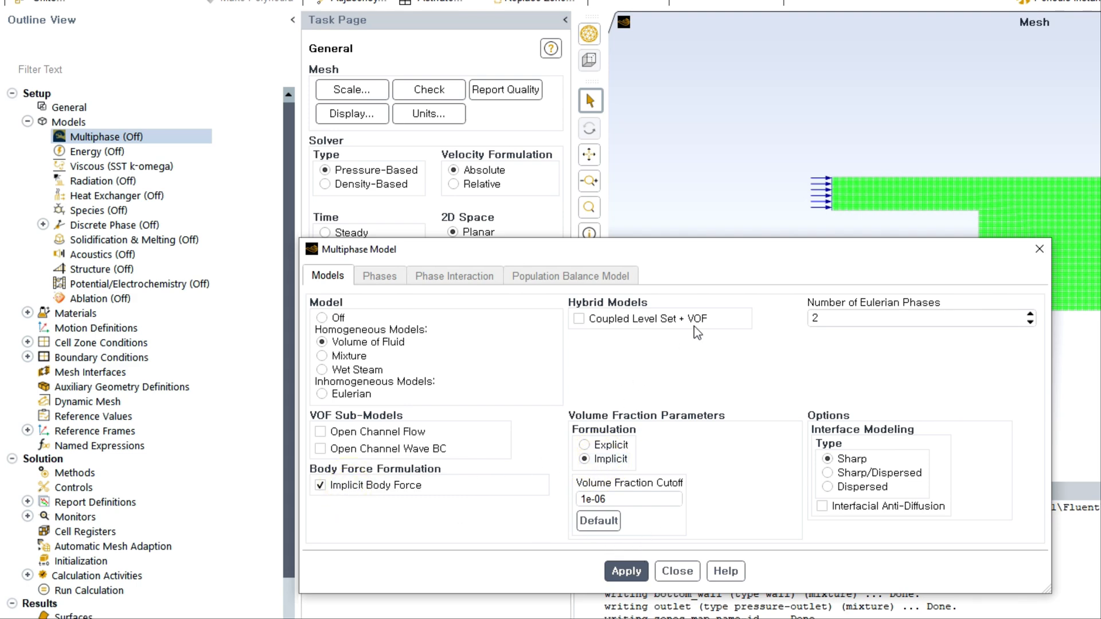
left_click(627, 571)
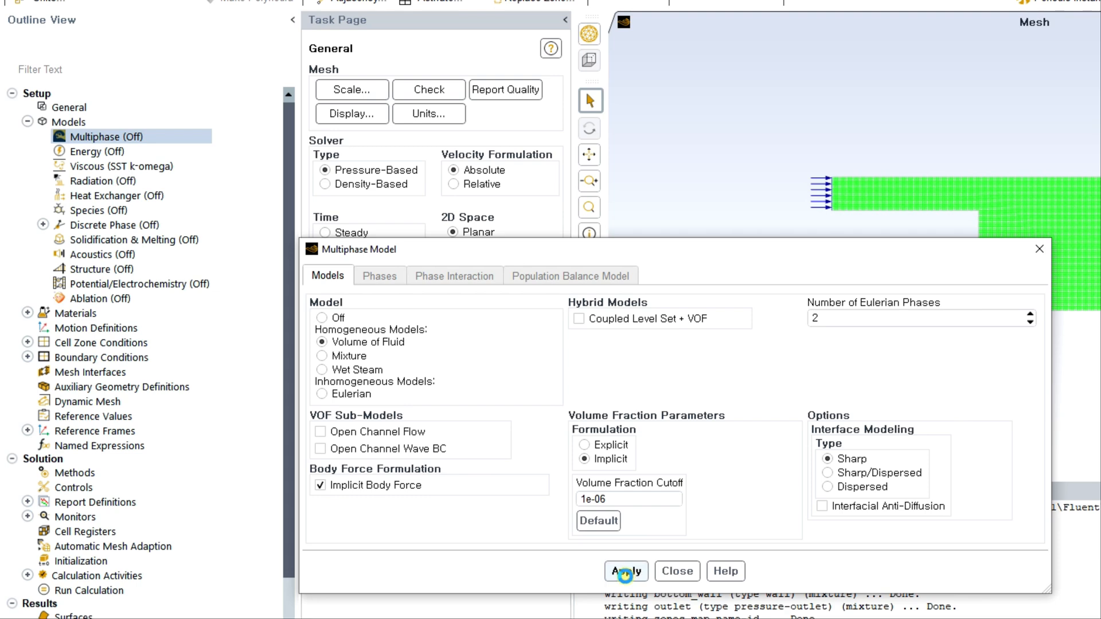
left_click(626, 571)
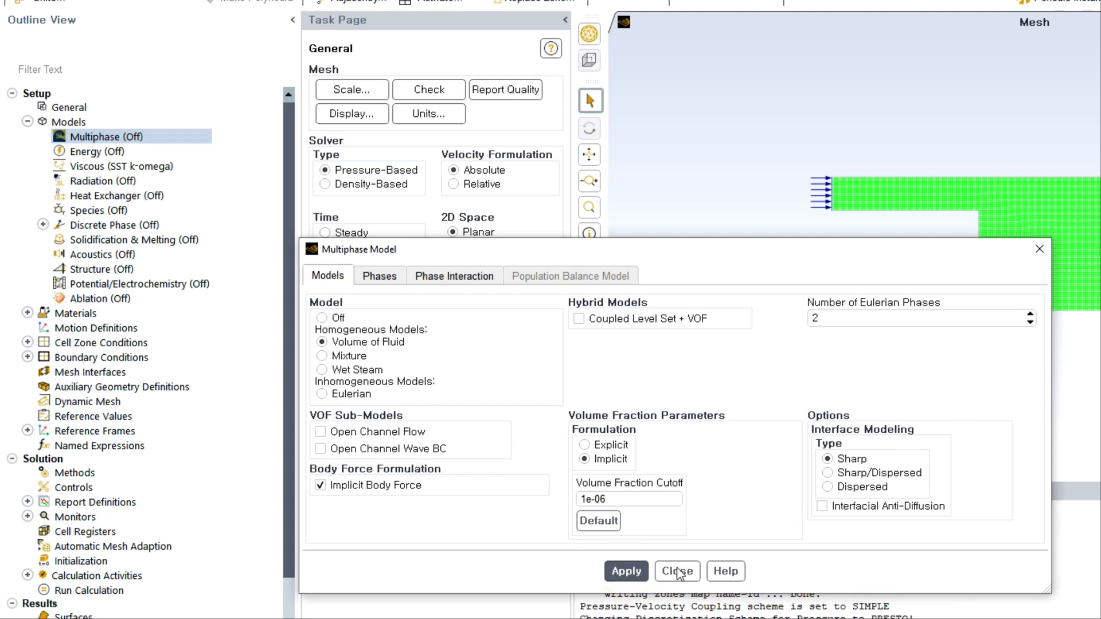
left_click(626, 571)
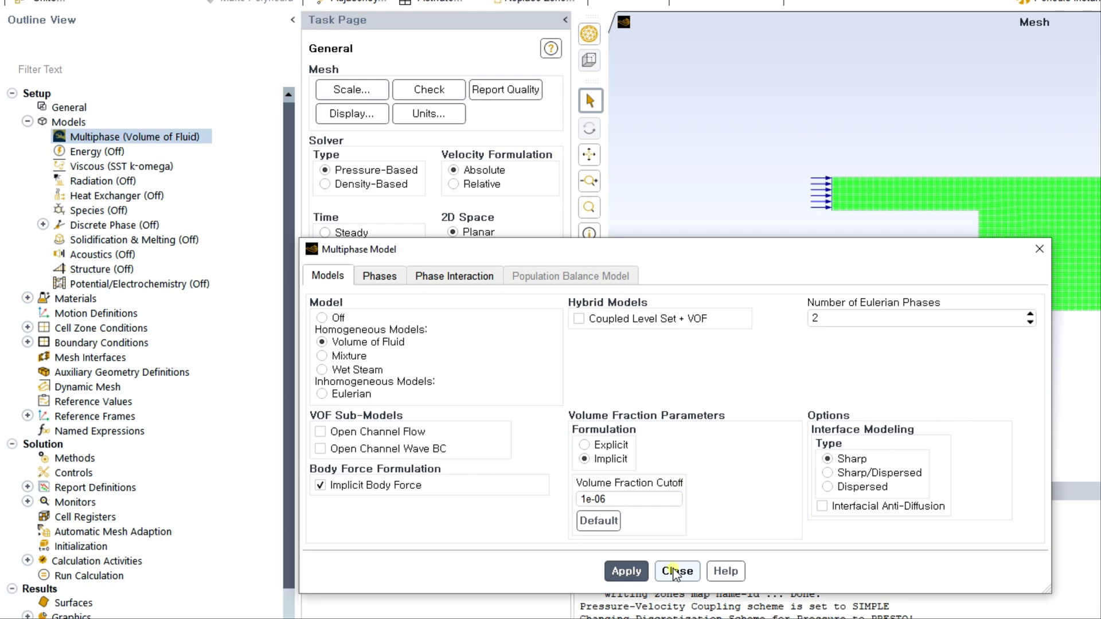
left_click(677, 571)
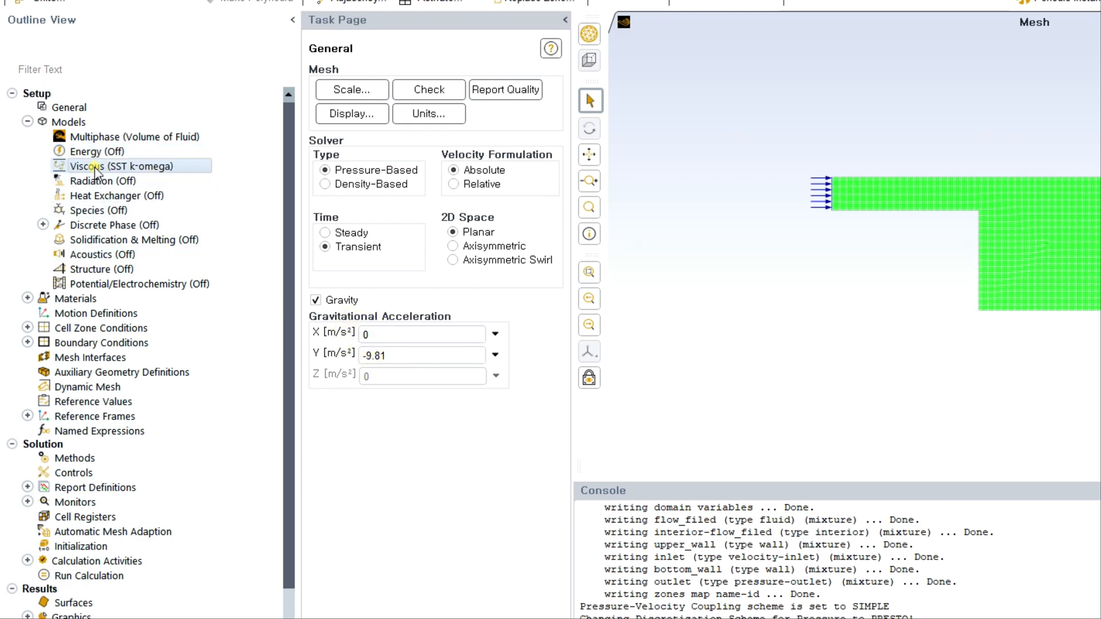
Set the Viscous model to Laminar instead of SST k-omega.
double_click(100, 166)
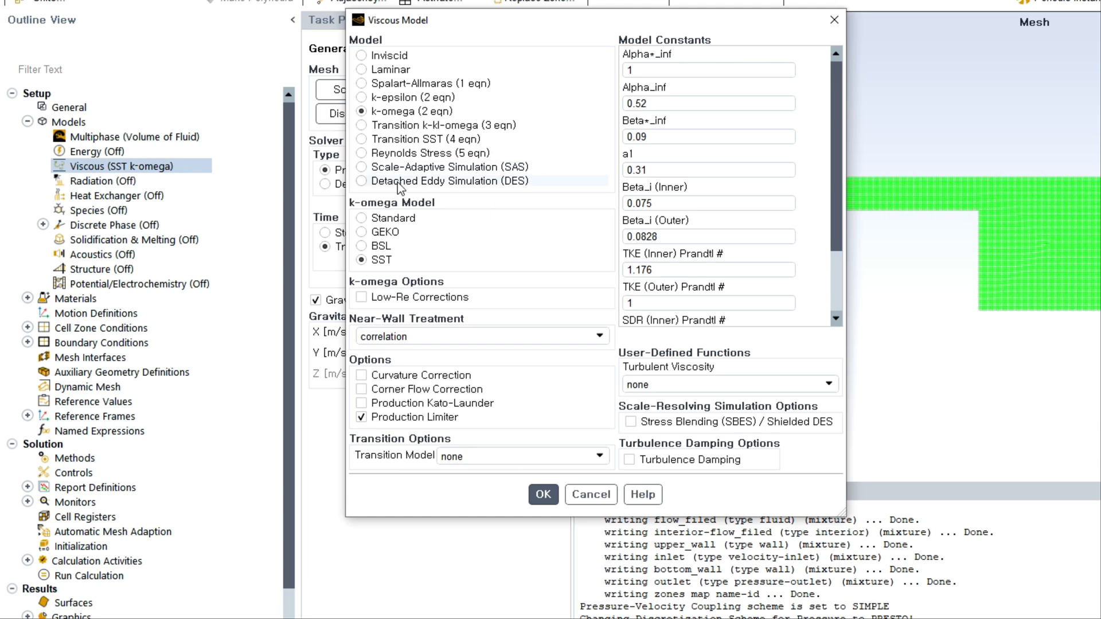
left_click(360, 68)
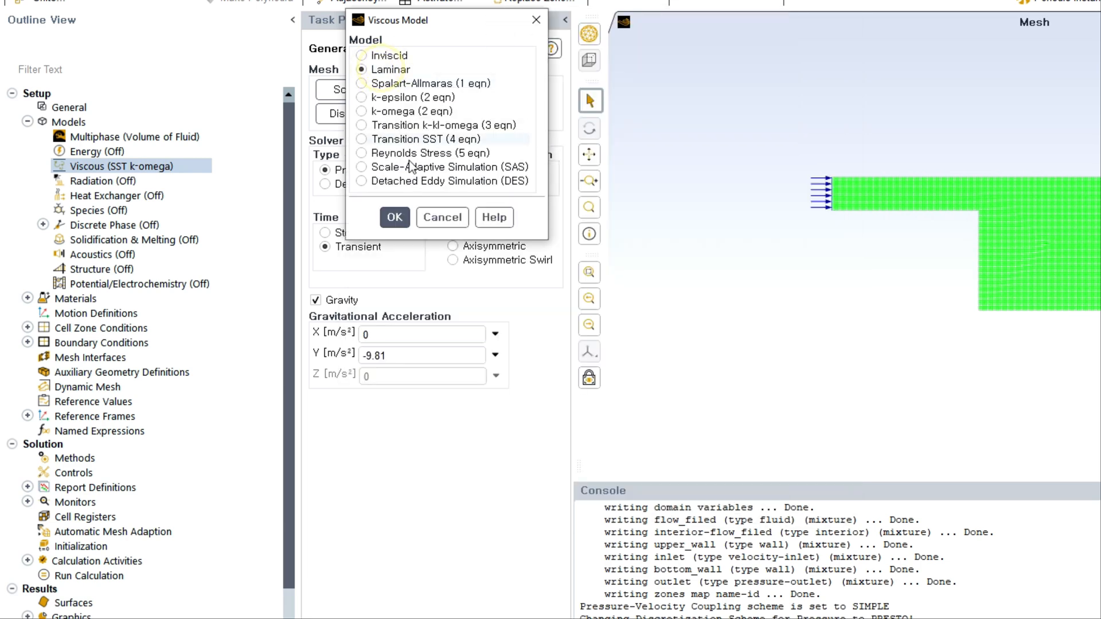
left_click(394, 217)
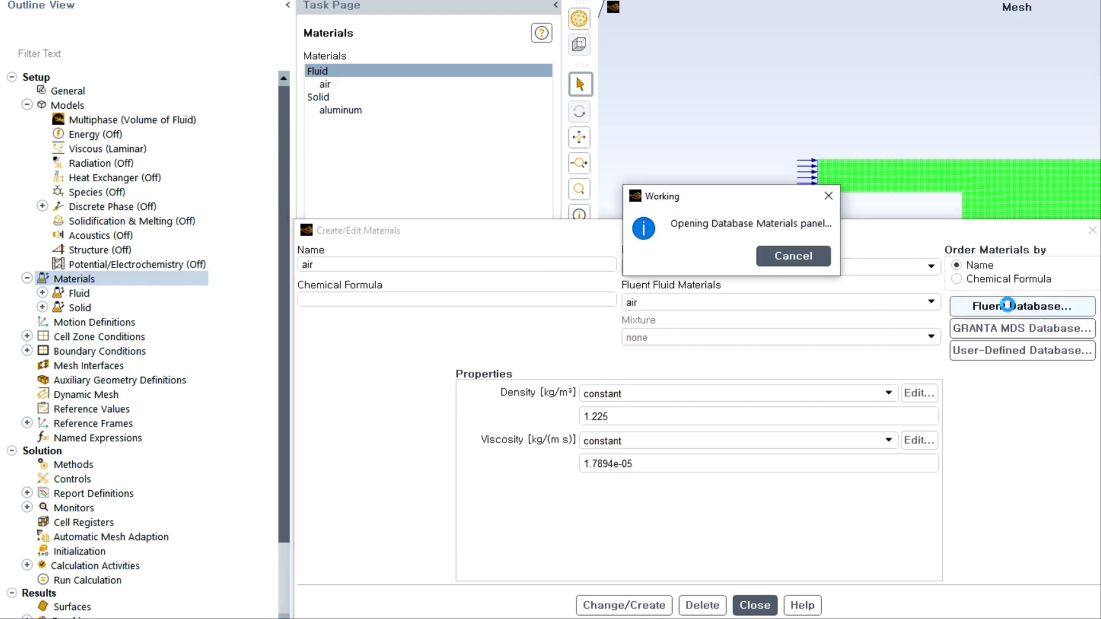
Copy water-liquid (h2o<l>) from the Fluent database and close the materials dialogs.
left_click(1010, 306)
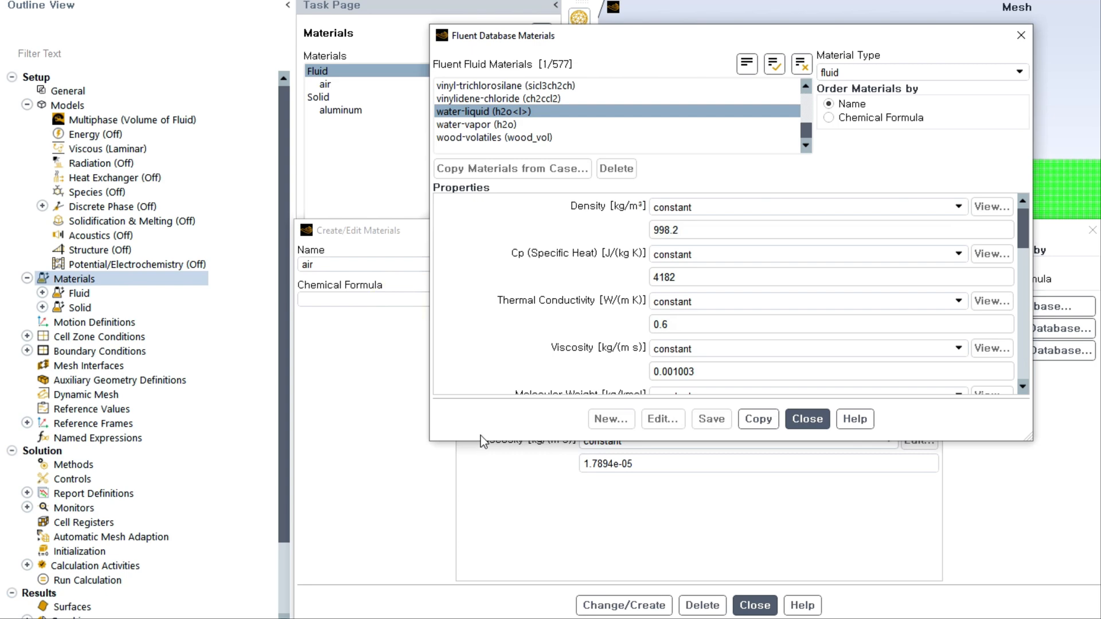
left_click(758, 419)
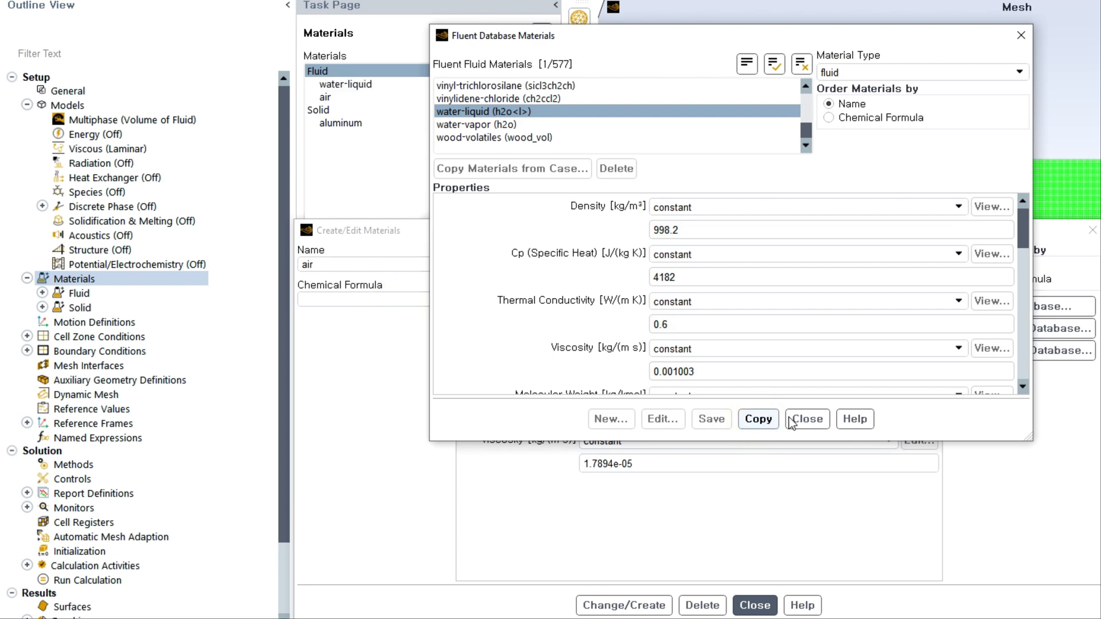
left_click(806, 419)
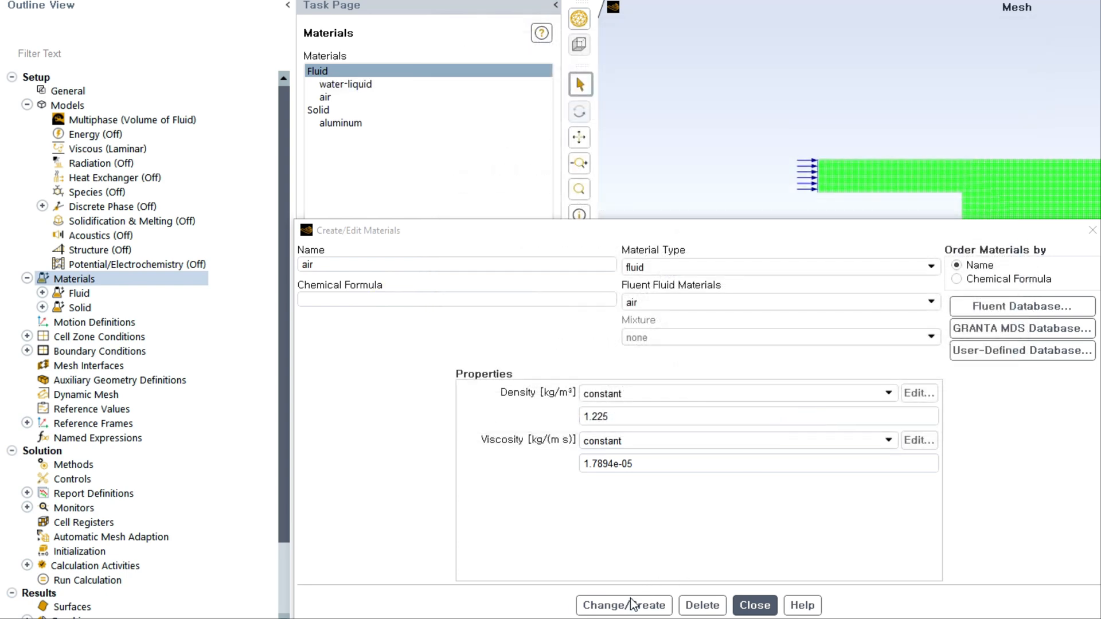
mouse_move(749, 609)
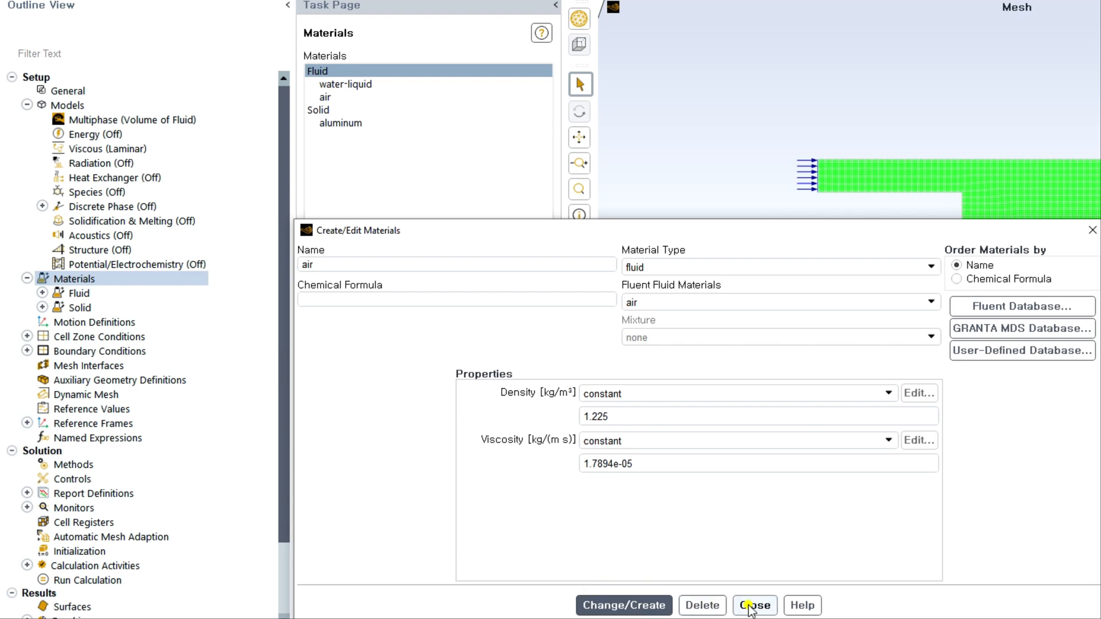
left_click(754, 604)
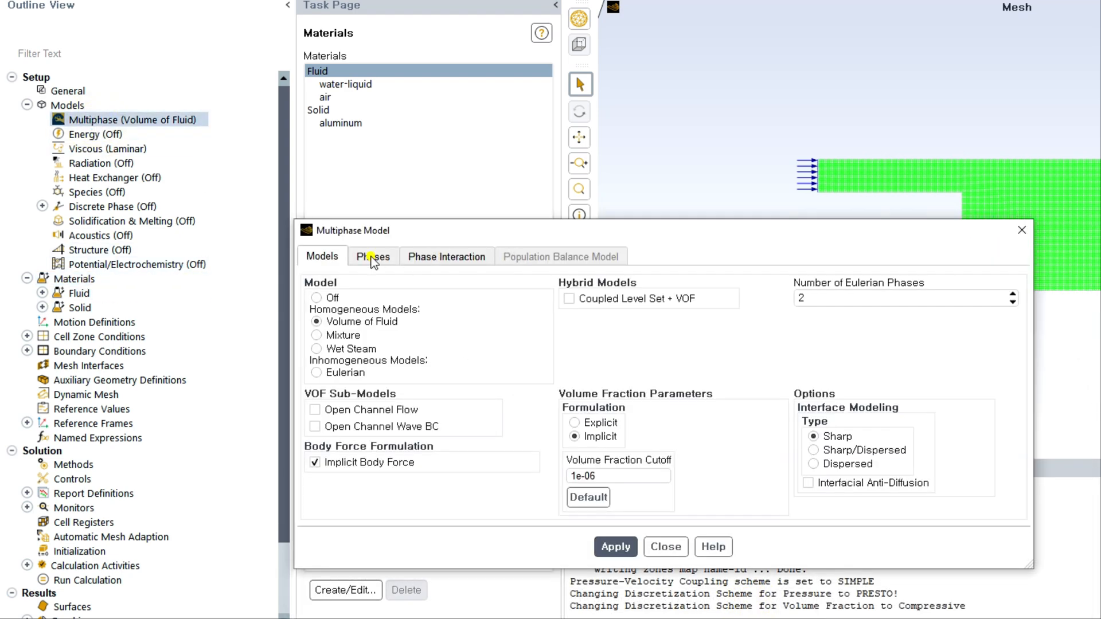
Rename phase-2 to 'water' using water-liquid material and apply.
left_click(372, 256)
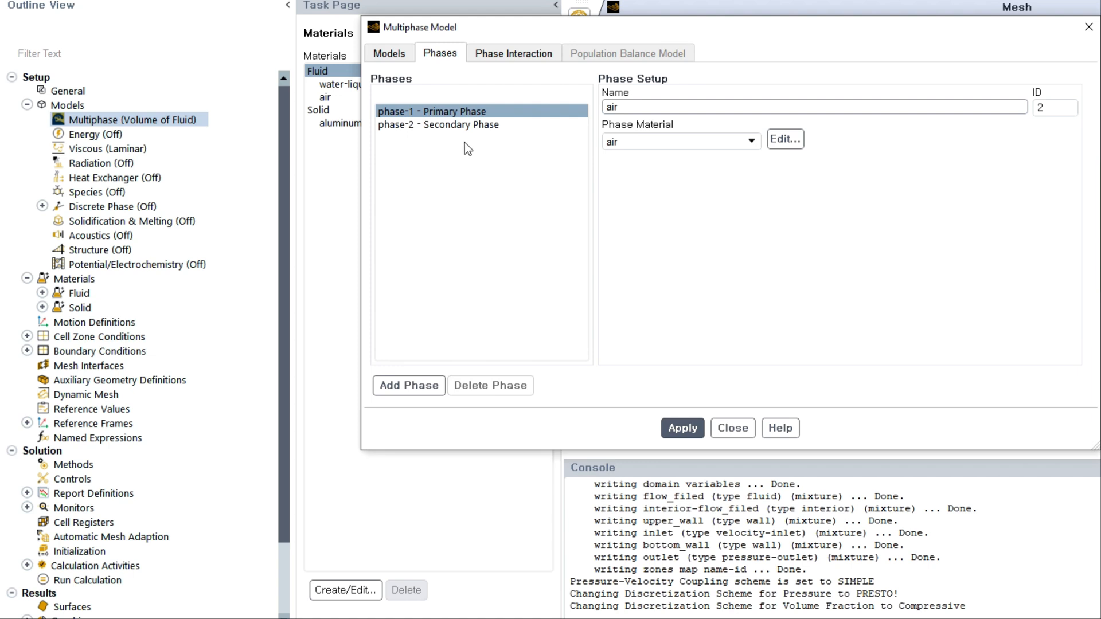
left_click(438, 124)
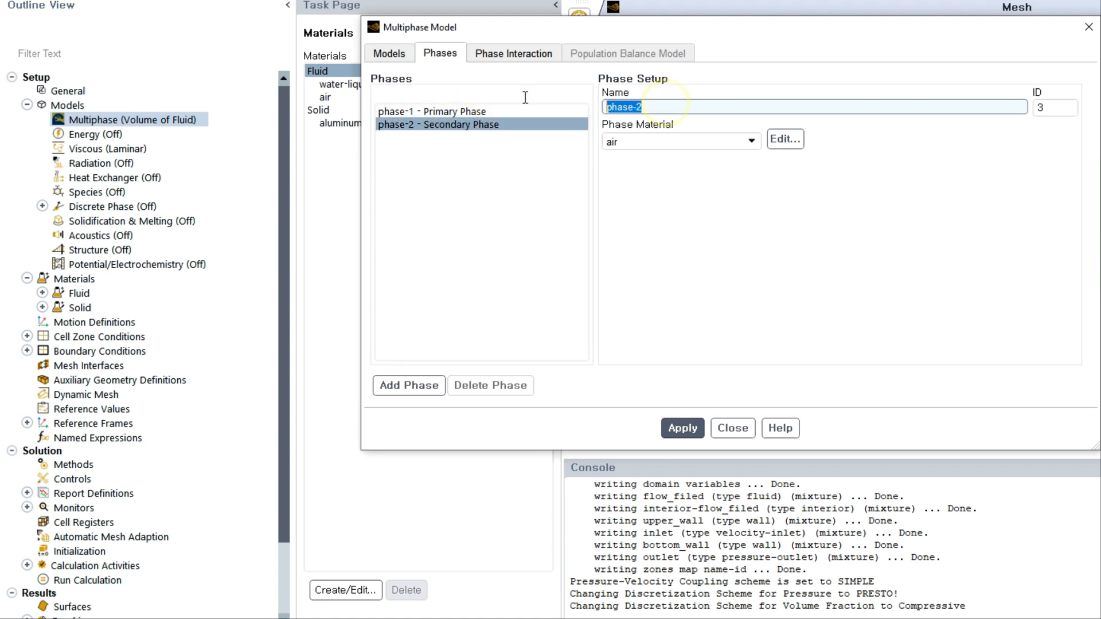
type("water")
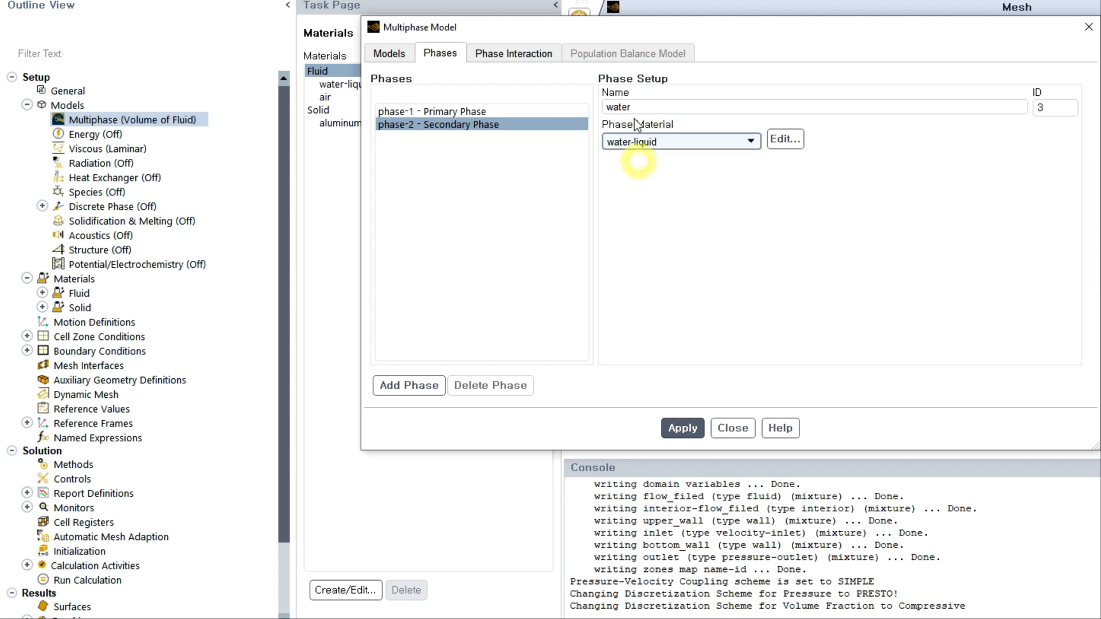
left_click(682, 428)
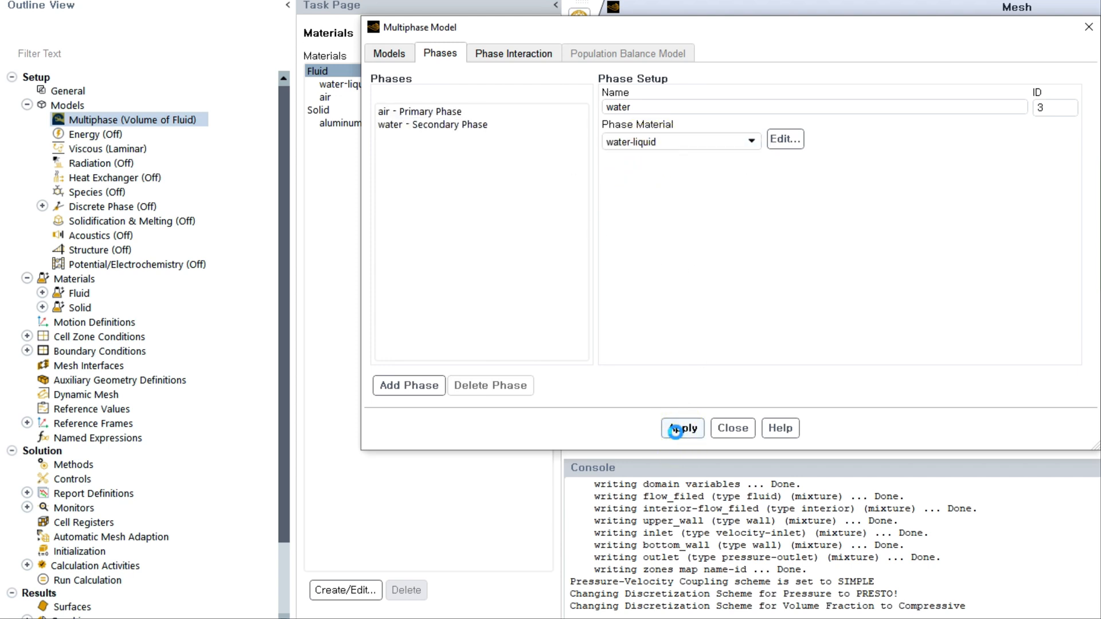
left_click(682, 428)
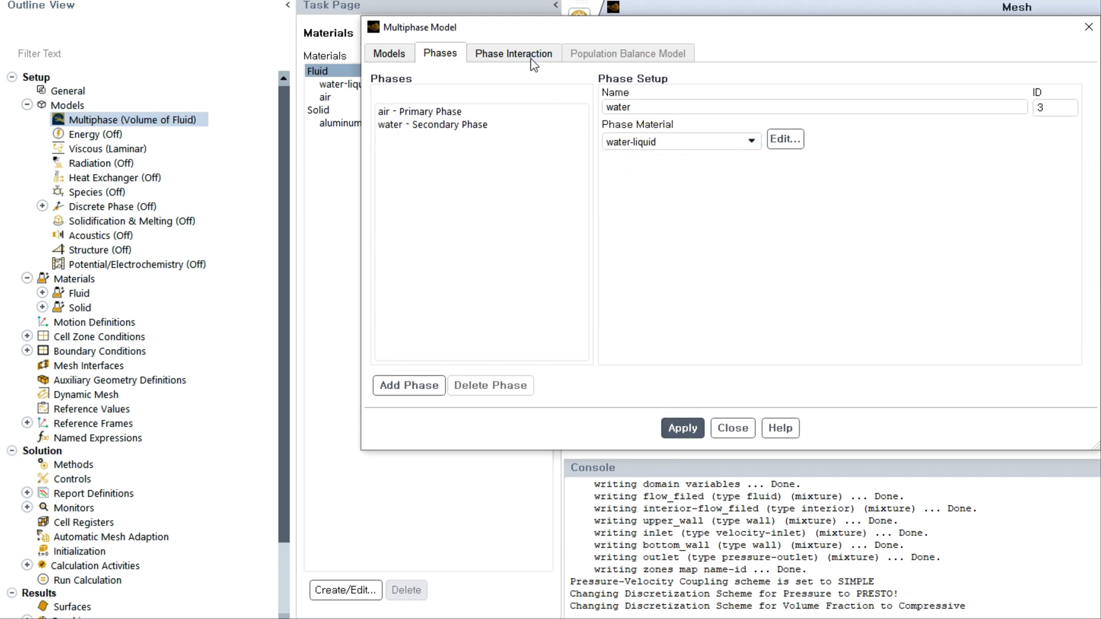
Set air–water surface tension to 0.0731 N/m with wall adhesion, apply and close.
left_click(514, 53)
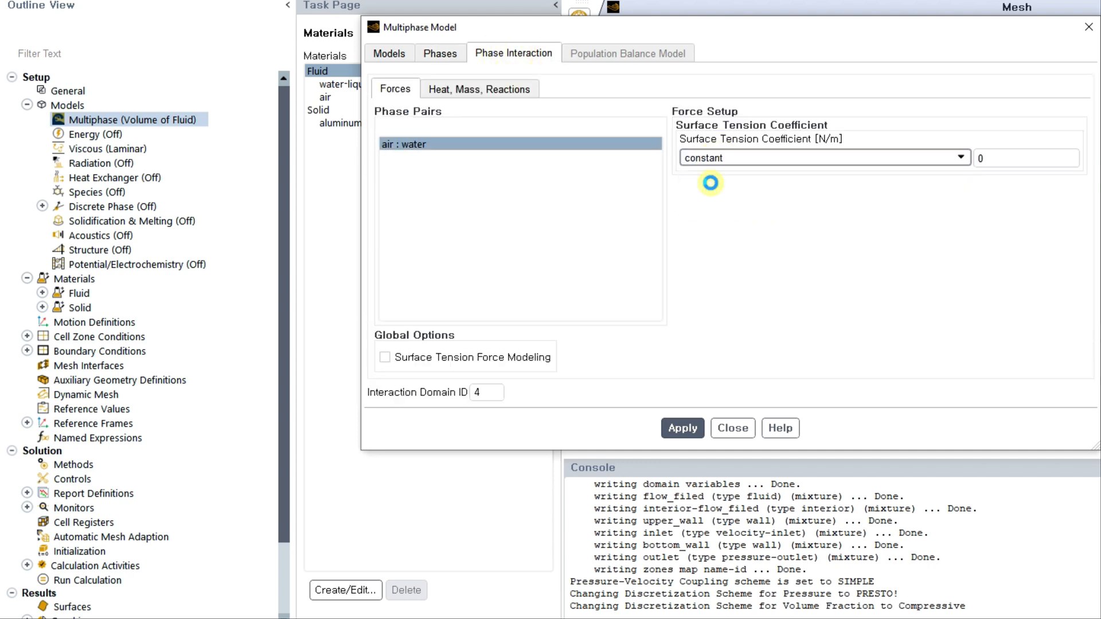
left_click(1025, 159)
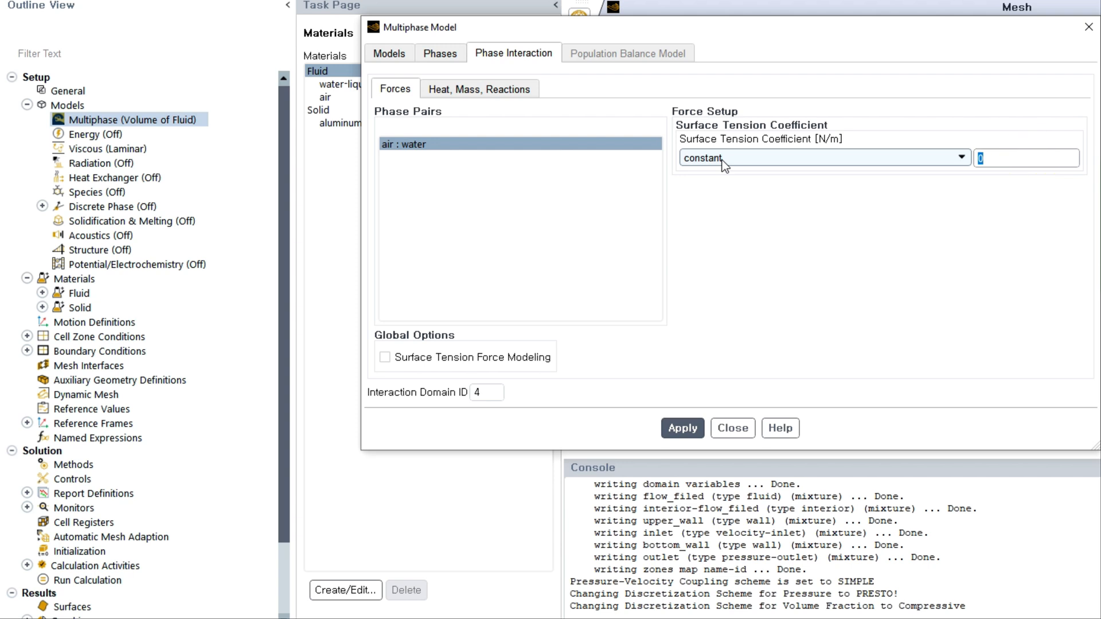
type(".0731")
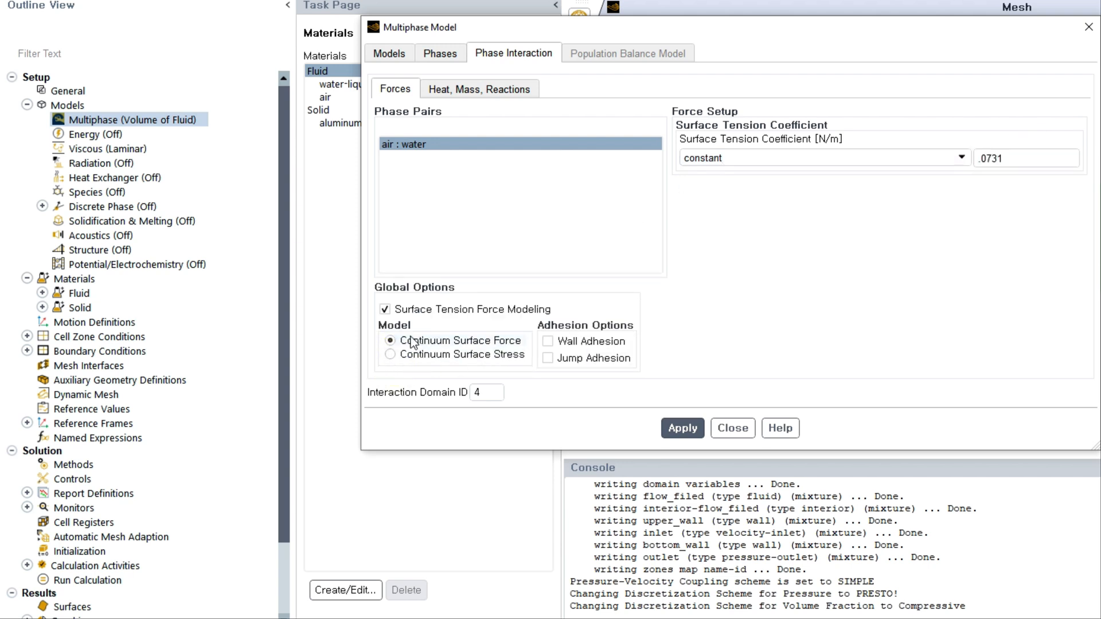
left_click(547, 341)
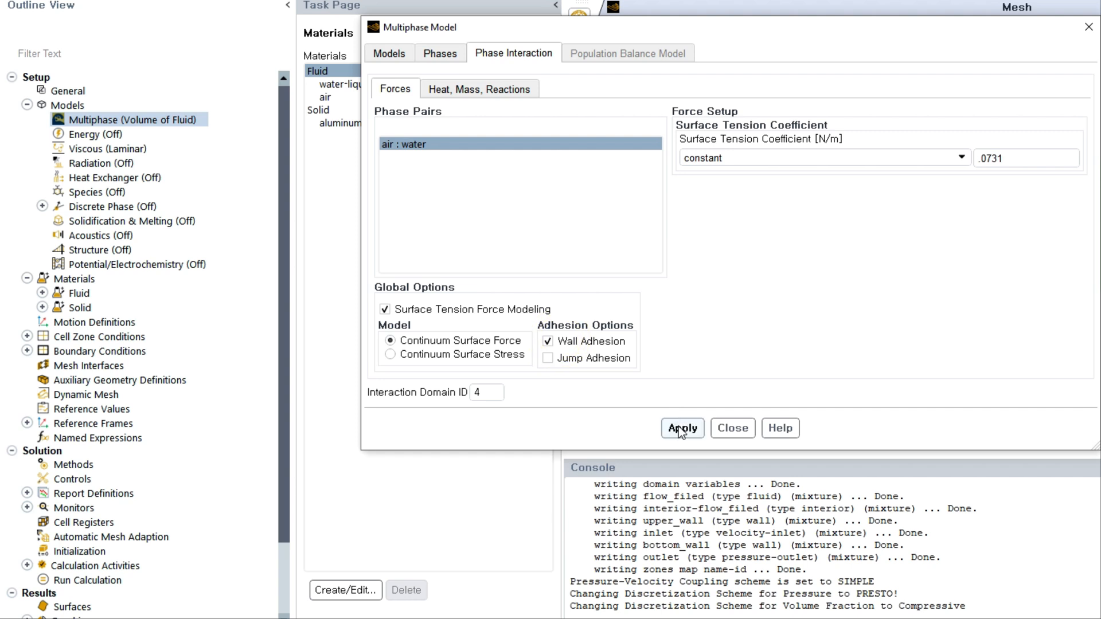
left_click(682, 428)
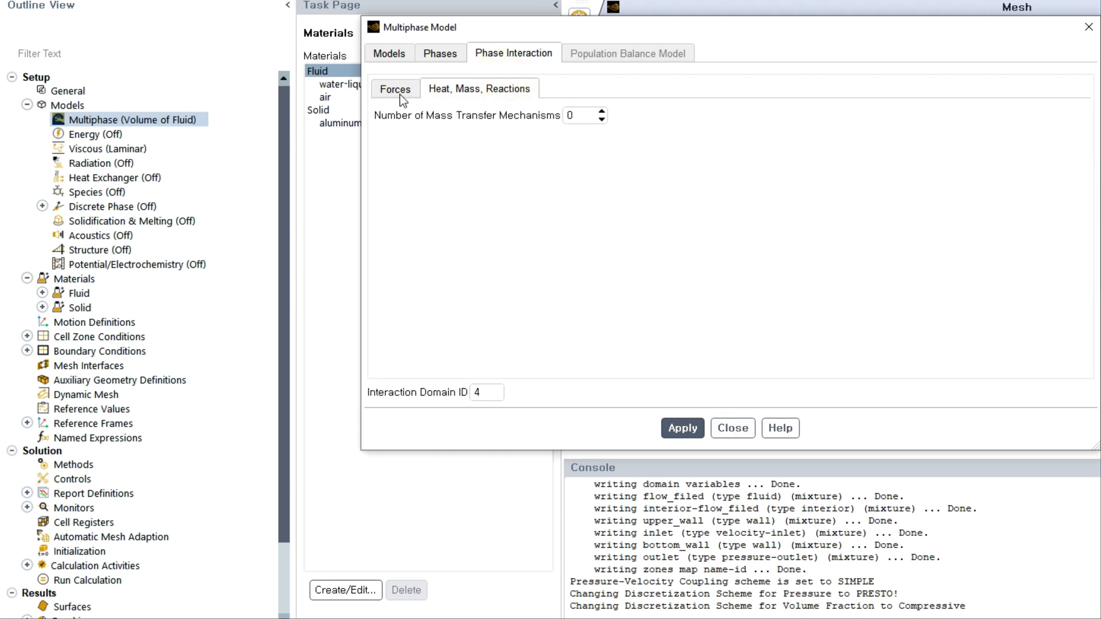
left_click(395, 89)
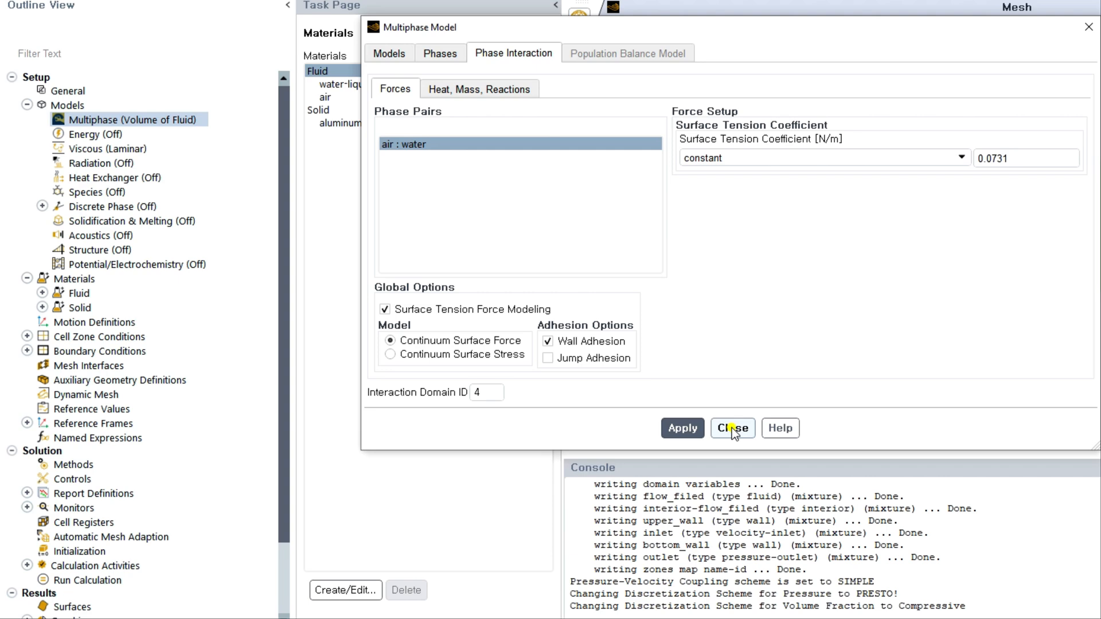
left_click(733, 427)
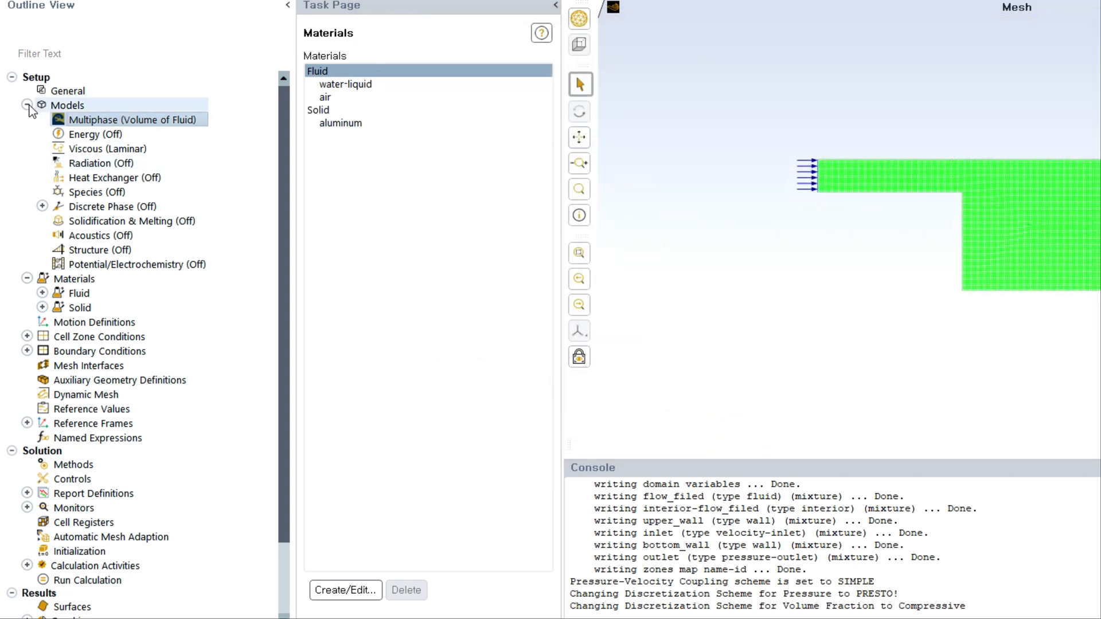
Confirm Operating Conditions with minimum-phase-averaged density and -9.81 m/s² Y gravity.
left_click(25, 105)
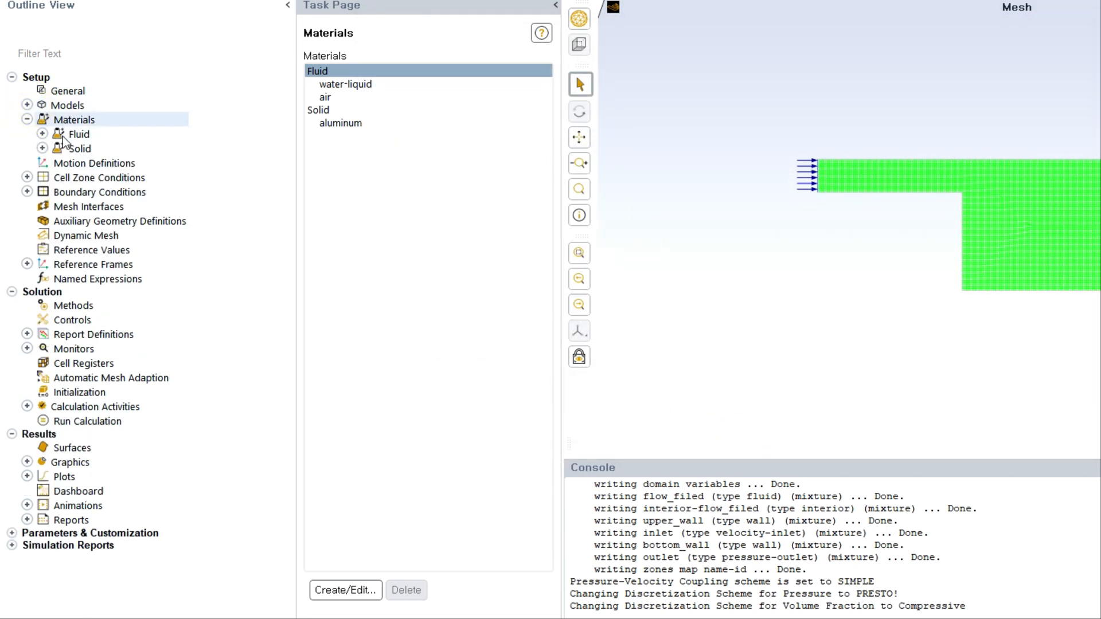
left_click(27, 119)
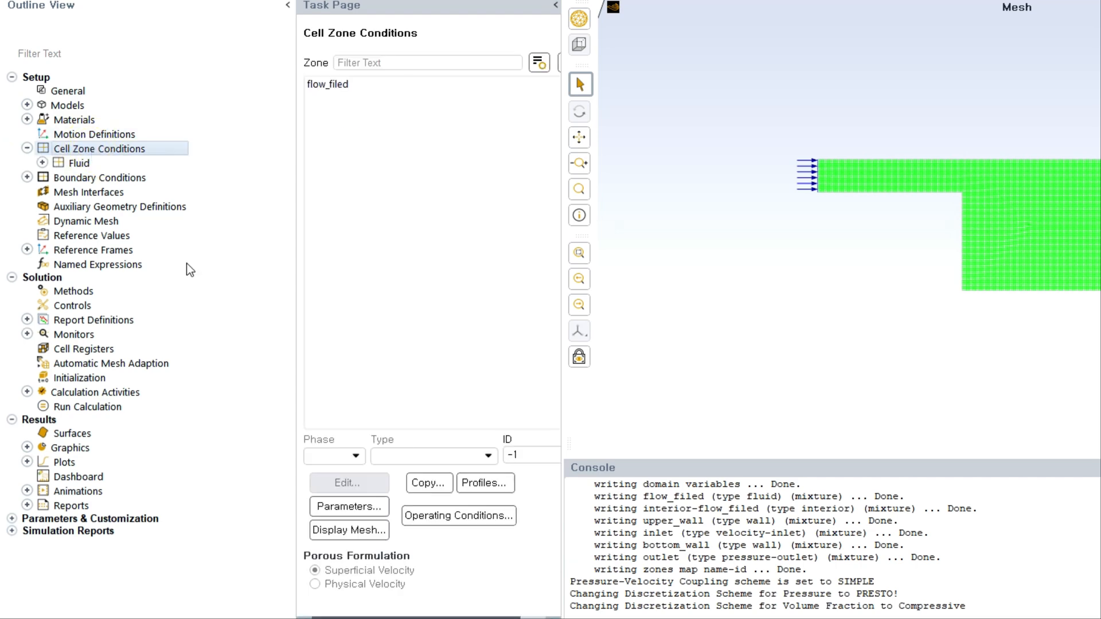
left_click(459, 516)
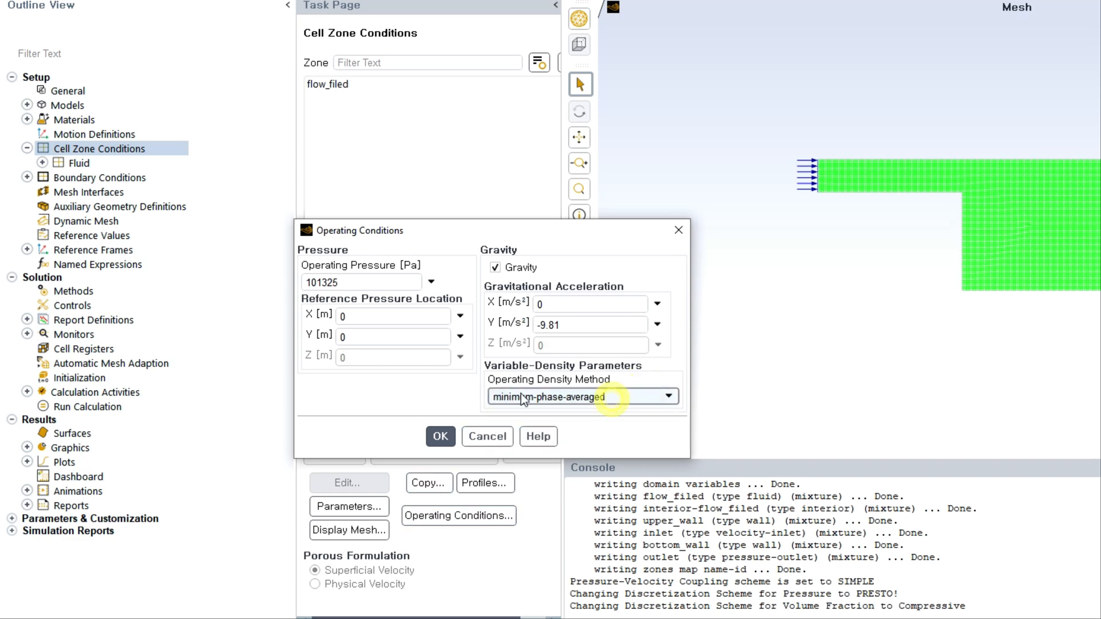
mouse_move(552, 322)
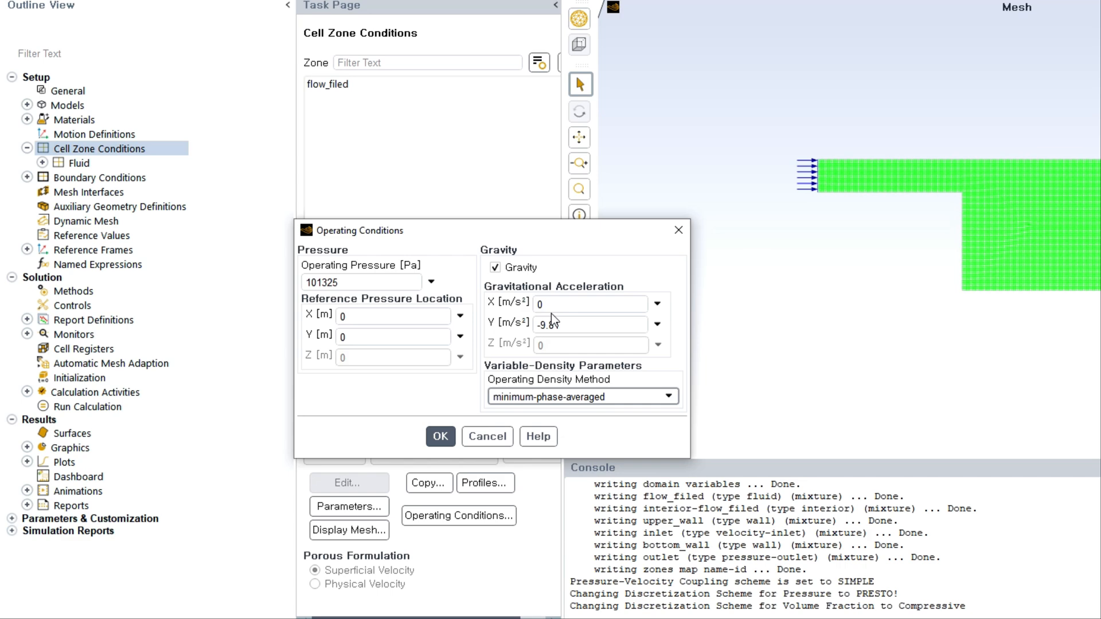
left_click(440, 437)
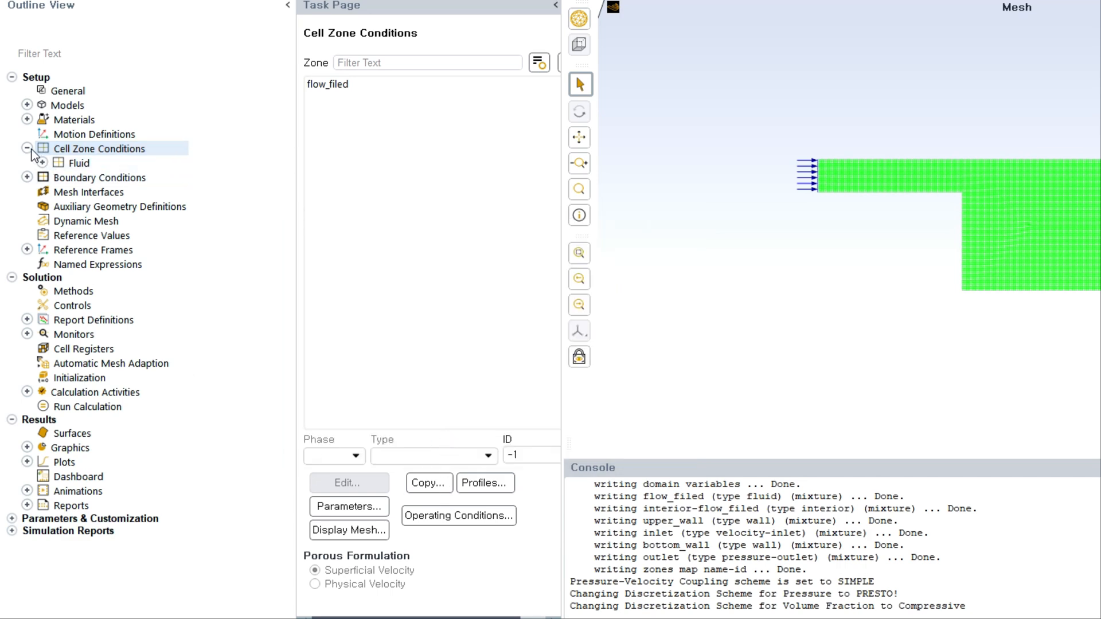
left_click(26, 149)
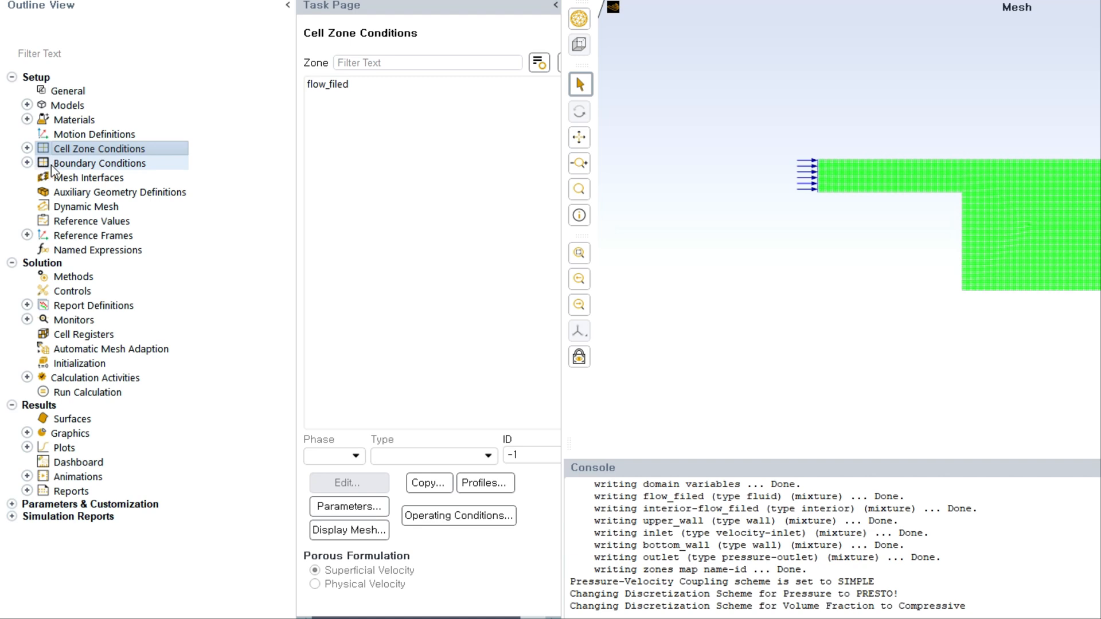
Give the inlet a 3 m/s mixture velocity magnitude normal to the boundary.
left_click(98, 163)
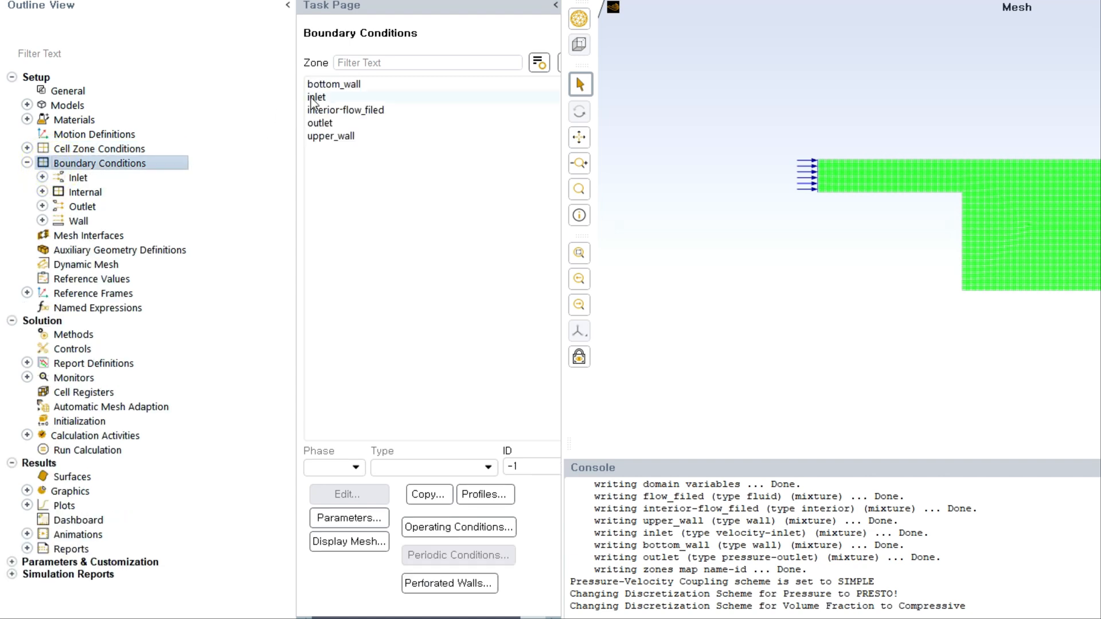
left_click(316, 97)
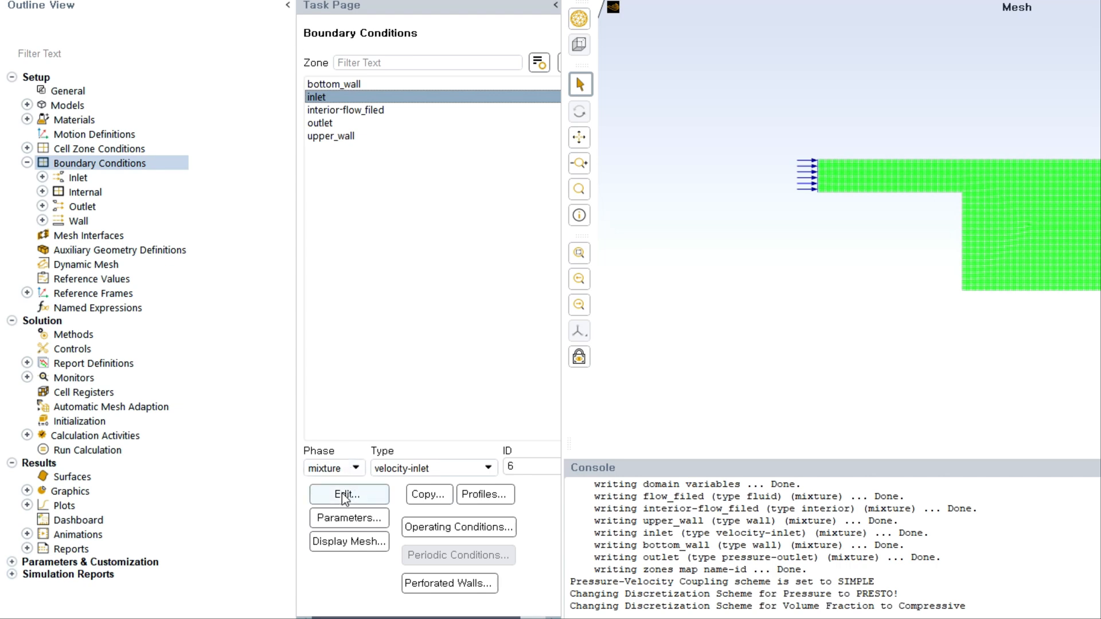
left_click(343, 508)
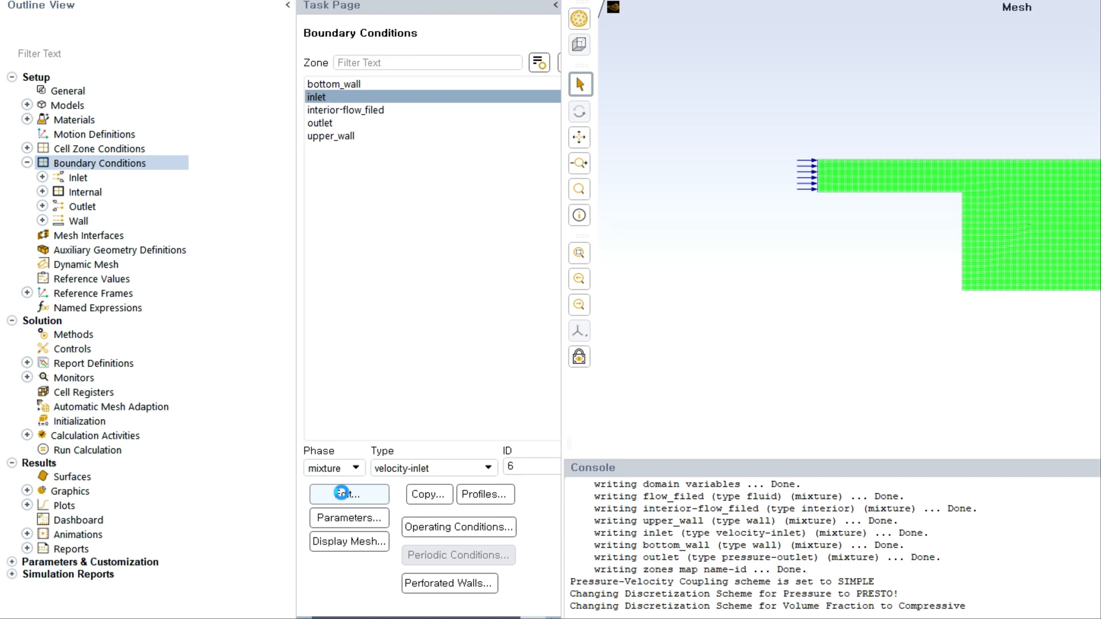
left_click(342, 494)
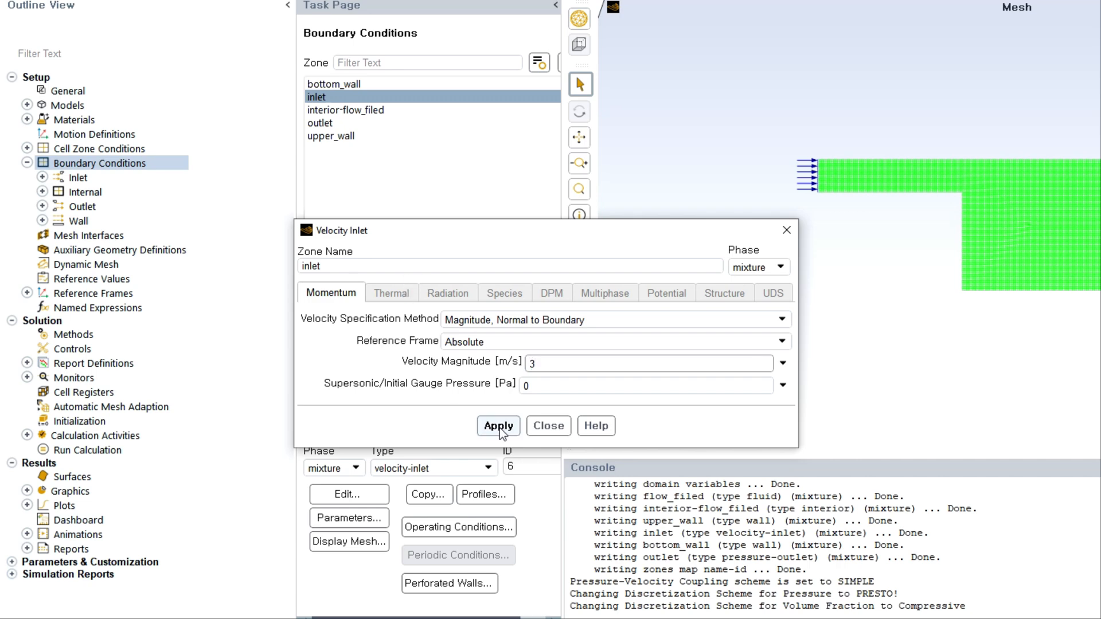
left_click(498, 426)
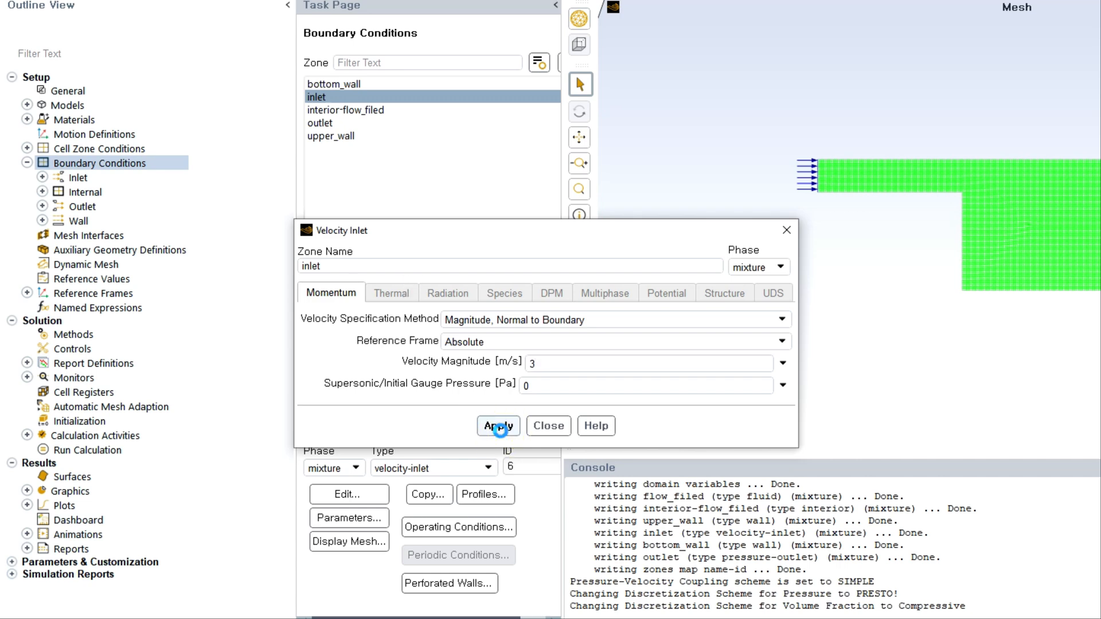
left_click(498, 426)
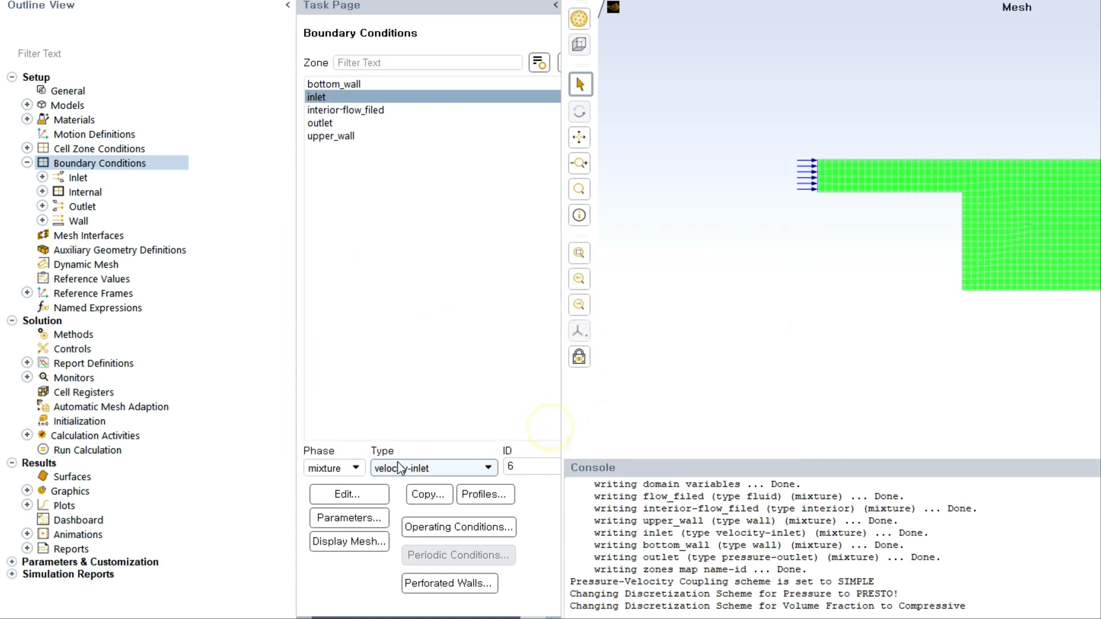
Enter a water-phase volume fraction of 1 at the inlet and close.
left_click(334, 468)
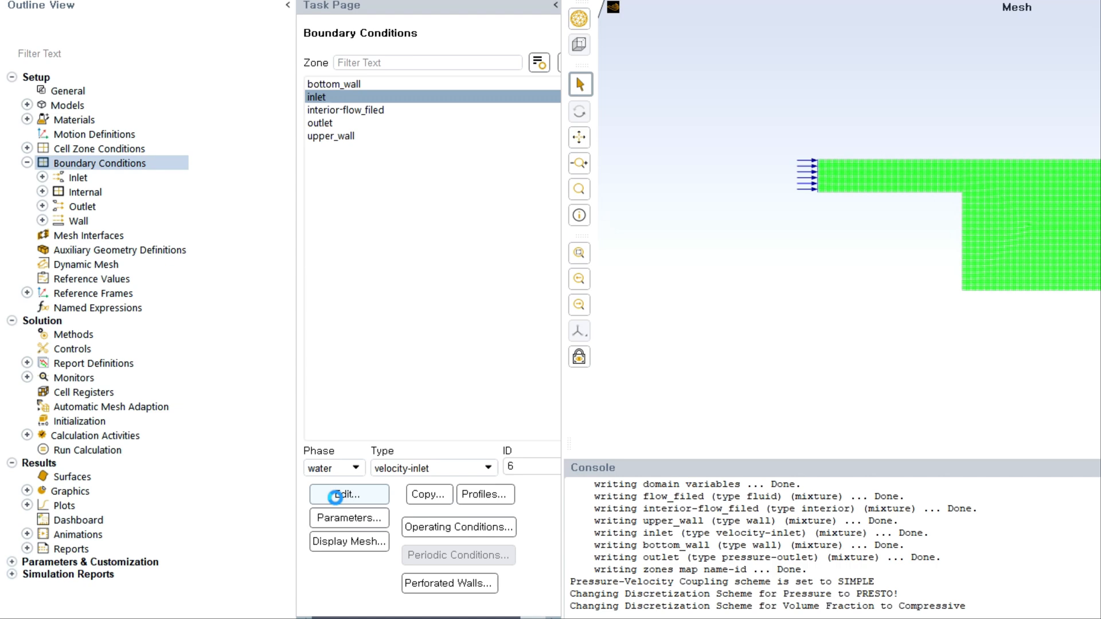
left_click(348, 494)
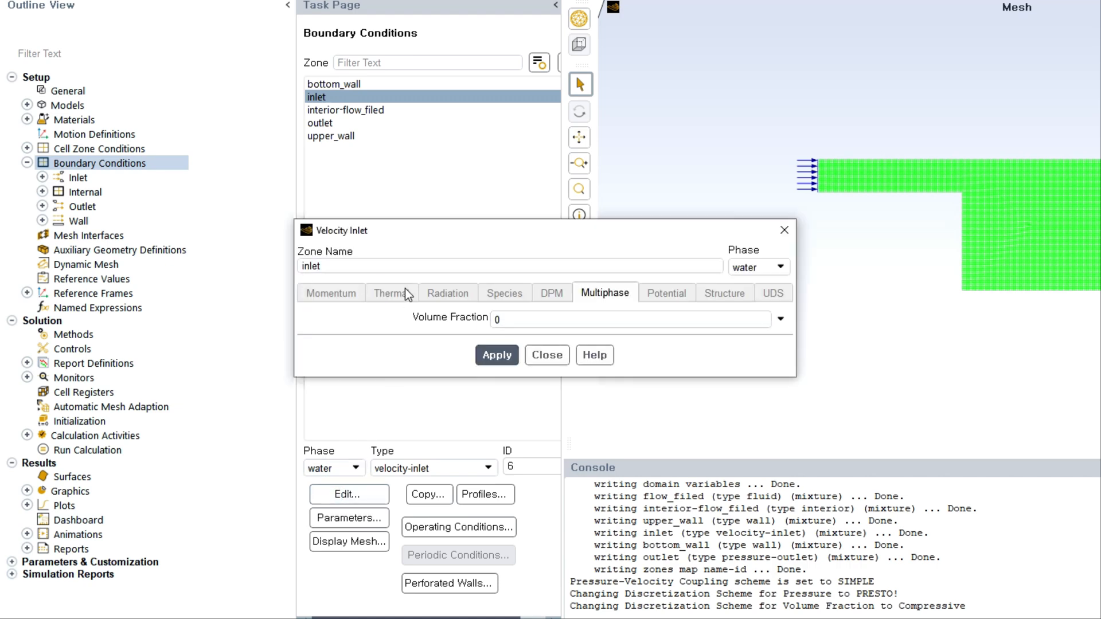
type("1")
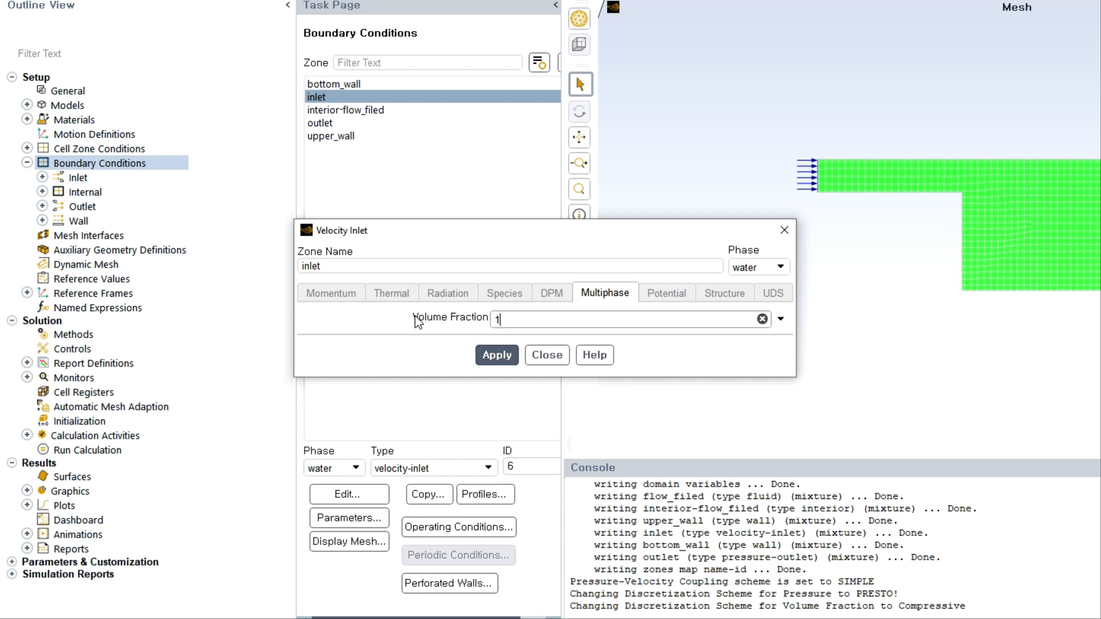
mouse_move(537, 355)
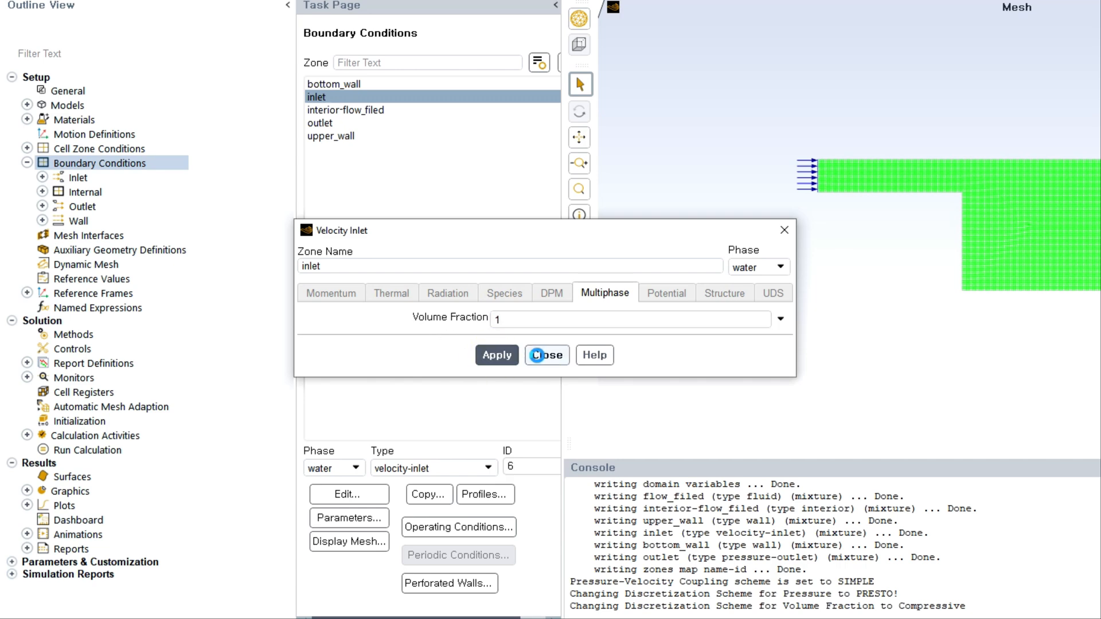
left_click(547, 355)
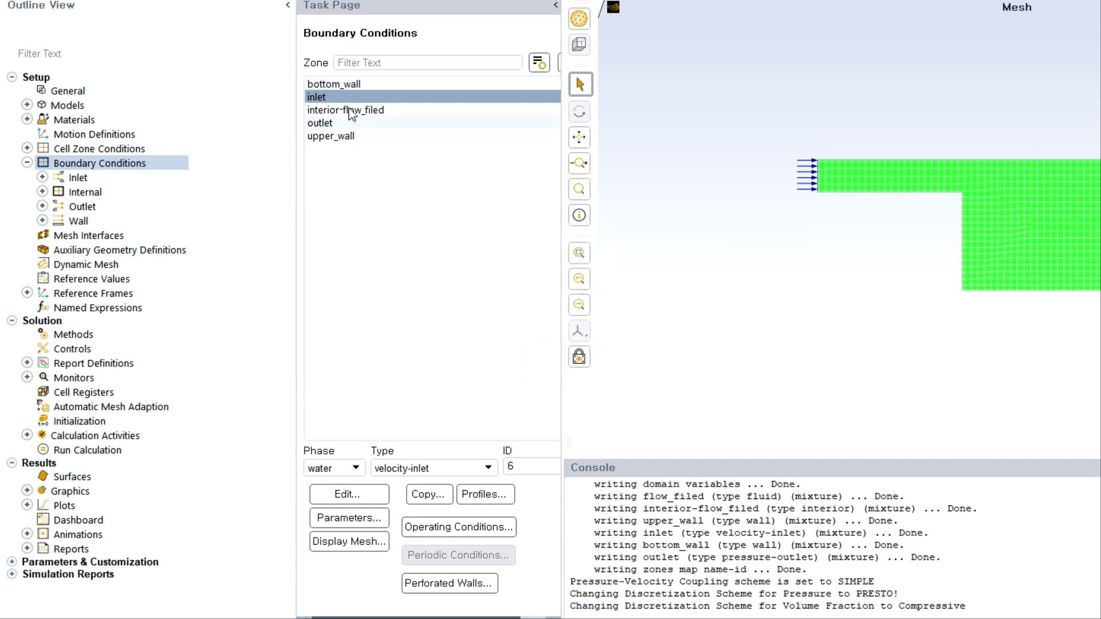
left_click(334, 85)
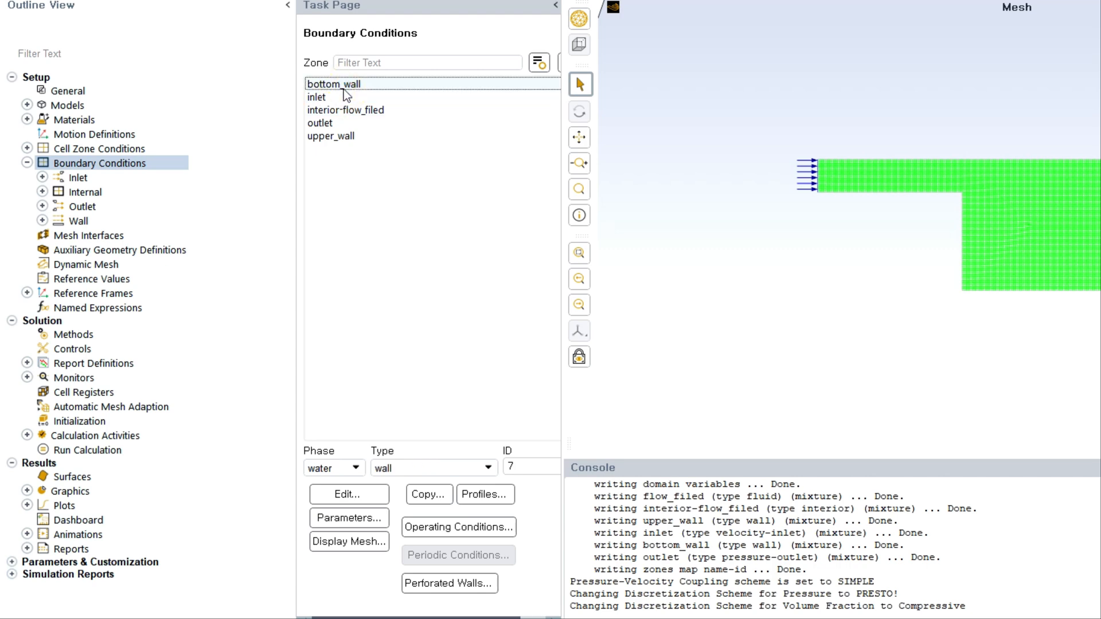
left_click(333, 83)
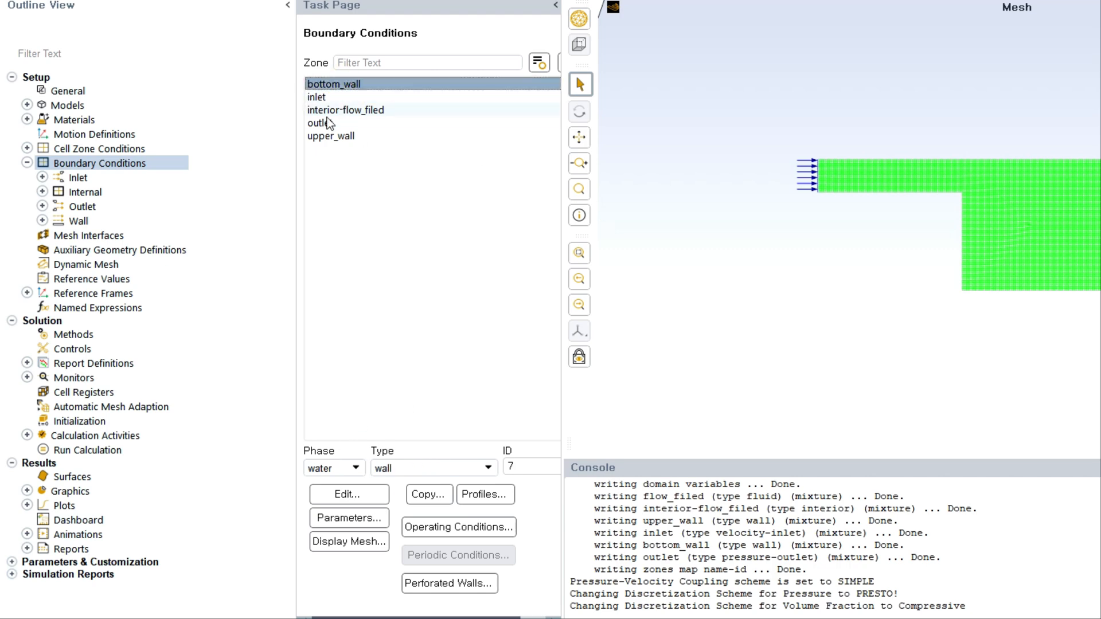
left_click(320, 123)
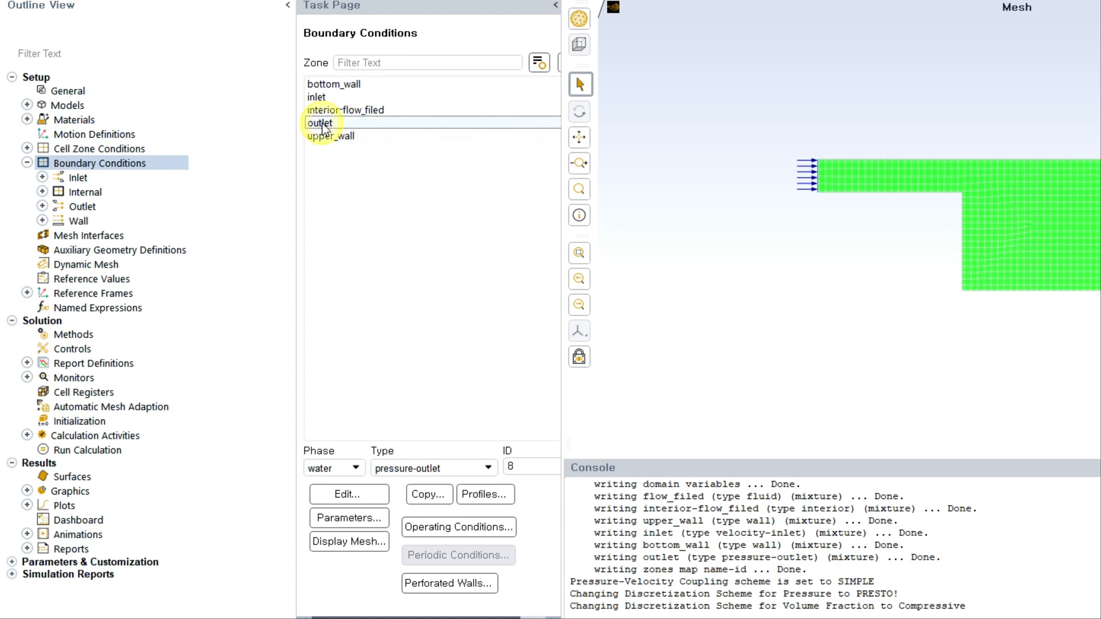
left_click(320, 123)
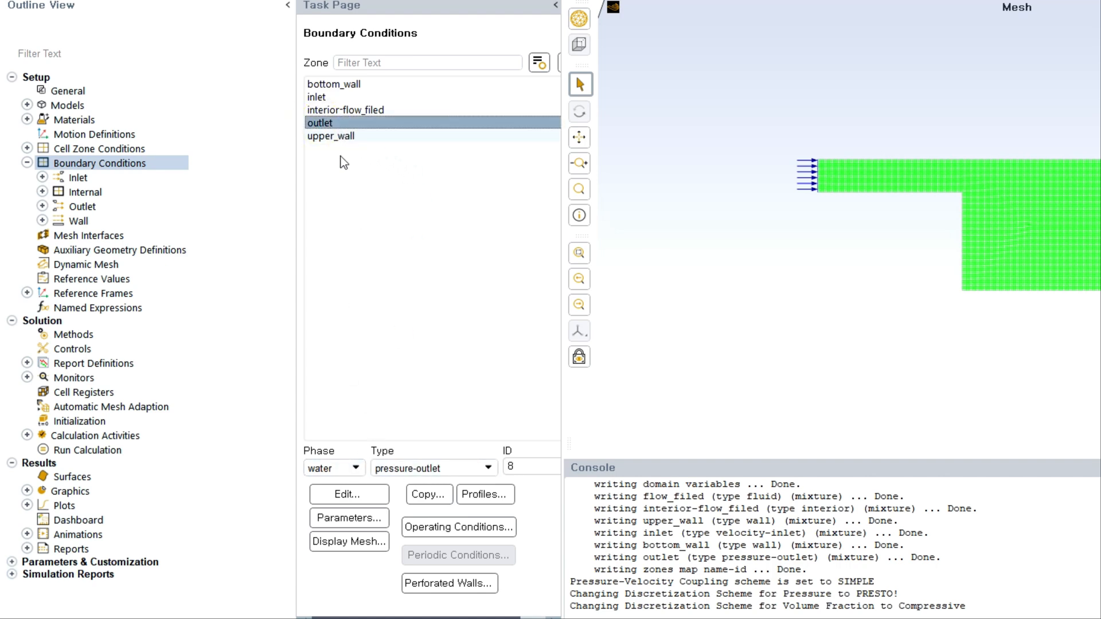
left_click(356, 468)
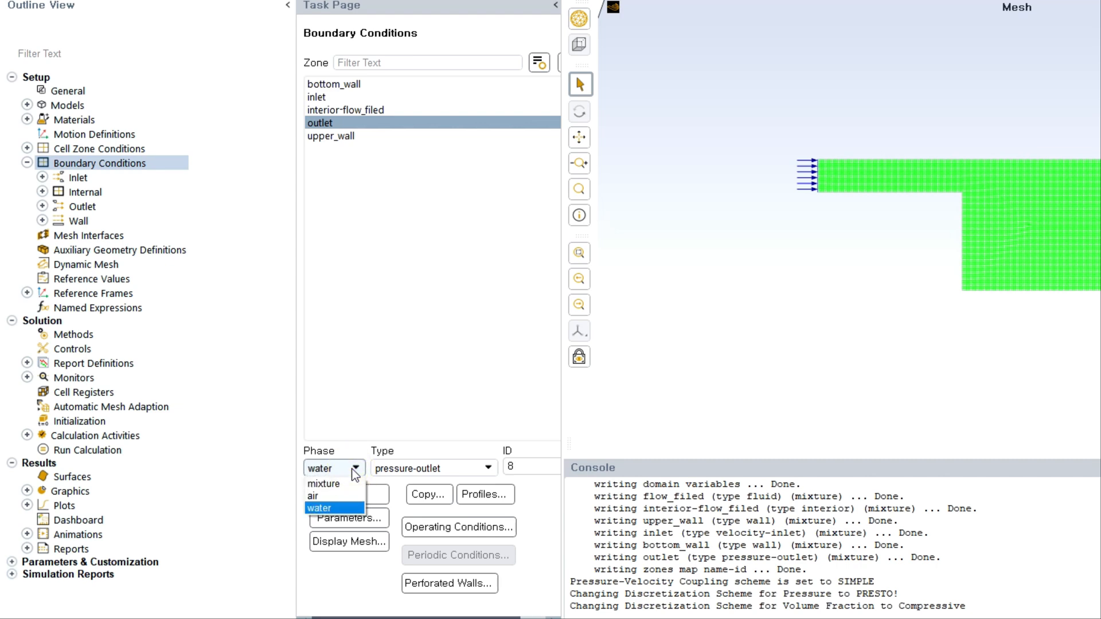
left_click(321, 508)
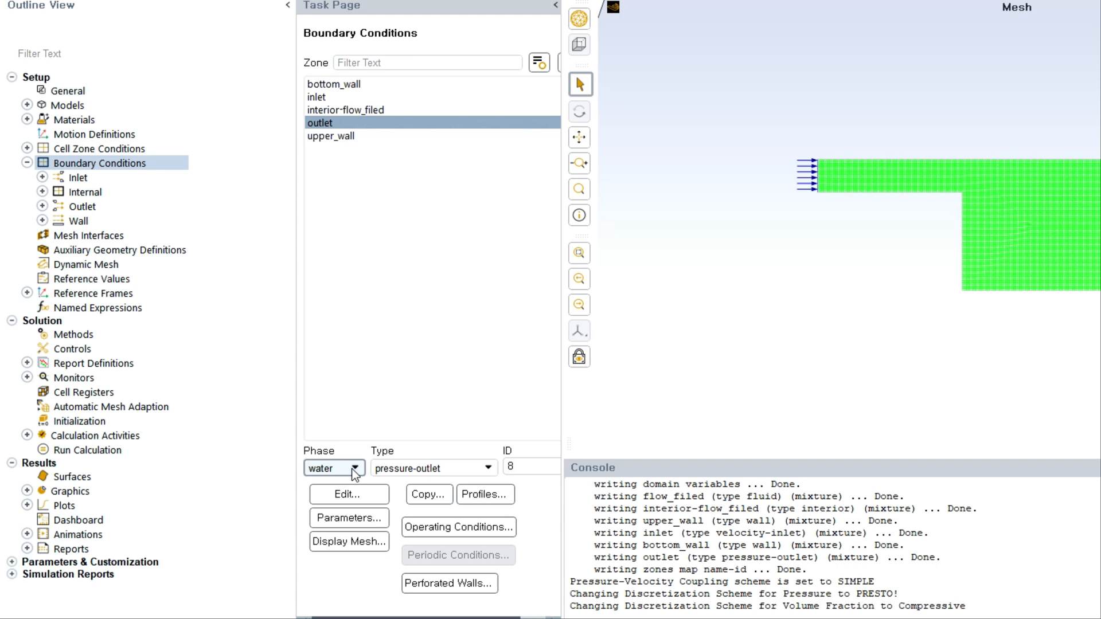
left_click(357, 467)
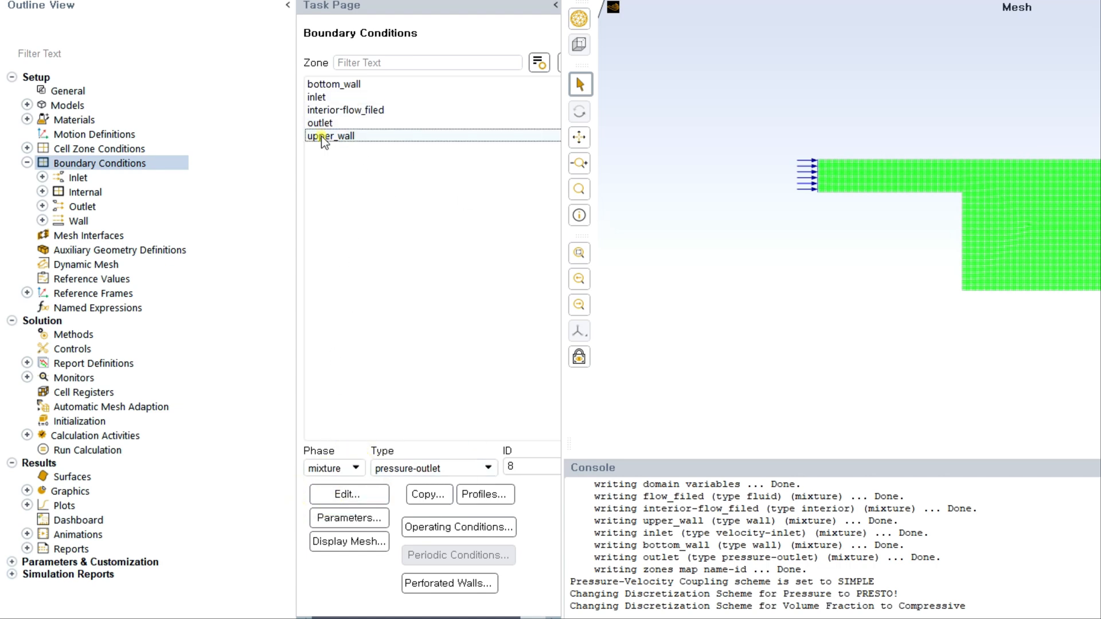
left_click(333, 135)
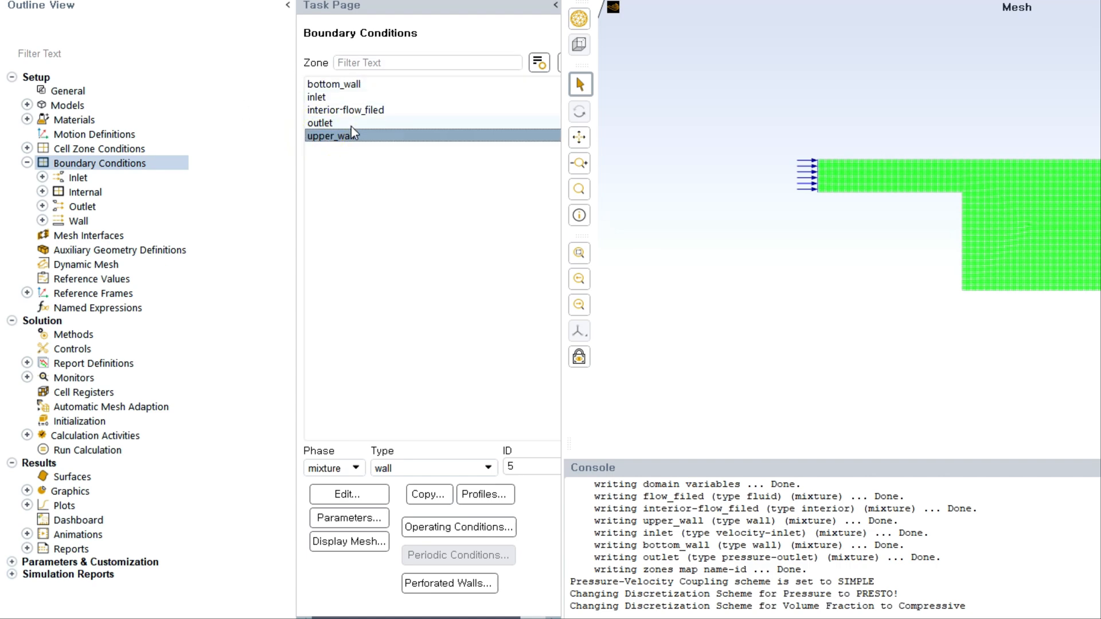
left_click(26, 163)
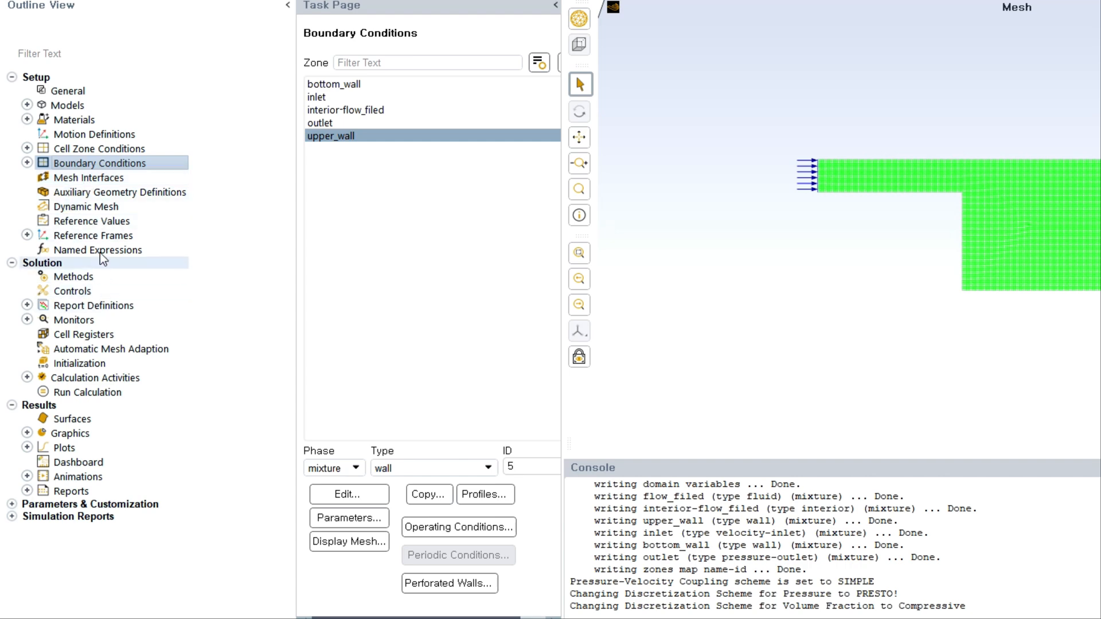
left_click(73, 276)
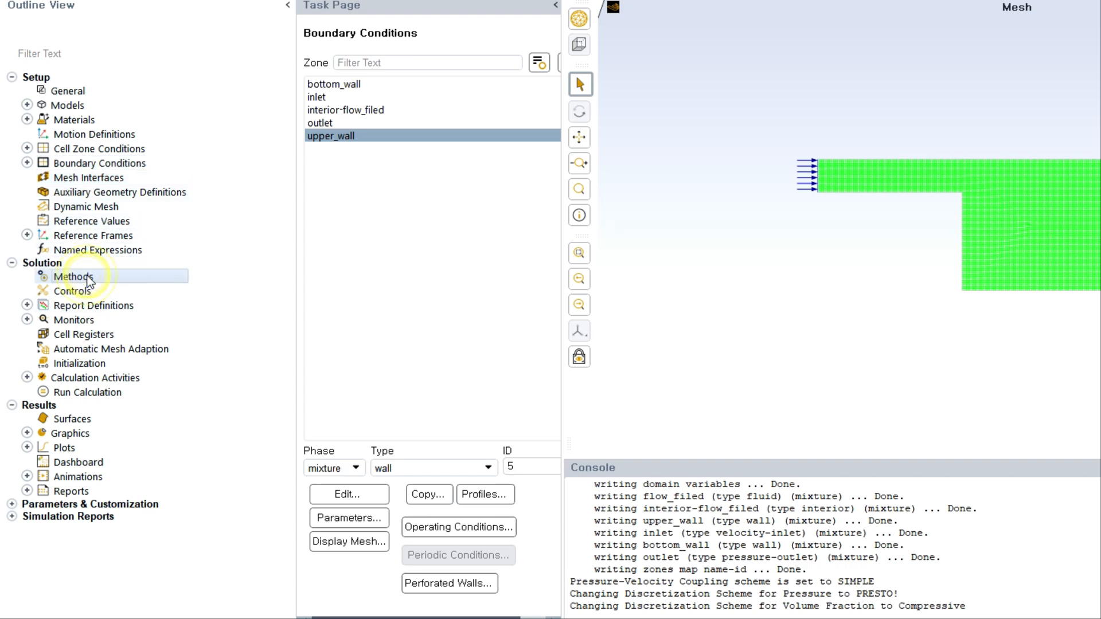
Show the solution methods: SIMPLE, PRESTO! pressure, Compressive volume fraction.
left_click(74, 276)
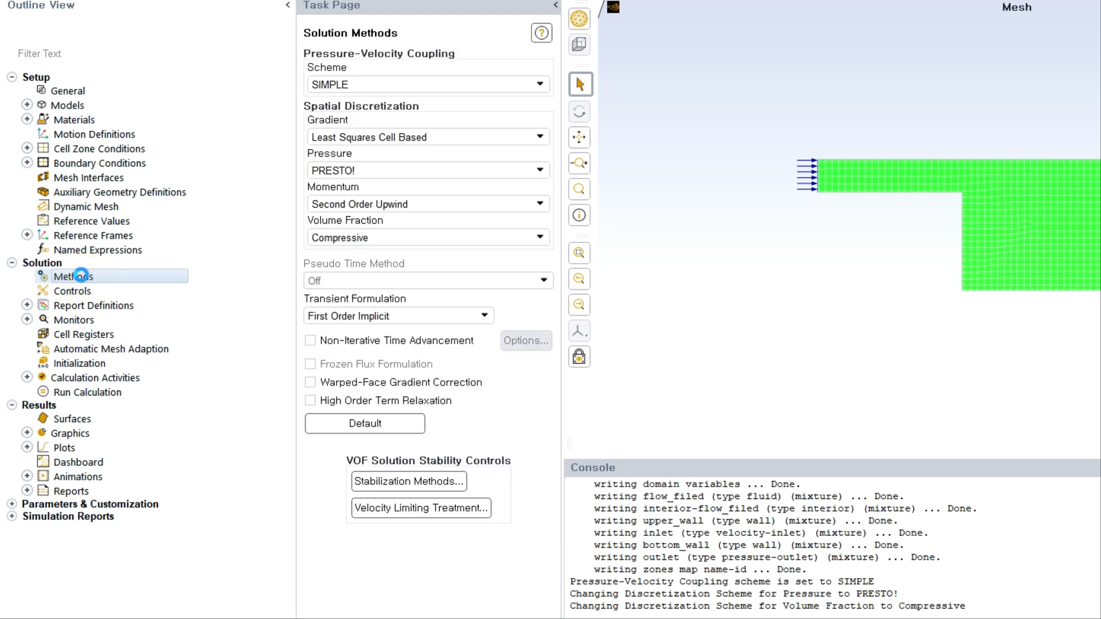
mouse_move(422, 392)
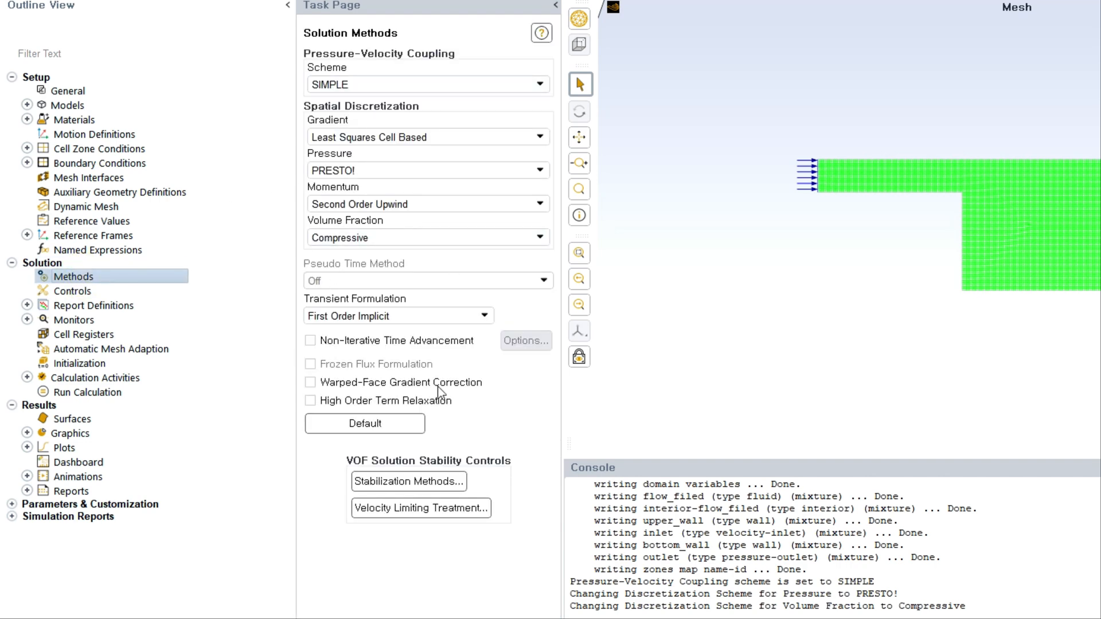
mouse_move(472, 38)
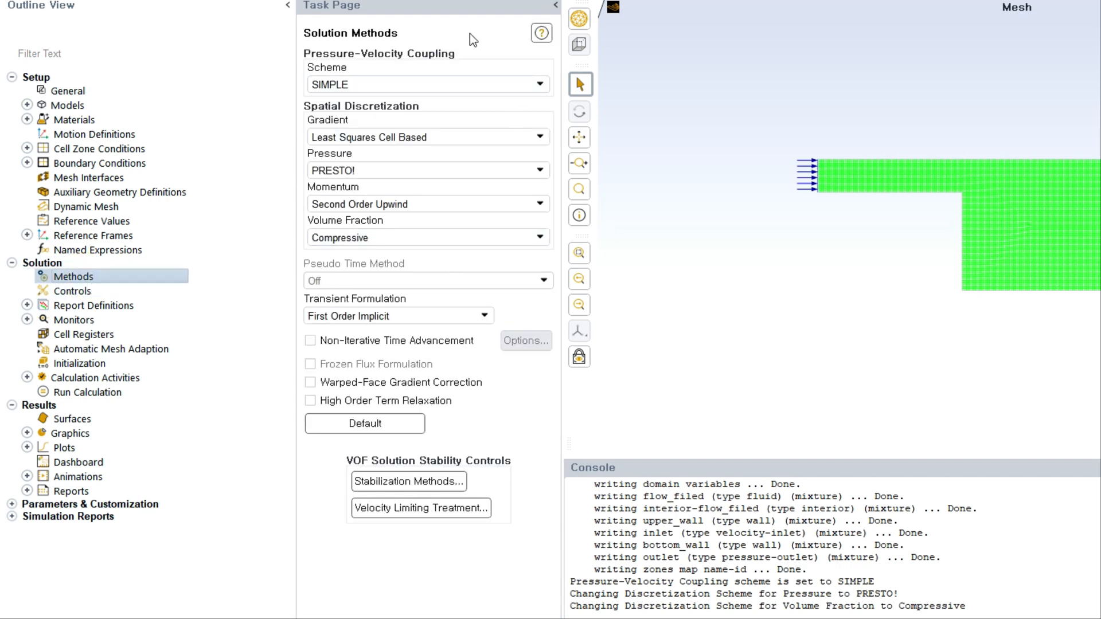
mouse_move(74, 306)
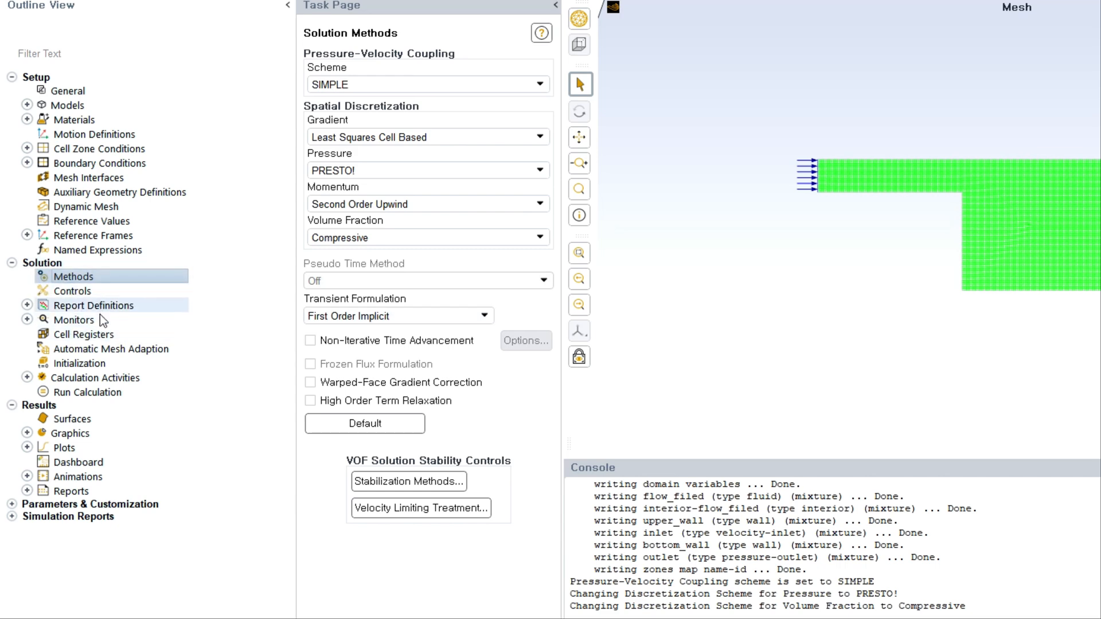
Initialize the flow field with standard initialization and zero pressure, velocities and water fraction.
left_click(79, 363)
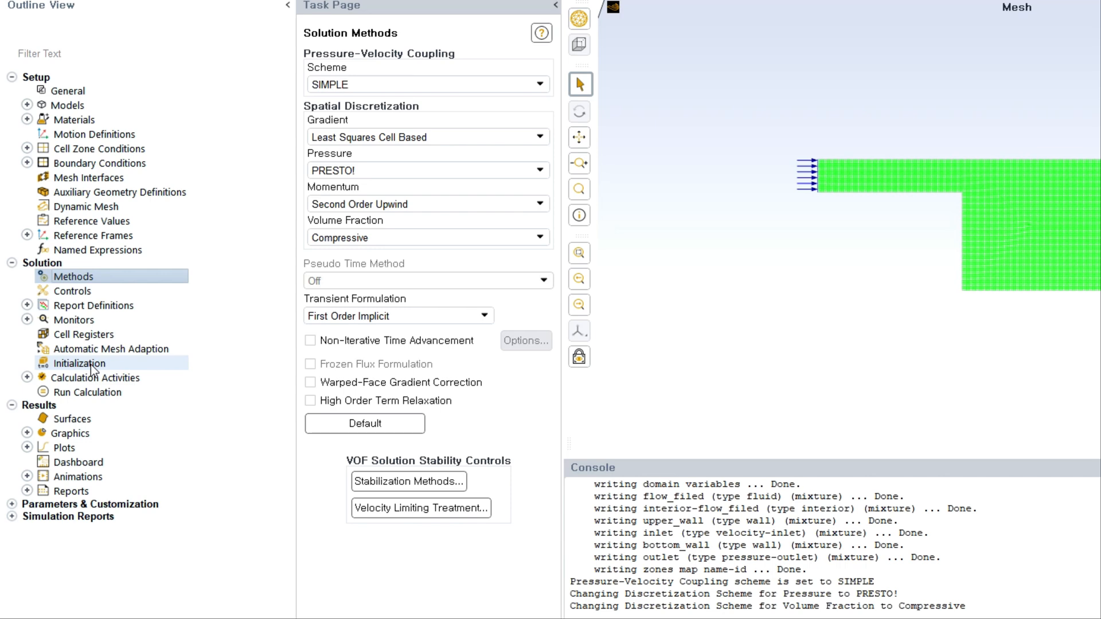
left_click(79, 364)
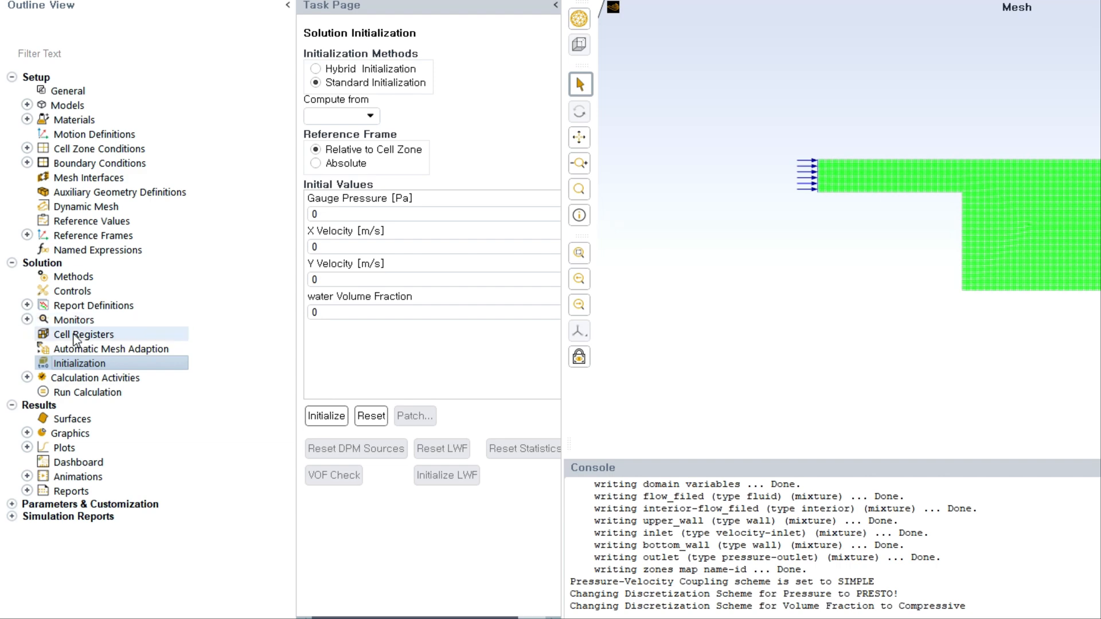
mouse_move(77, 338)
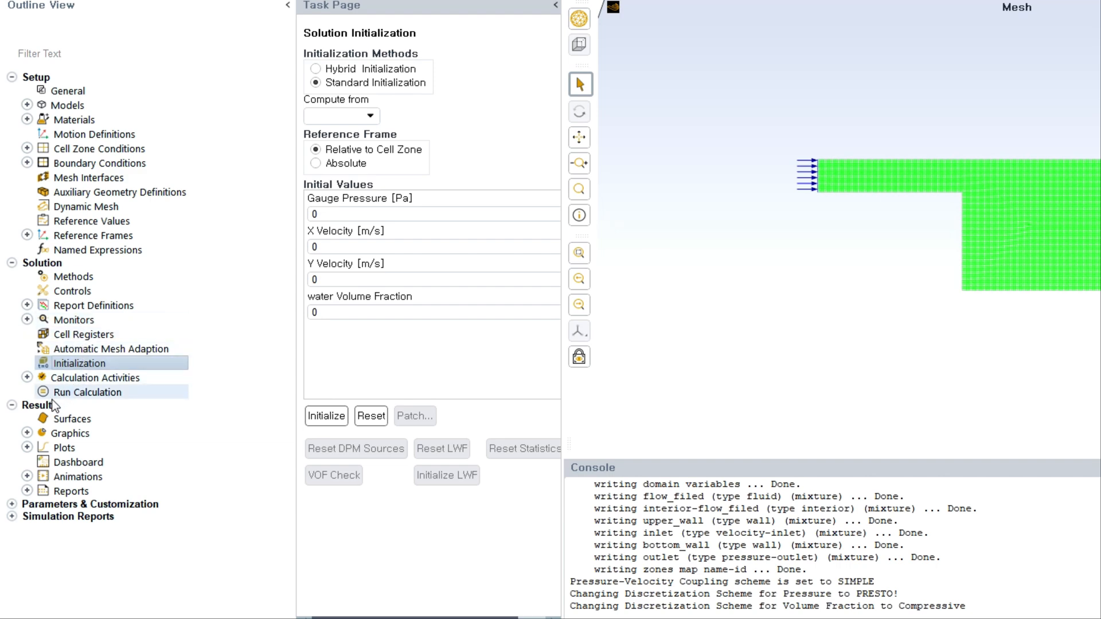
left_click(27, 377)
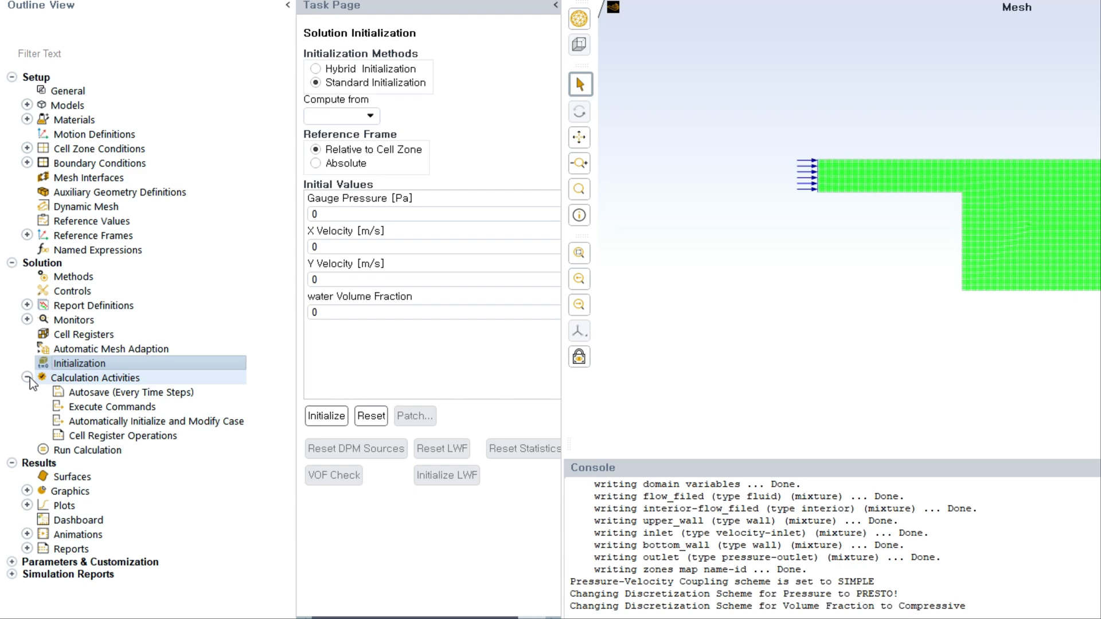
left_click(27, 378)
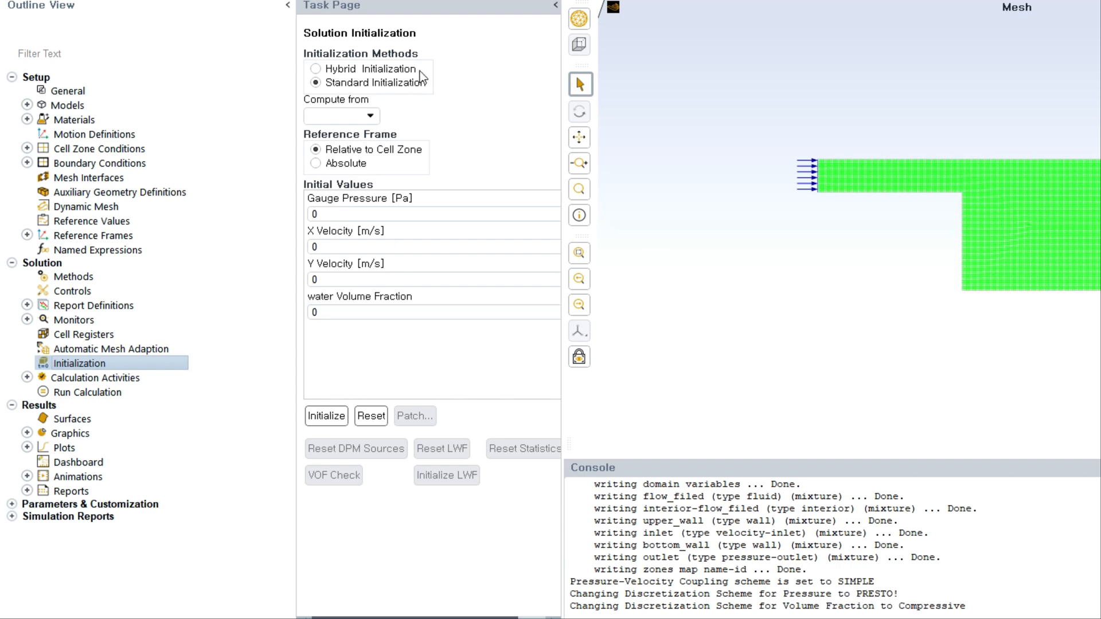
left_click(325, 416)
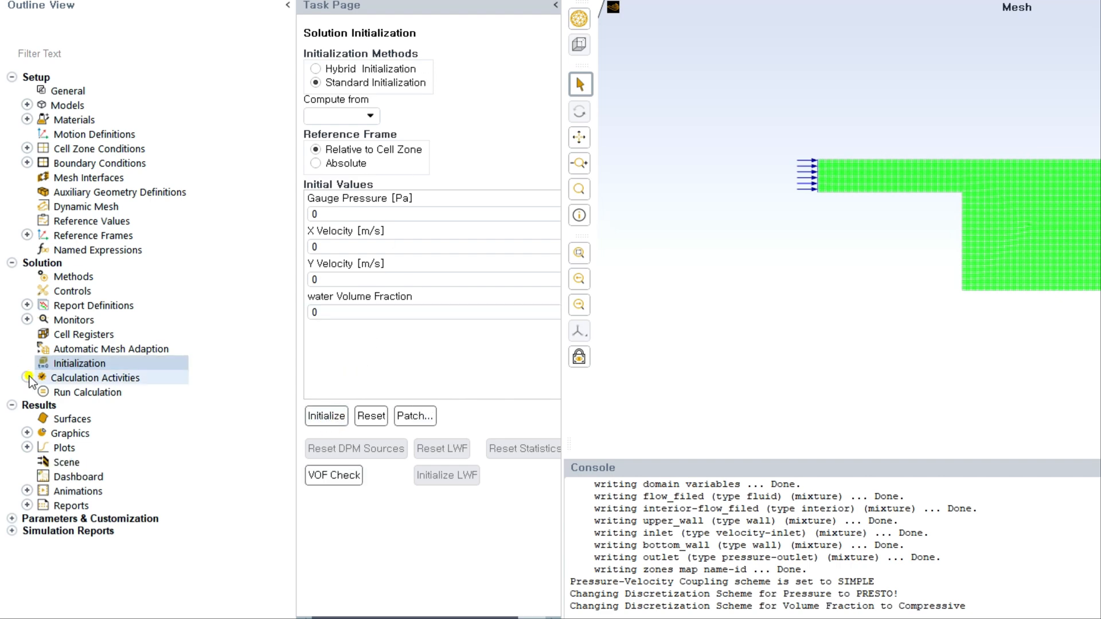
Name the animation definition 'waterfraction' and record every 10 time steps.
left_click(27, 377)
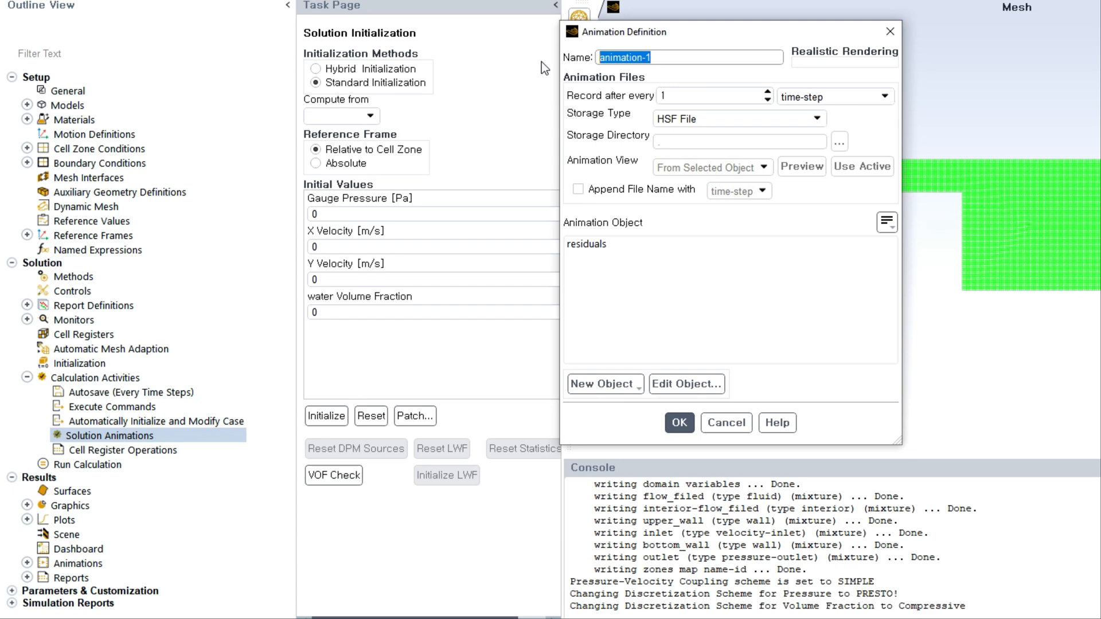
type("water")
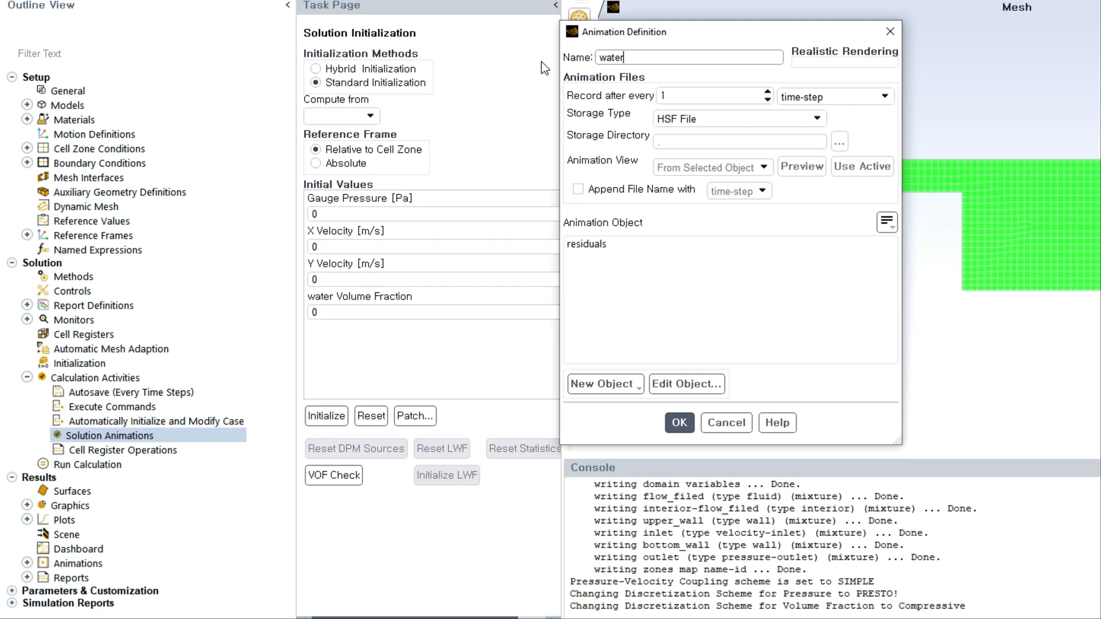
type("fraction")
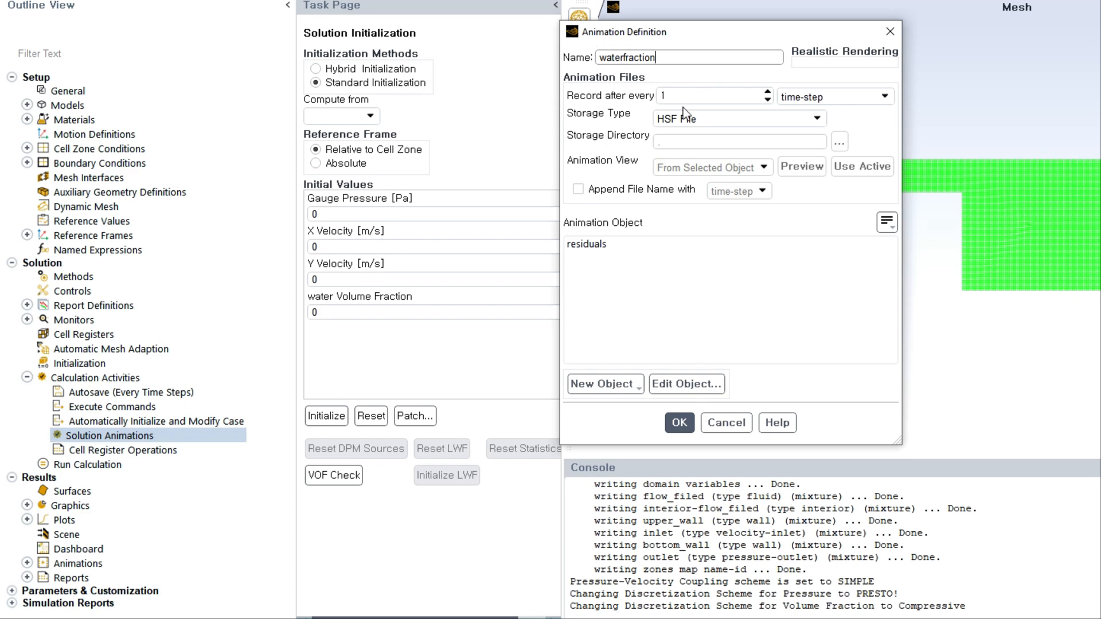
left_click(705, 96)
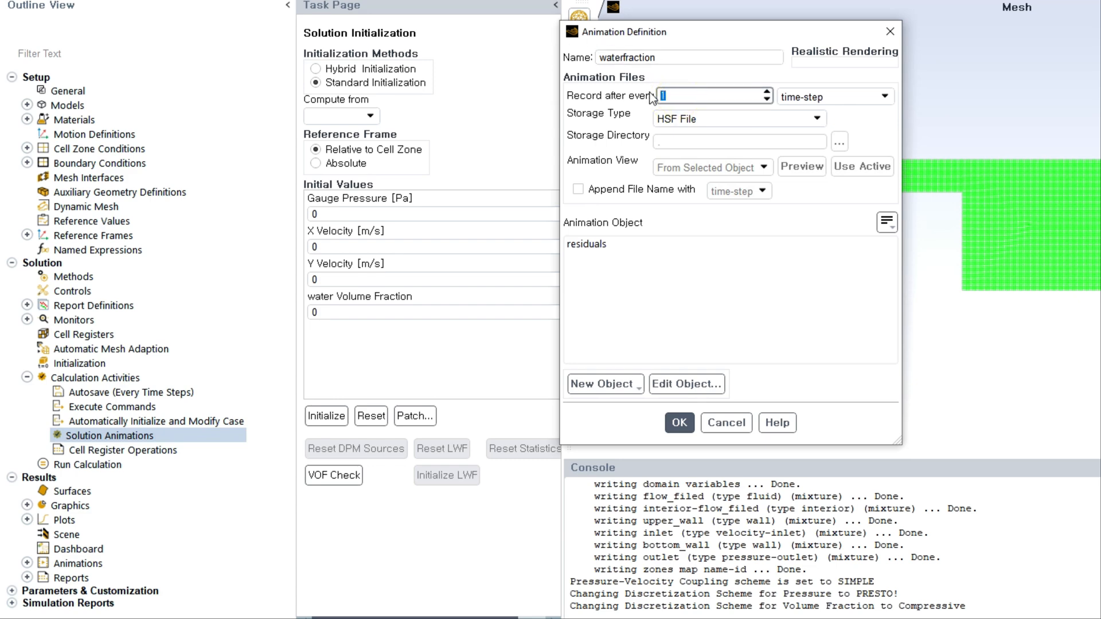
type("10")
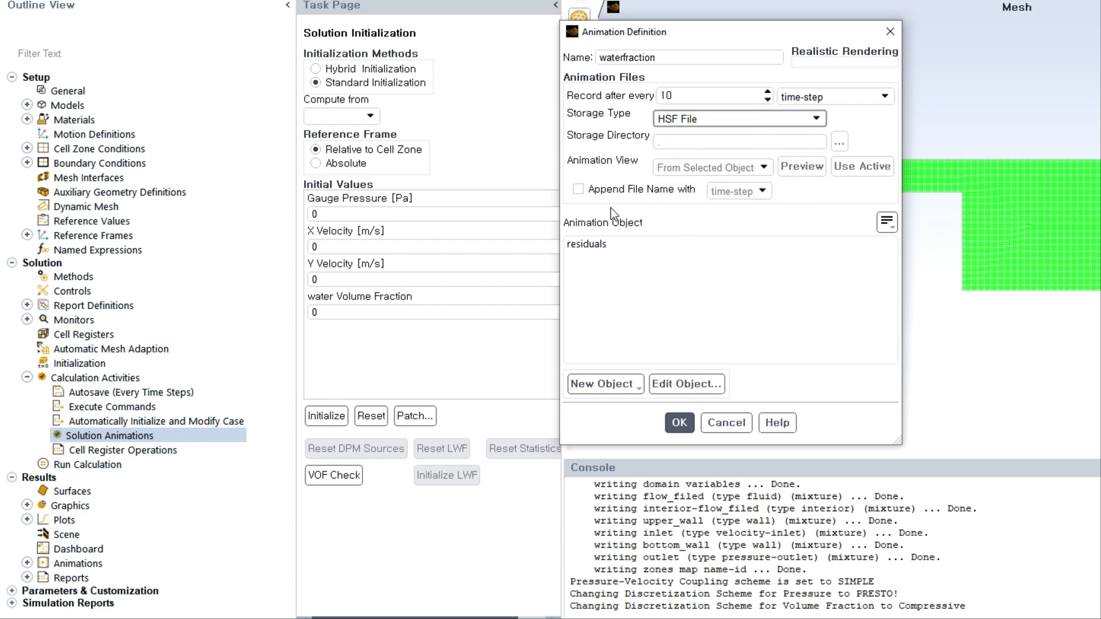
mouse_move(721, 151)
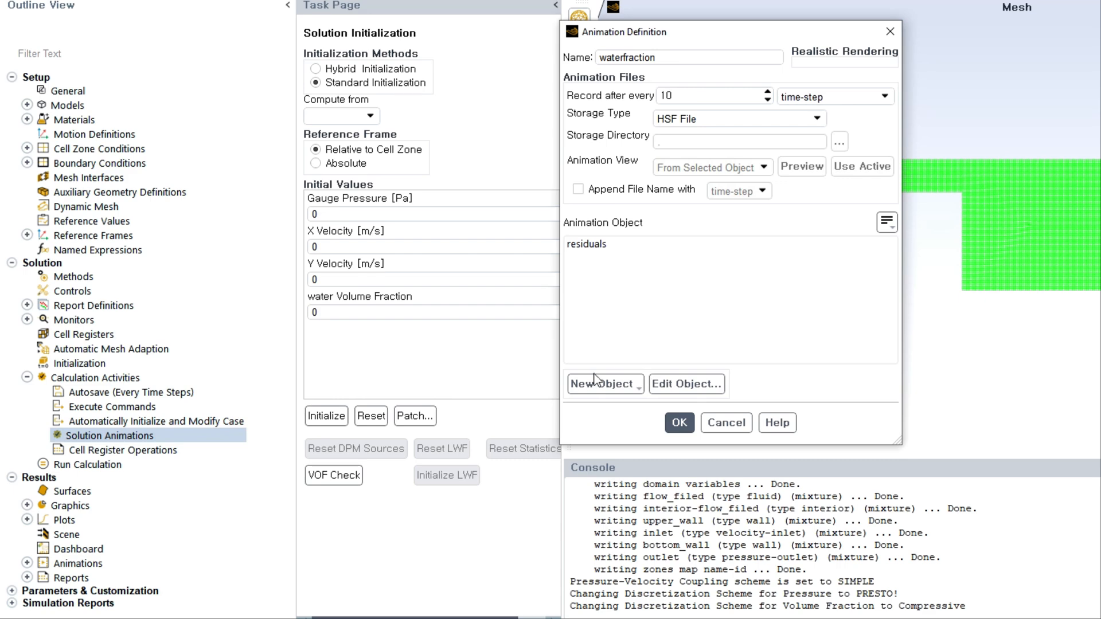
mouse_move(690, 143)
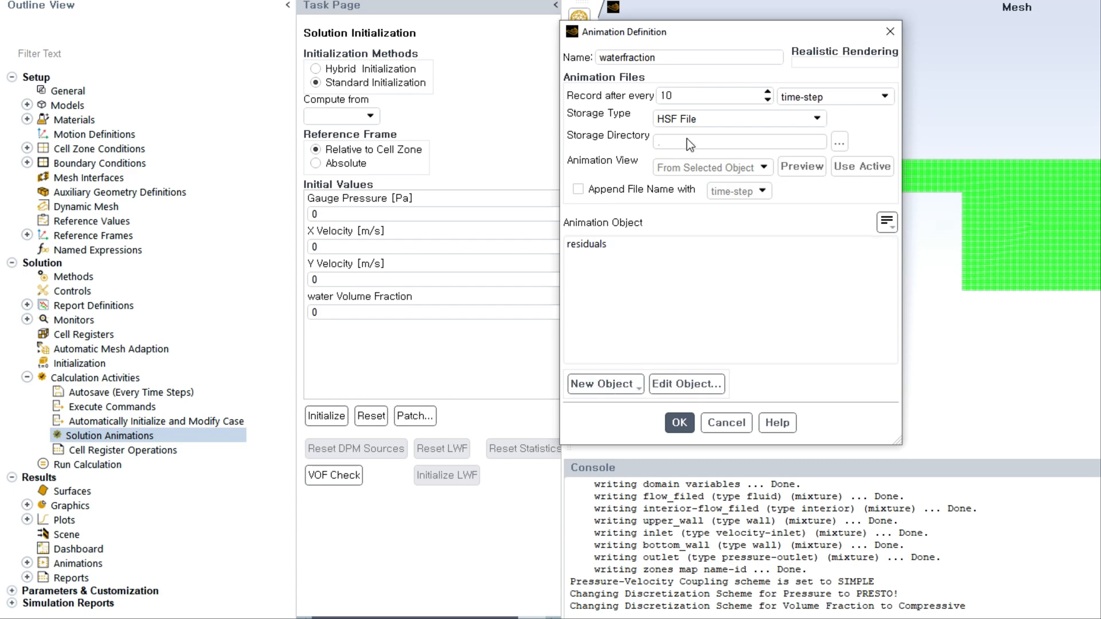
left_click(603, 384)
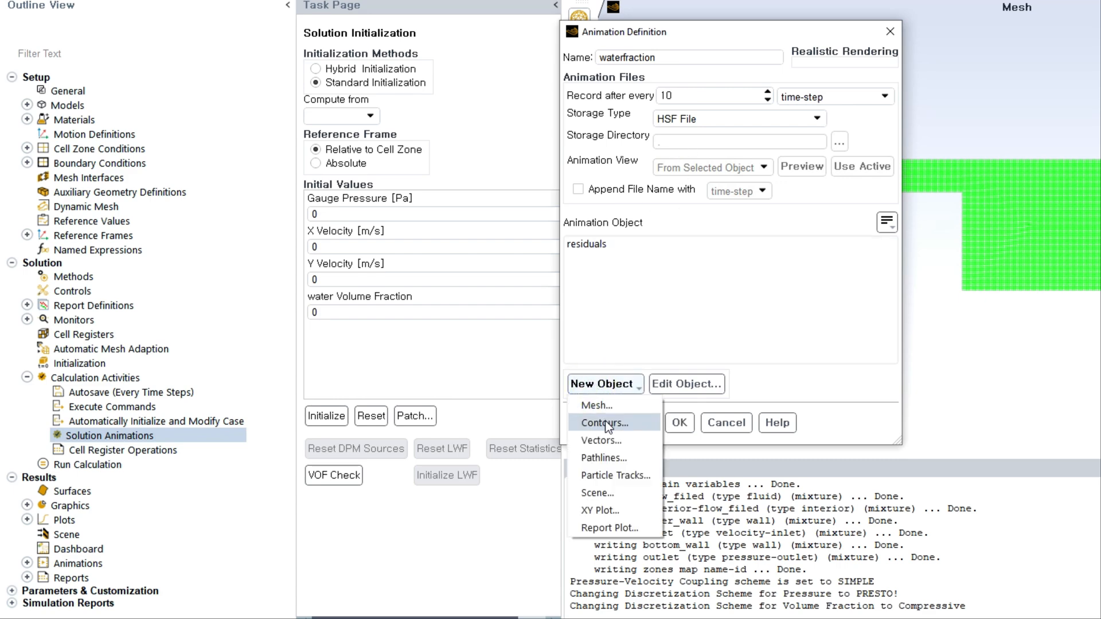
Add contour 'waterfraction1' of water volume fraction on interior-flow_filed and display it.
left_click(603, 422)
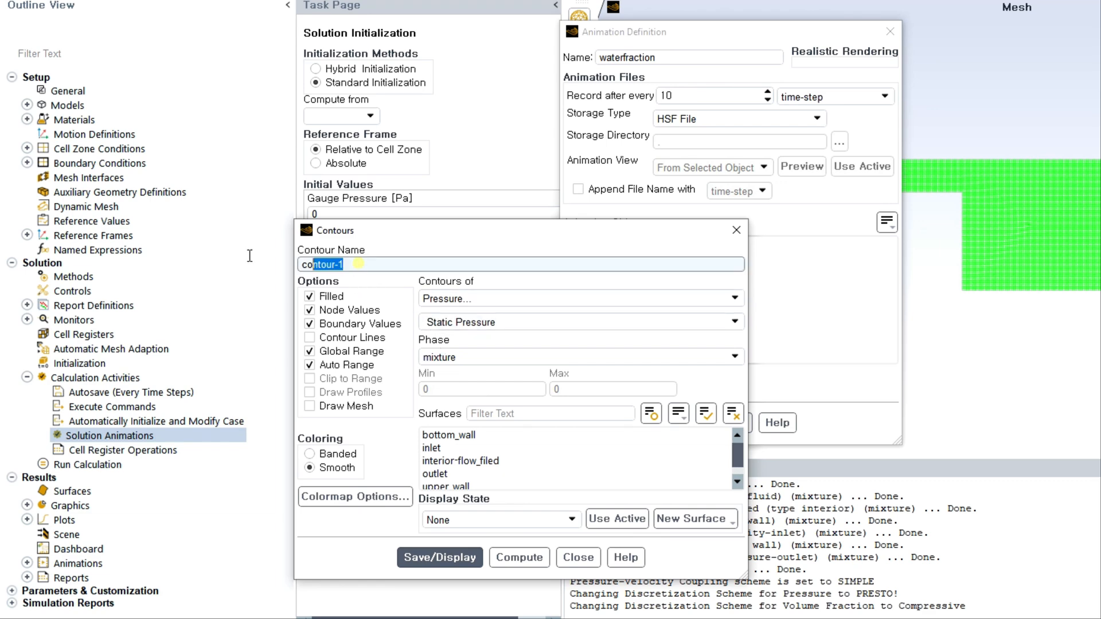
type("waterfraction1")
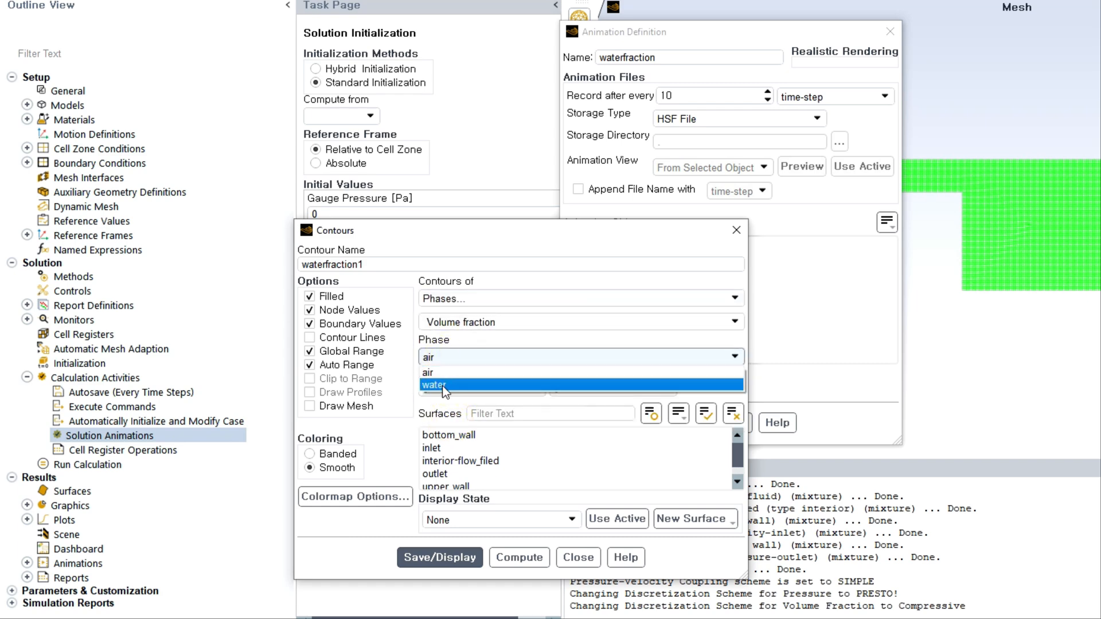
left_click(434, 385)
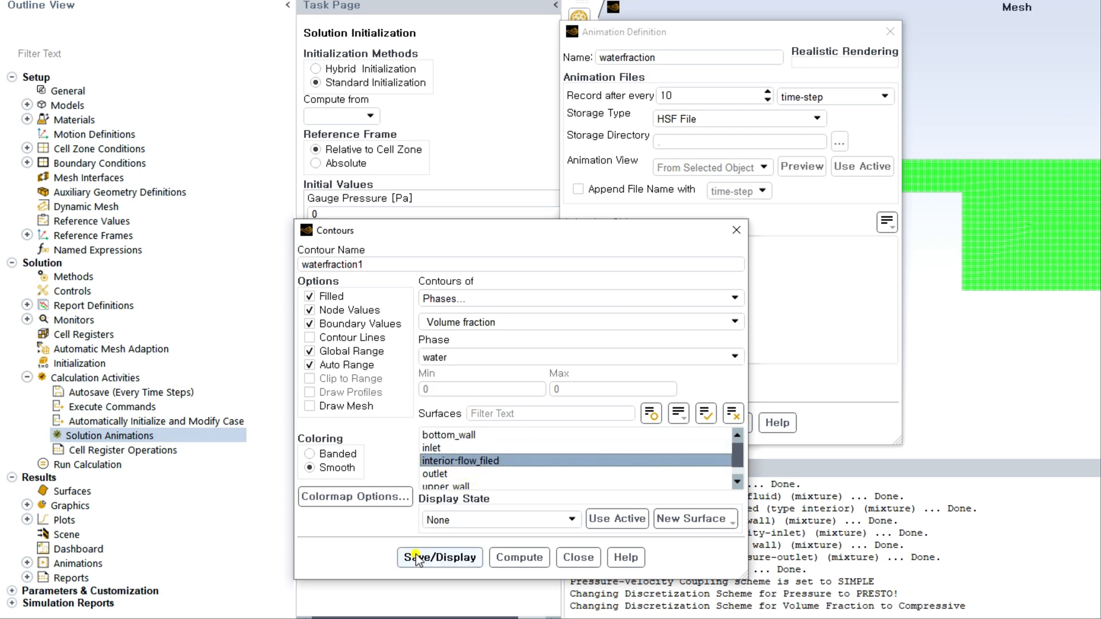
left_click(440, 558)
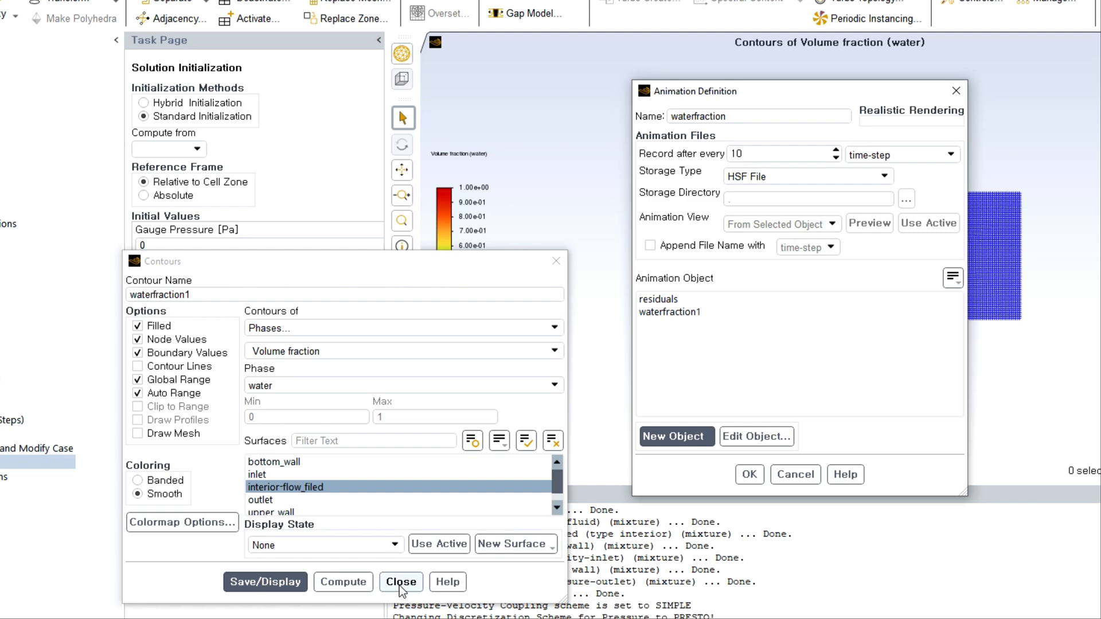
left_click(401, 582)
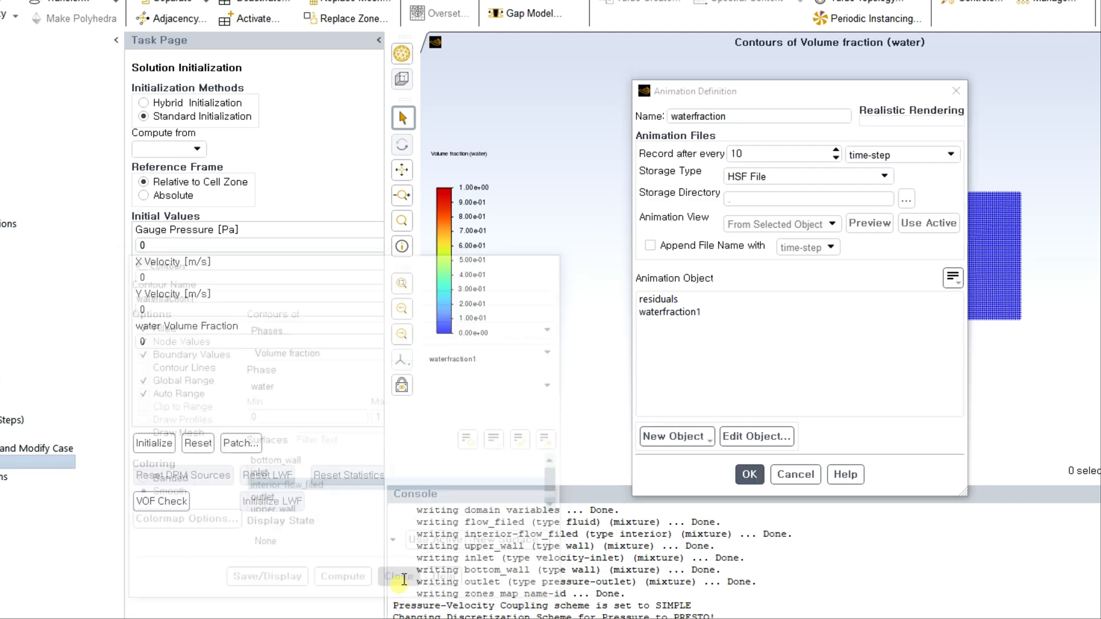
Confirm the animation definition and set autosave to write data every 10 time steps.
left_click(670, 312)
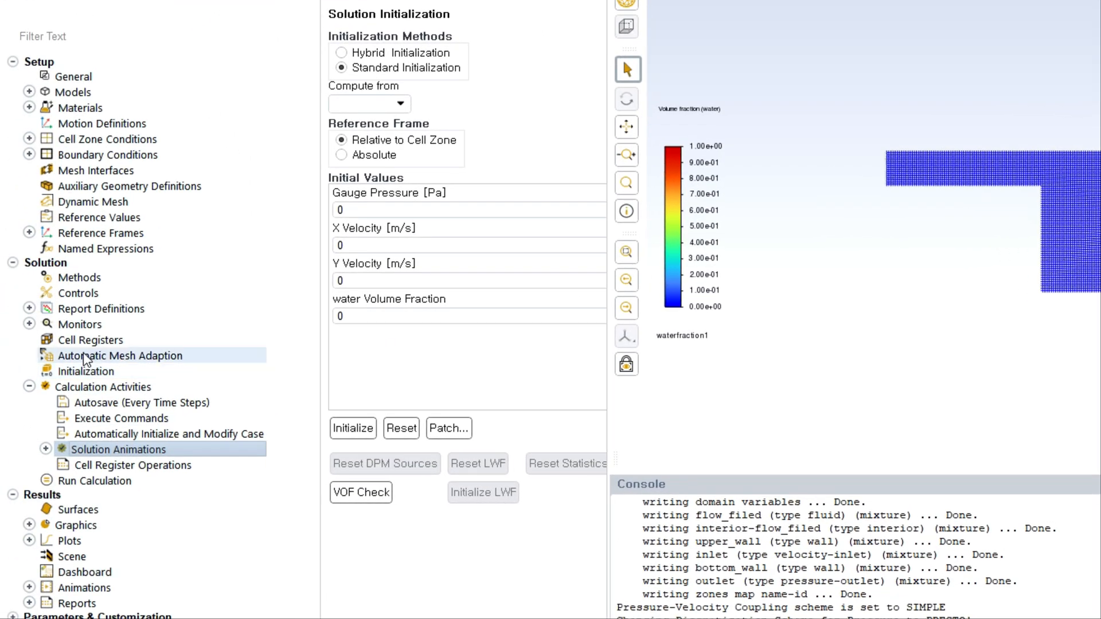
mouse_move(313, 229)
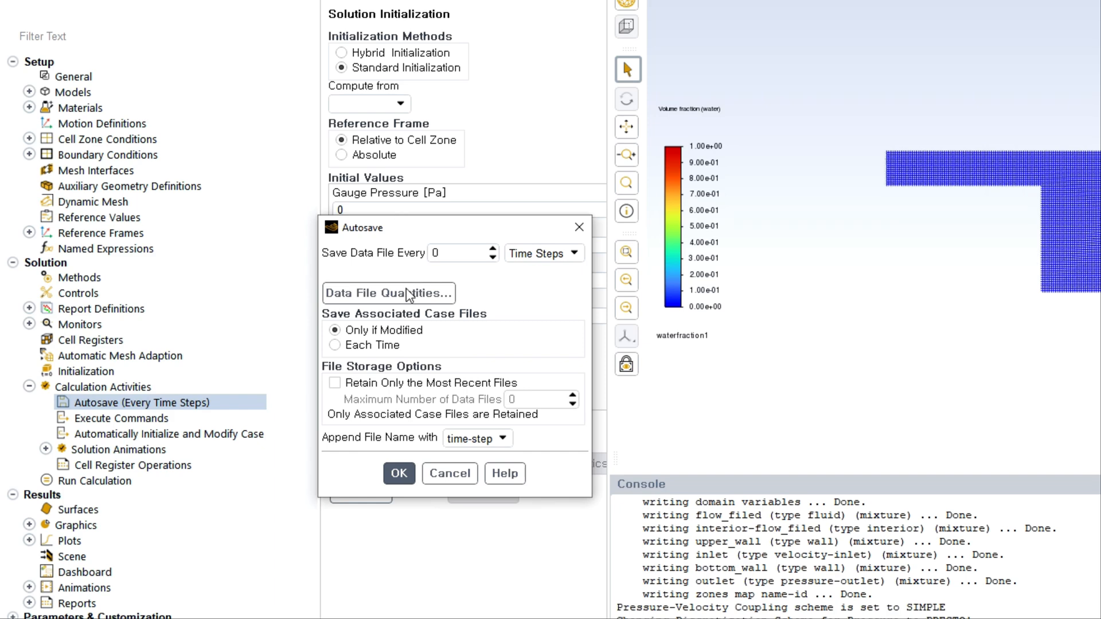
type("10")
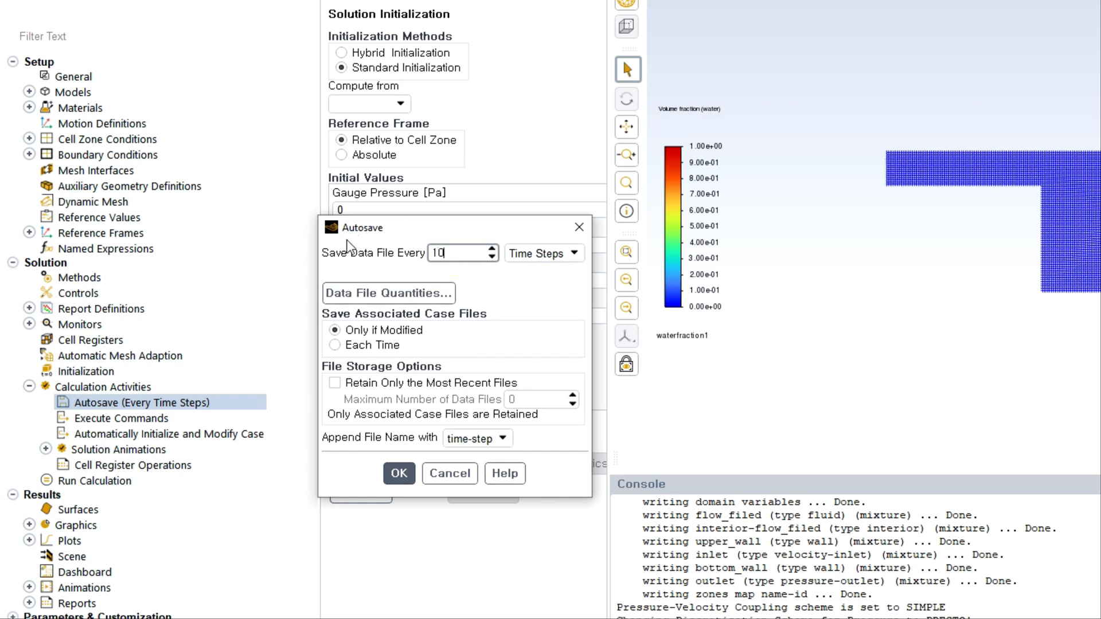
left_click(575, 253)
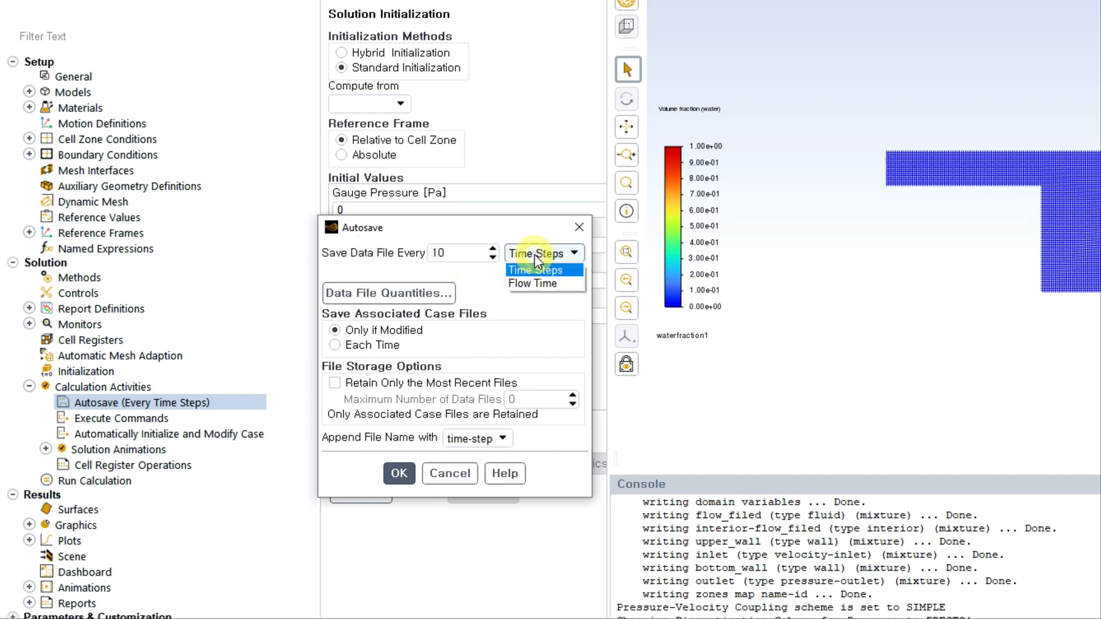
left_click(534, 270)
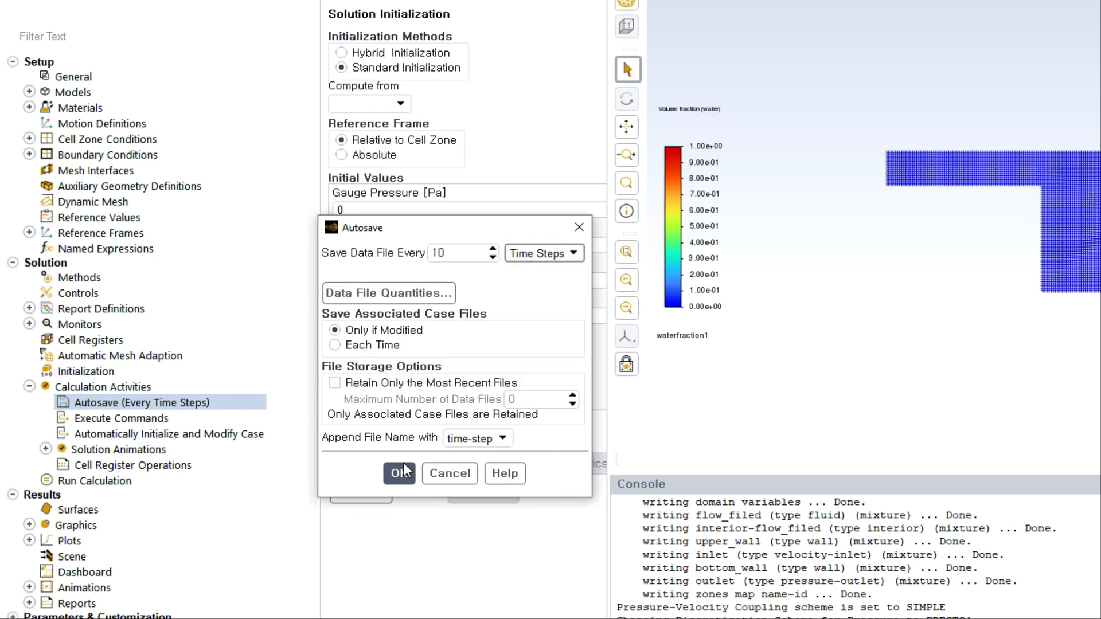
left_click(398, 474)
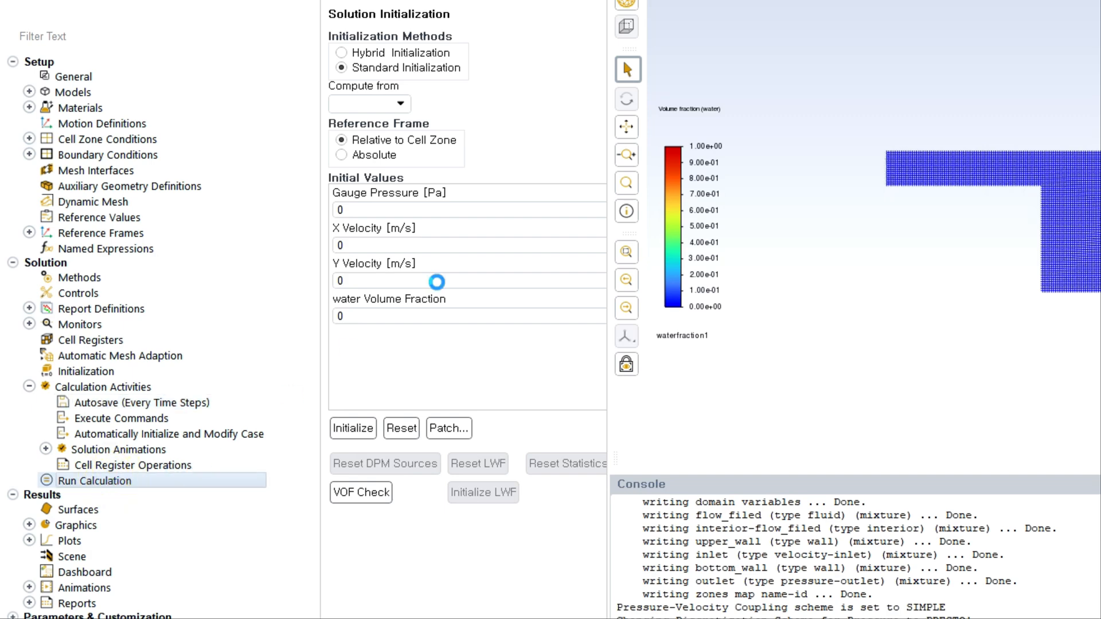
Enter 1000 time steps of 0.001 s, 10 iterations, reporting interval 10.
left_click(92, 480)
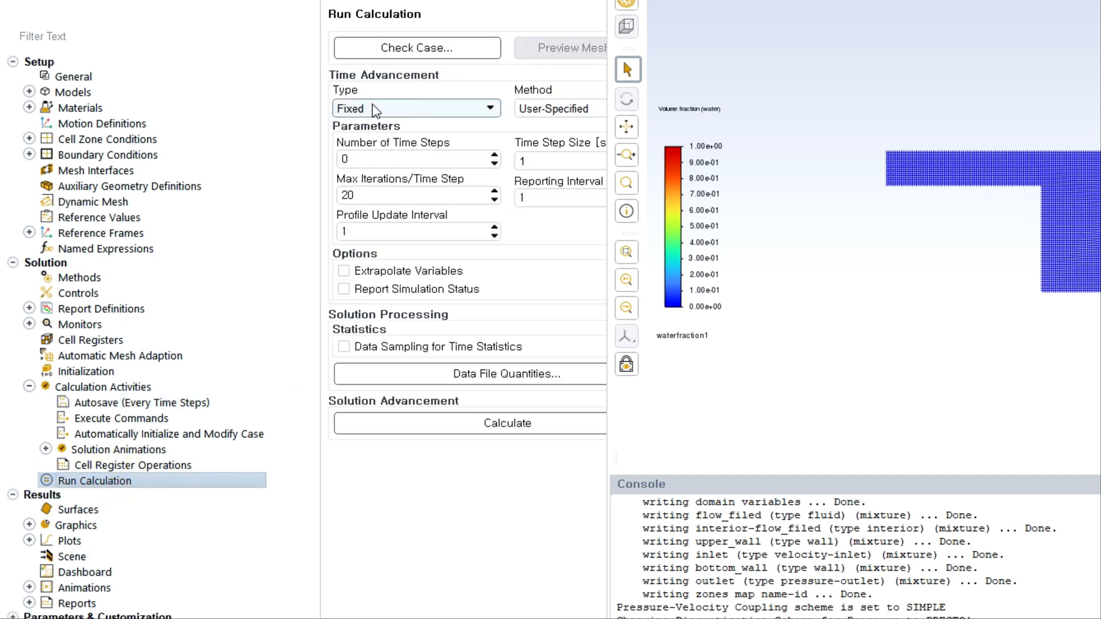
left_click(408, 158)
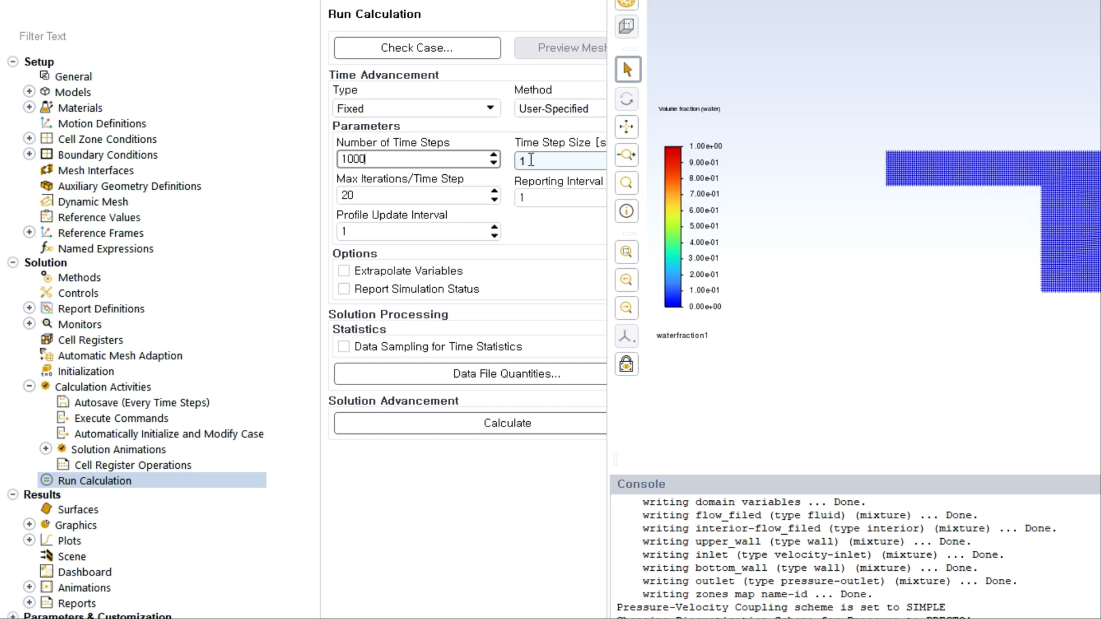
type("0.00")
left_click(418, 196)
type("10")
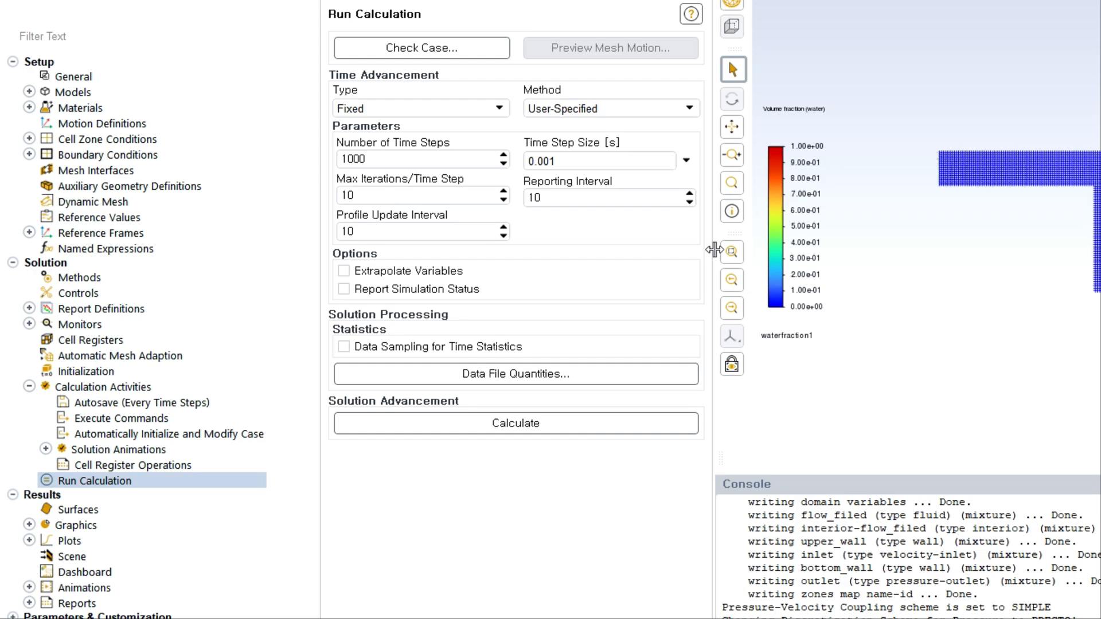
mouse_move(697, 215)
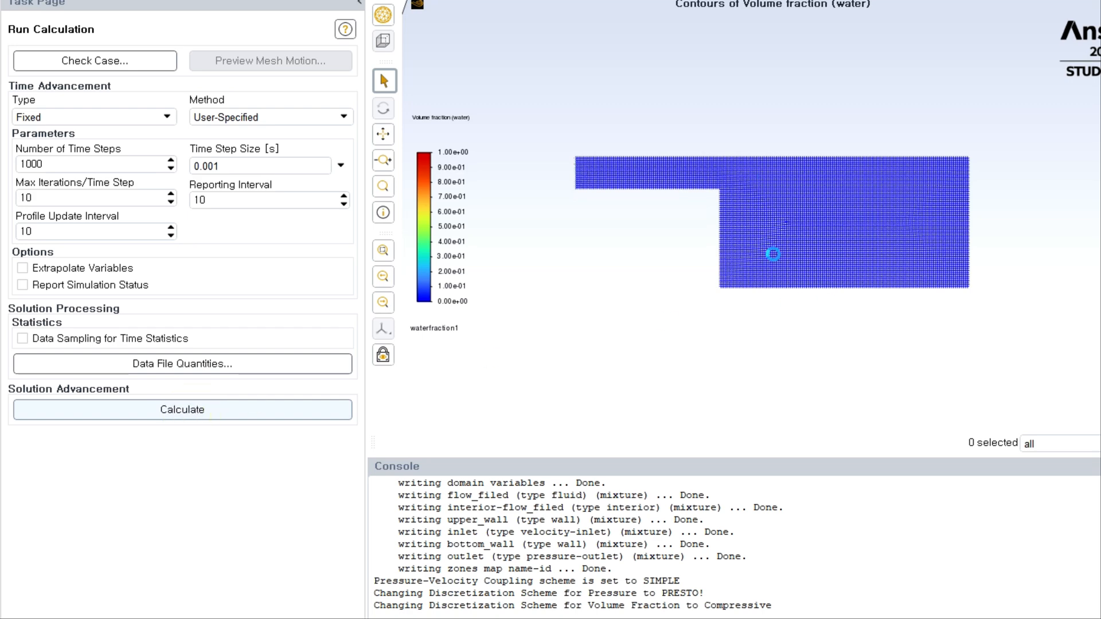
Run the transient calculation until Fluent reports it complete.
left_click(182, 409)
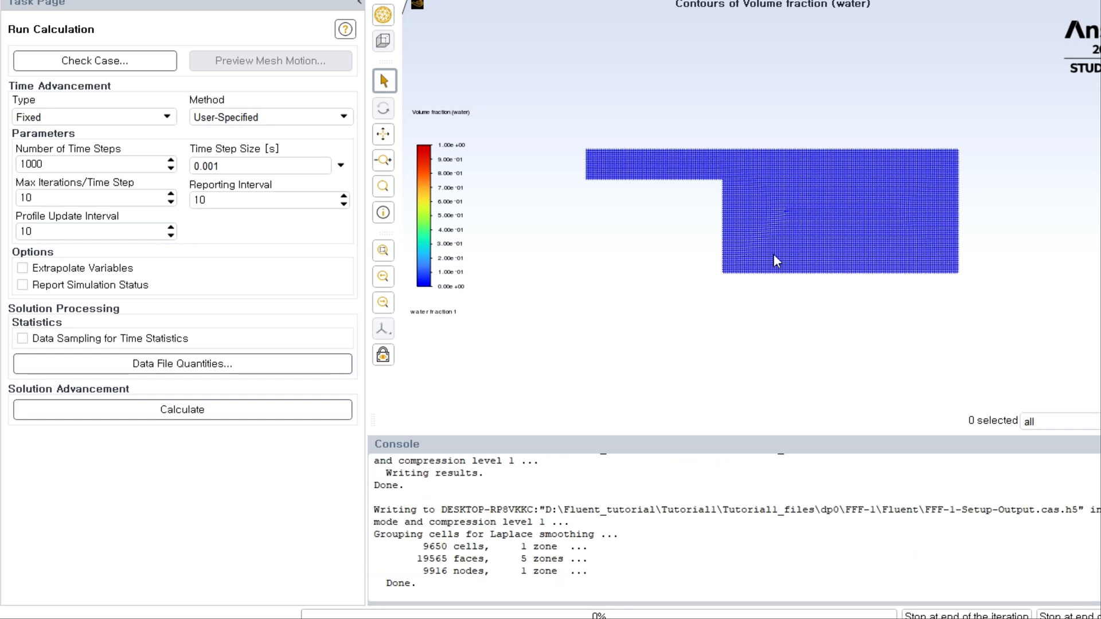
left_click(181, 409)
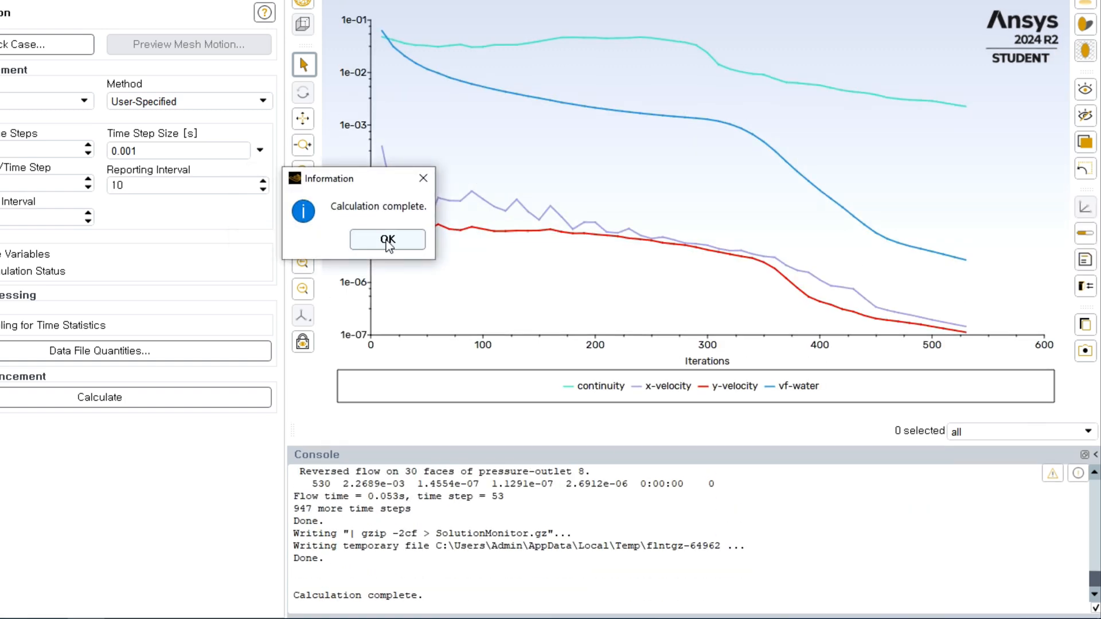
Set inlet velocity to 0.5 m/s, autosave every 2 time steps, and recalculate.
left_click(387, 239)
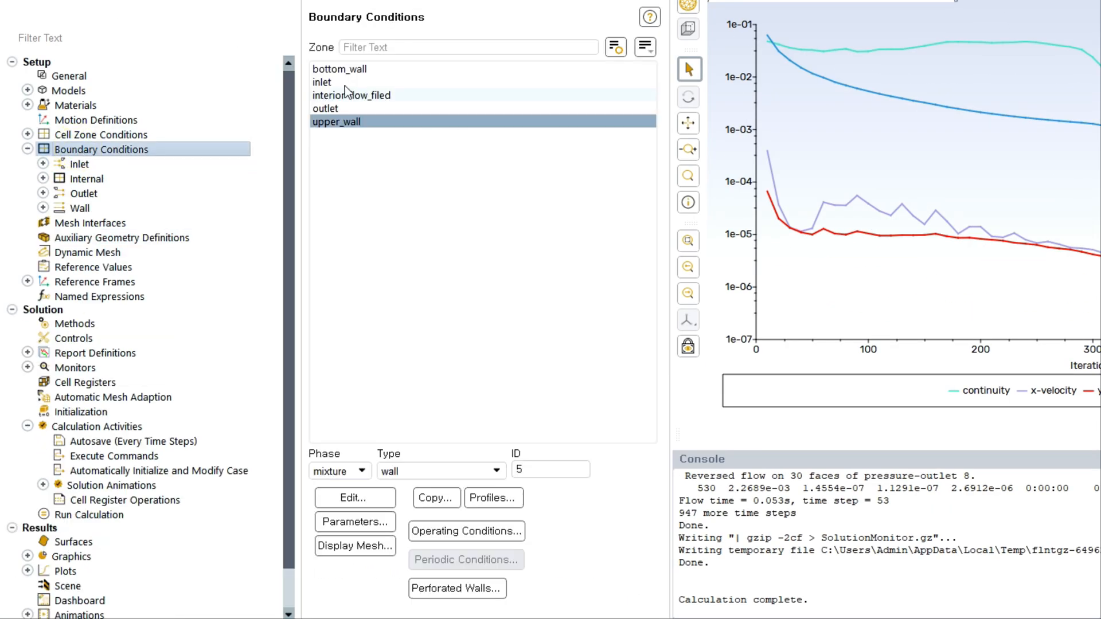
double_click(321, 82)
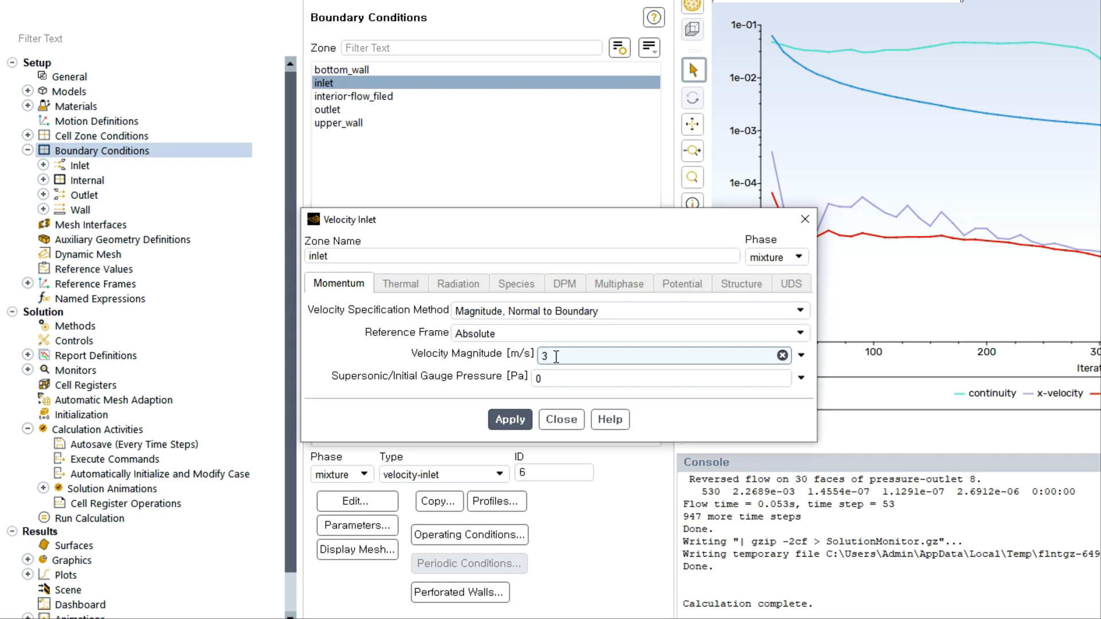
type("0.5")
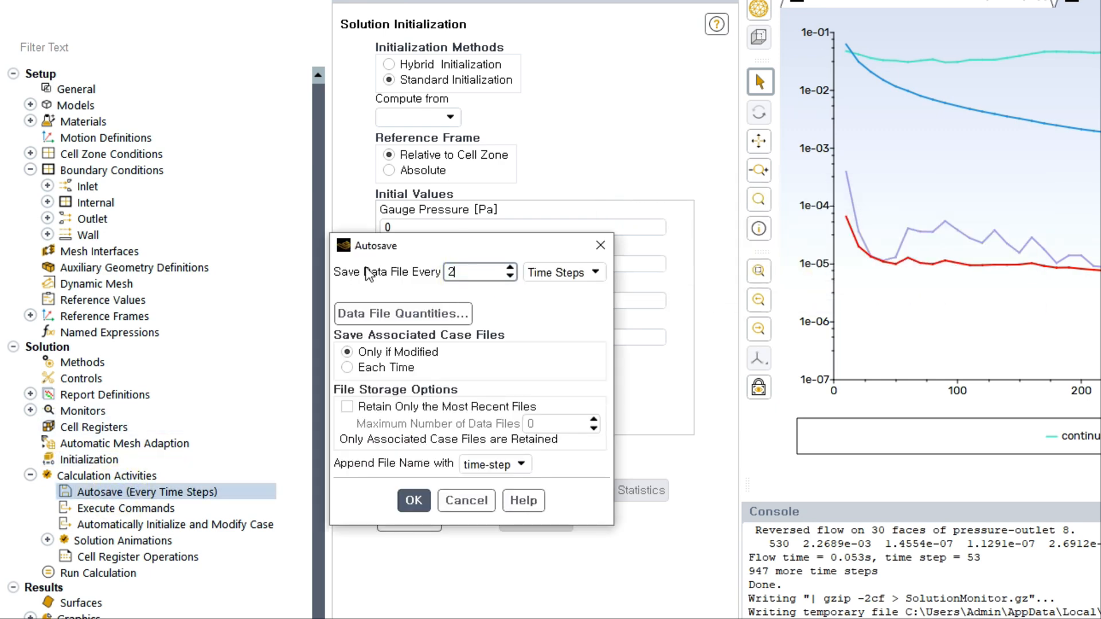
left_click(413, 500)
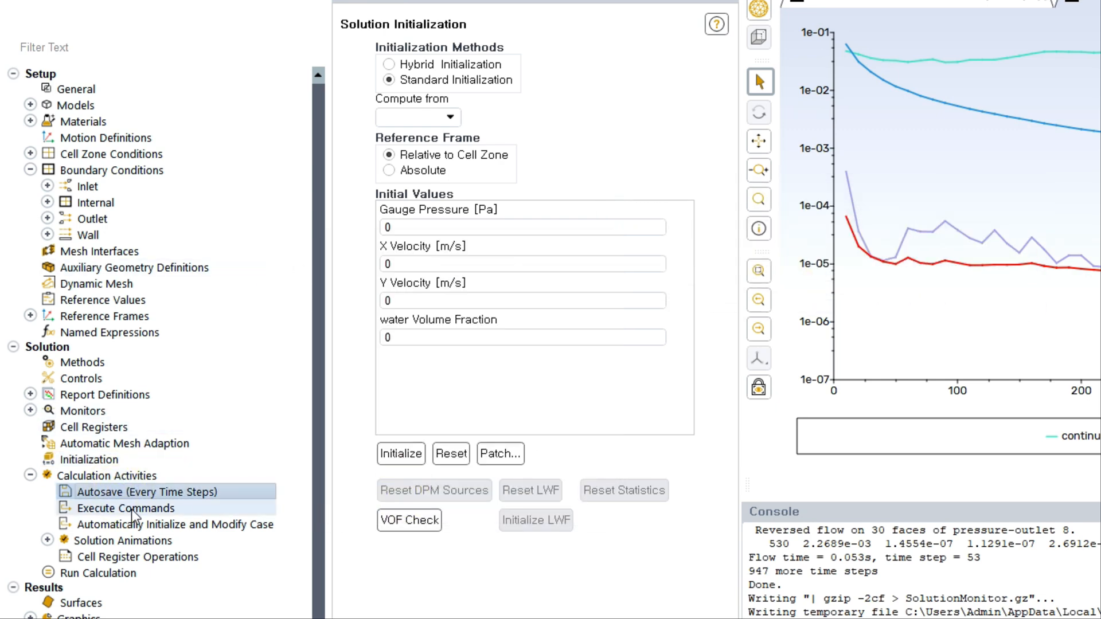
left_click(95, 572)
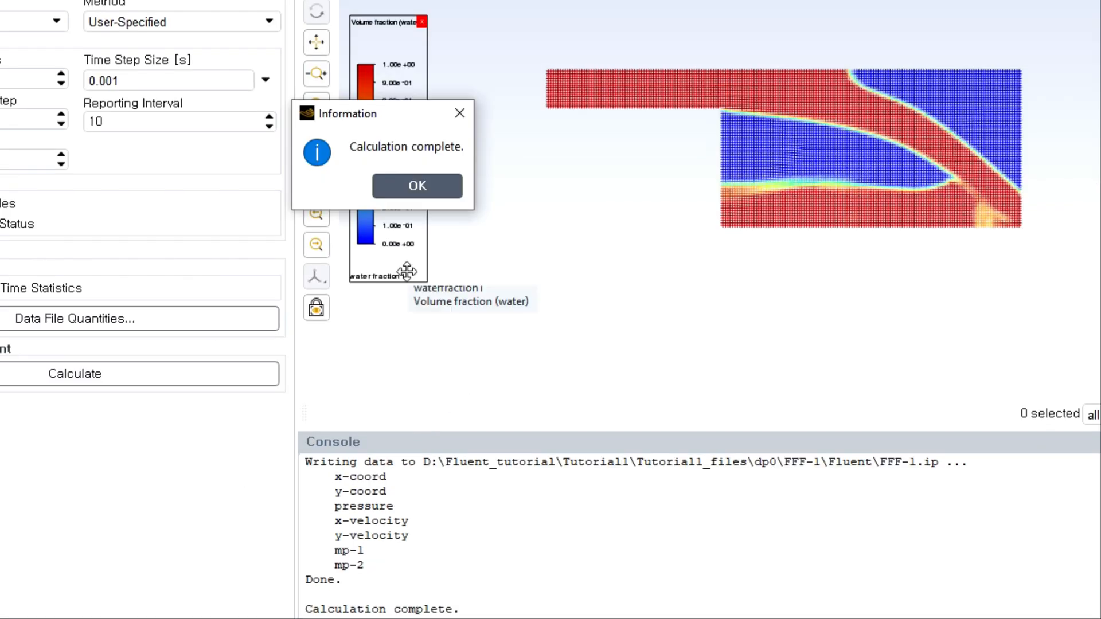
Play the waterfraction contour sequence through frames 1 to 100.
left_click(417, 185)
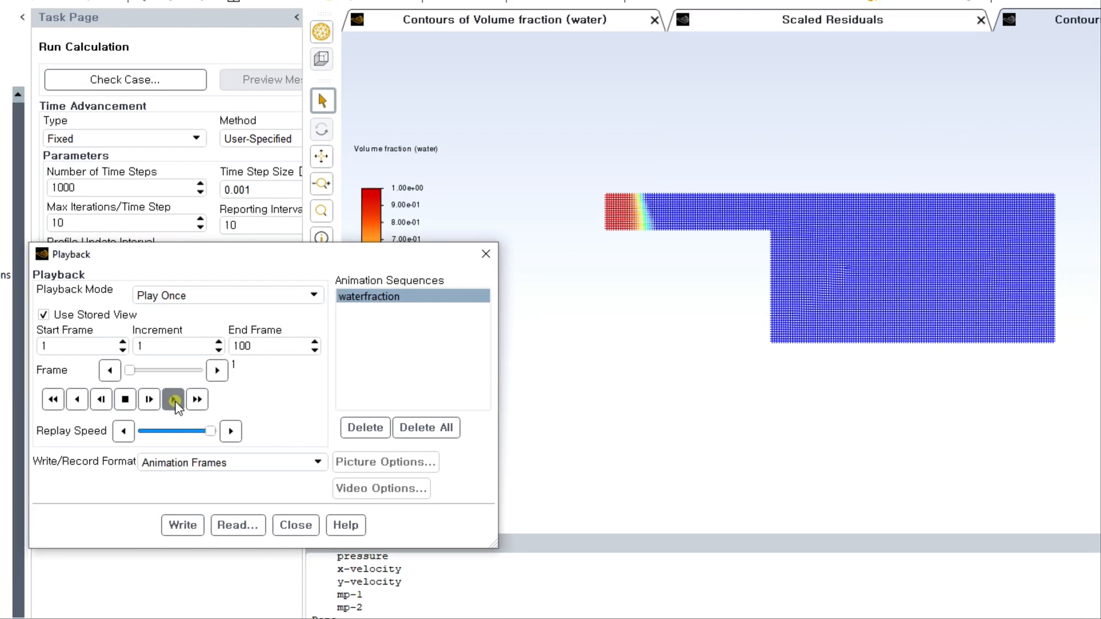
left_click(172, 400)
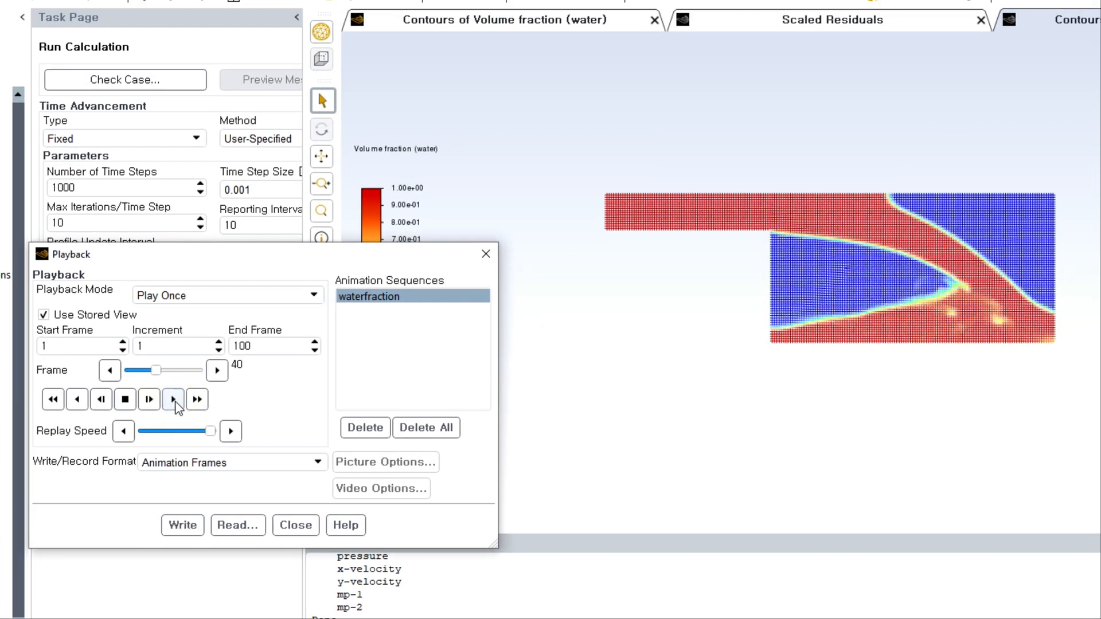
left_click(173, 399)
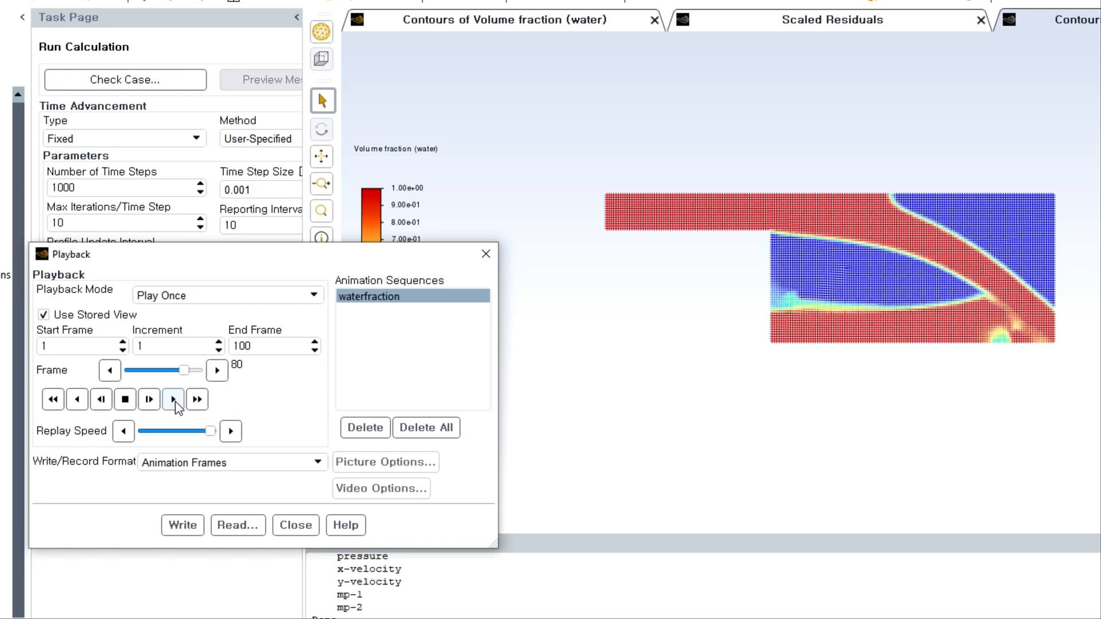
left_click(173, 400)
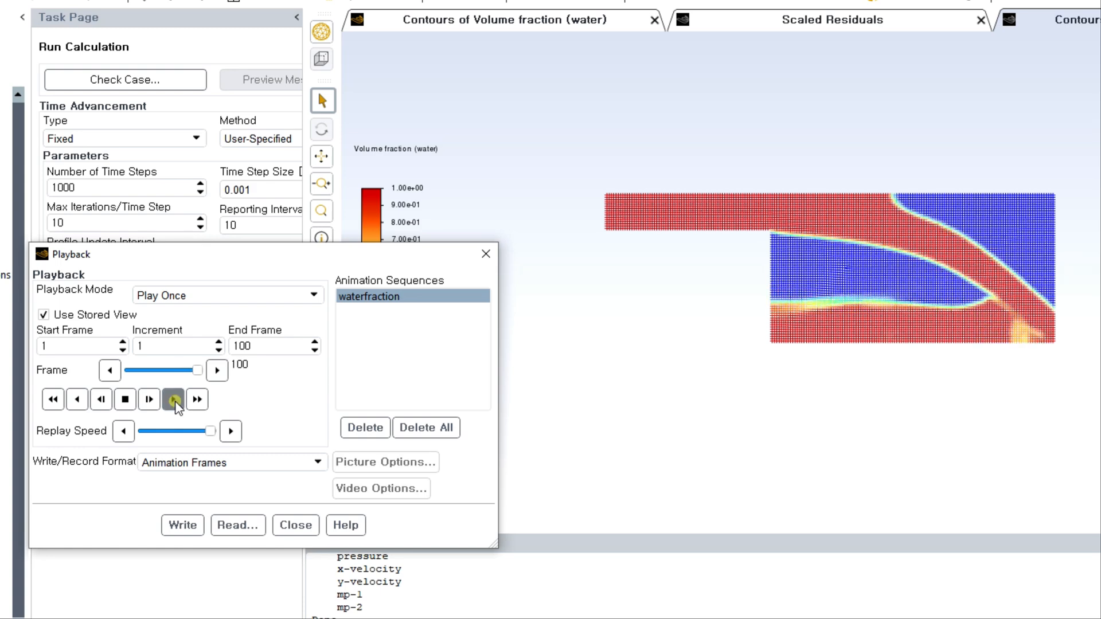
left_click(173, 400)
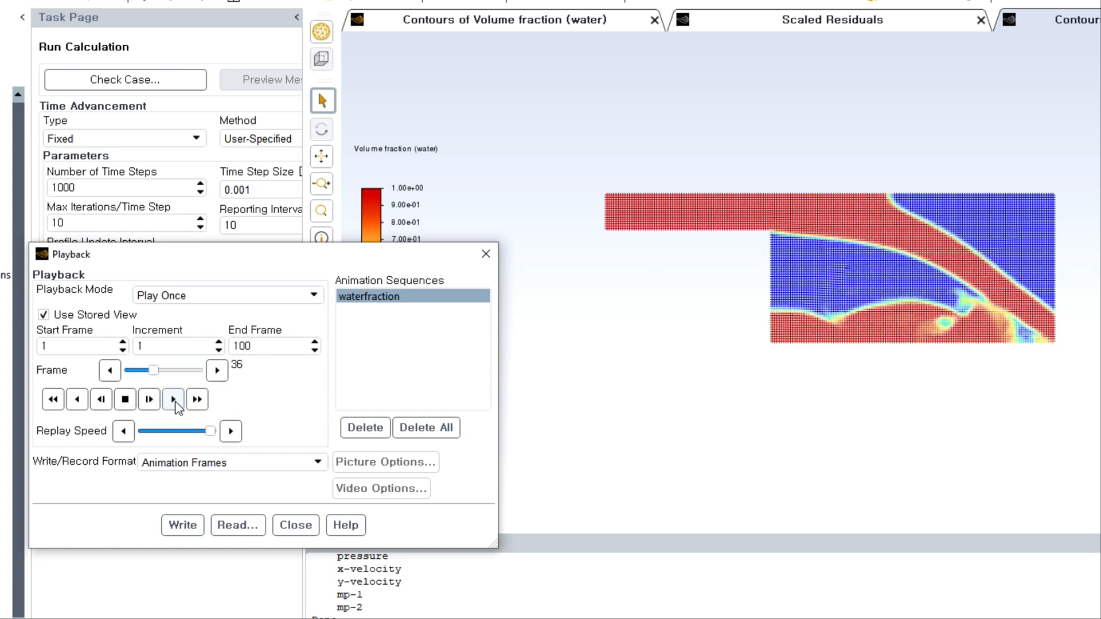
left_click(174, 400)
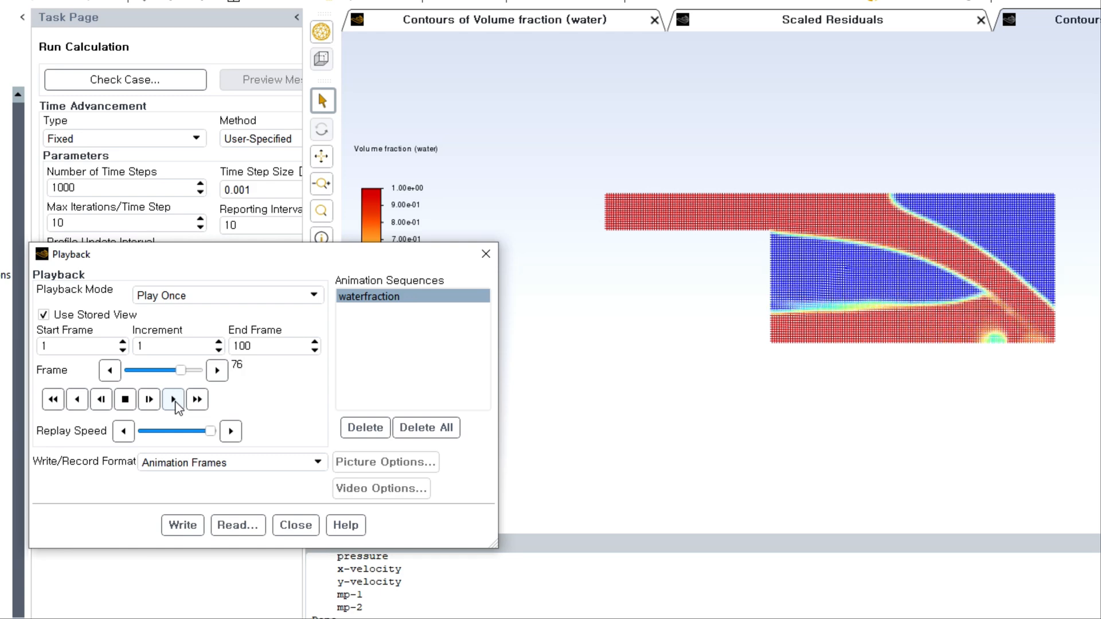
left_click(174, 400)
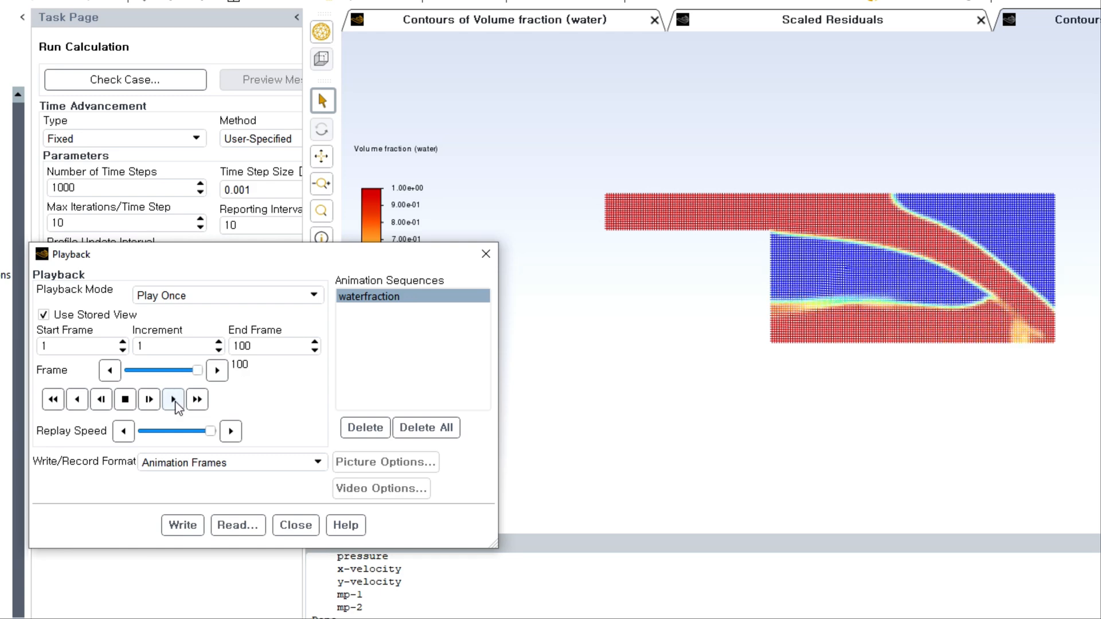
left_click(173, 399)
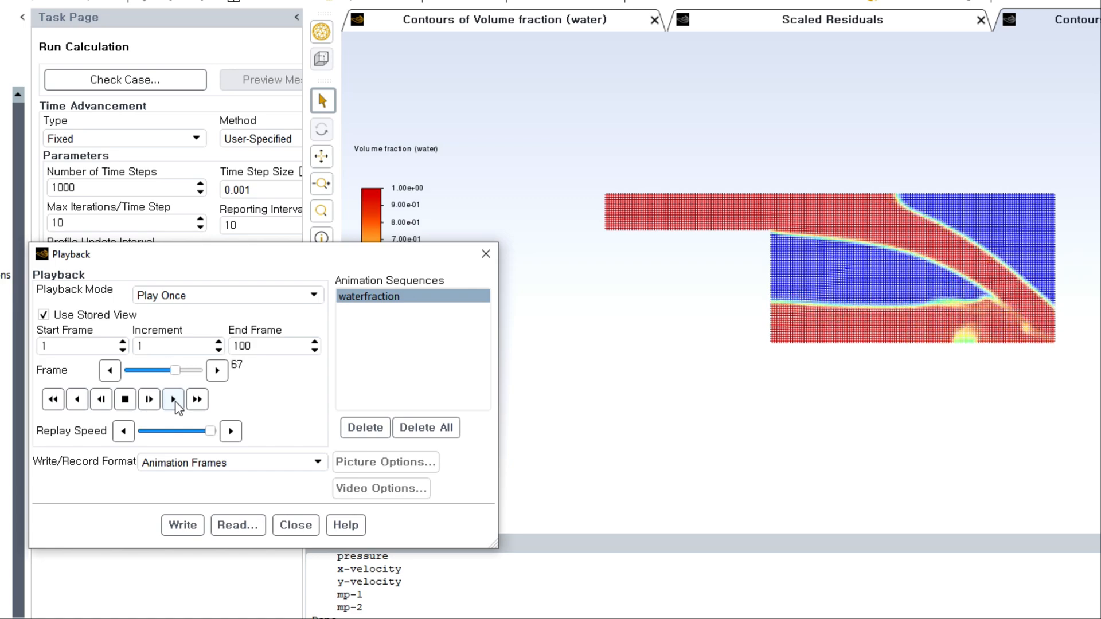
left_click(173, 399)
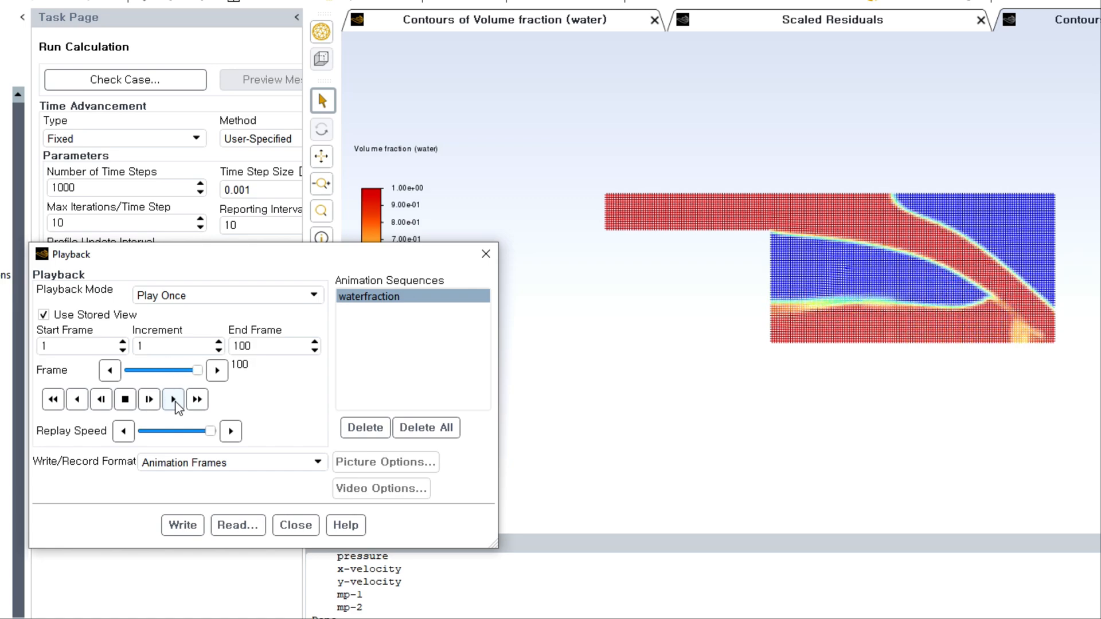
left_click(295, 526)
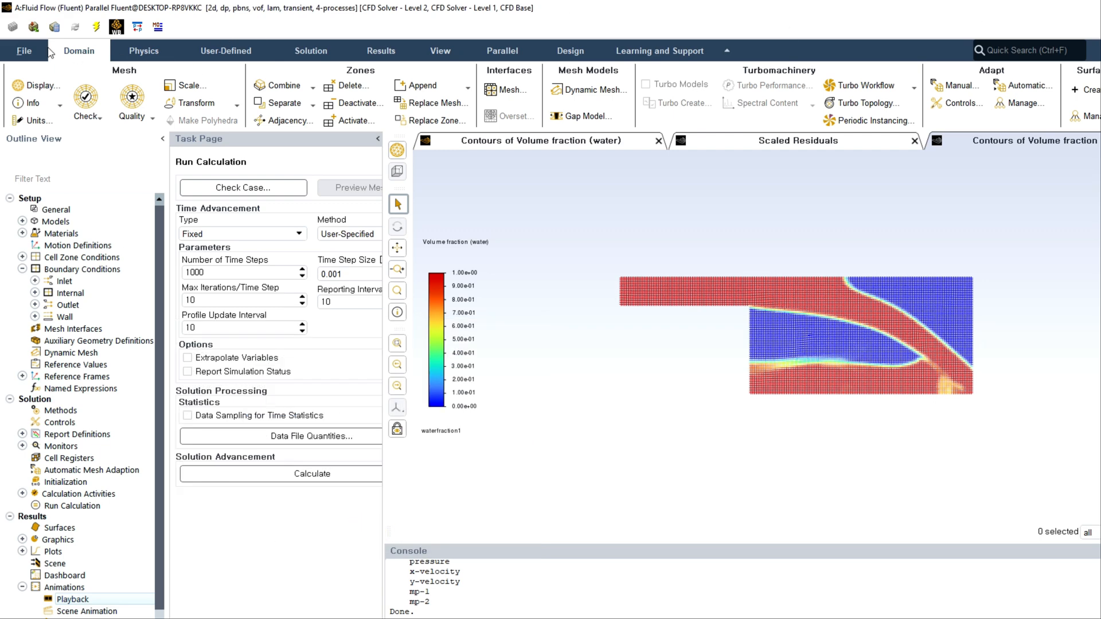
Close the playback dialog and quit Fluent, confirming the warning.
left_click(23, 51)
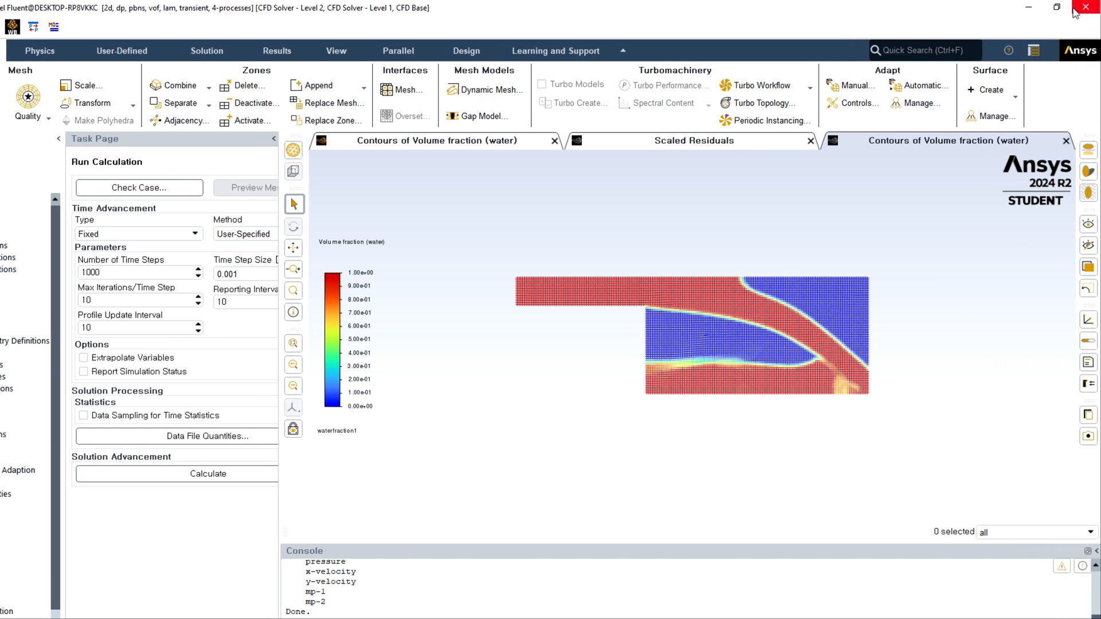
left_click(1084, 7)
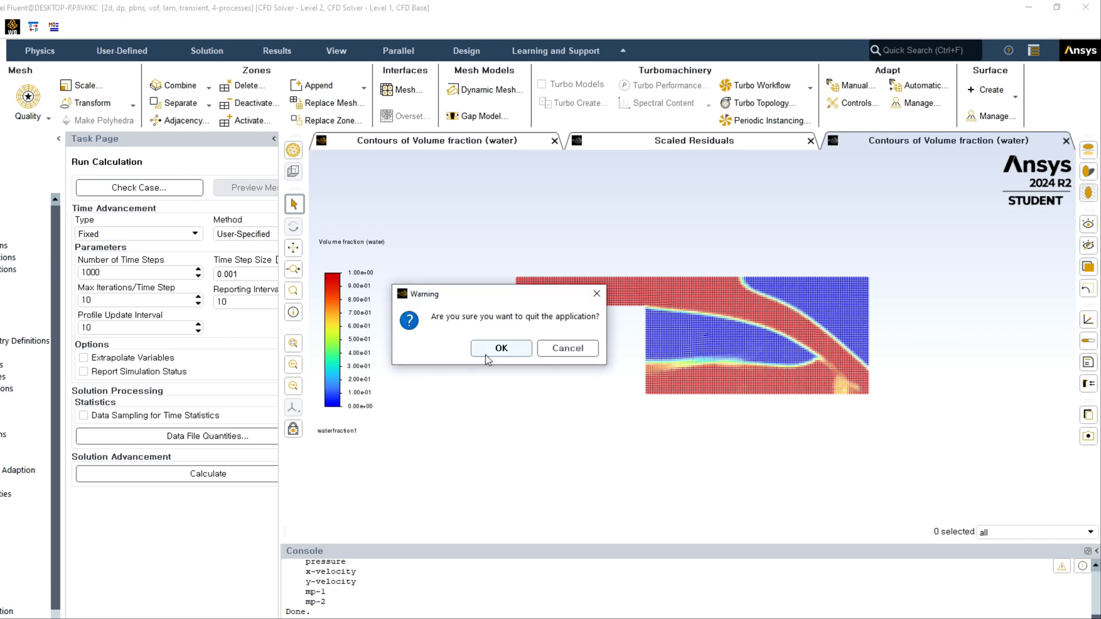
left_click(500, 348)
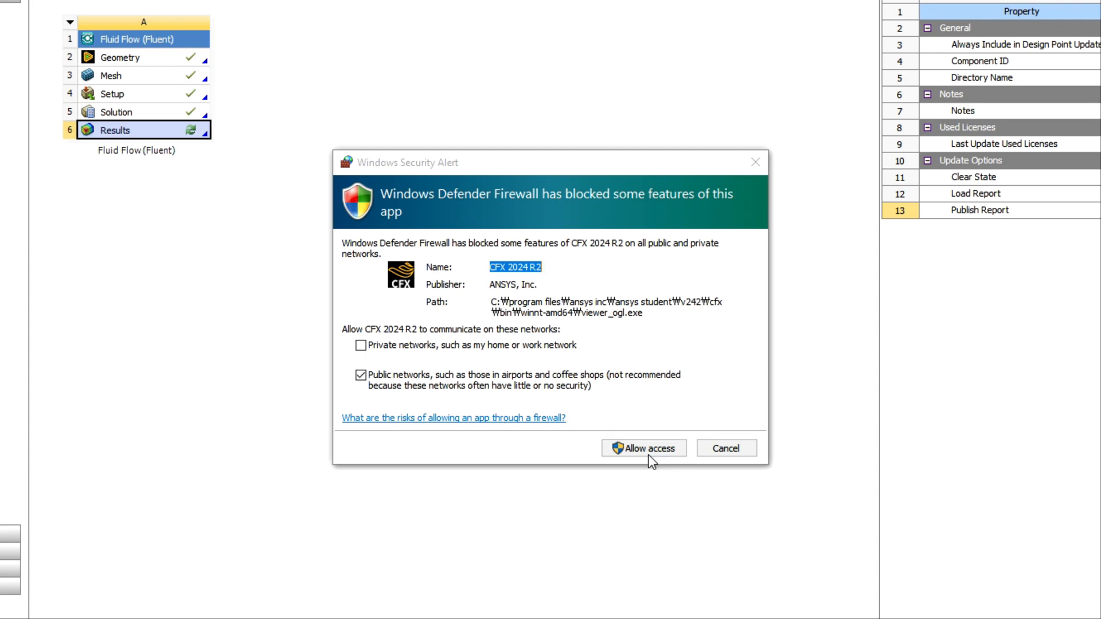
Allow CFX 2024 R2 and postengine.exe through the firewall, then edit the Results cell.
left_click(644, 448)
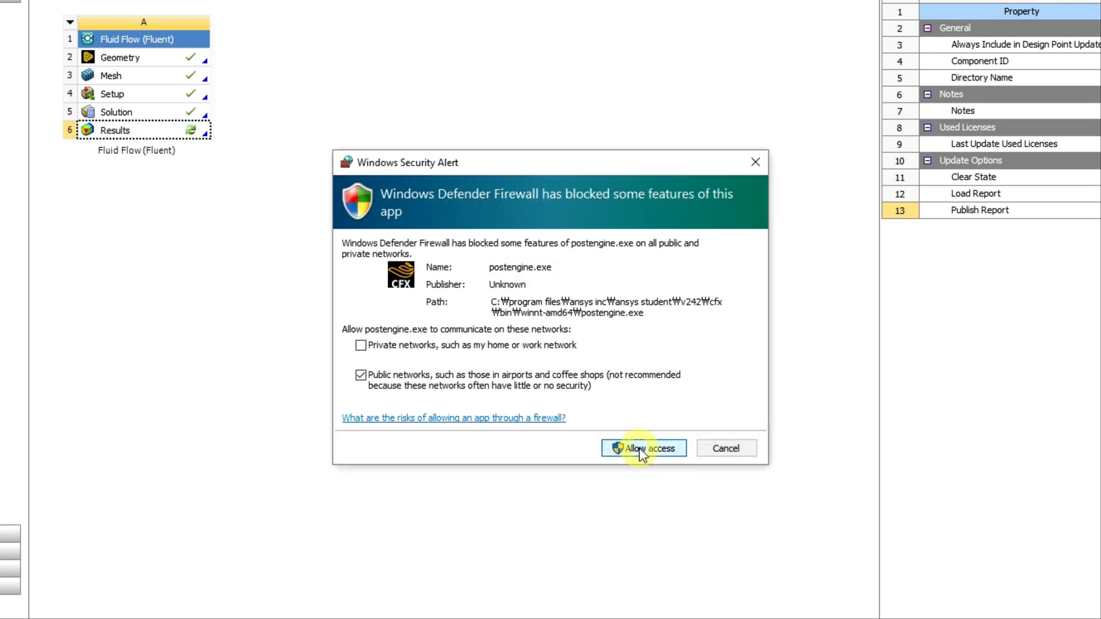
left_click(645, 448)
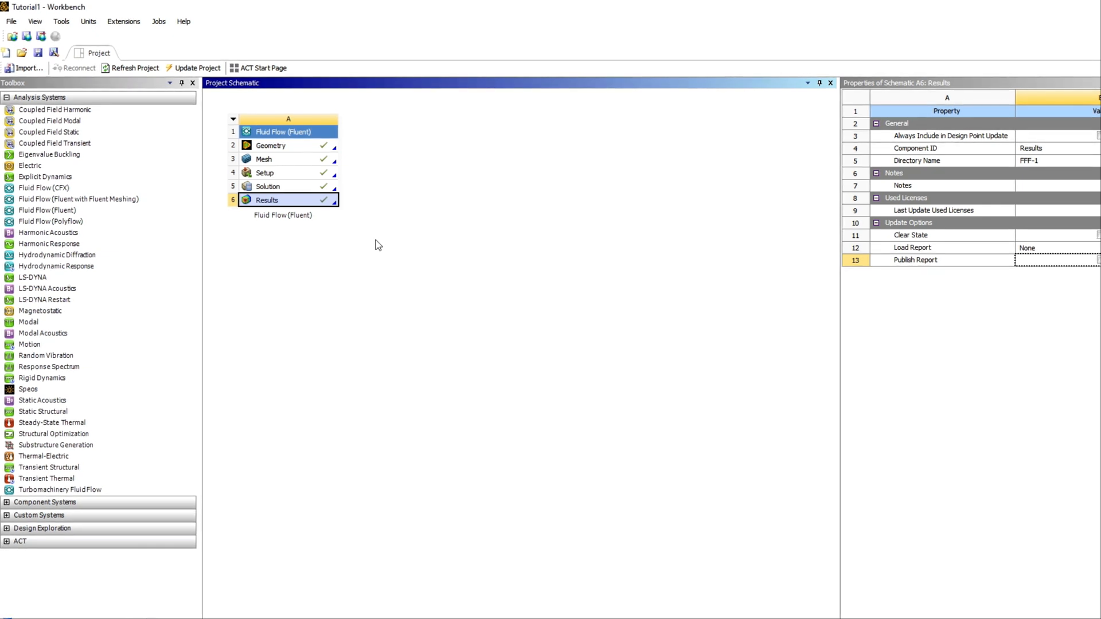
right_click(266, 199)
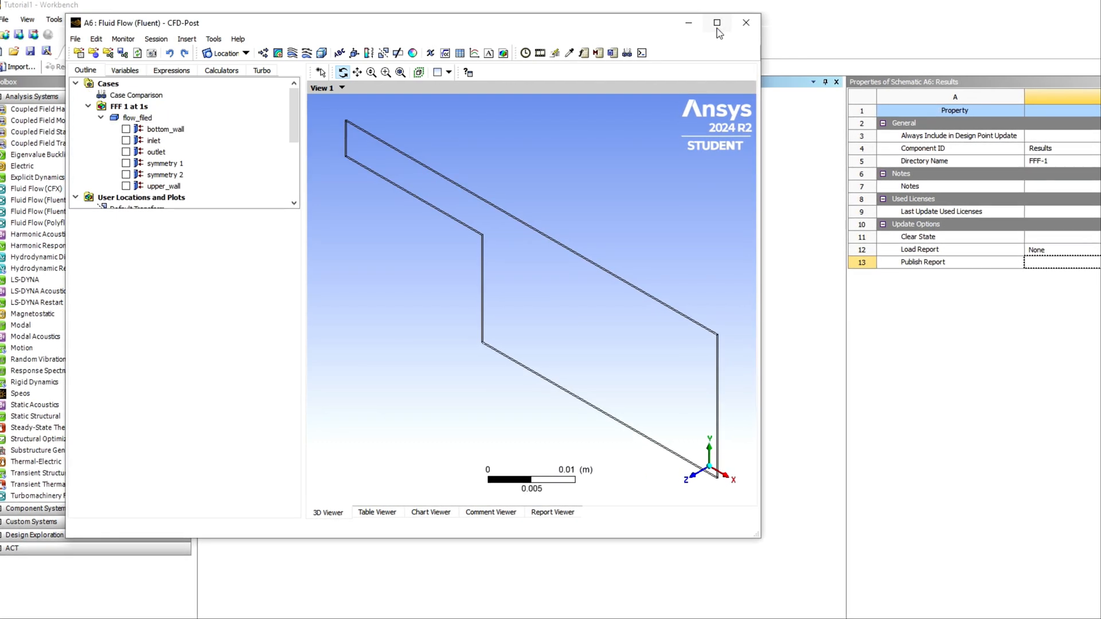
Maximize CFD-Post and rotate the channel geometry to face the screen.
left_click(716, 23)
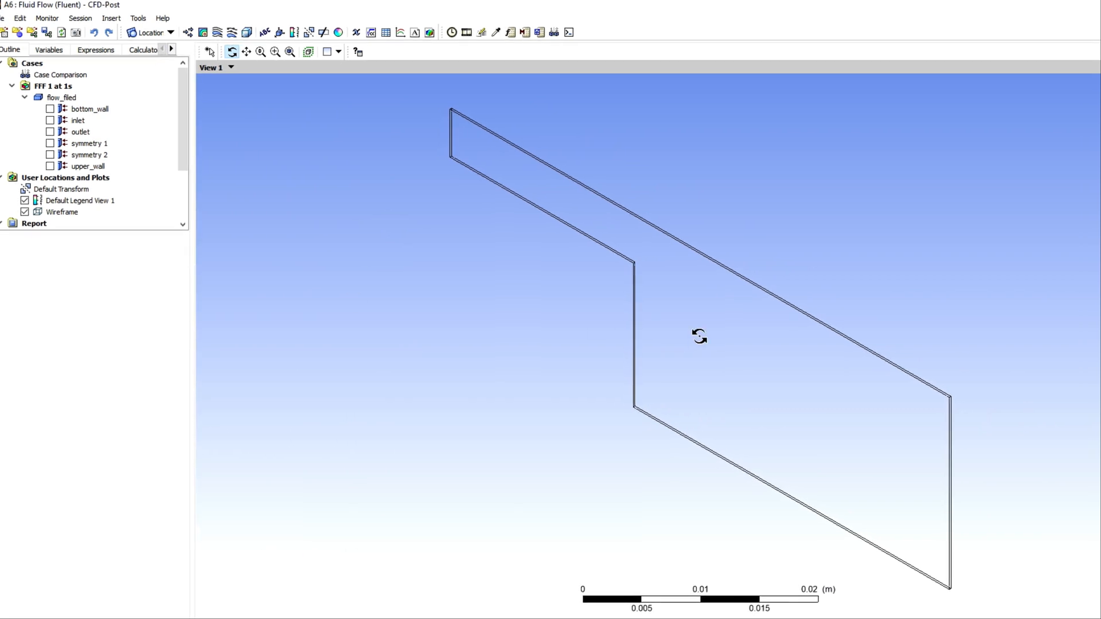
left_click_drag(699, 337, 488, 331)
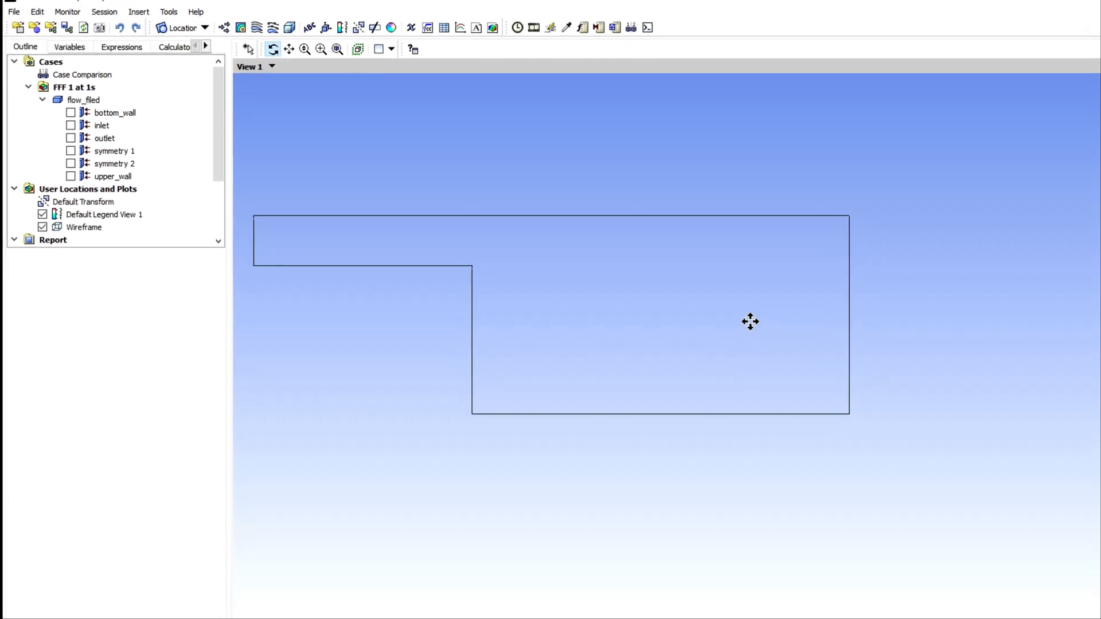
scroll("down", 3)
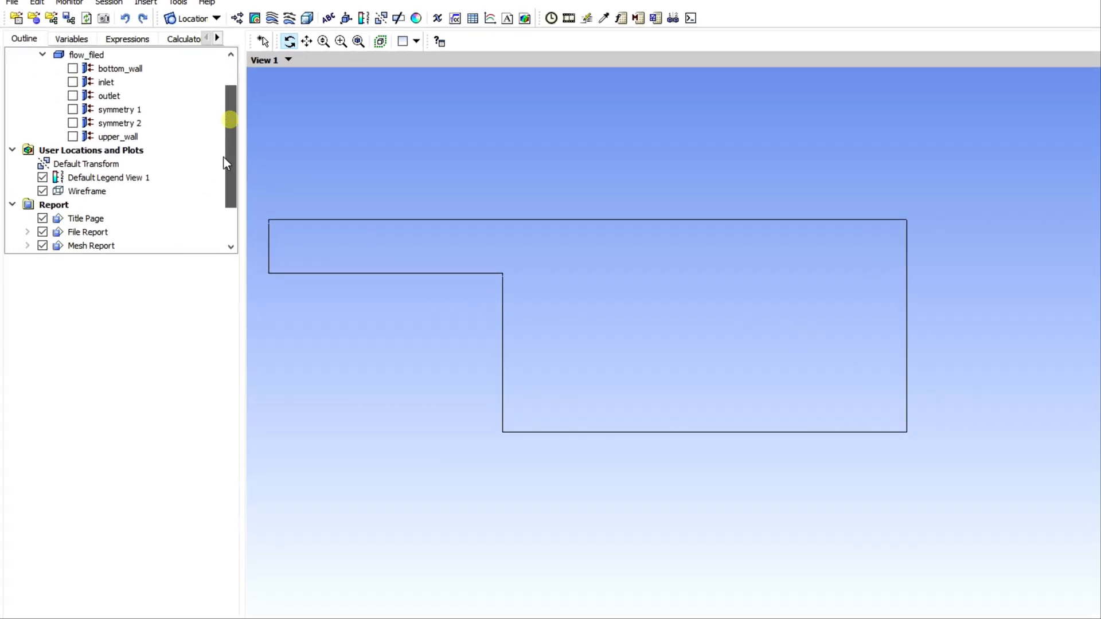
Insert Contour 1 of Water.Volume Fraction on symmetry 1 with a local range.
left_click(255, 16)
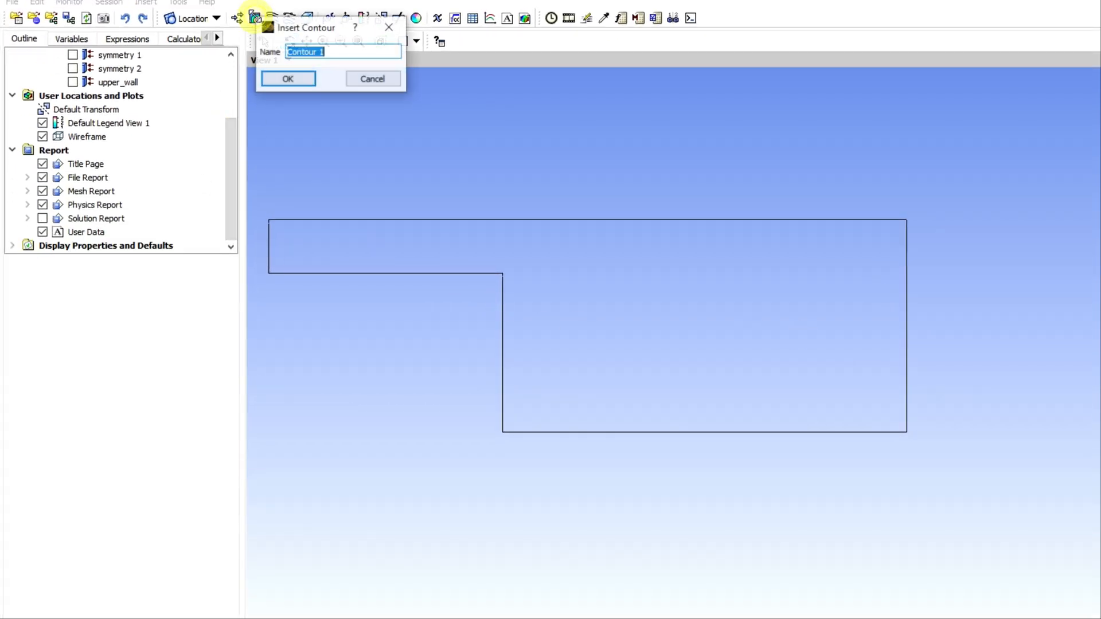
left_click(287, 78)
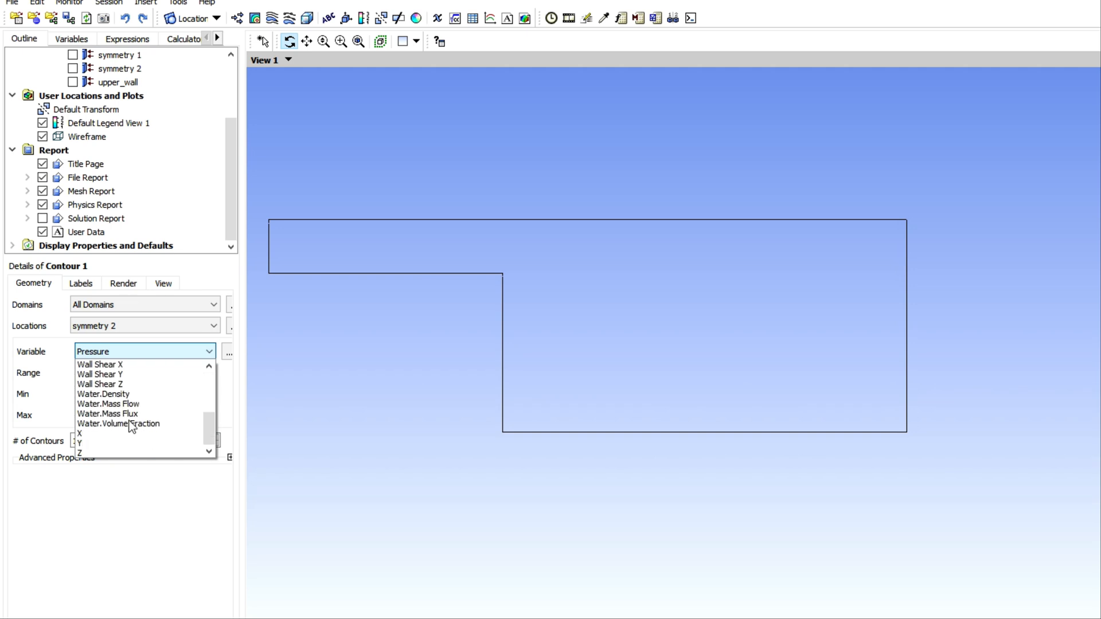
left_click(117, 424)
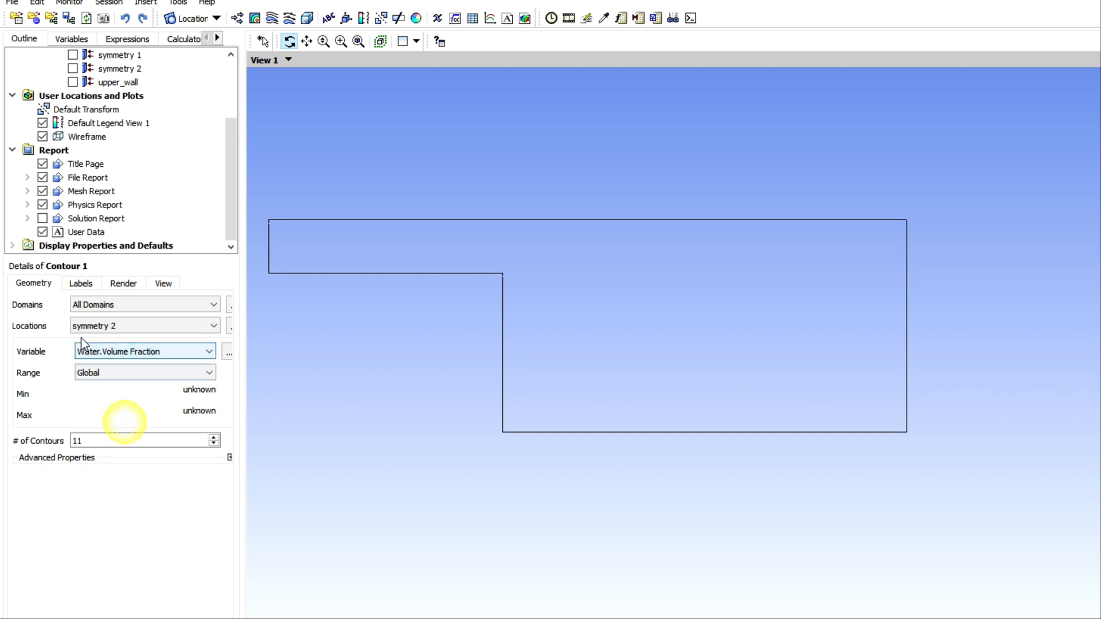
type("20")
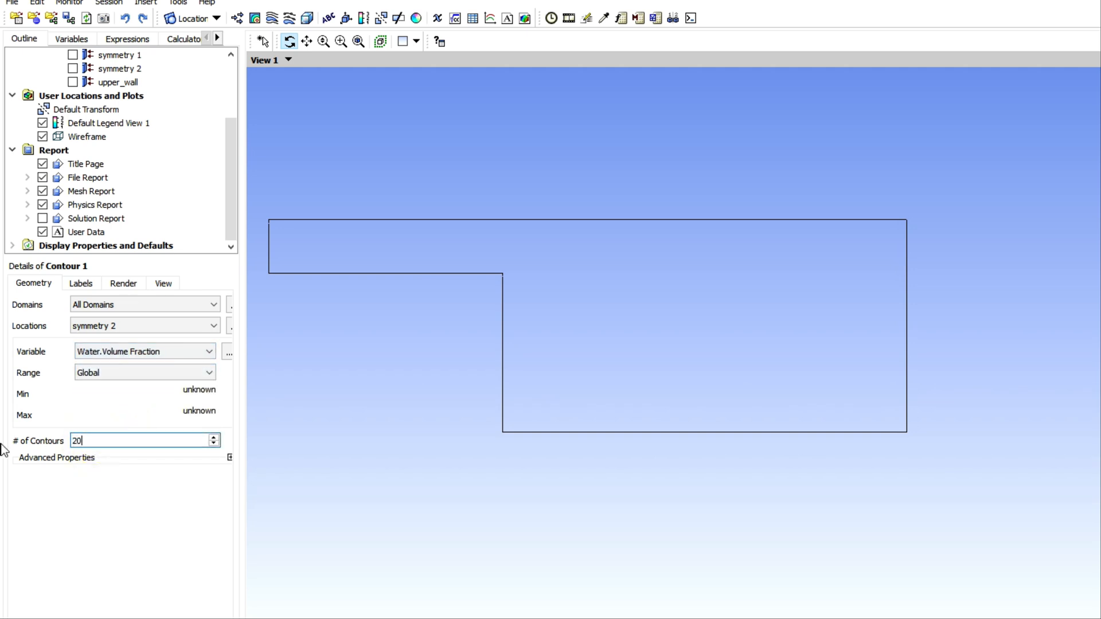
left_click(29, 585)
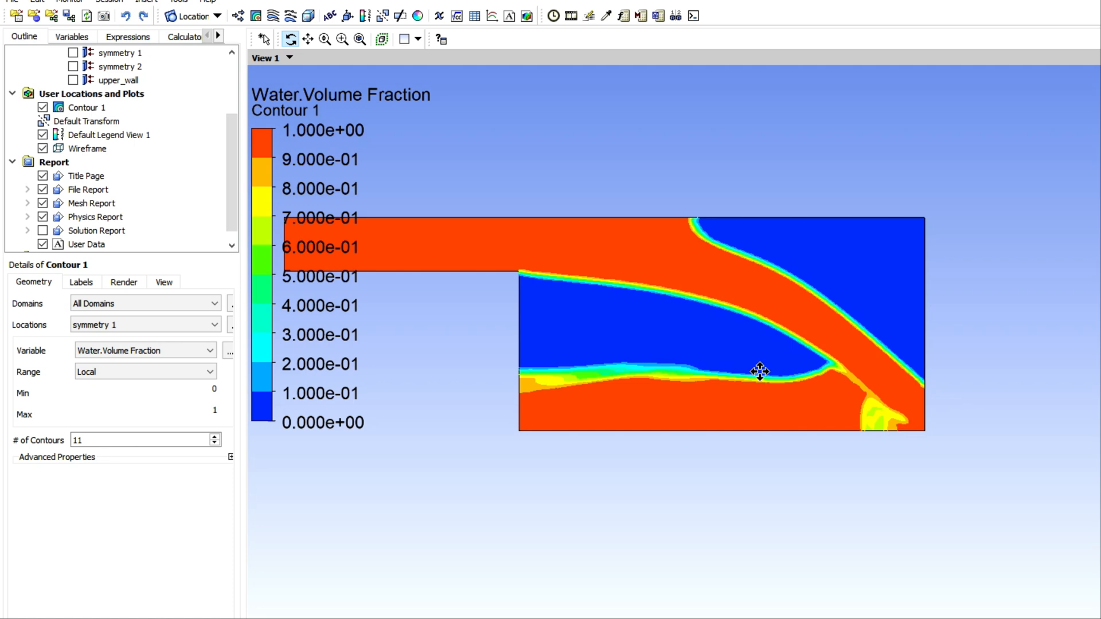
left_click_drag(760, 372, 709, 611)
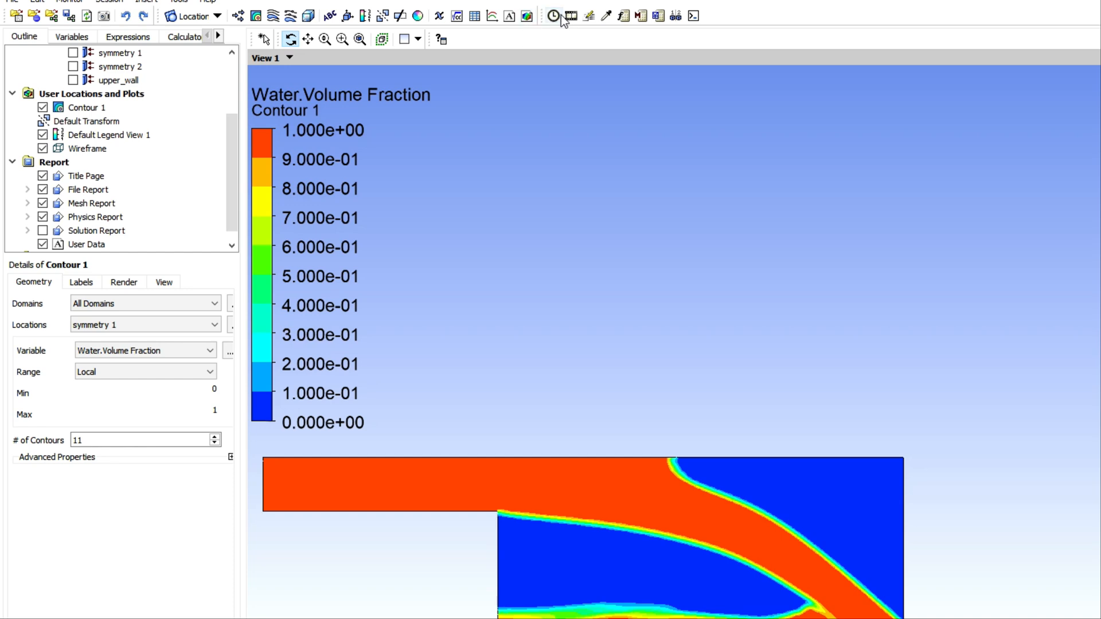
left_click(553, 16)
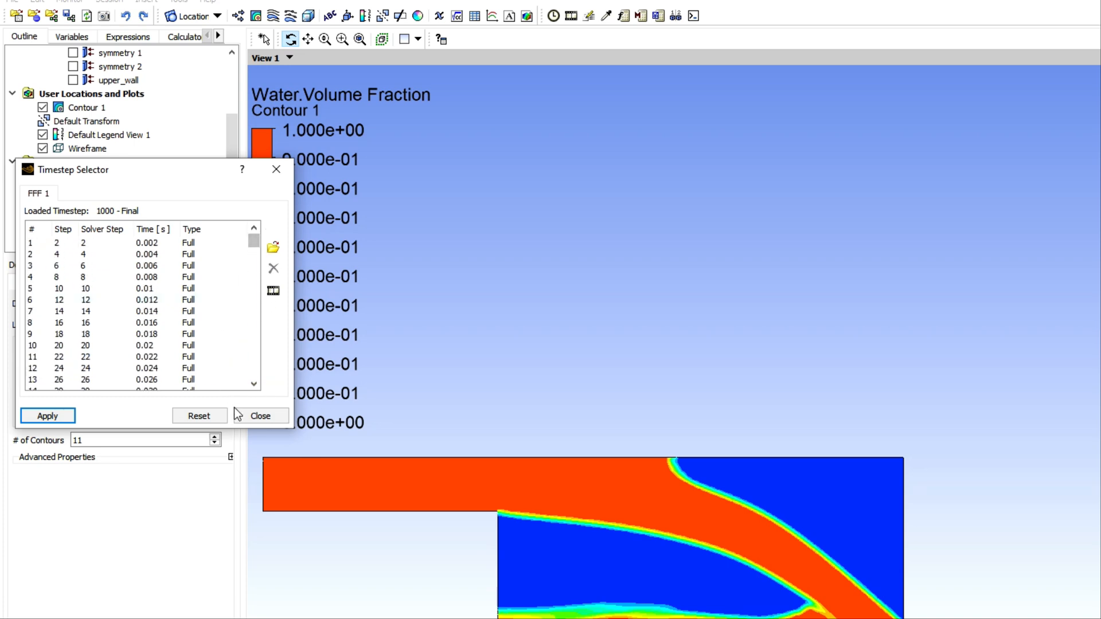
left_click(266, 415)
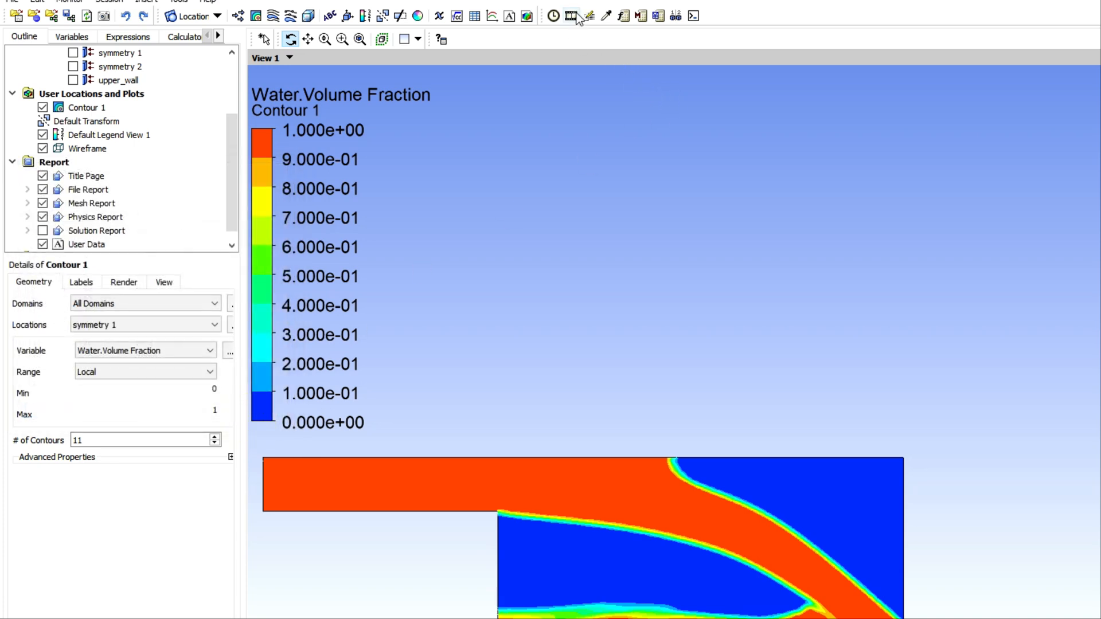
Open the Animation settings and keep control by timestep after trying time control.
left_click(569, 17)
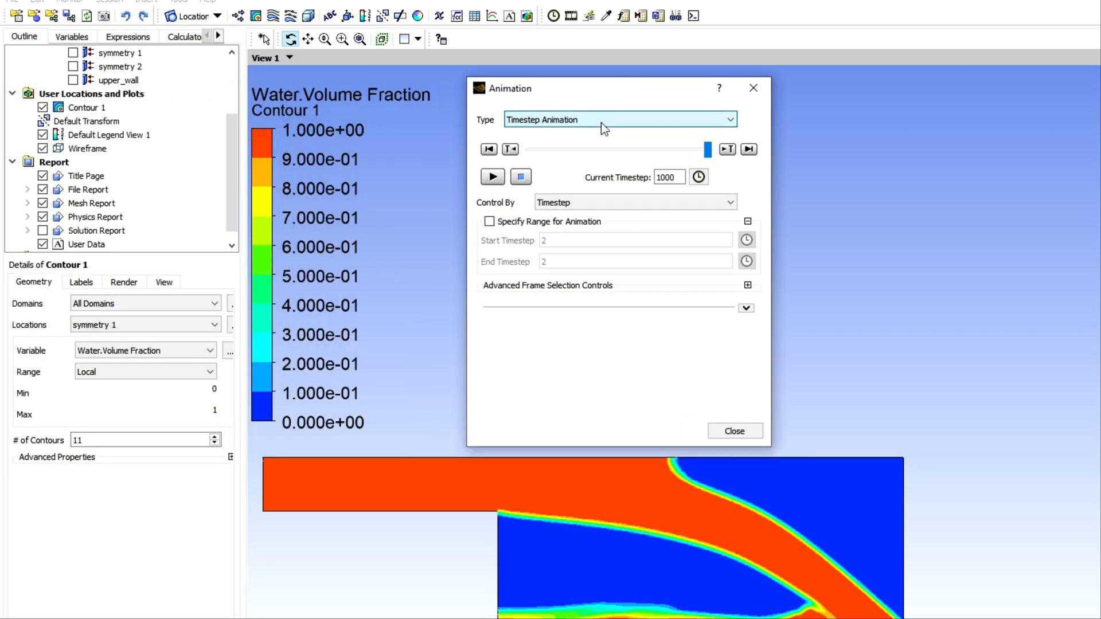
mouse_move(583, 201)
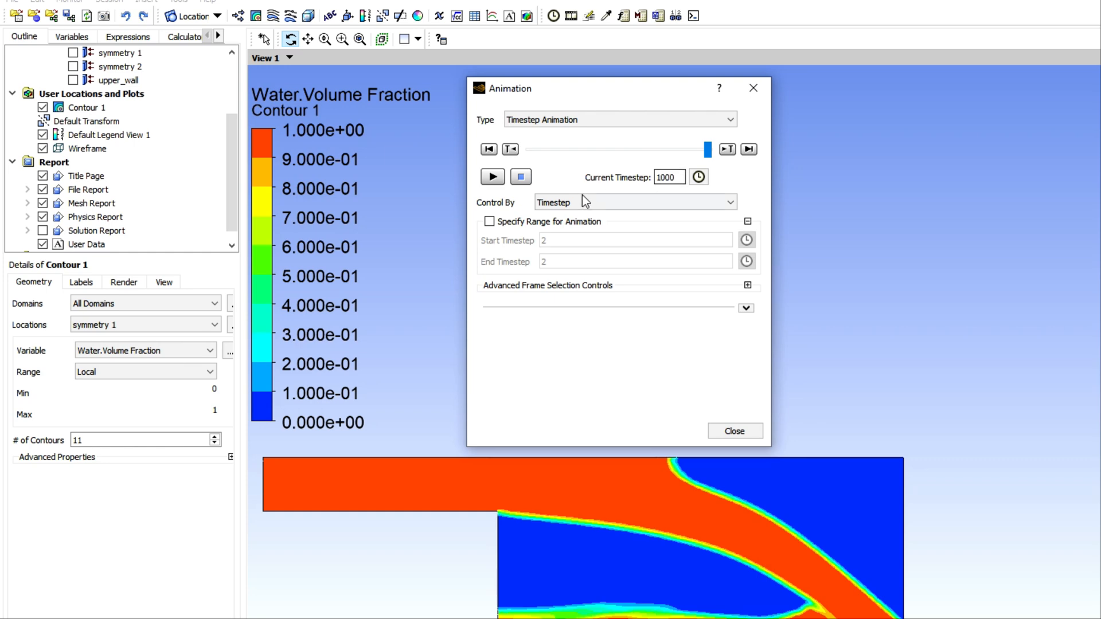
left_click(491, 221)
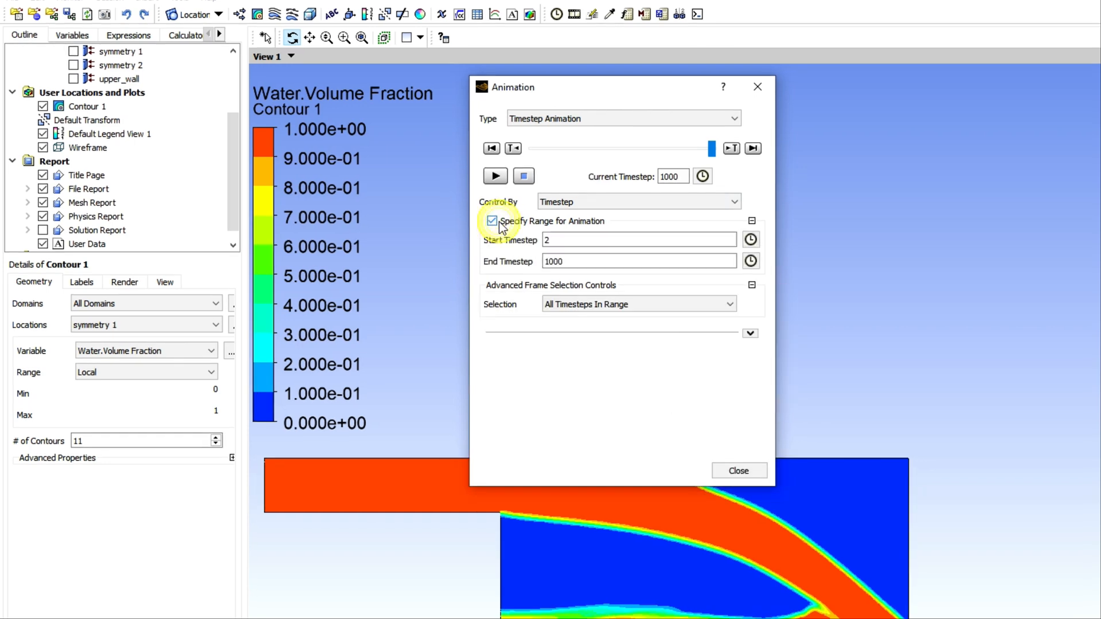
left_click(491, 221)
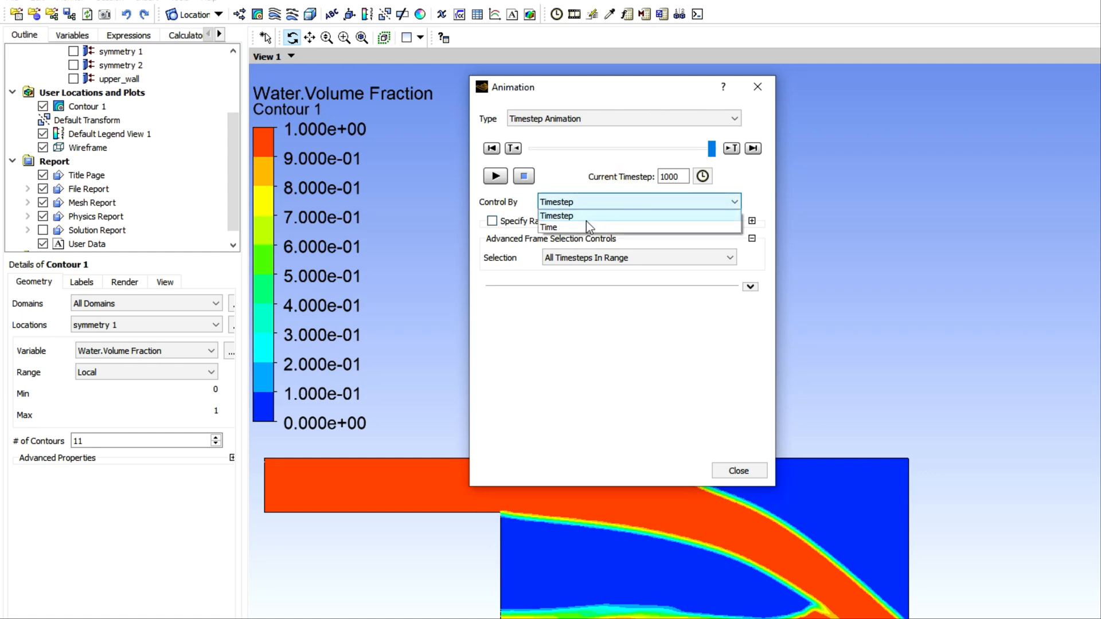
left_click(549, 228)
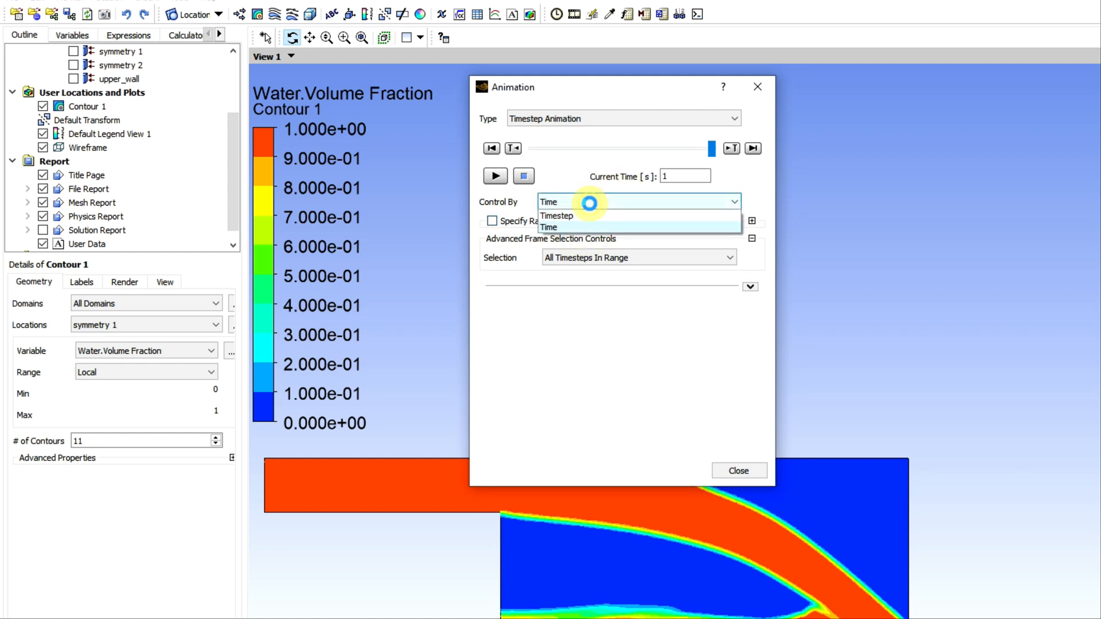
left_click(556, 215)
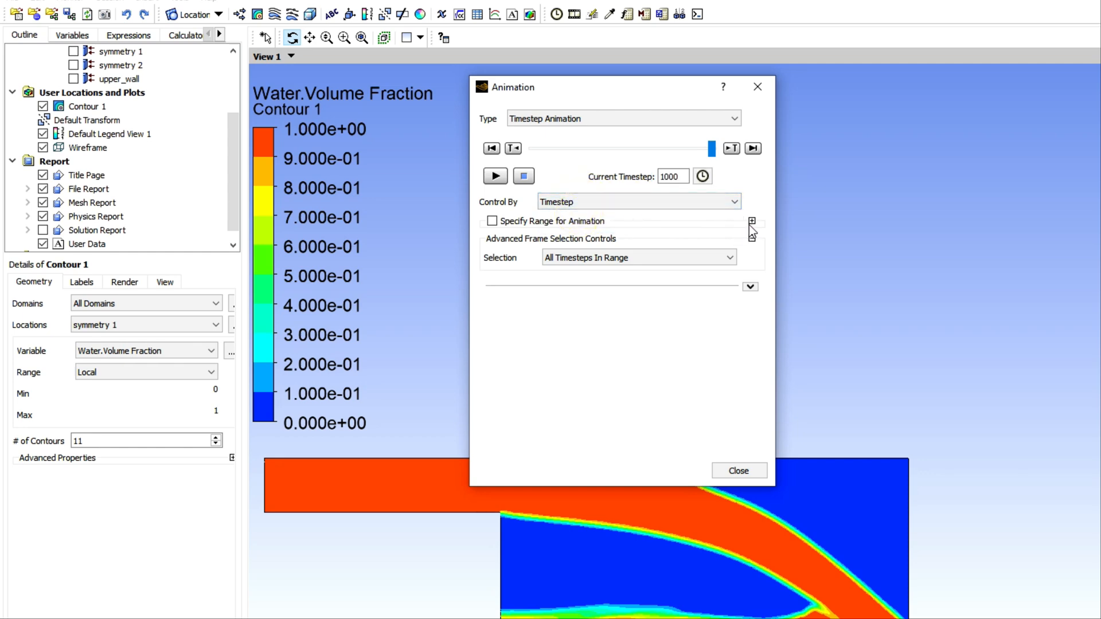
Enable Save Movie as Windows Media Video and browse for the file location.
left_click(750, 287)
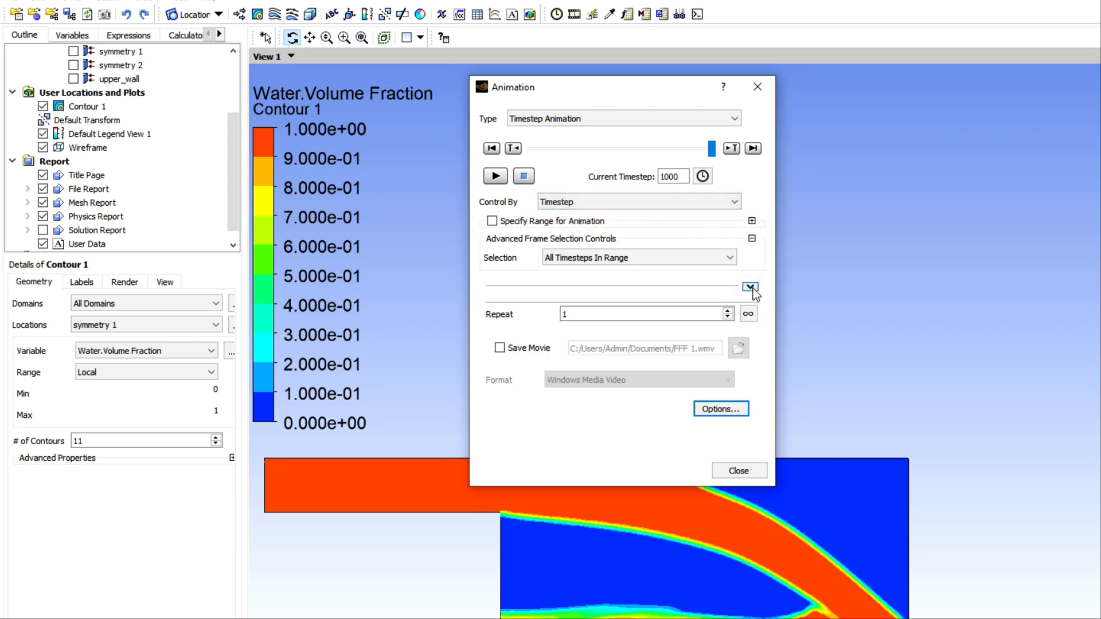
left_click(499, 347)
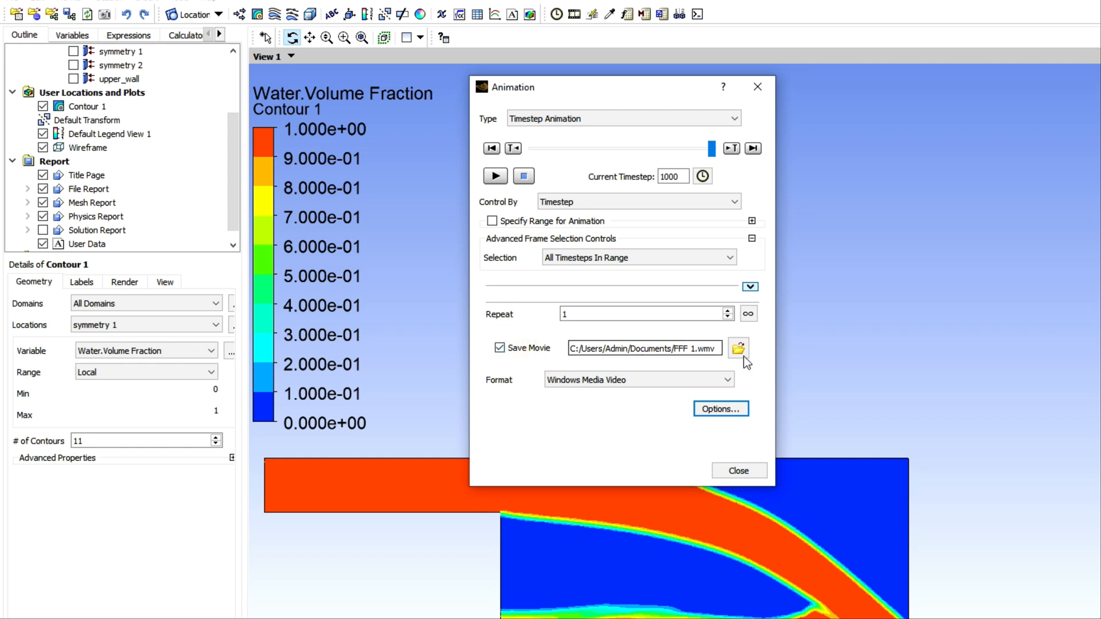
left_click(738, 348)
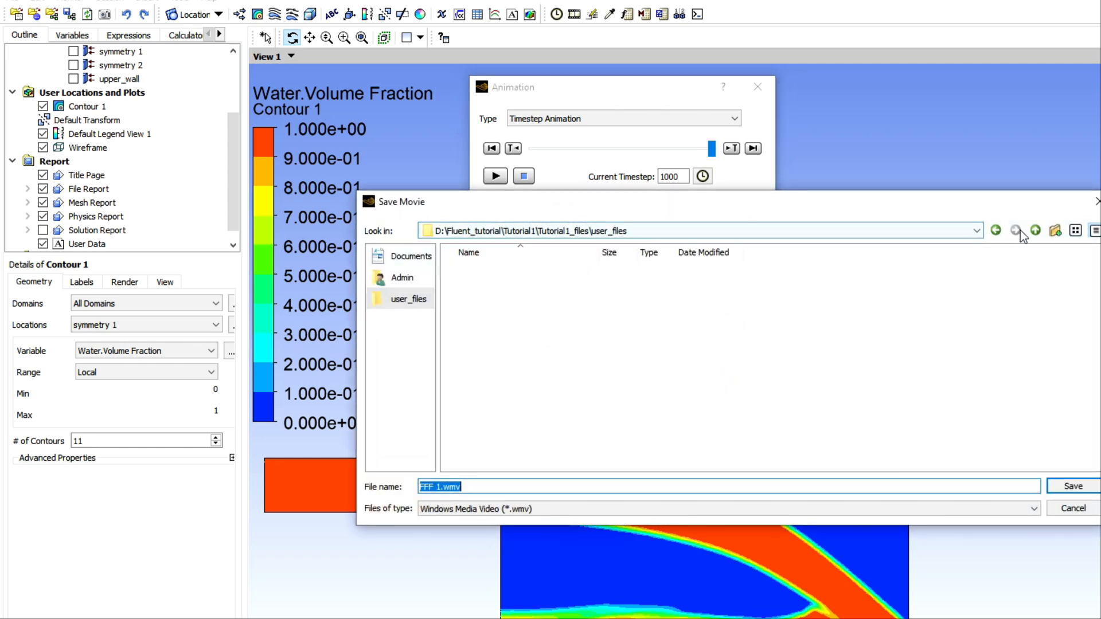
Create an Animation folder under Tutorial1 and save the movie there as 'Movie'.
left_click(1036, 231)
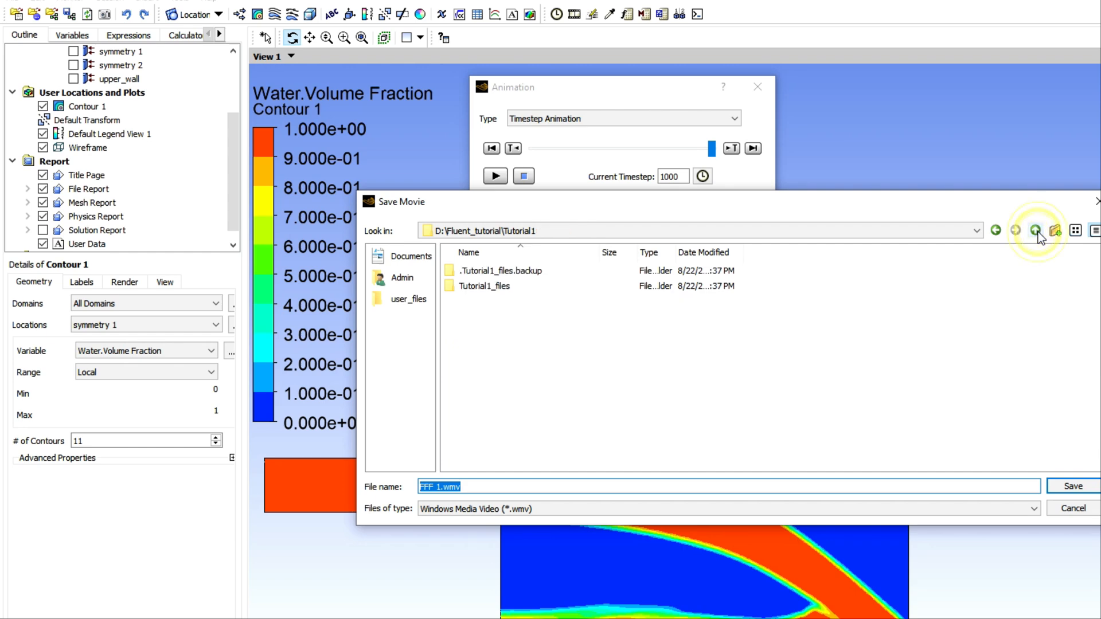
left_click(1055, 231)
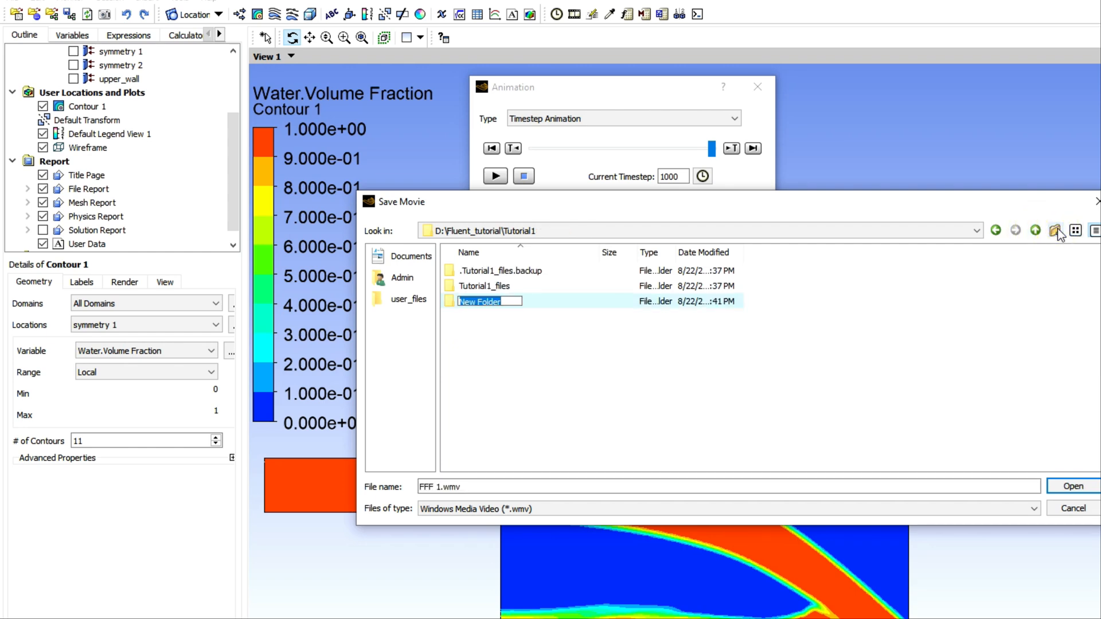
type("Animal")
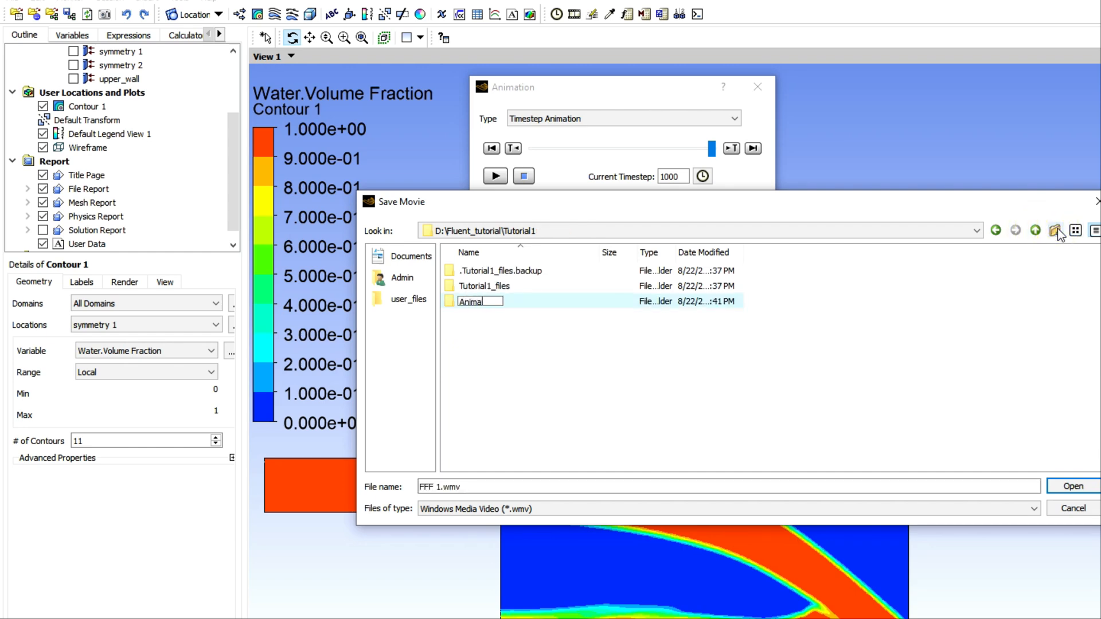
double_click(470, 301)
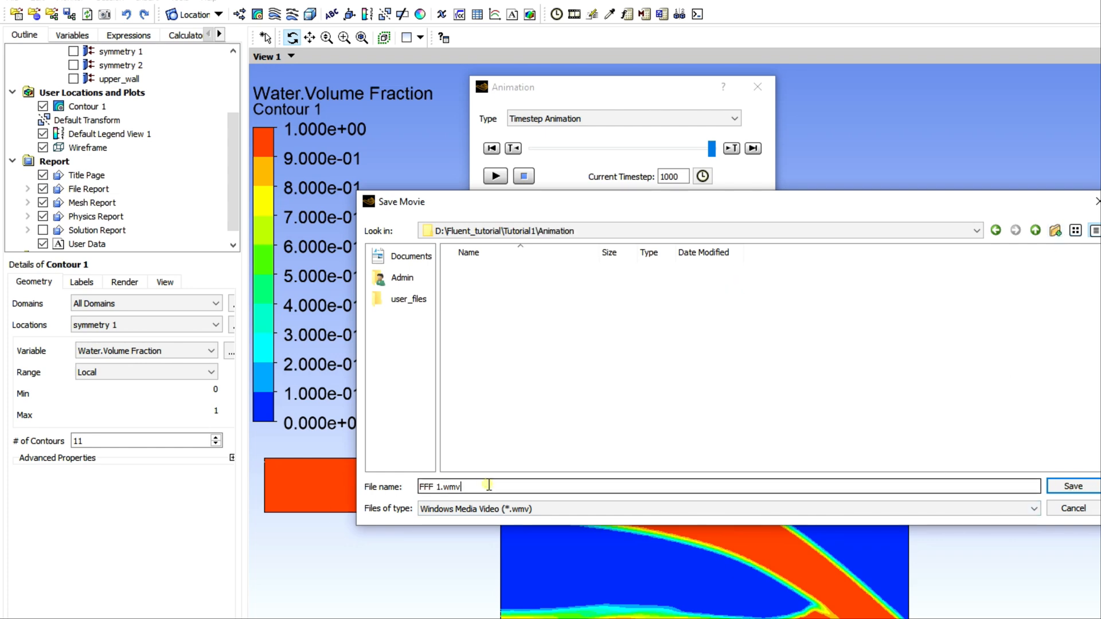
type("M")
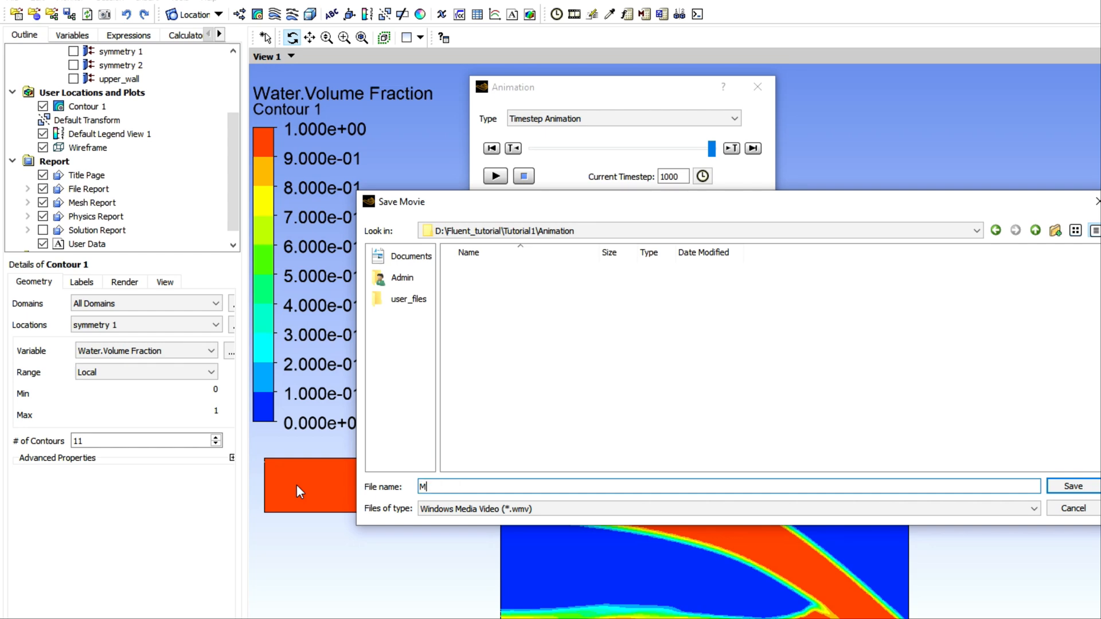
type("ovie")
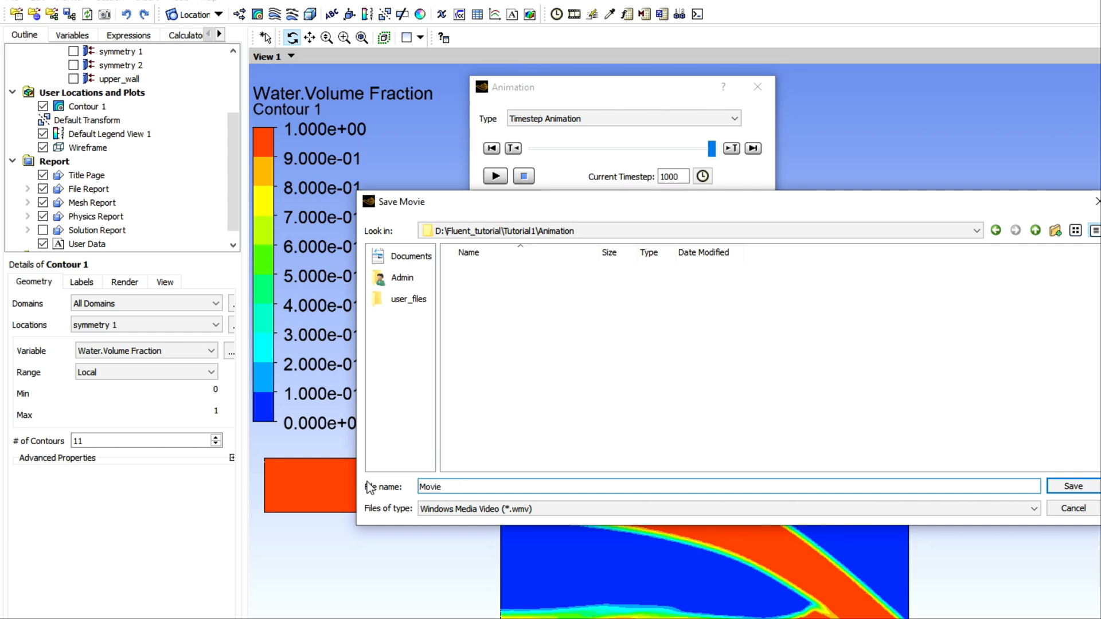
left_click(1077, 486)
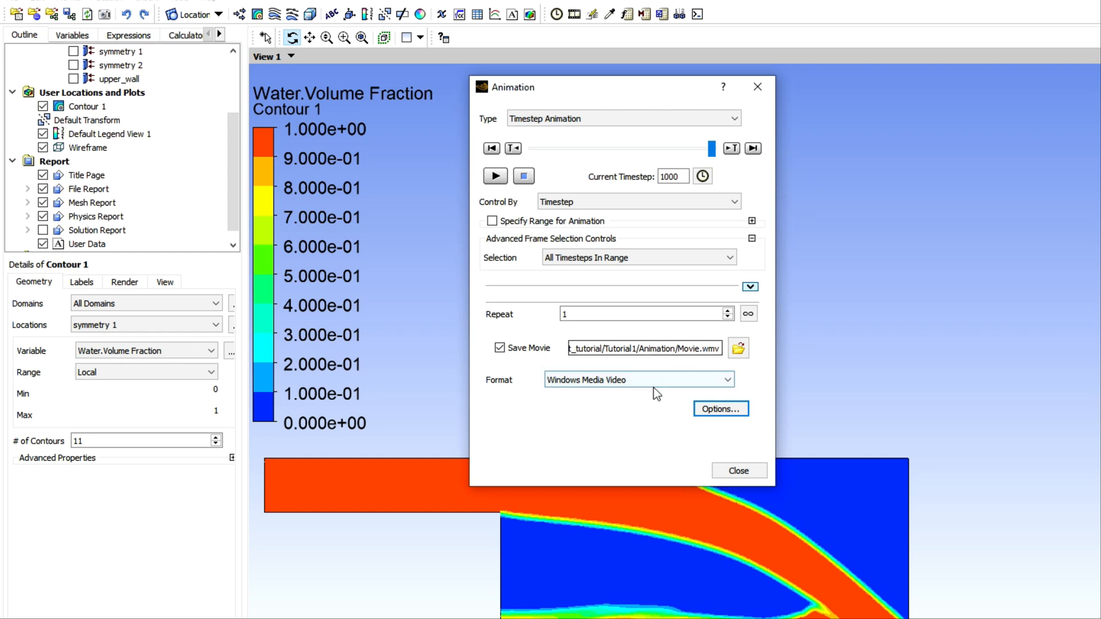
Set movie options to HD Video 4k size, 60 frame rate and Highest quality.
left_click(721, 409)
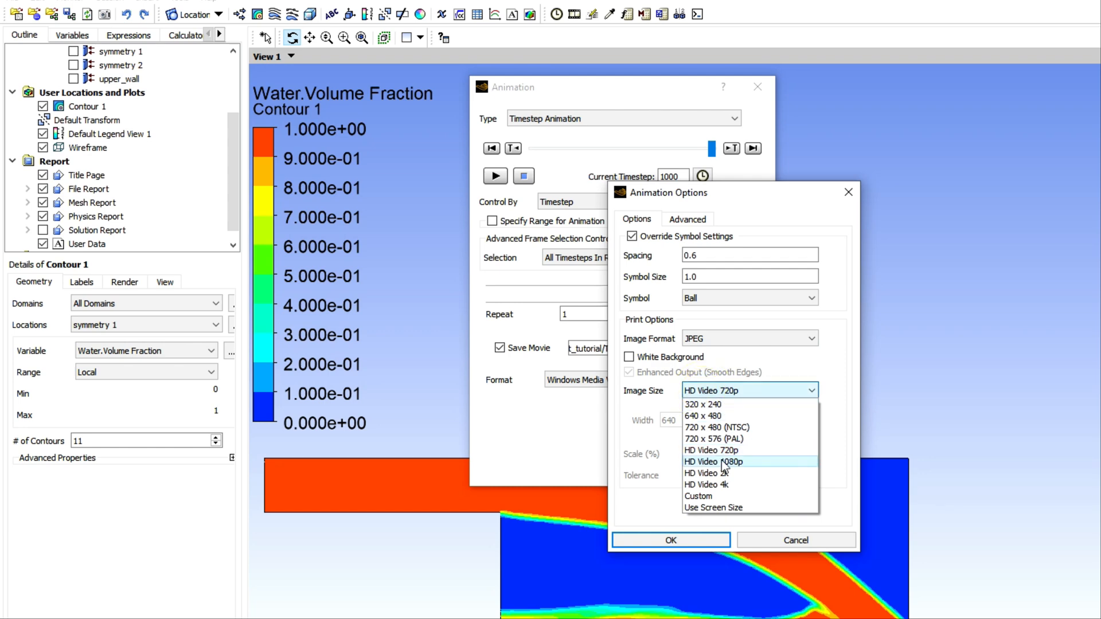
left_click(707, 485)
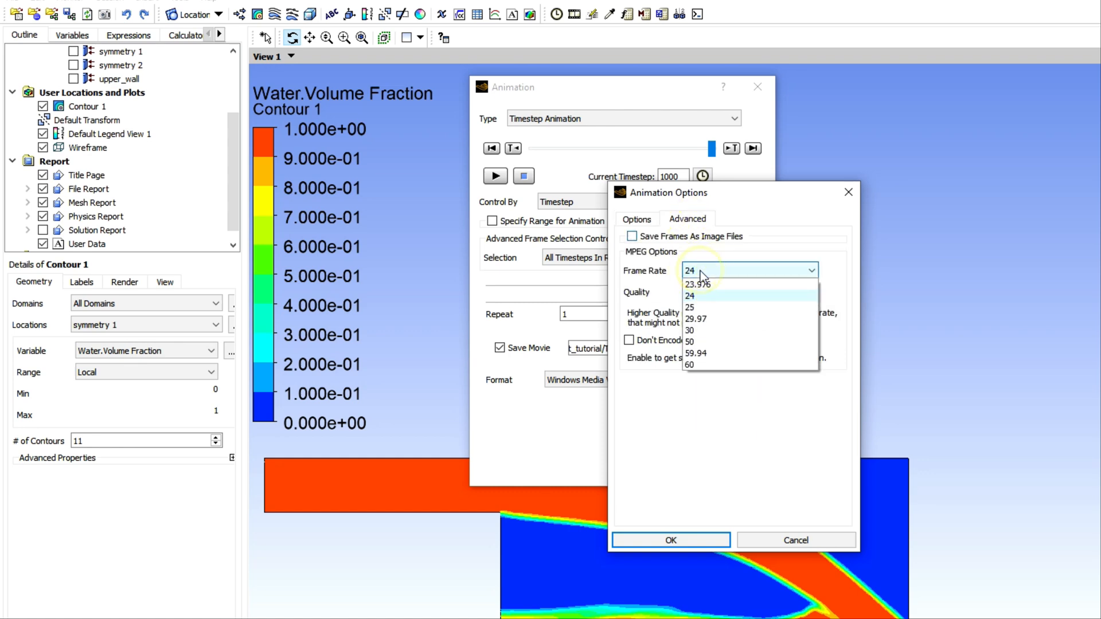
mouse_move(704, 367)
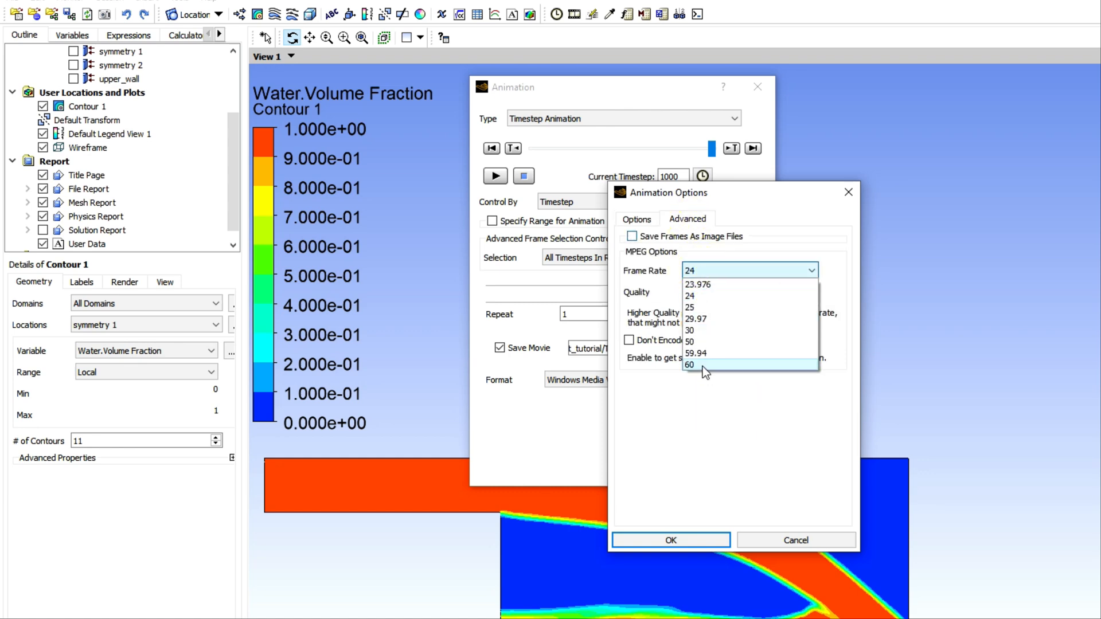
left_click(689, 364)
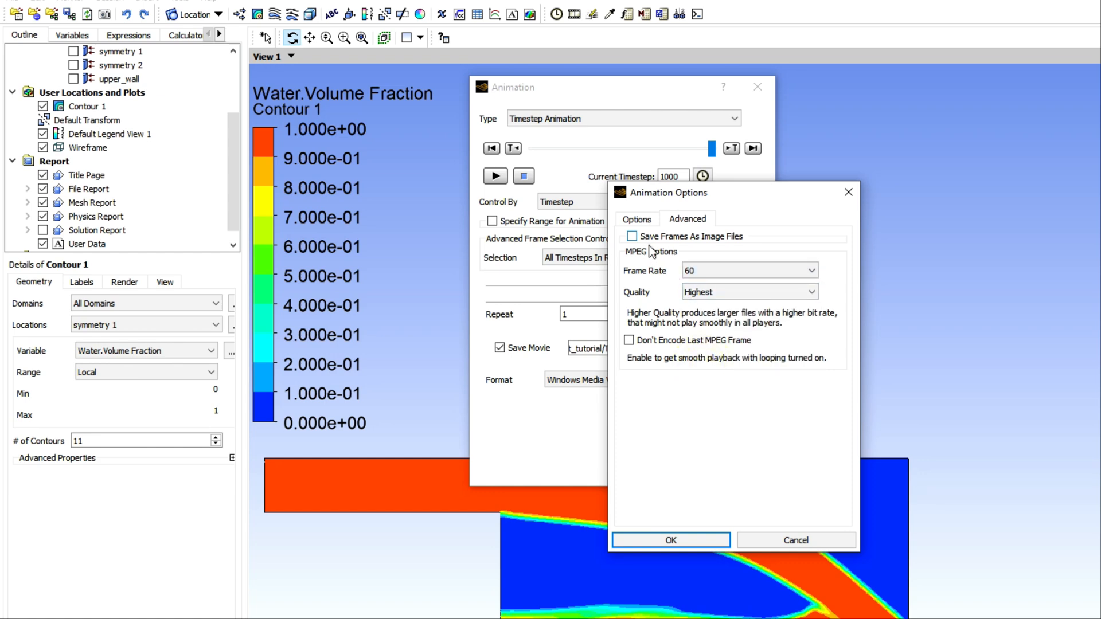
left_click(636, 219)
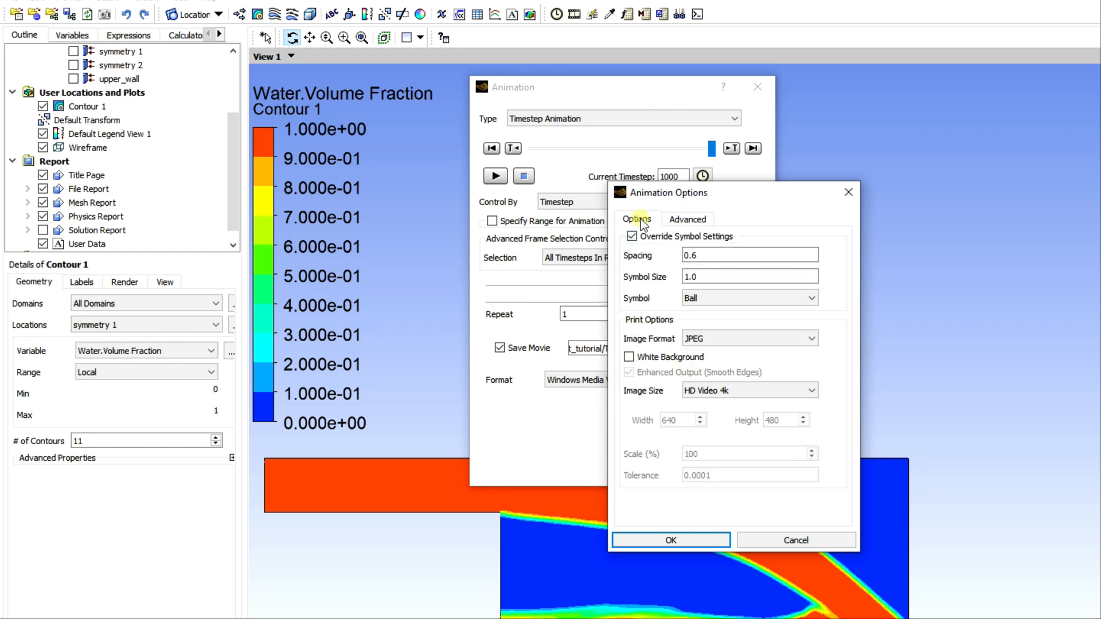
mouse_move(705, 445)
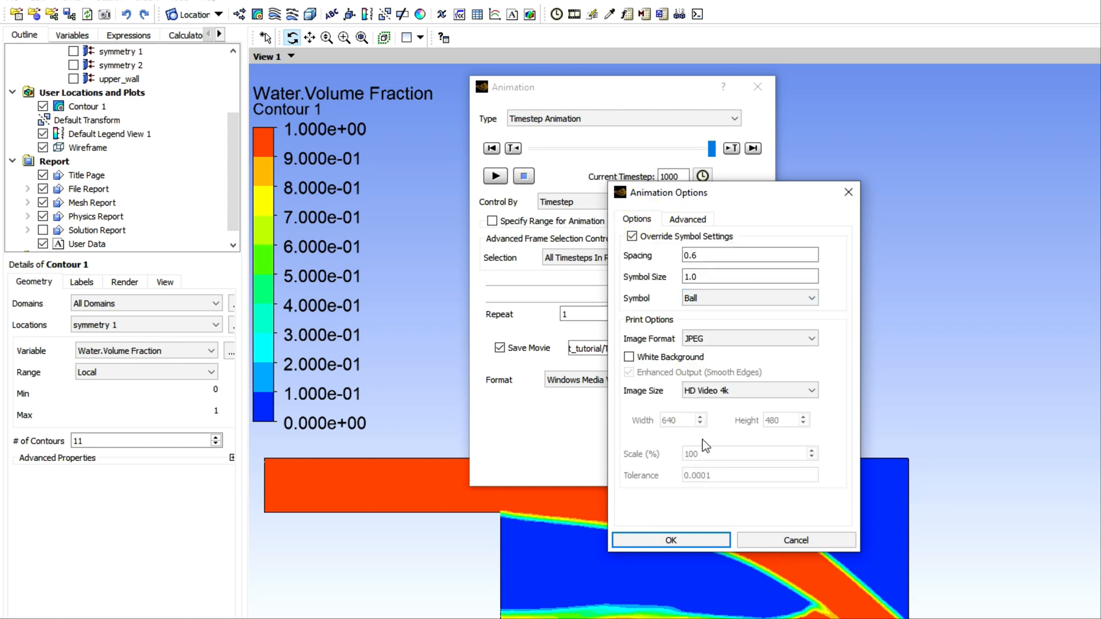
left_click(670, 540)
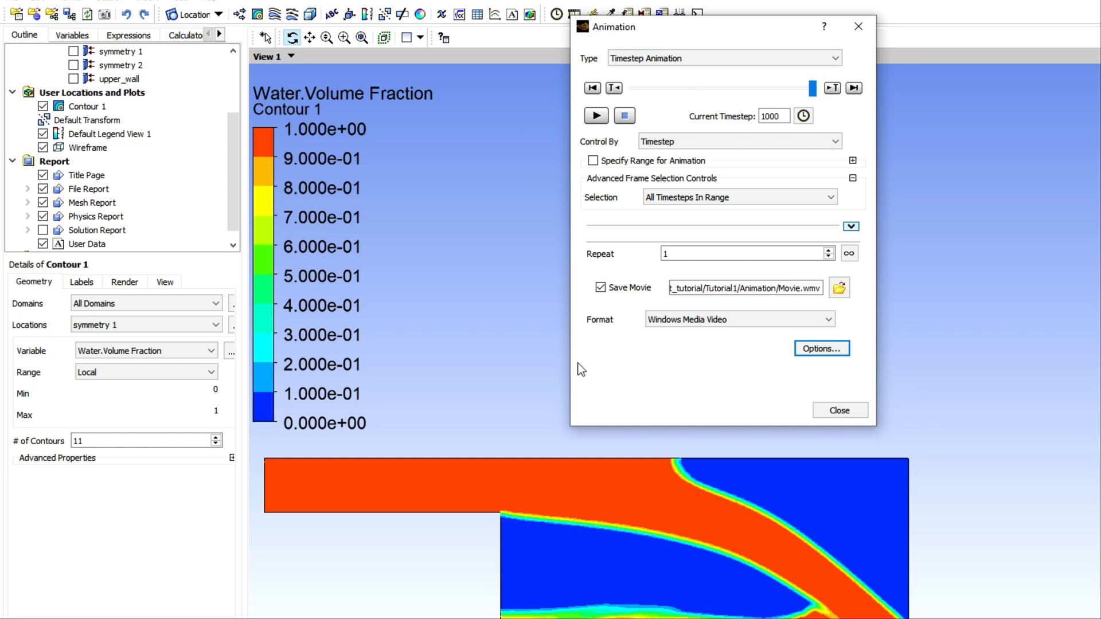
Play the full timestep animation to record it into Movie.wmv.
left_click(596, 116)
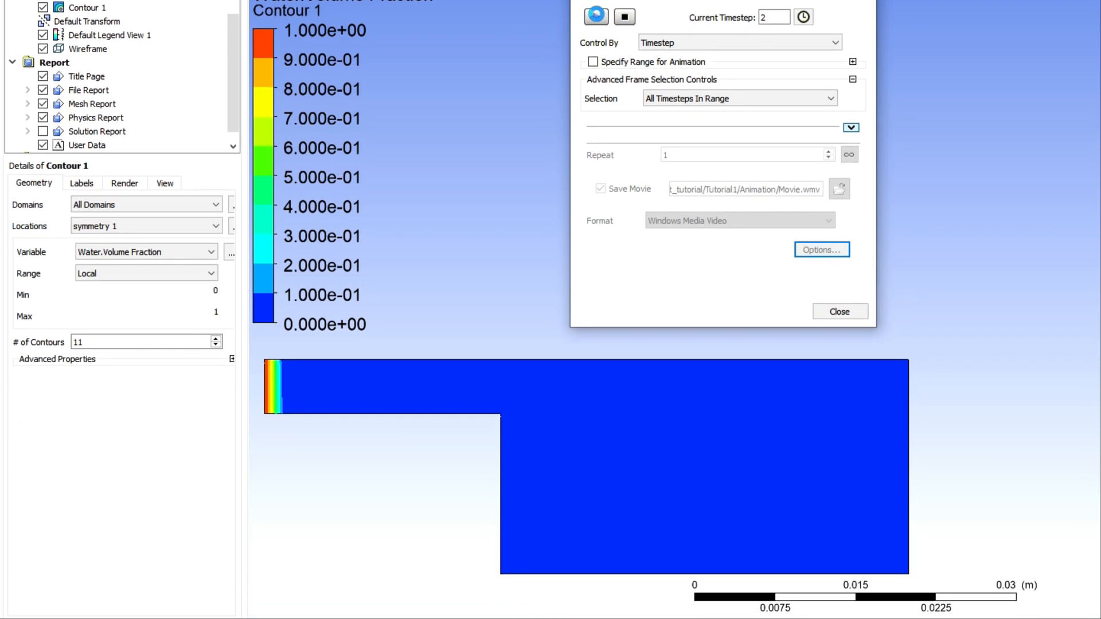
left_click(595, 17)
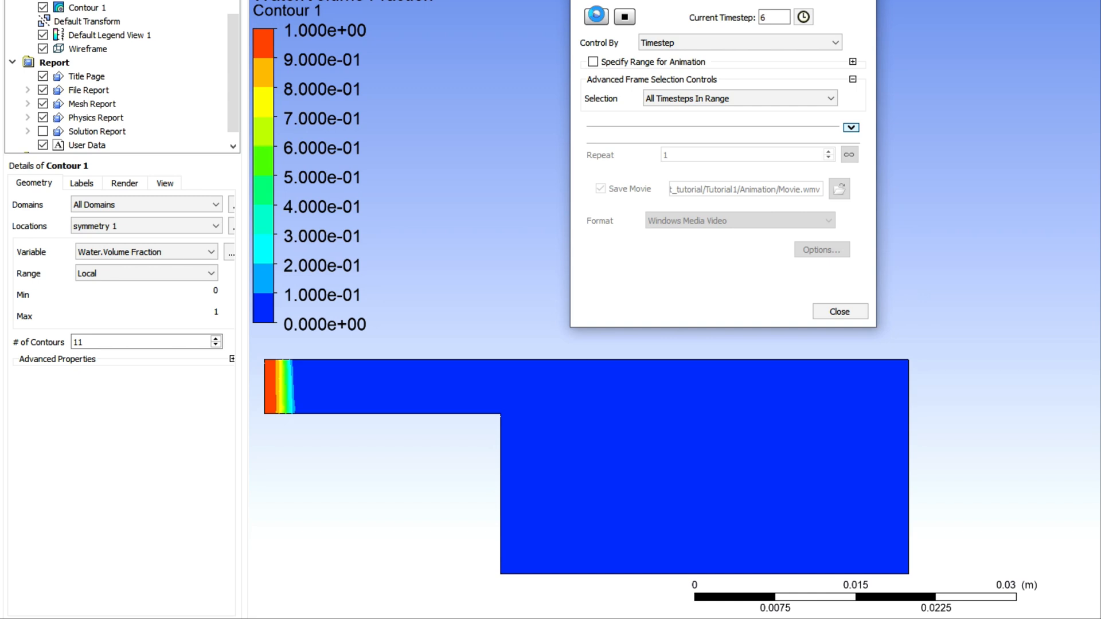
left_click(595, 16)
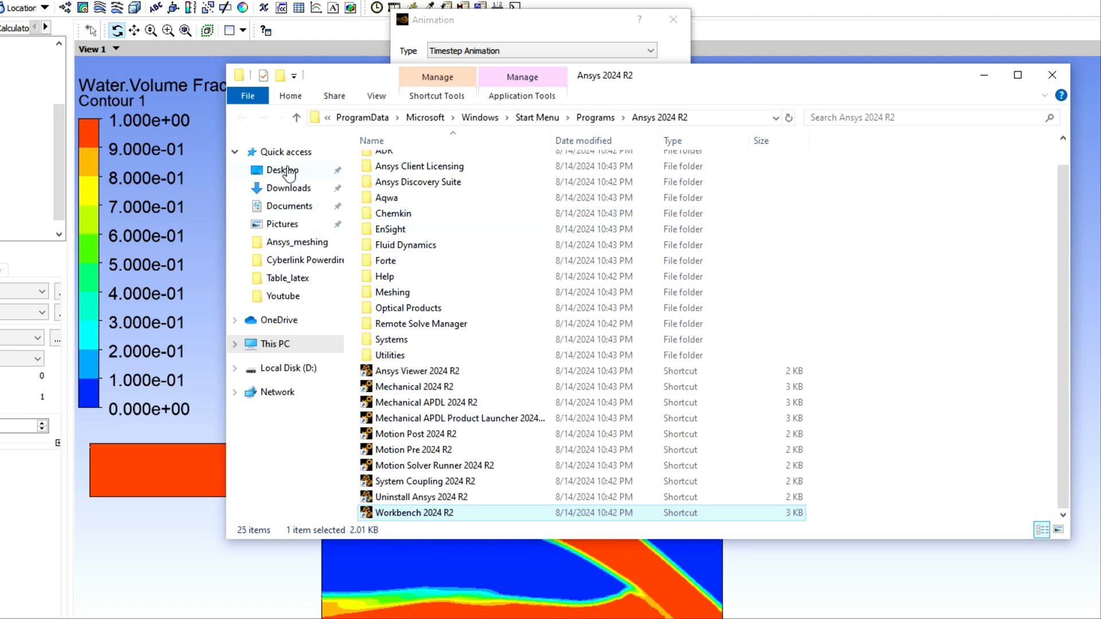
Open Movie.wmv from D:\Fluent_tutorial\Tutorial1\Animation in VLC media player.
left_click(275, 344)
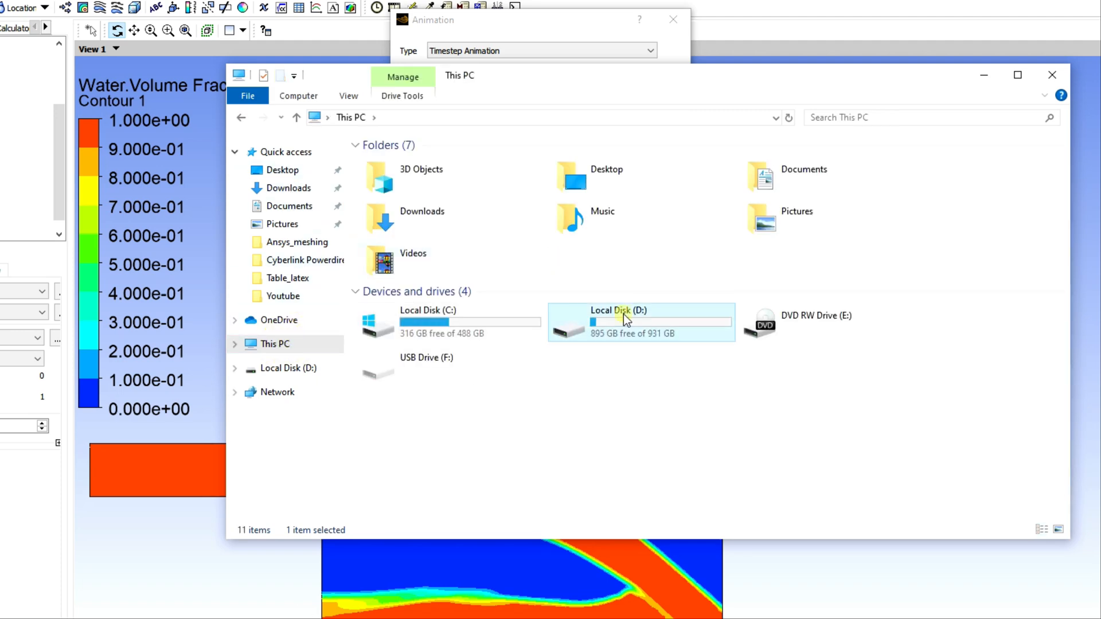
double_click(625, 319)
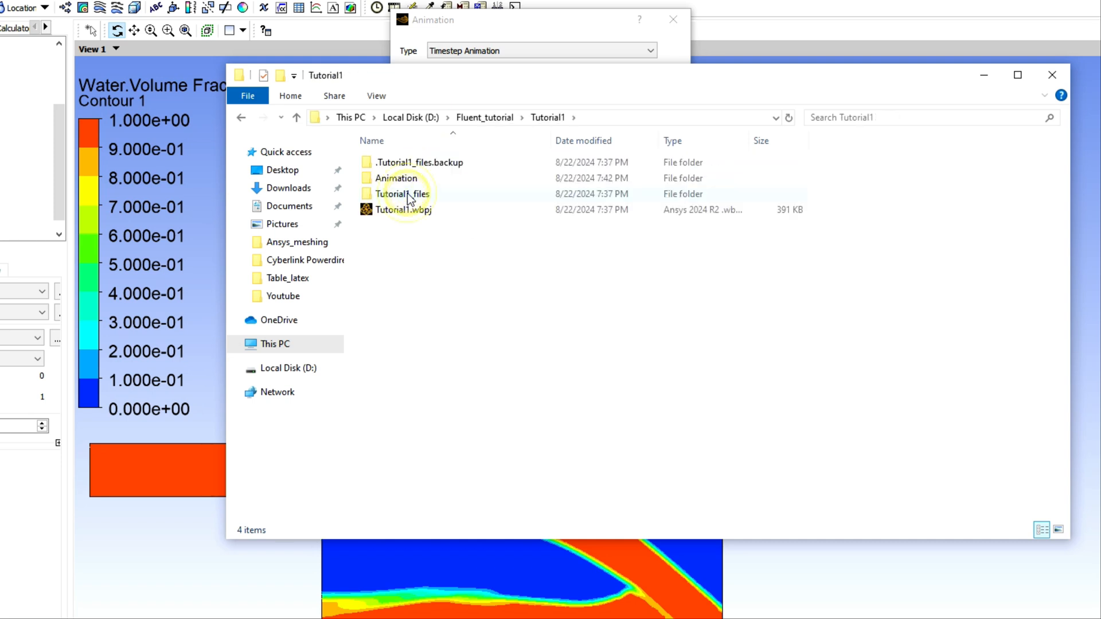
double_click(396, 178)
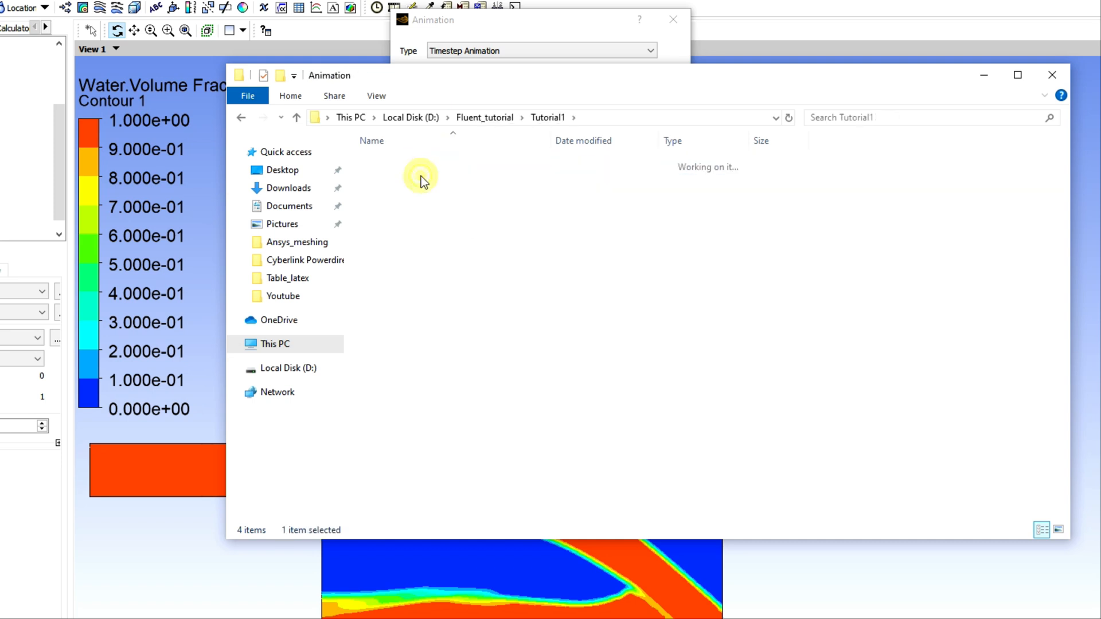
double_click(390, 181)
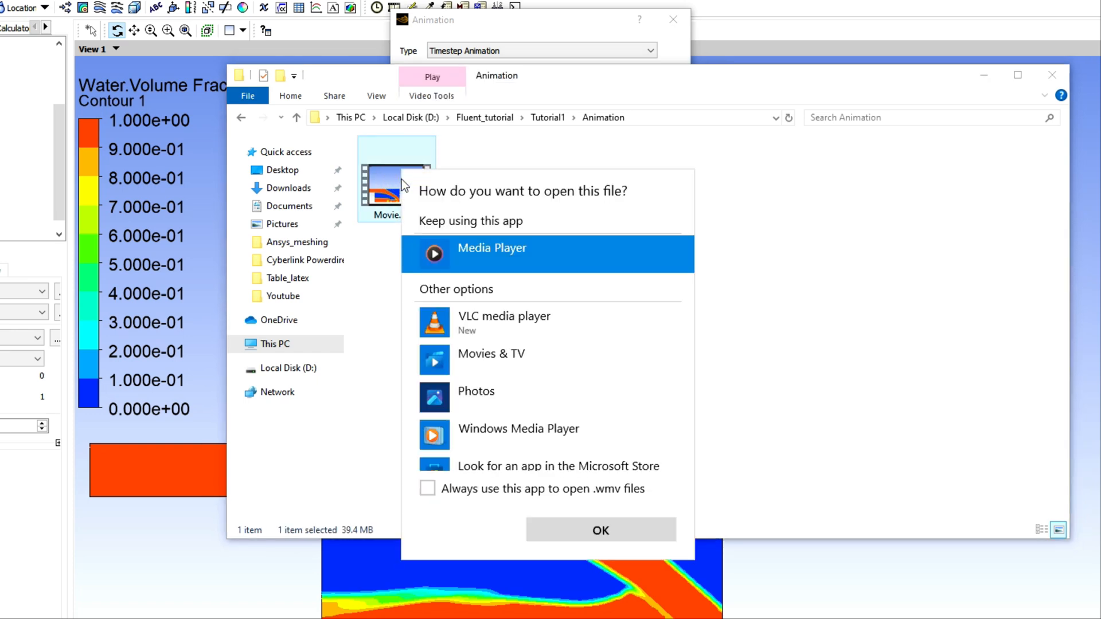
left_click(490, 332)
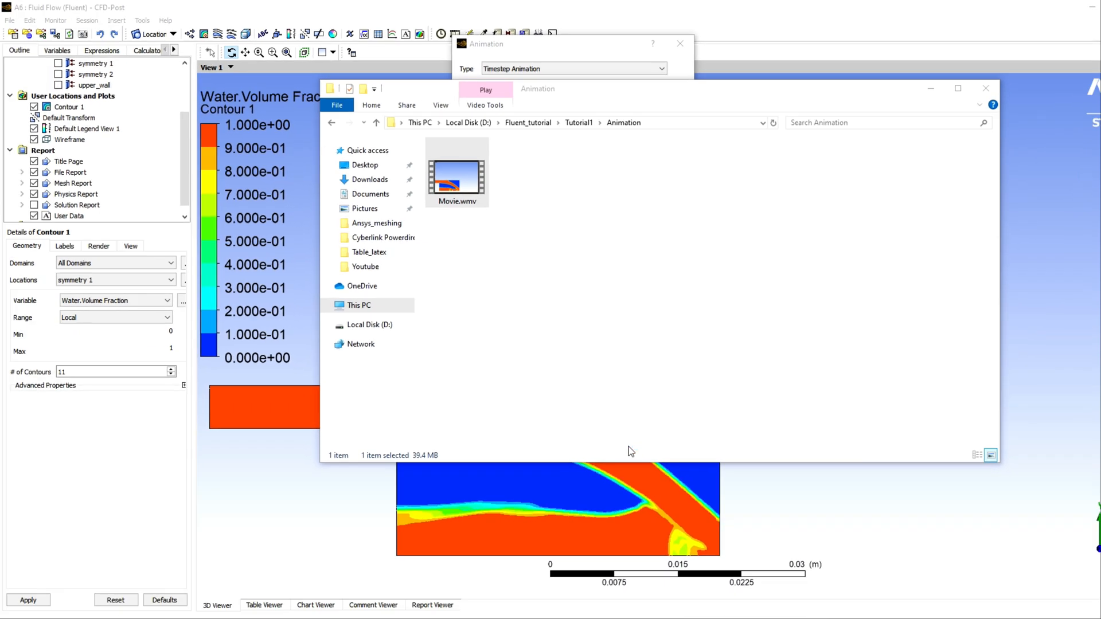
double_click(456, 172)
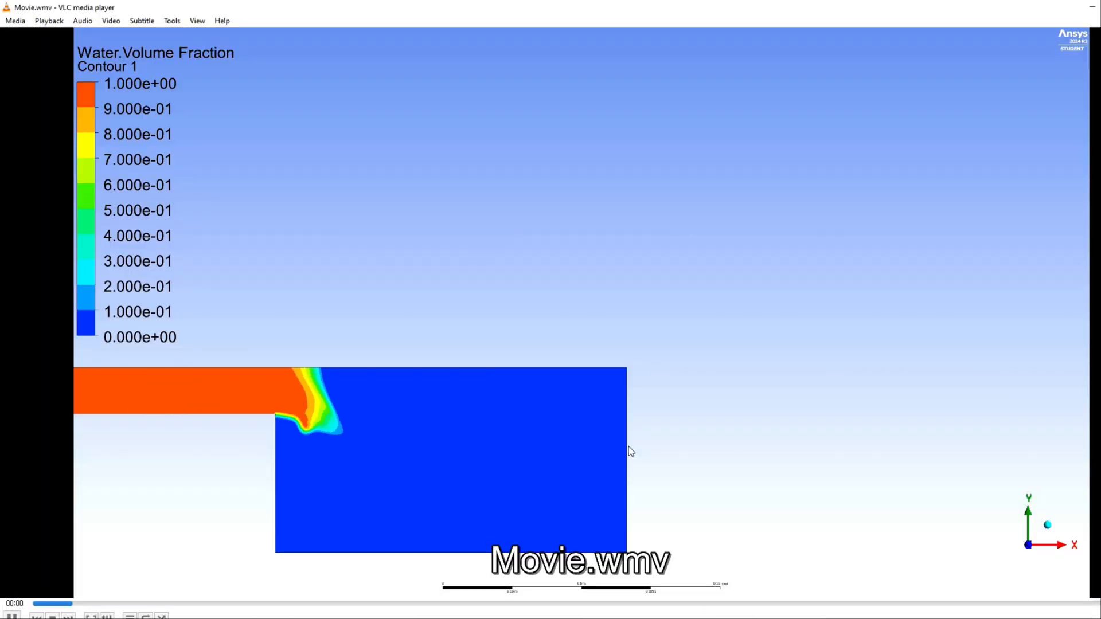